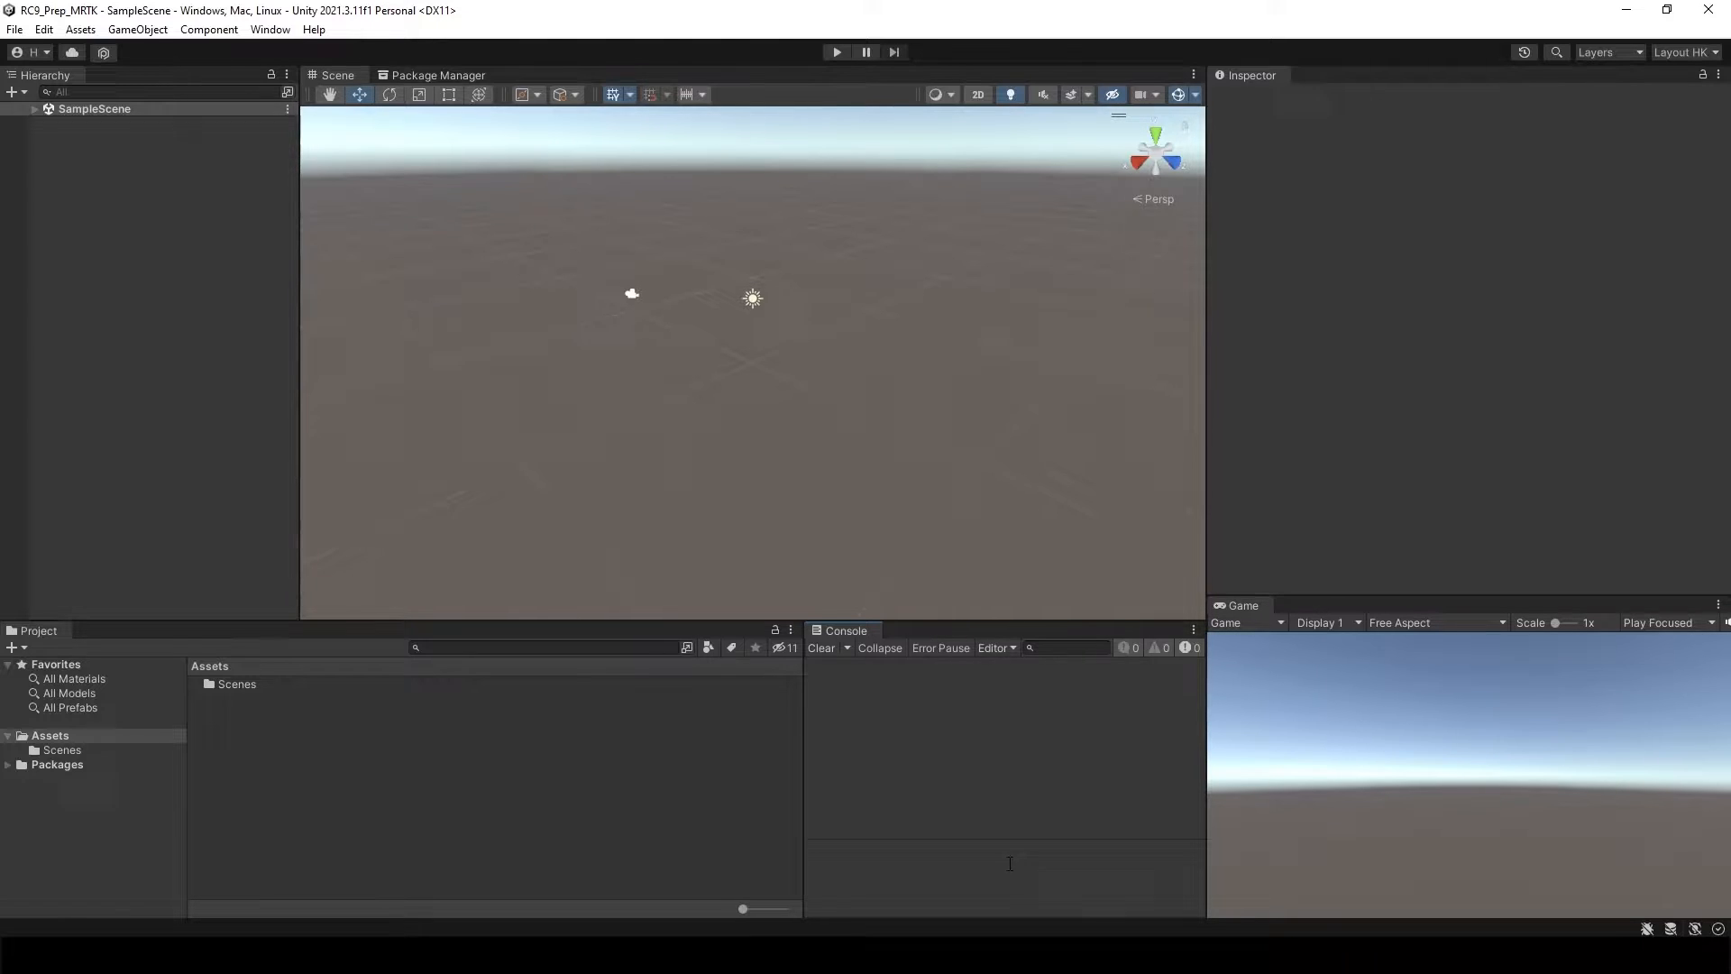
mouse_move(633, 501)
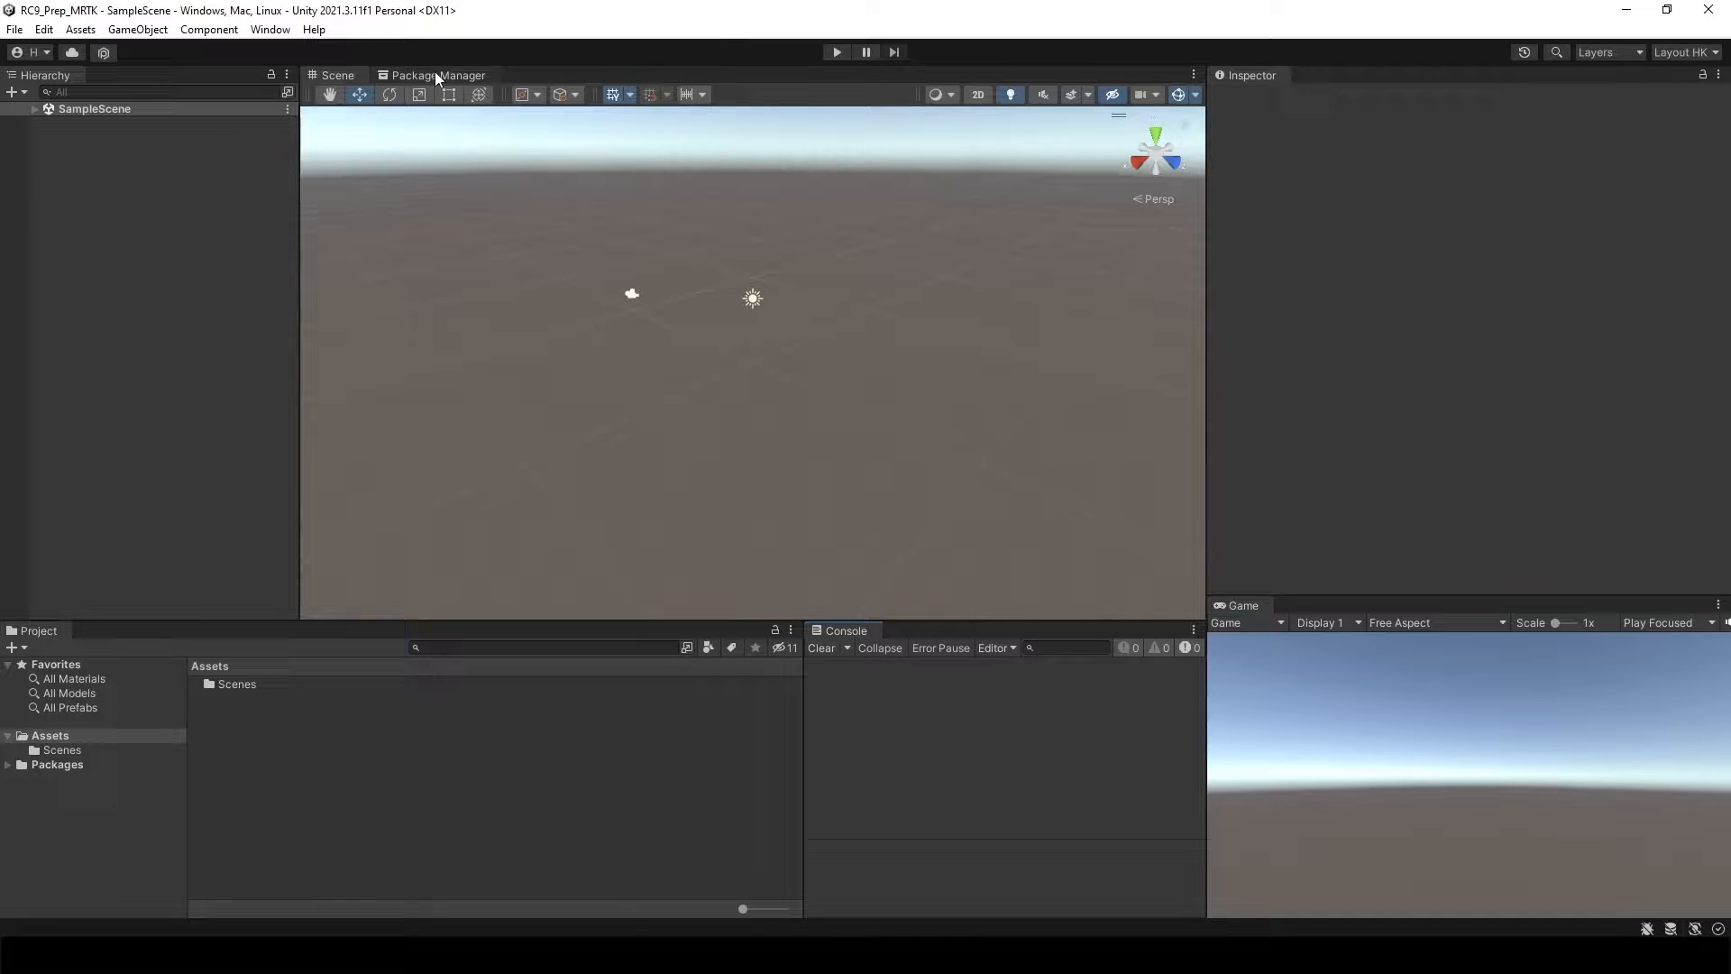
Step: Search the Package Manager for 'ar' and install AR Foundation
click(438, 75)
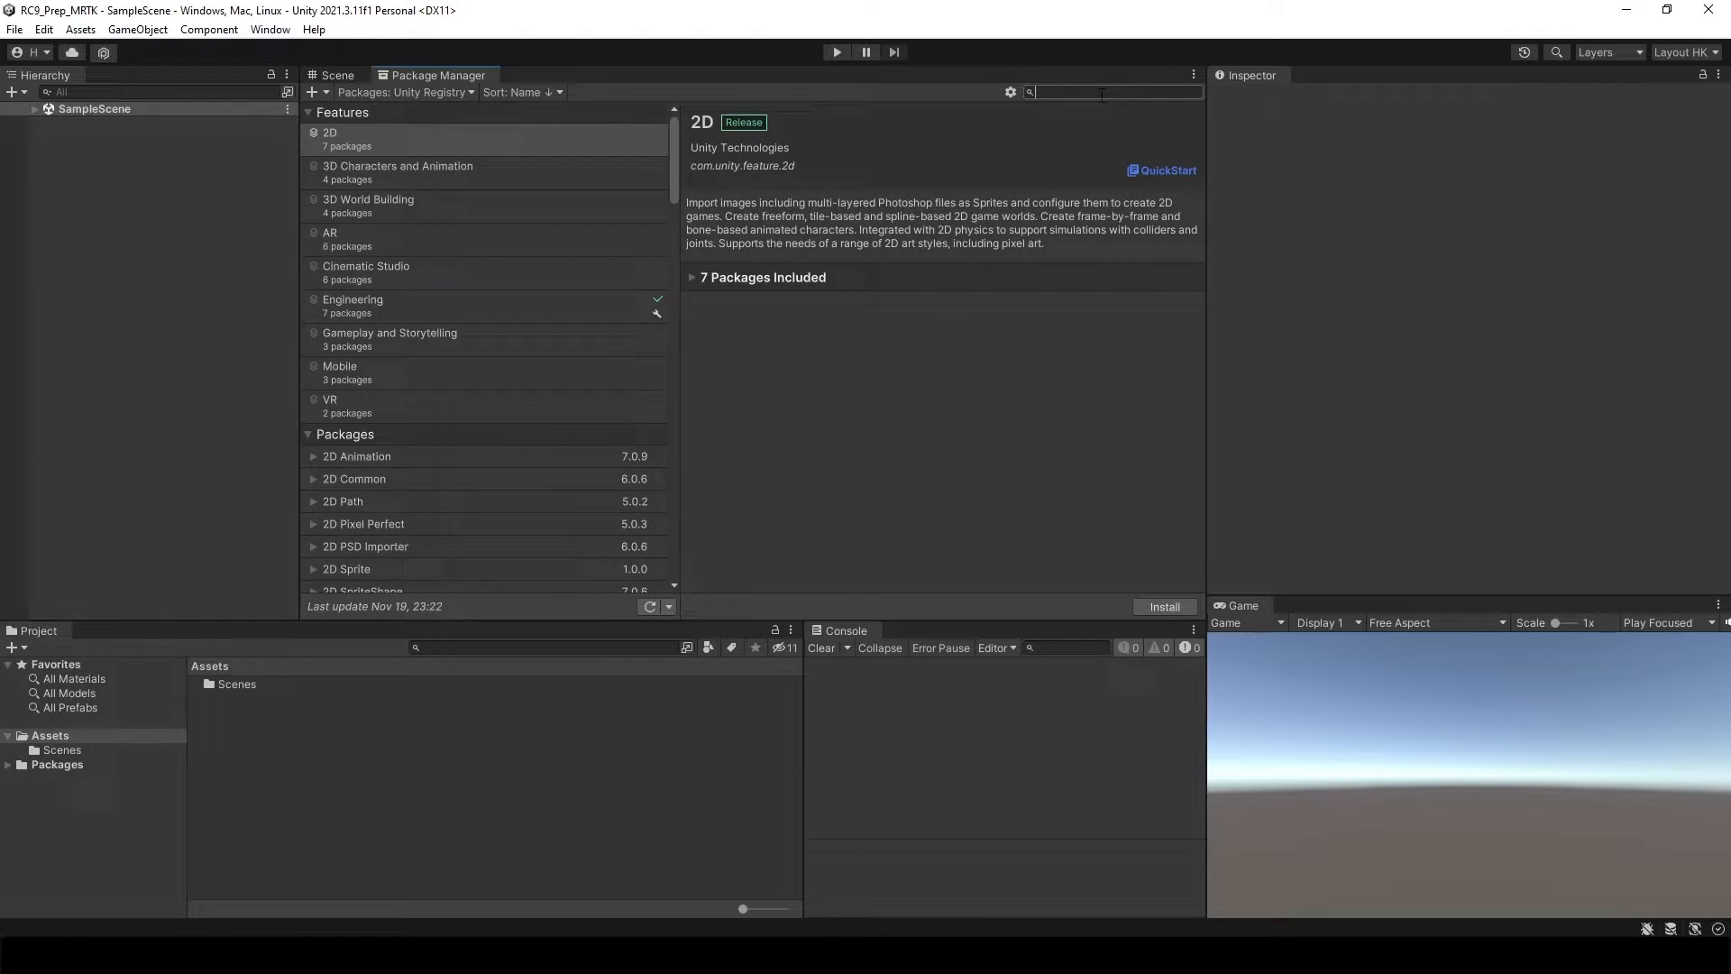
text(a)
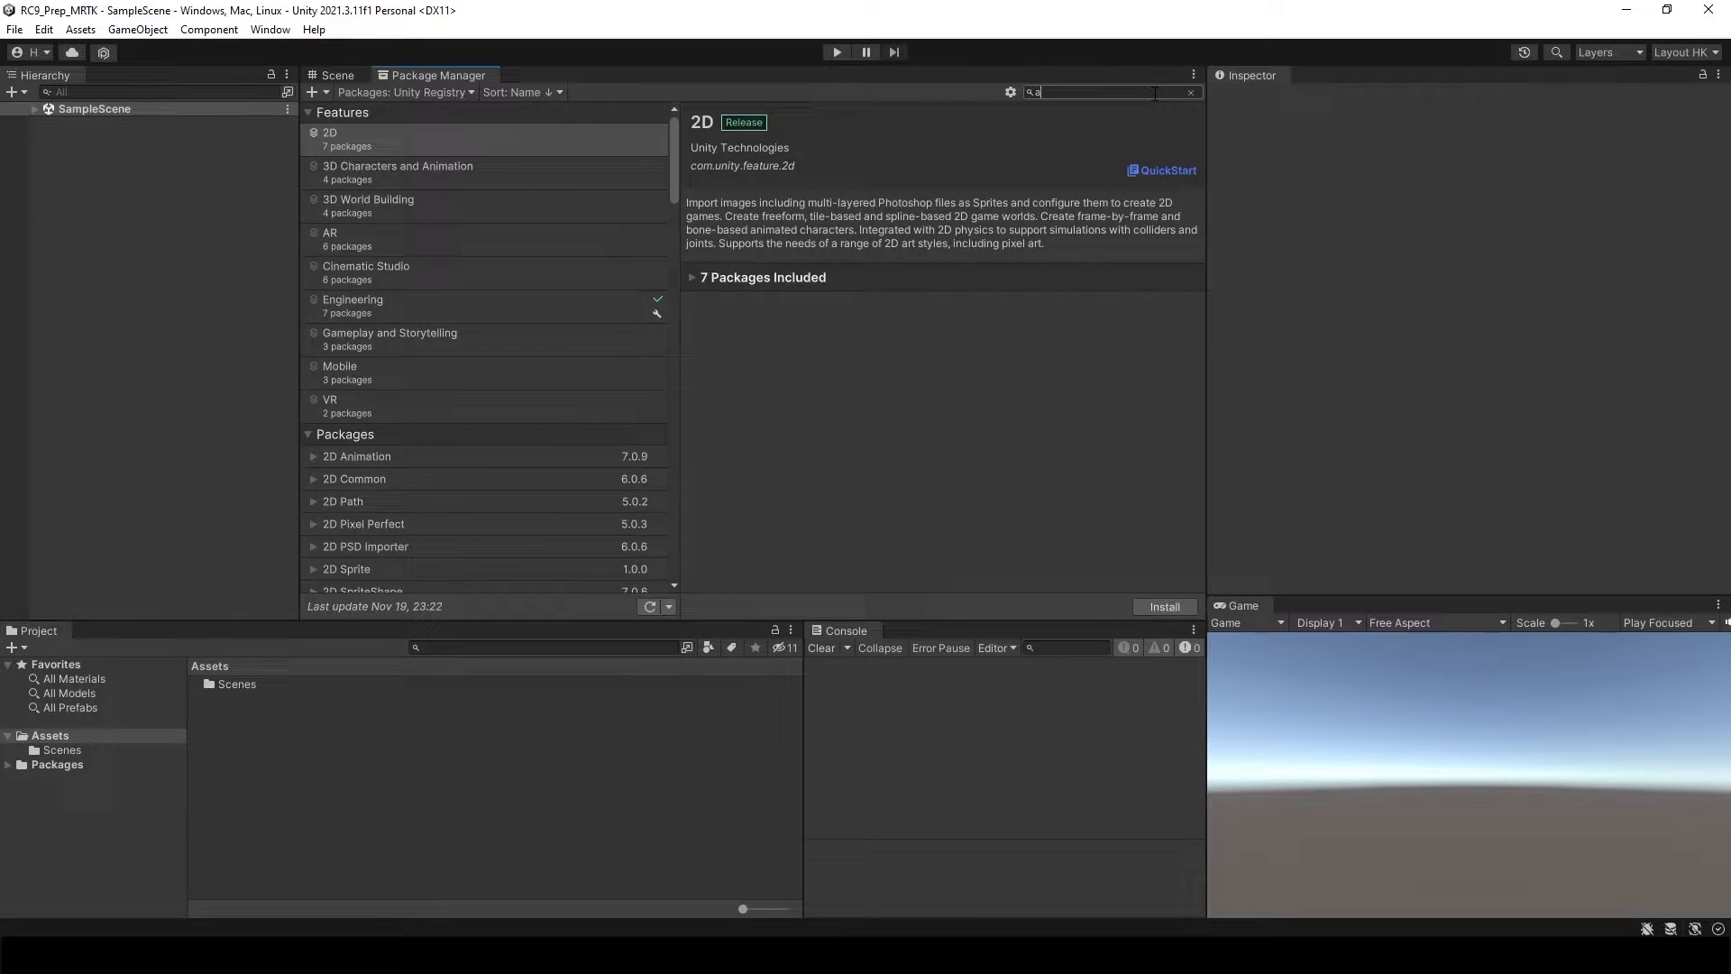
text(r)
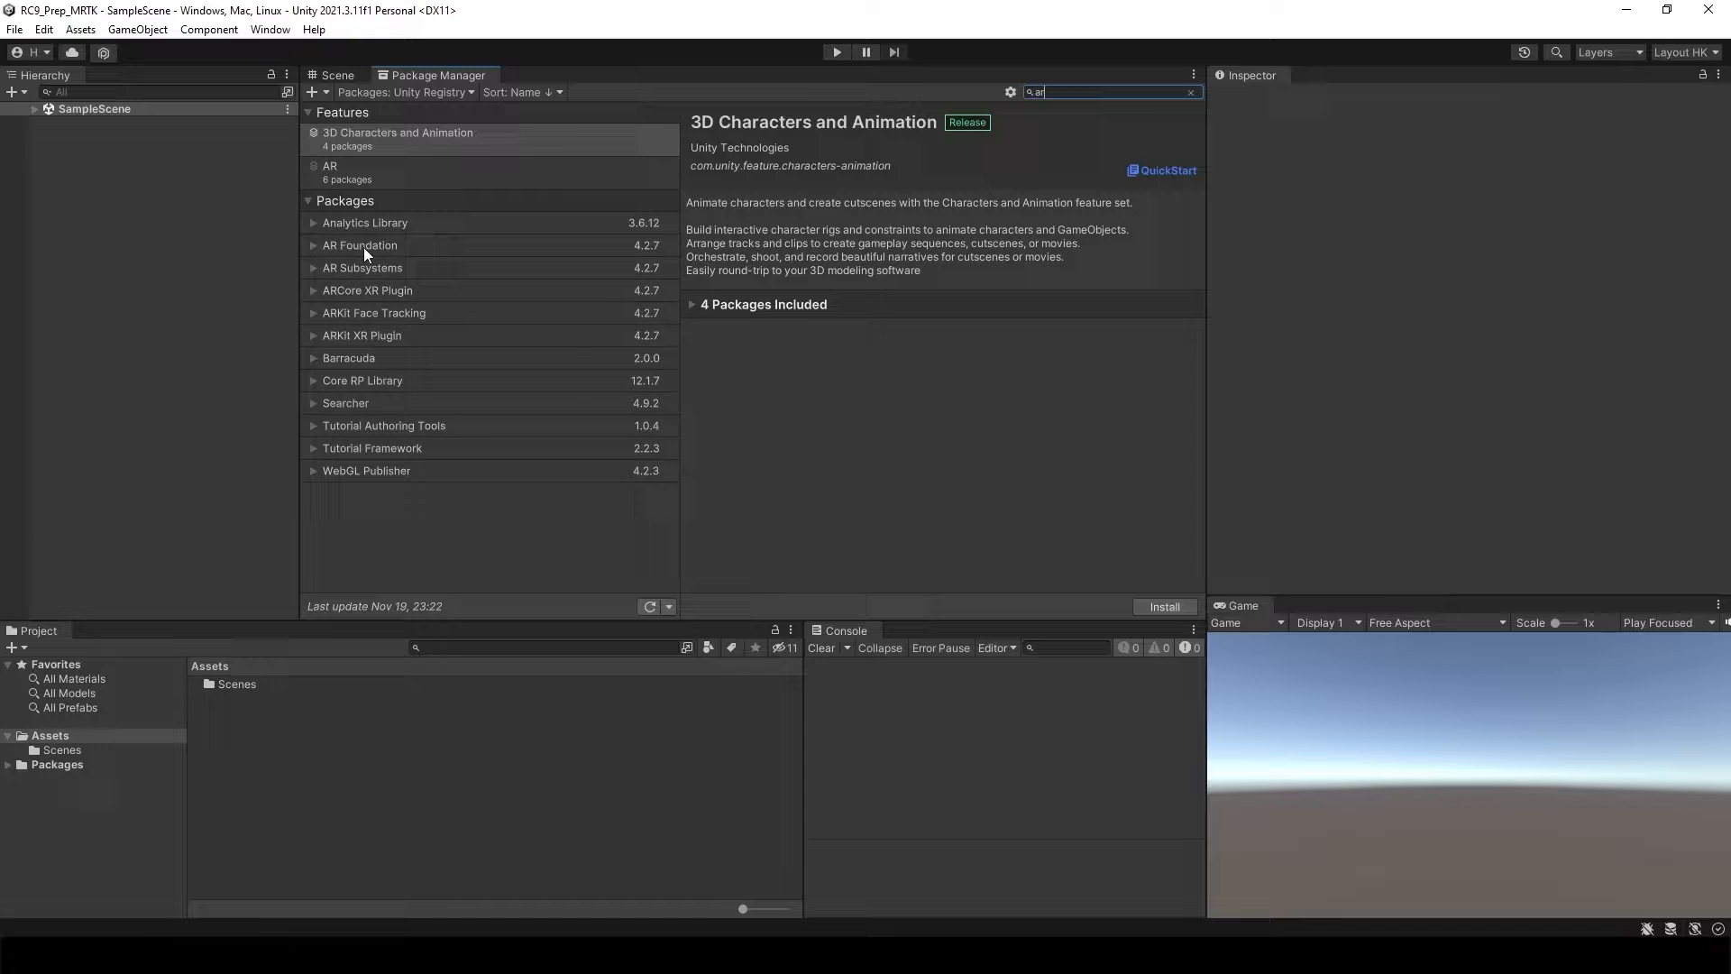
click(360, 245)
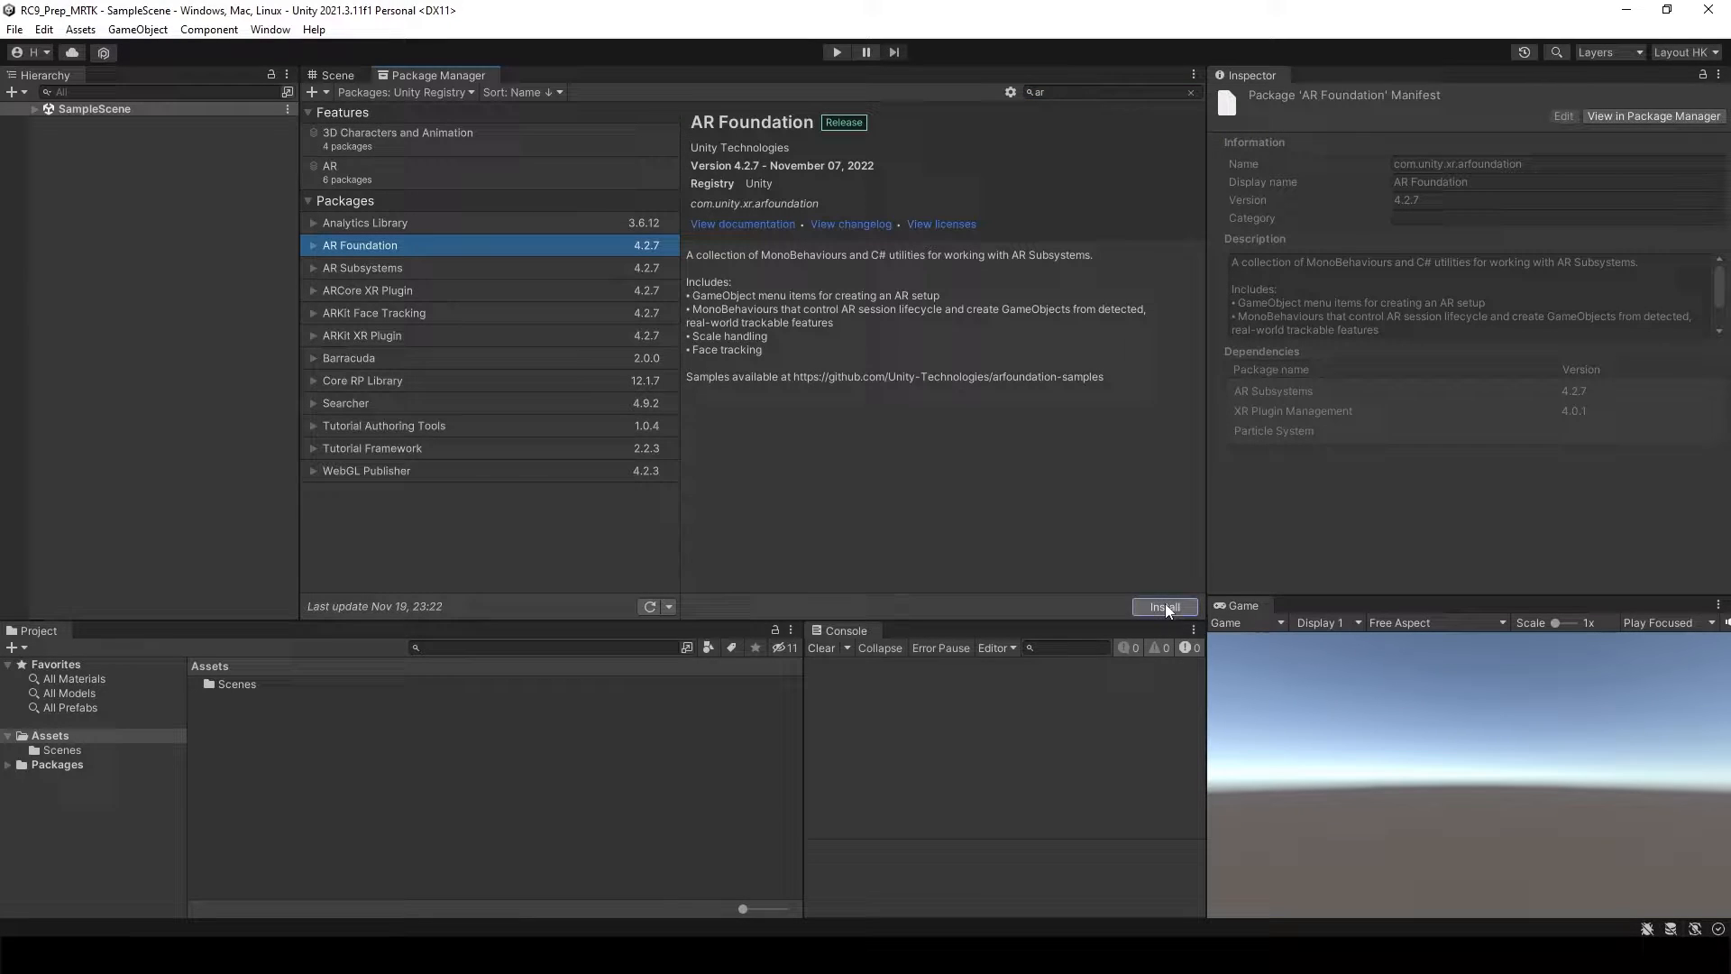
click(1164, 606)
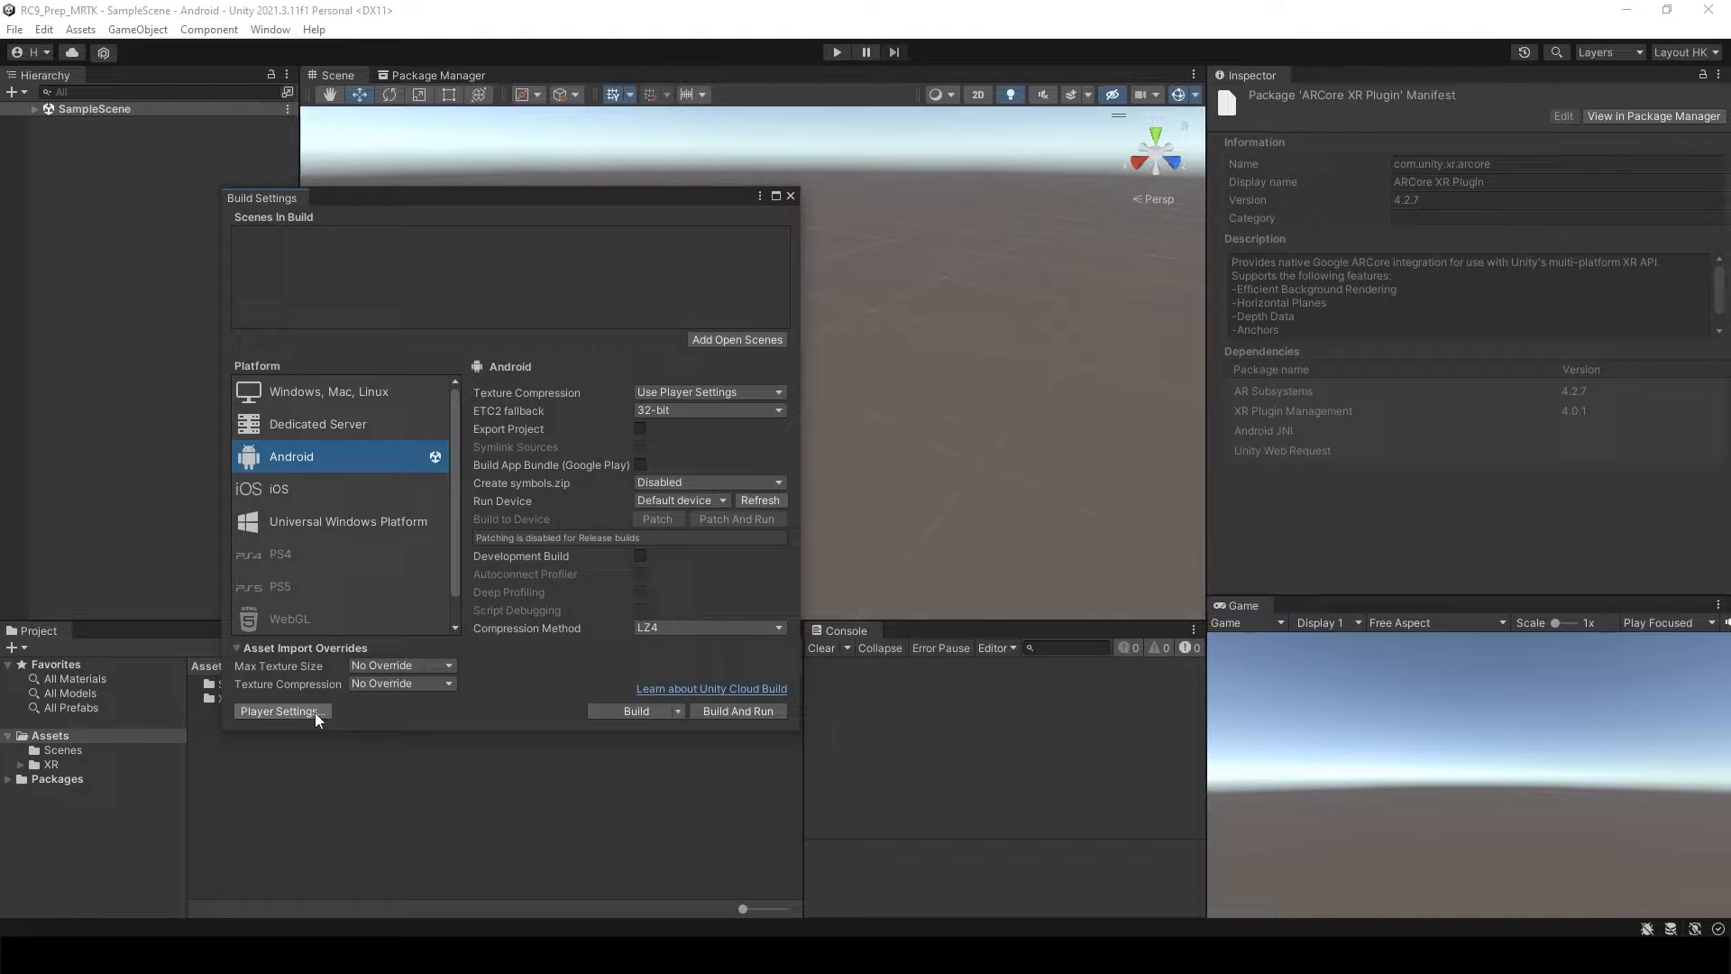
Step: In Android Player Settings, disable Auto Graphics API and Multithreaded Rendering, keeping OpenGLES3
click(279, 709)
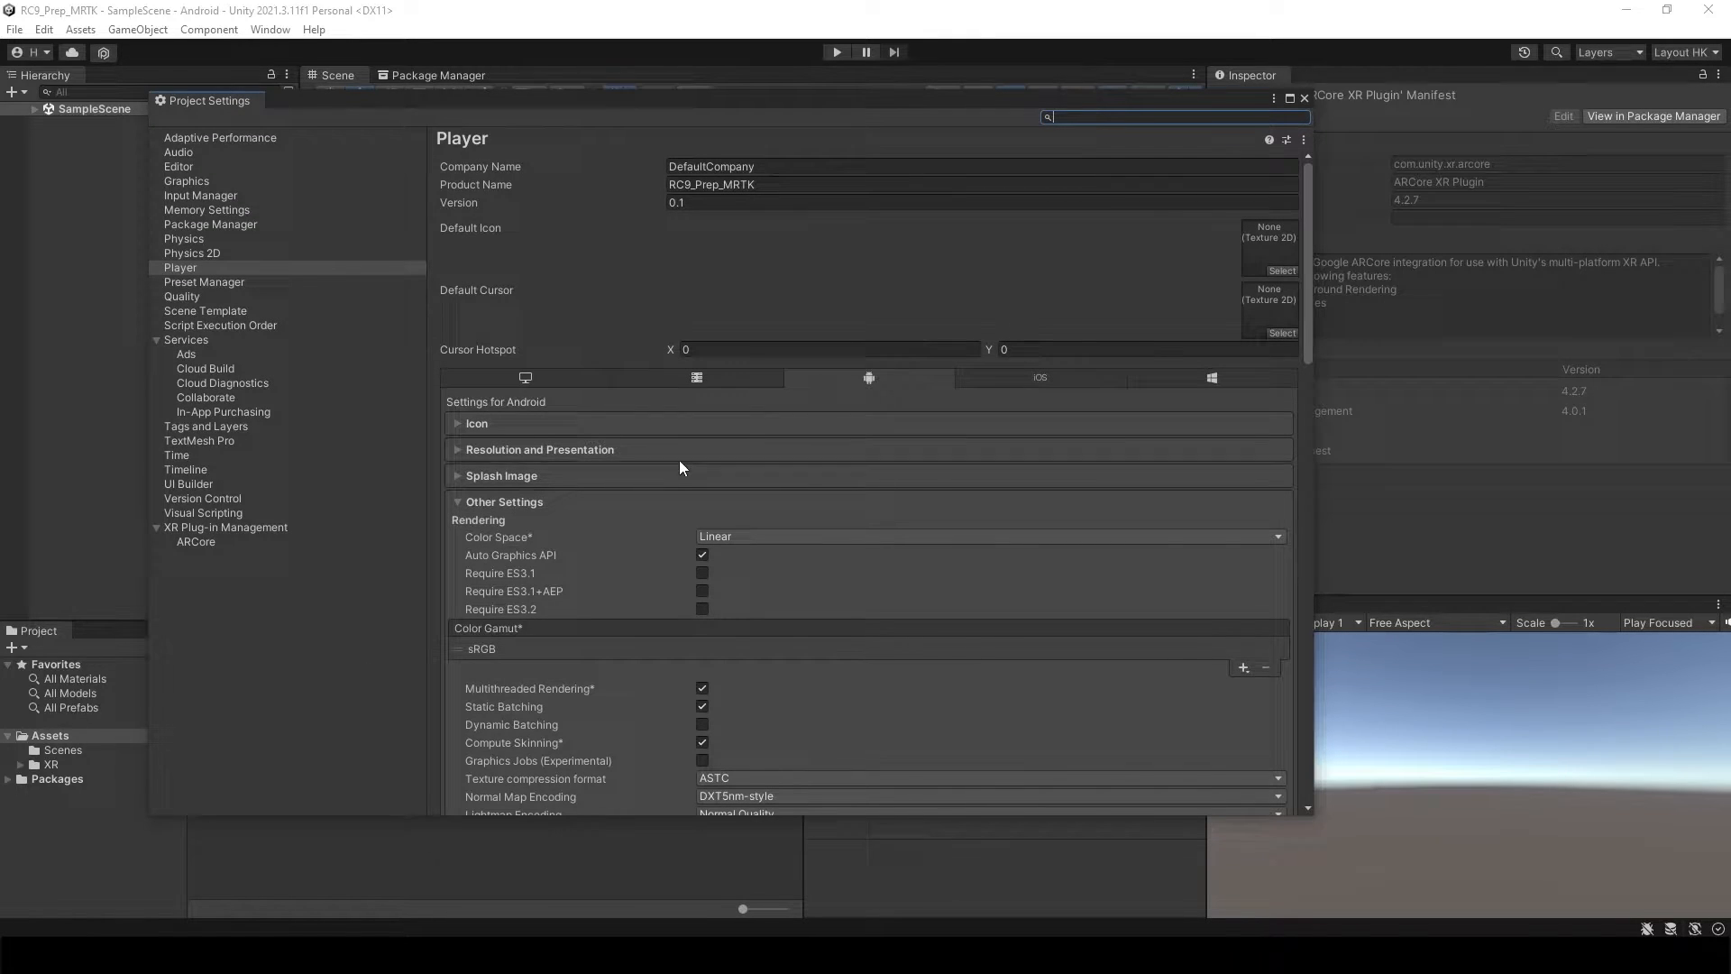
mouse_move(842, 476)
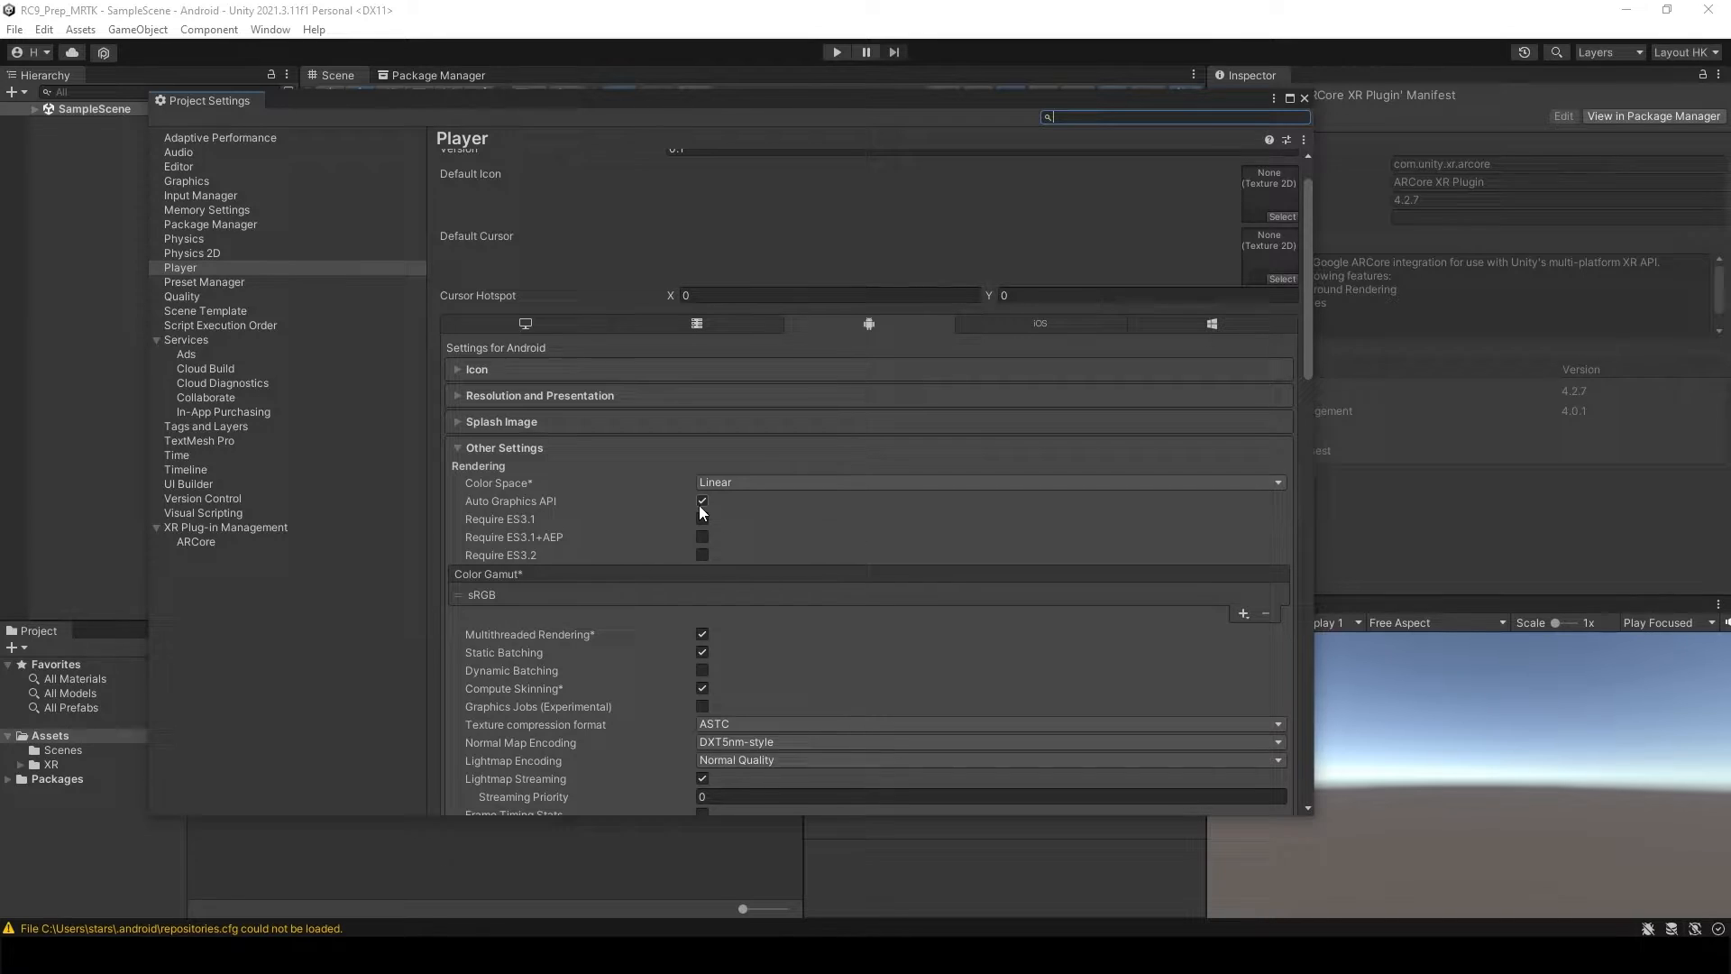
click(702, 501)
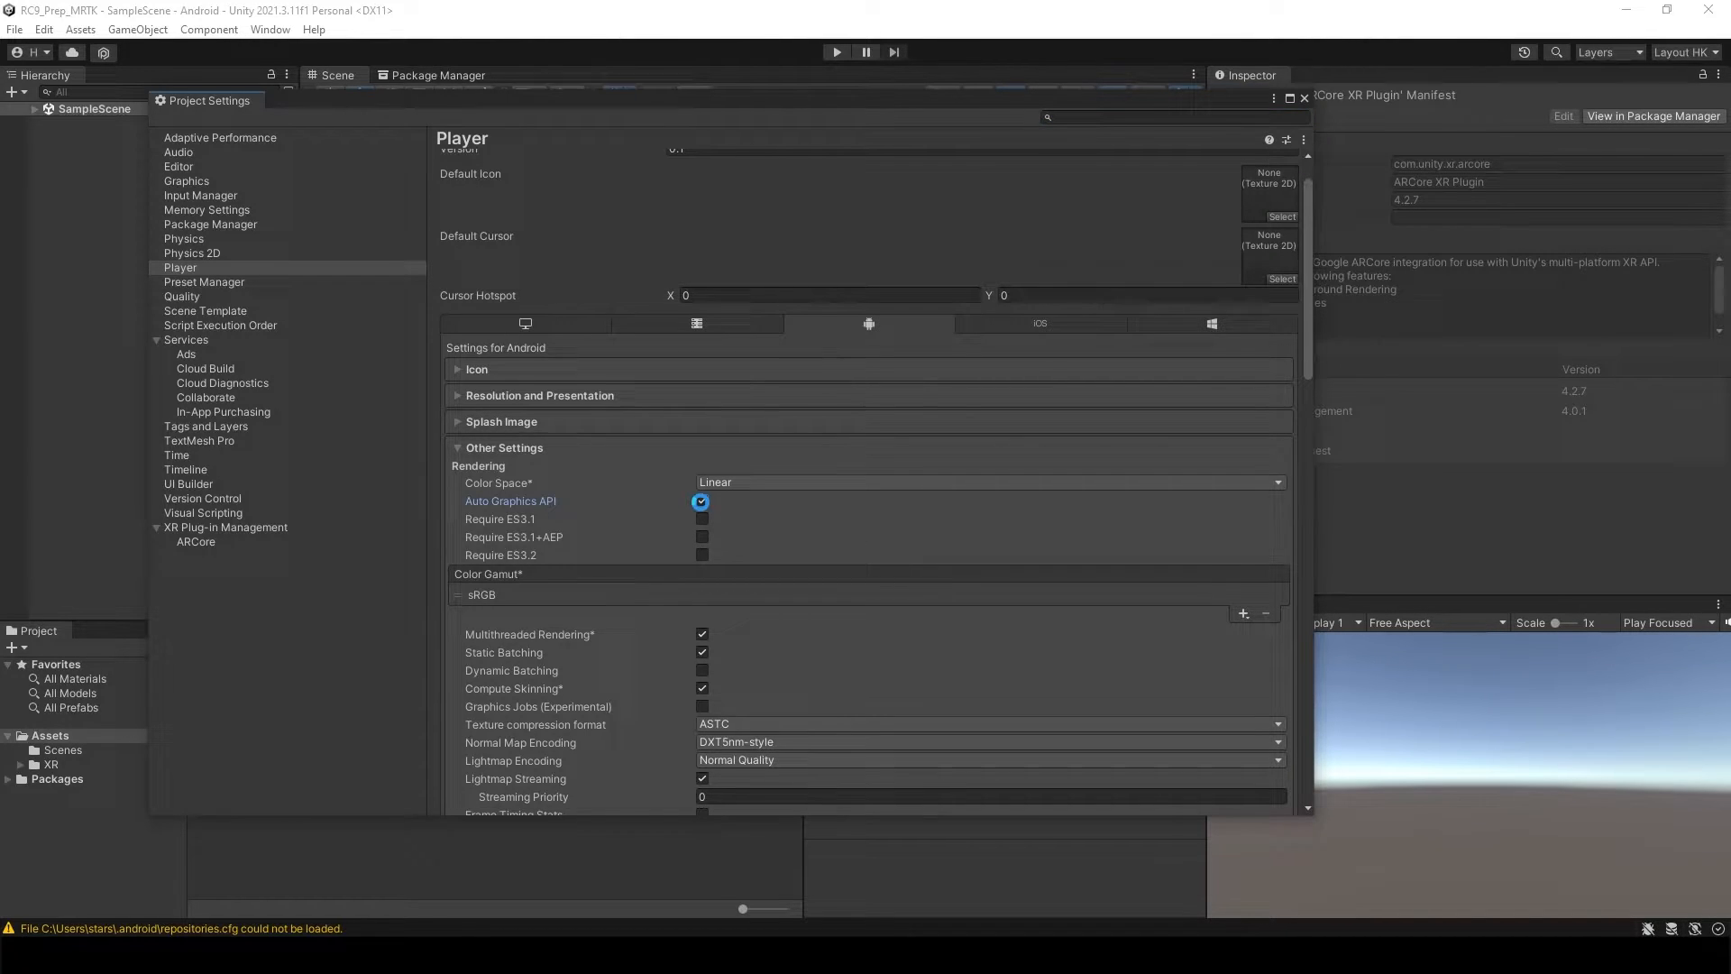
click(700, 502)
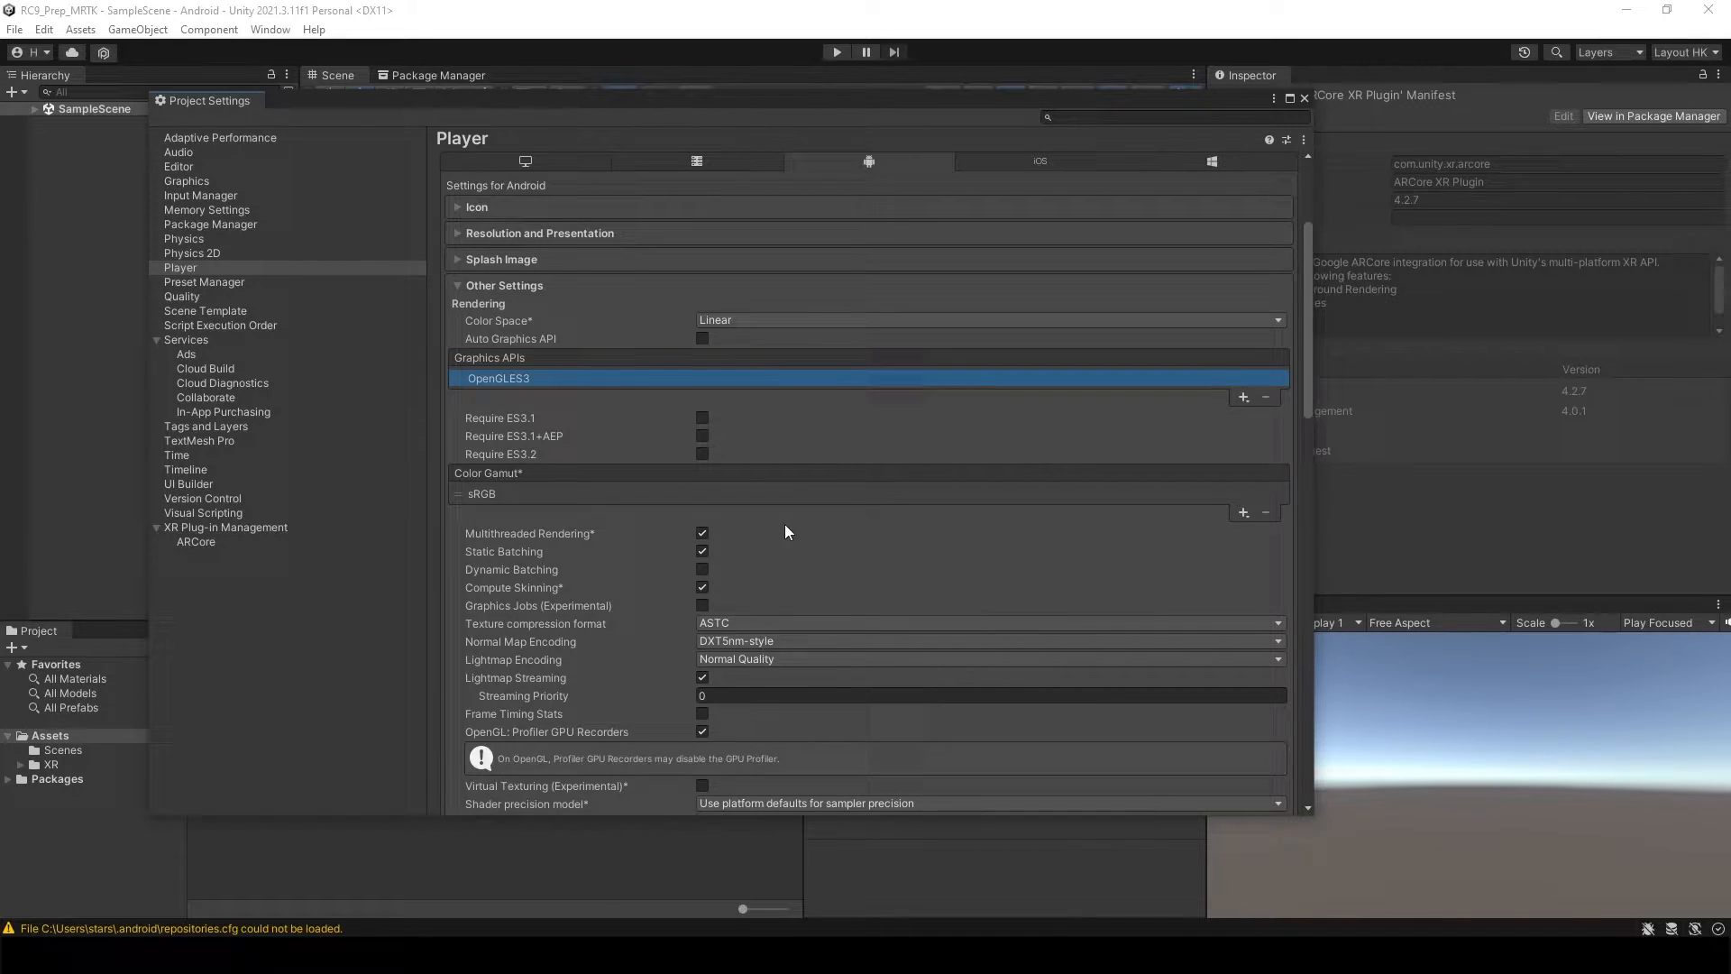
click(701, 533)
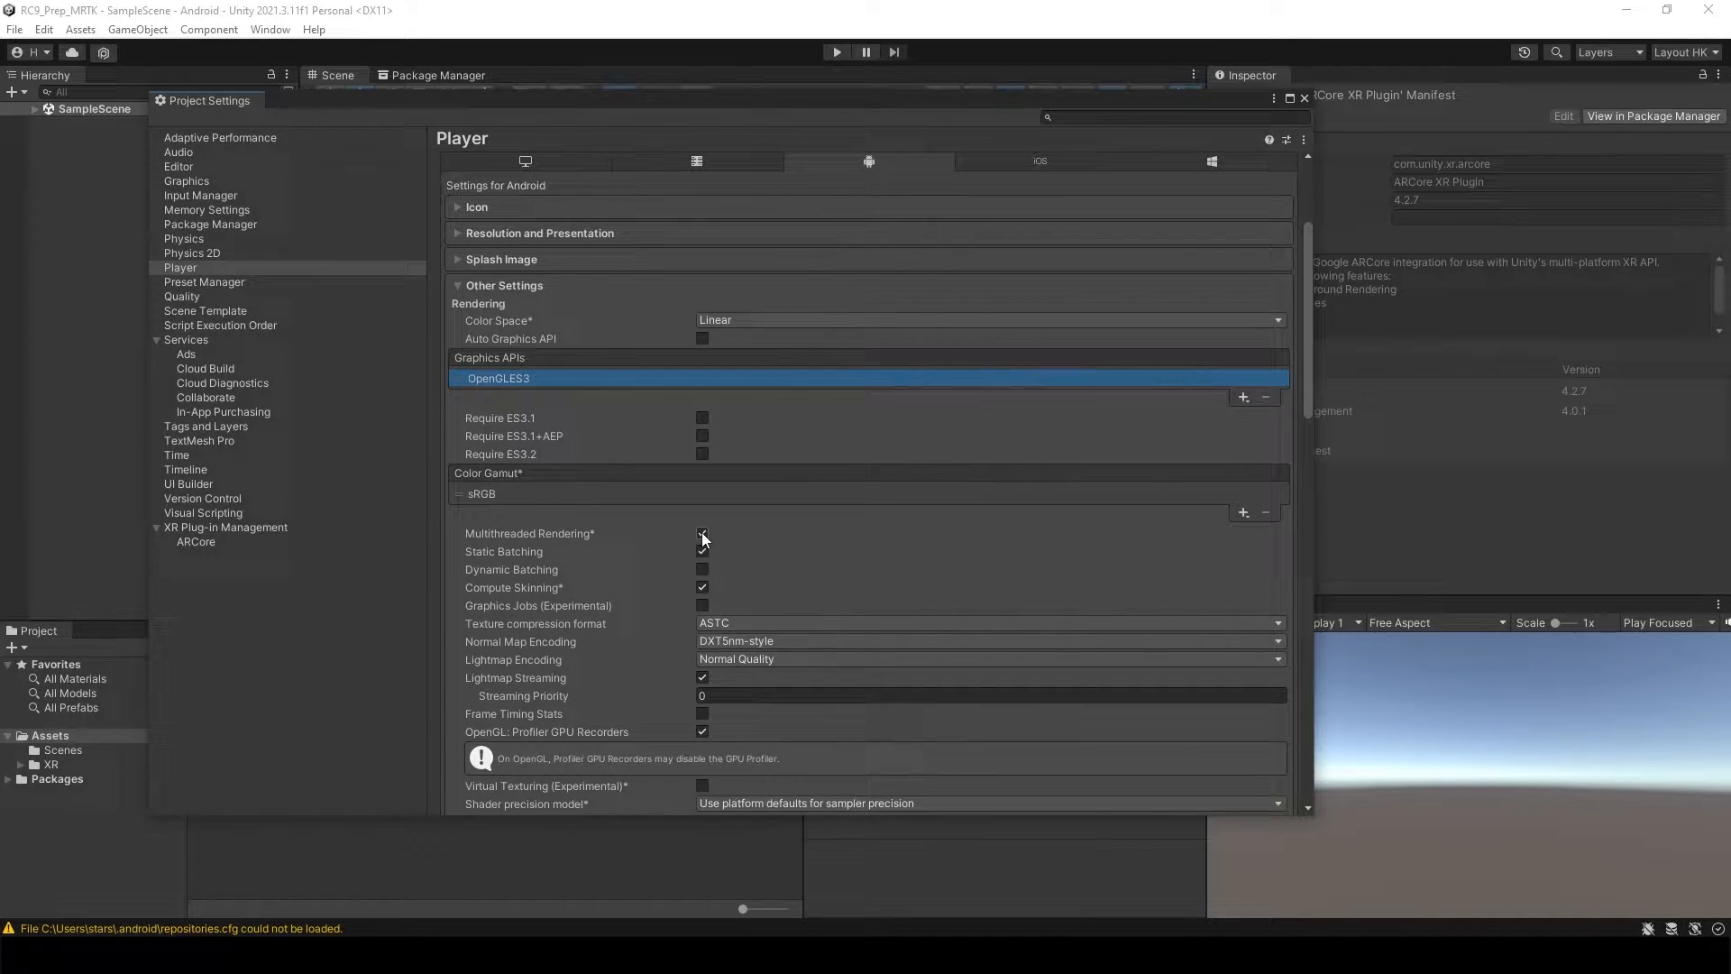
scroll(down, 3)
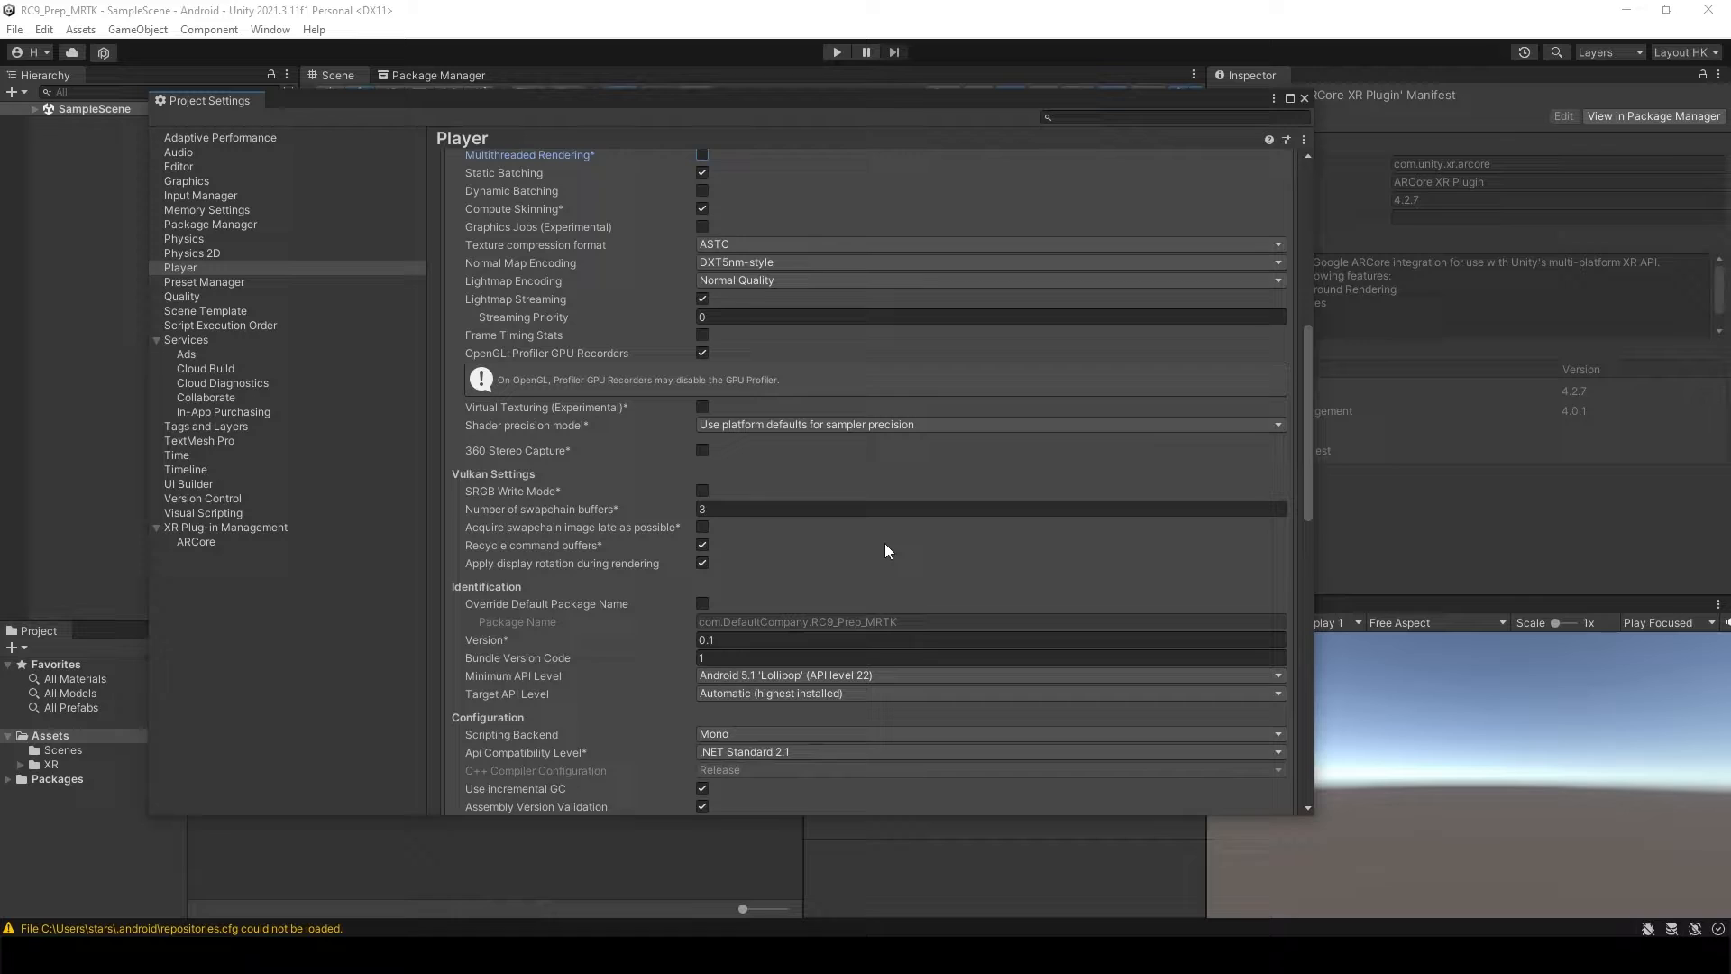
scroll(down, 3)
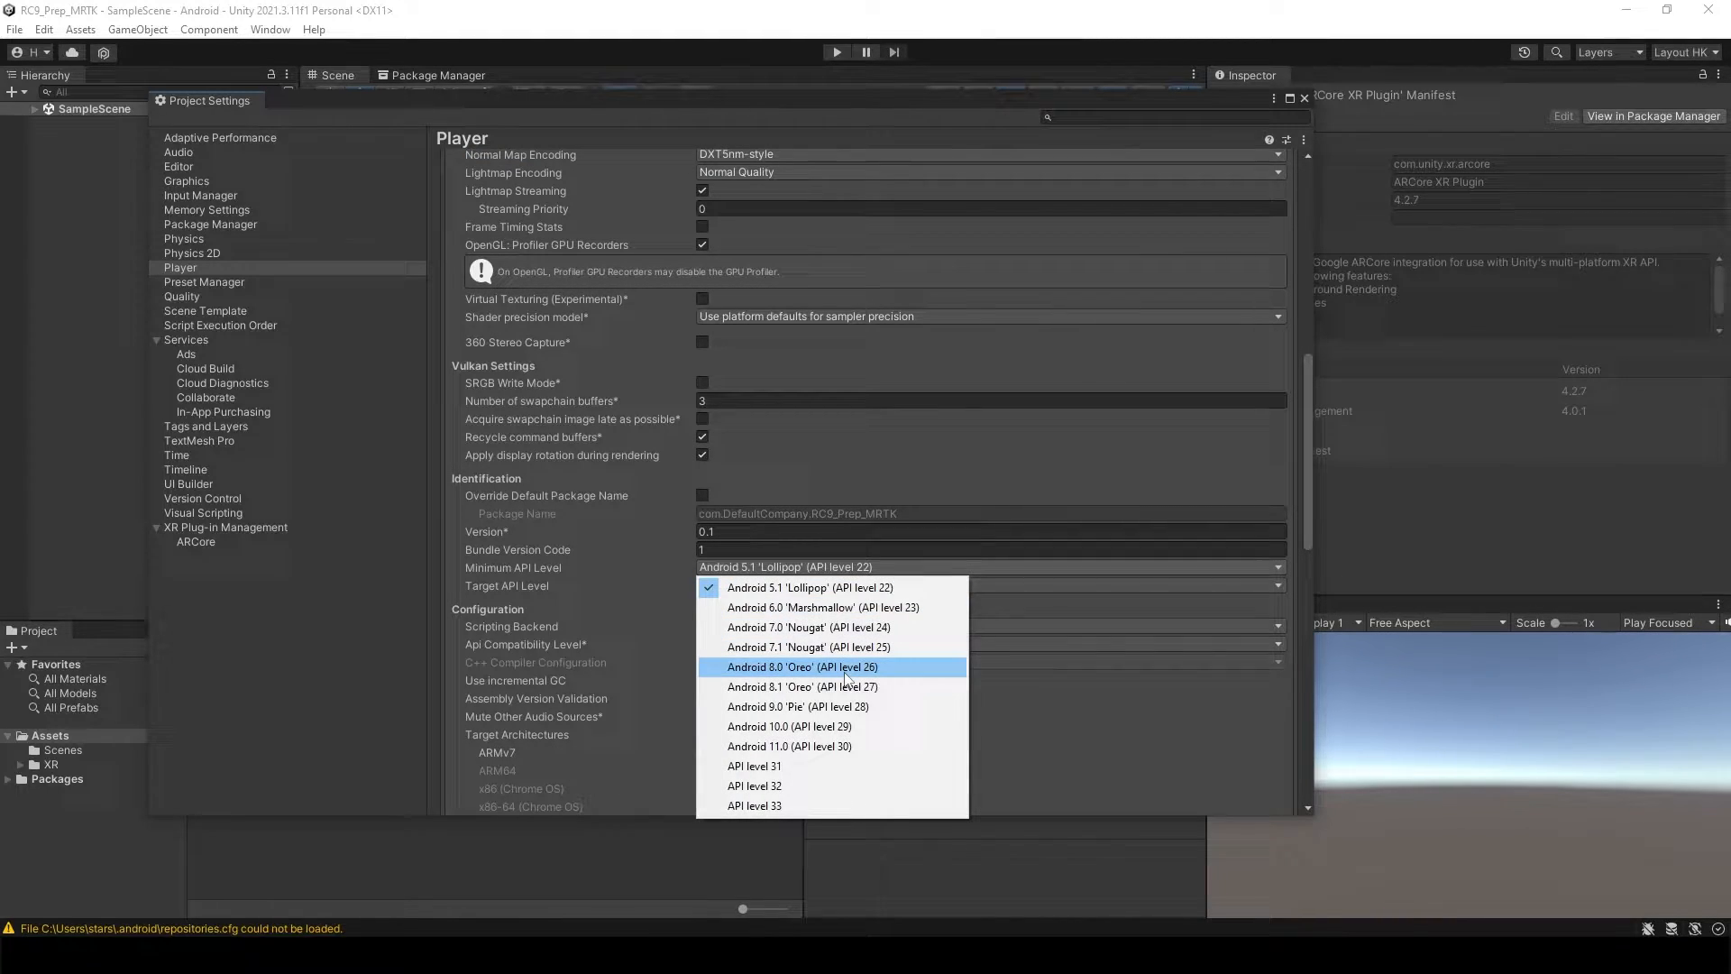
Step: Require Android 8.0 Oreo, use IL2CPP with ARM64, and enable the ARCore XR plug-in
click(801, 667)
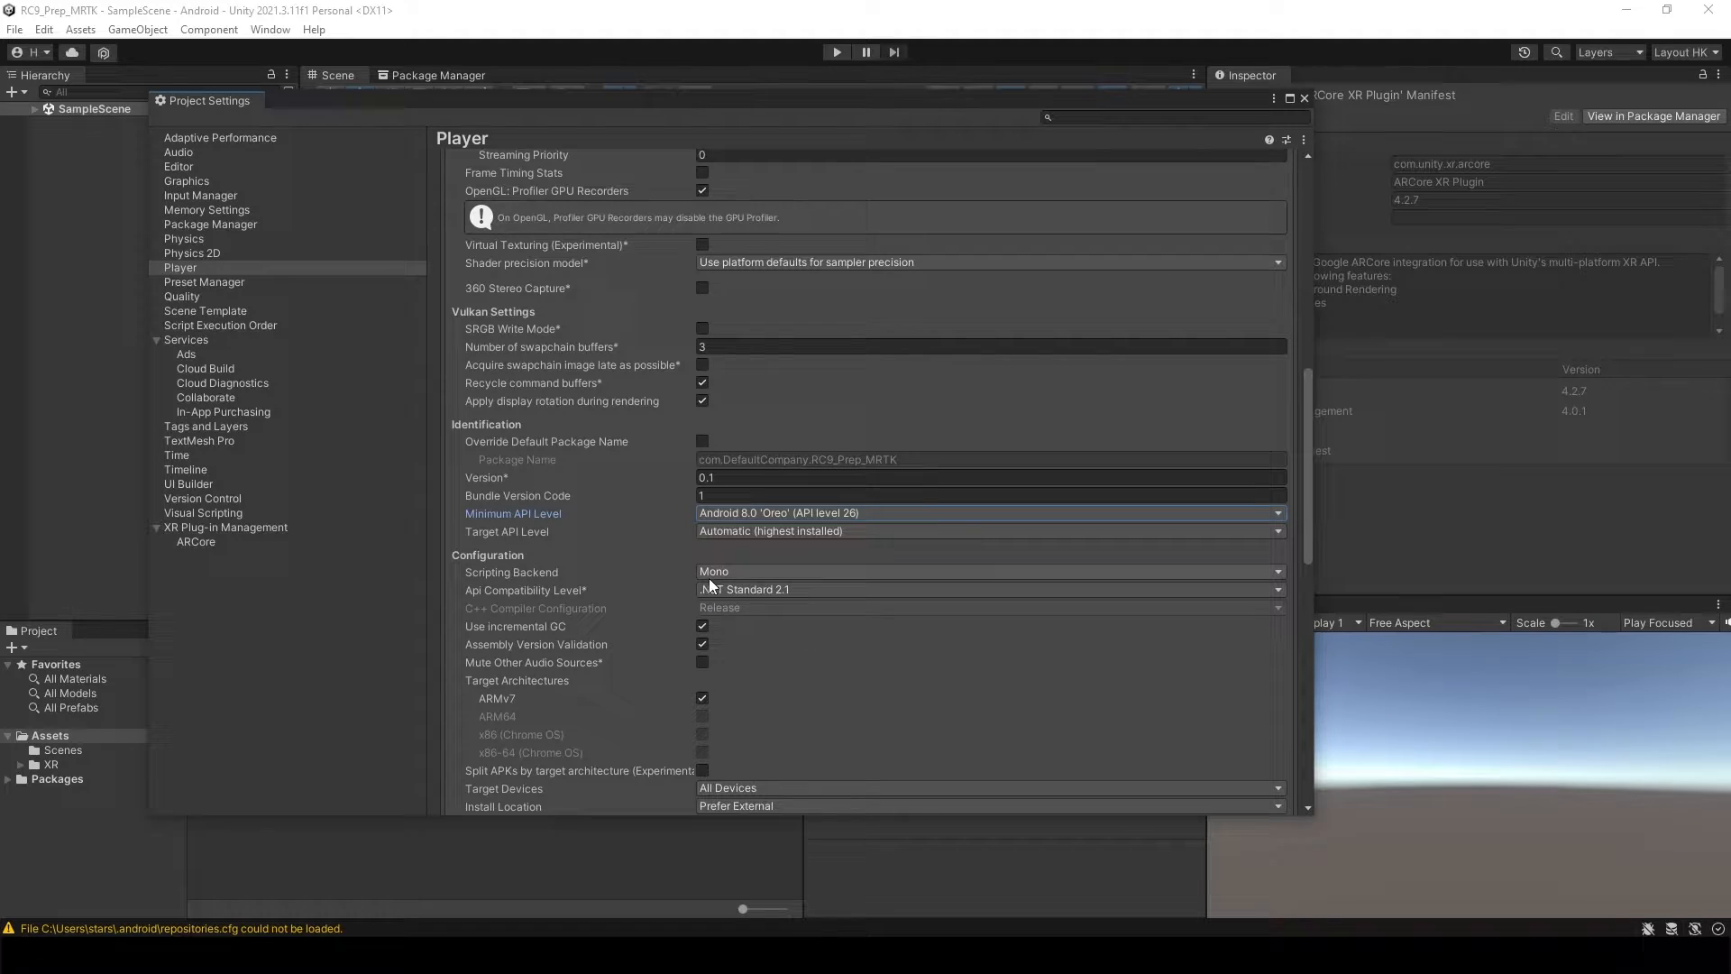
click(985, 571)
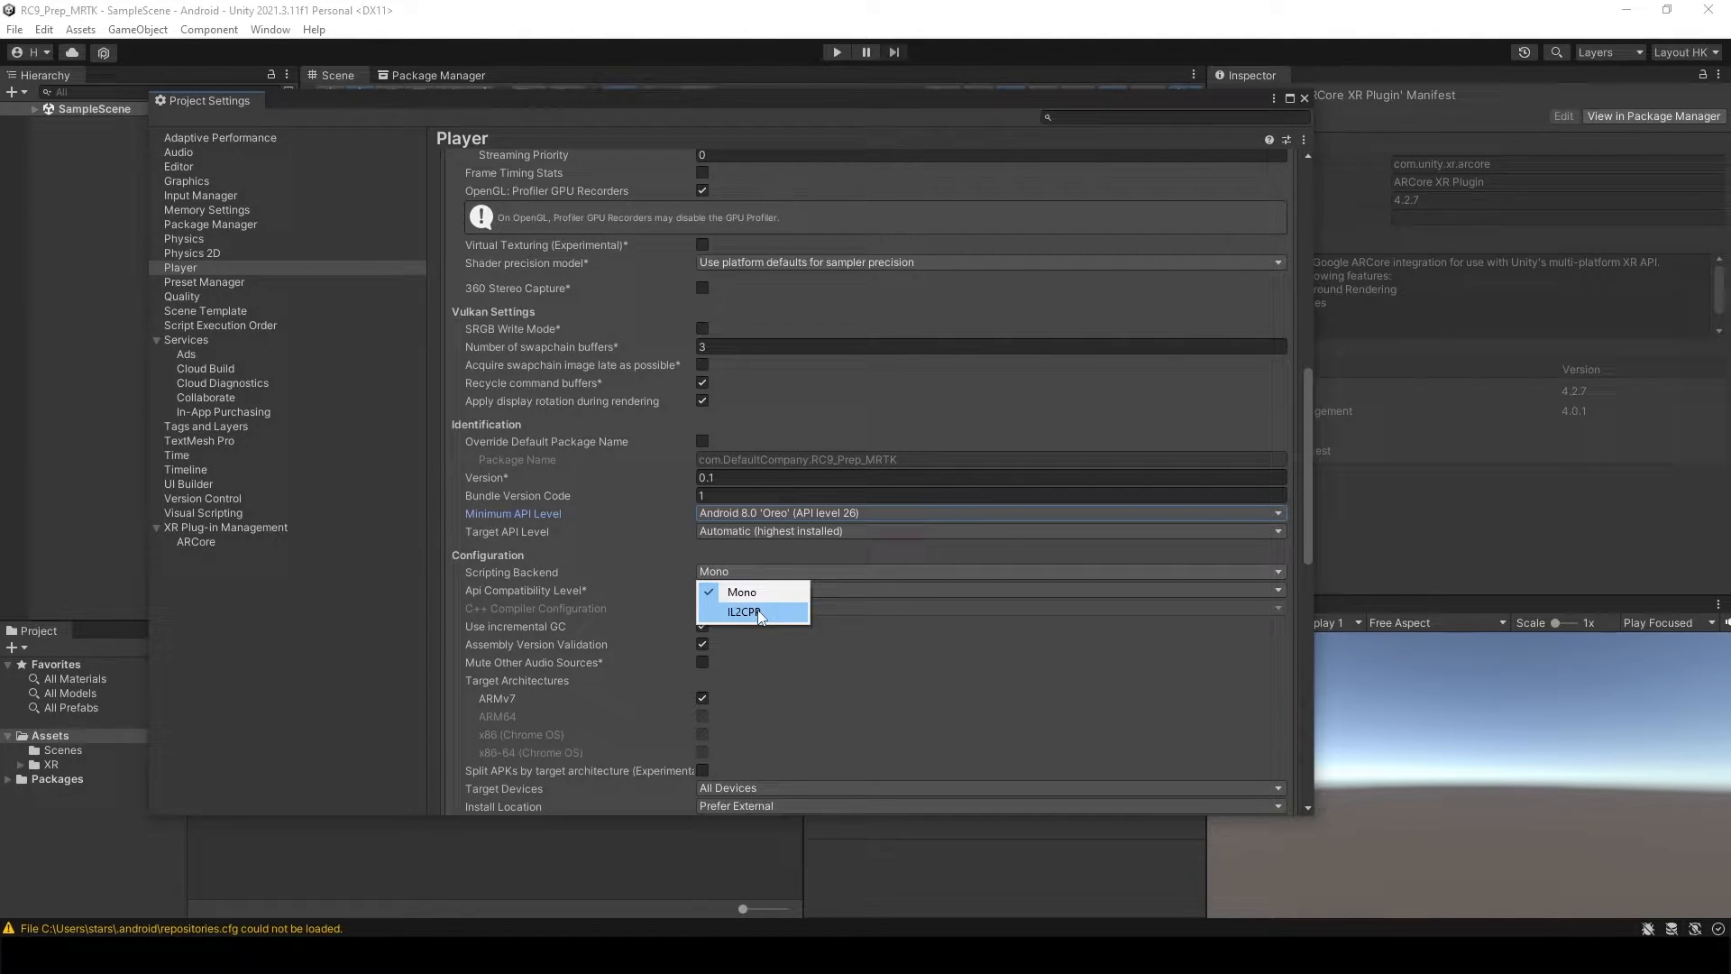
click(743, 611)
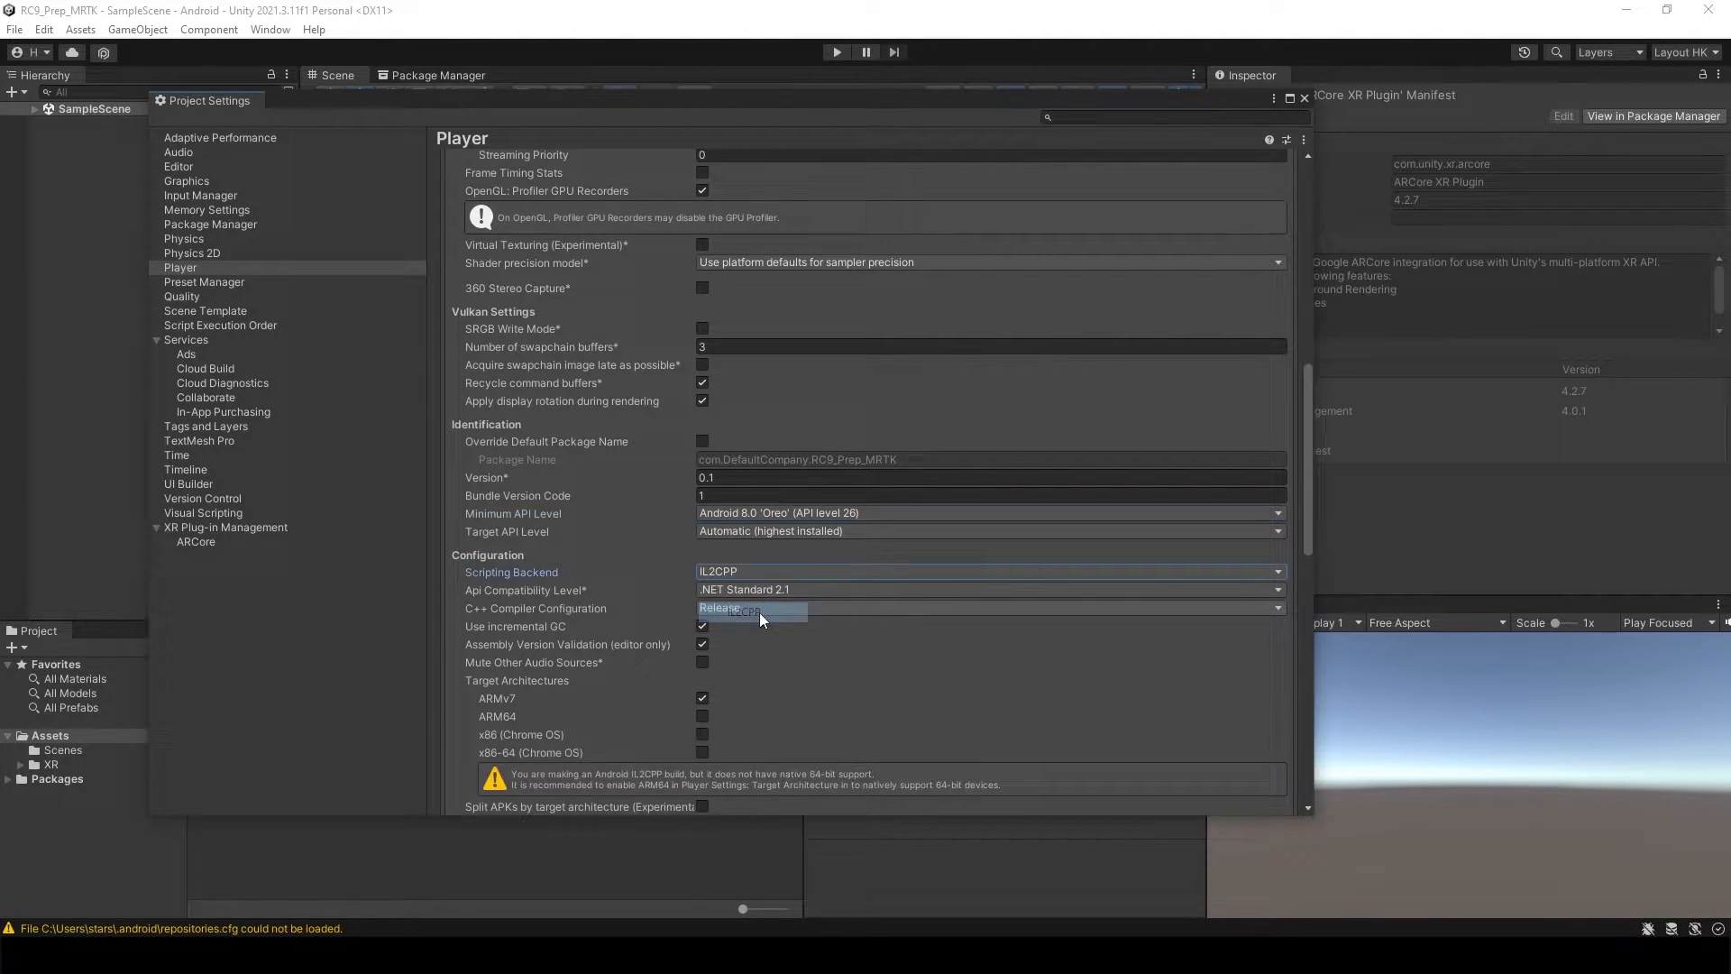
scroll(down, 3)
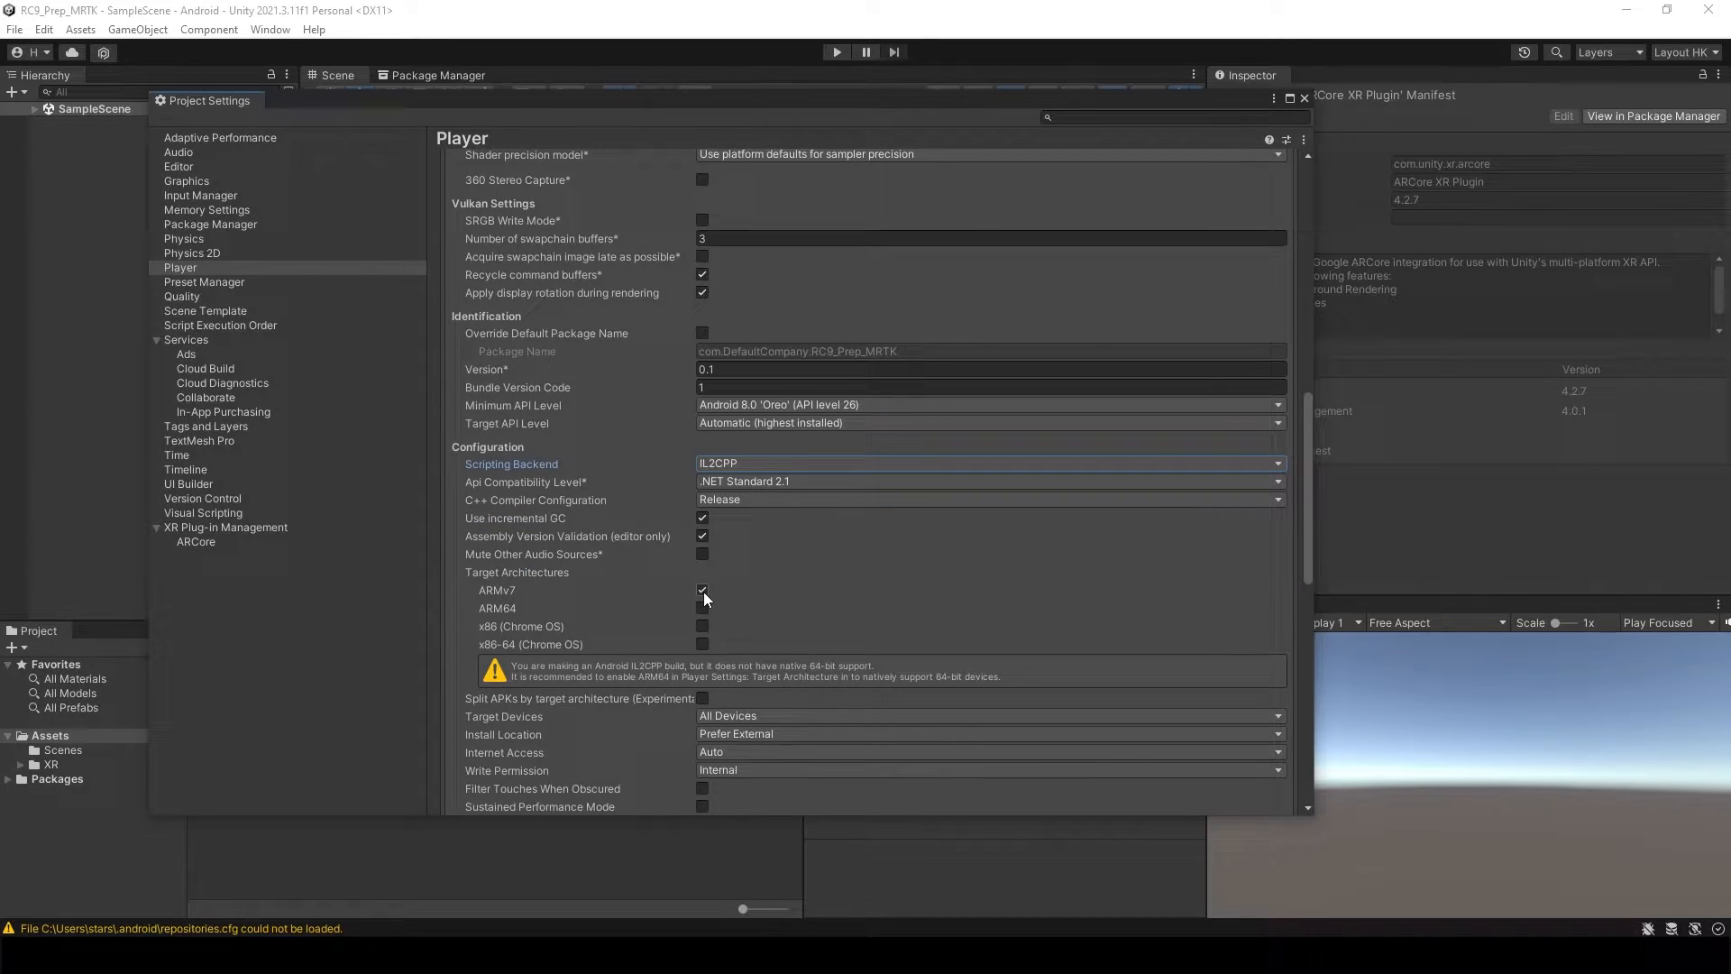
click(702, 607)
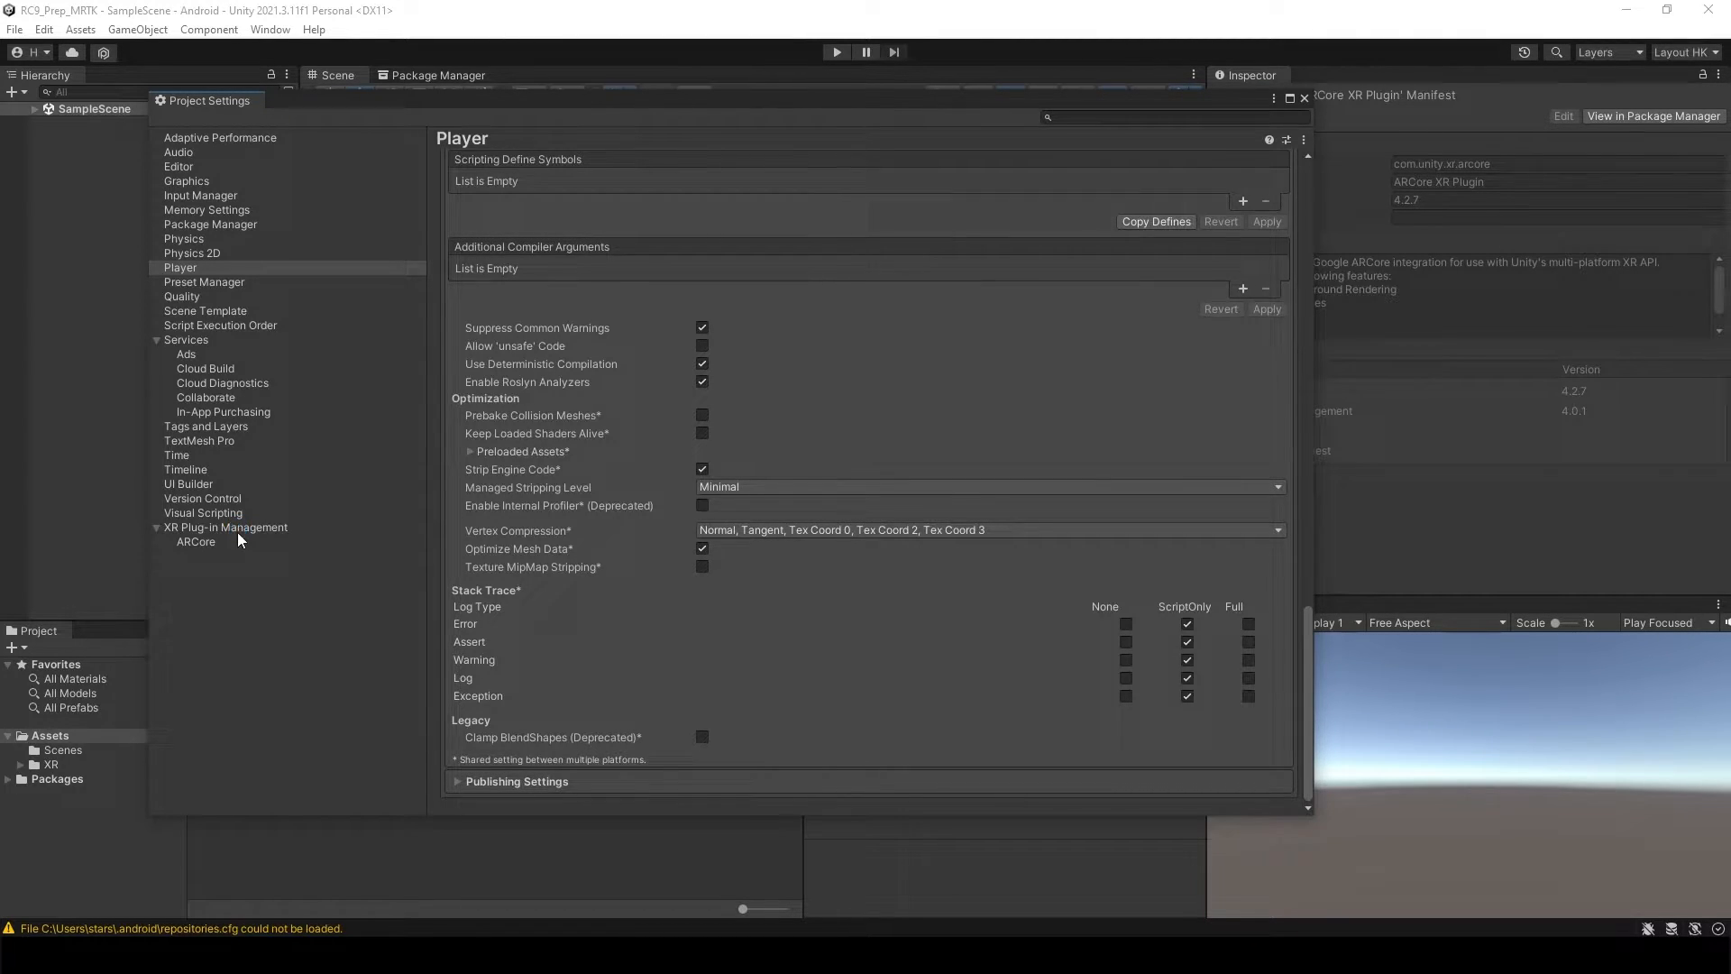
click(227, 527)
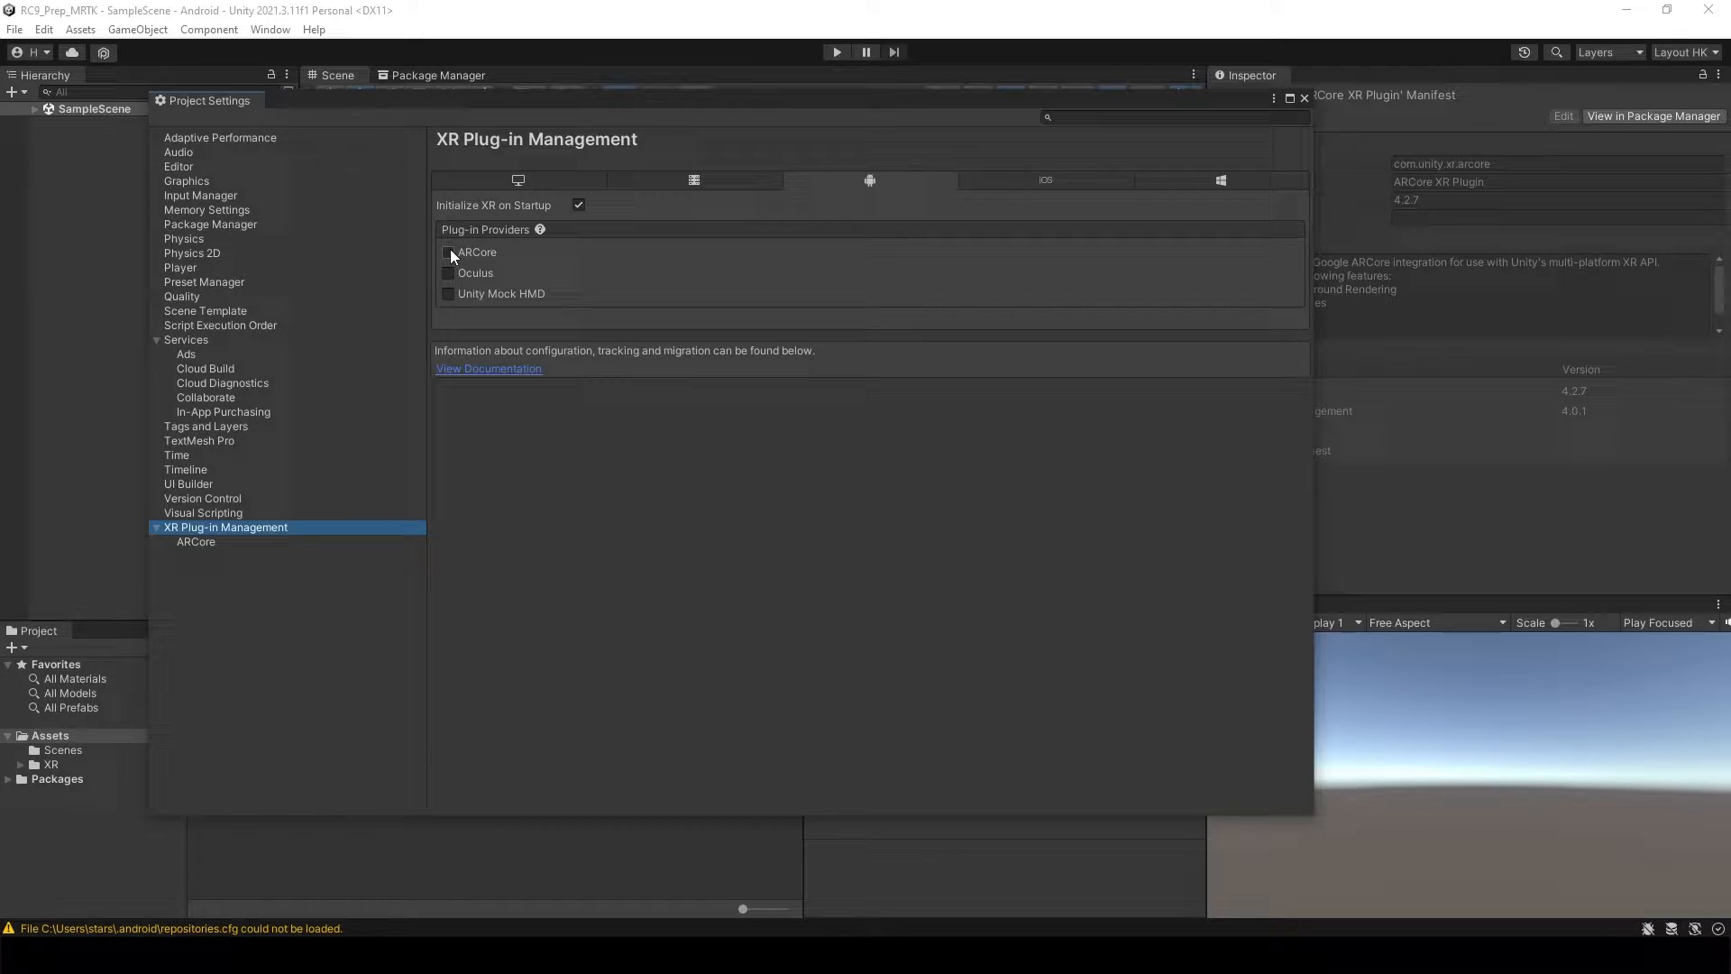
click(448, 251)
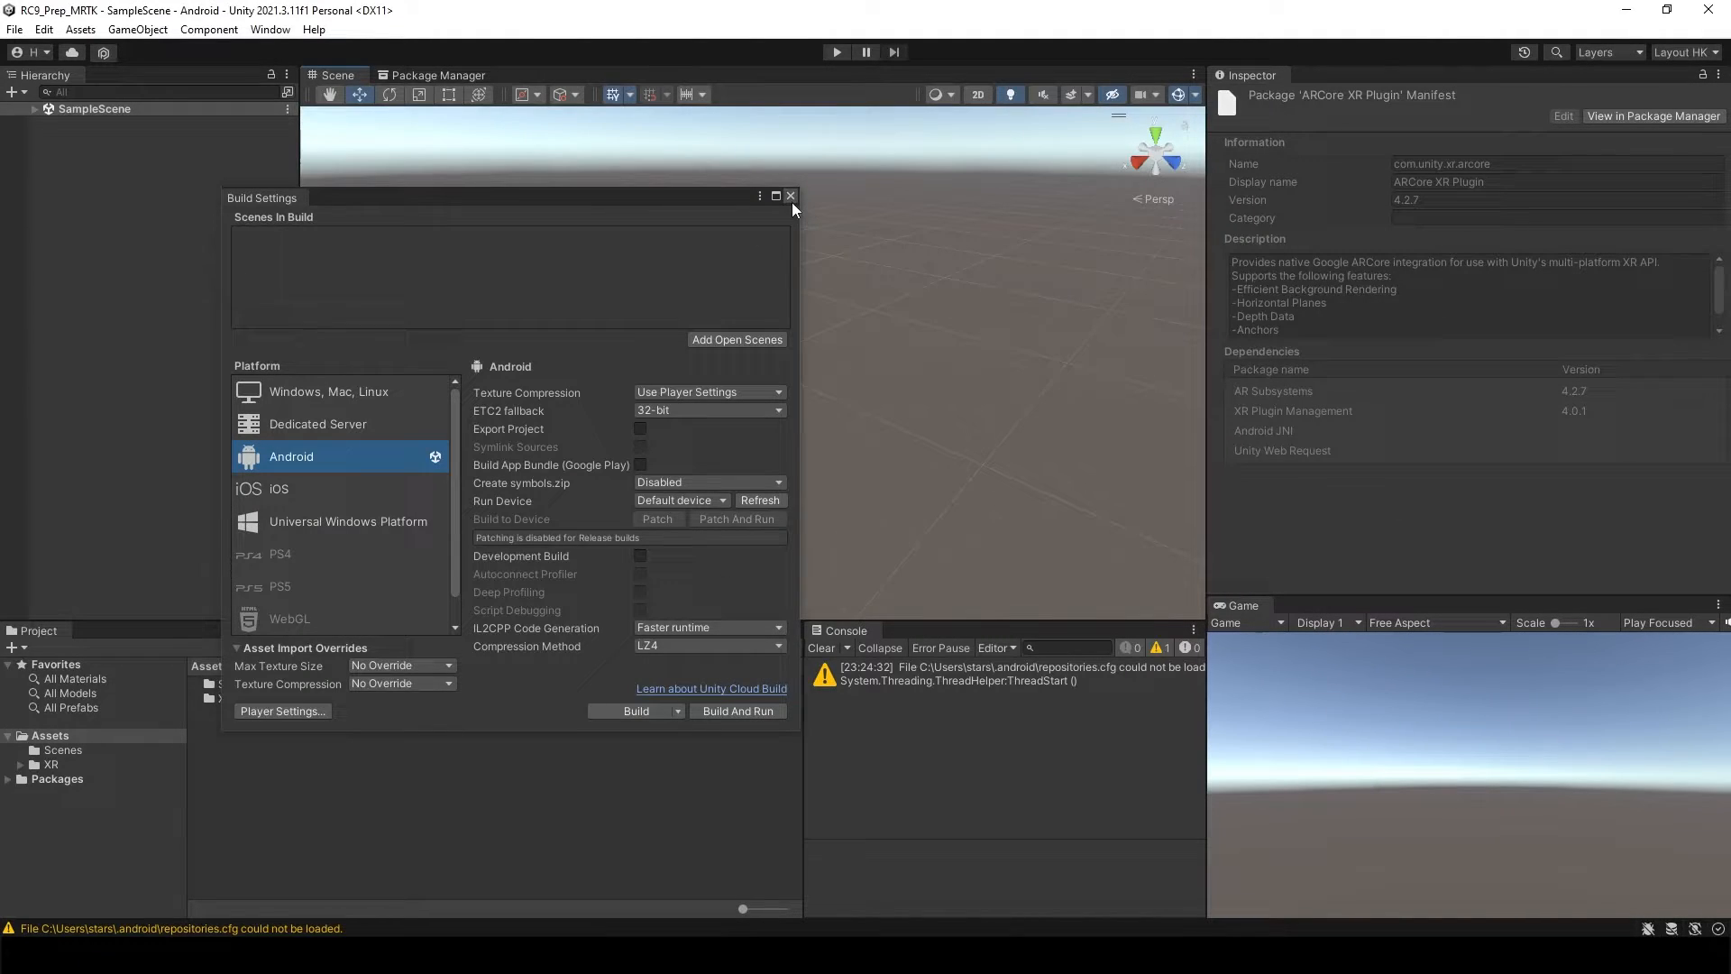
Step: Close the Build Settings window to return to the SampleScene editor
click(790, 196)
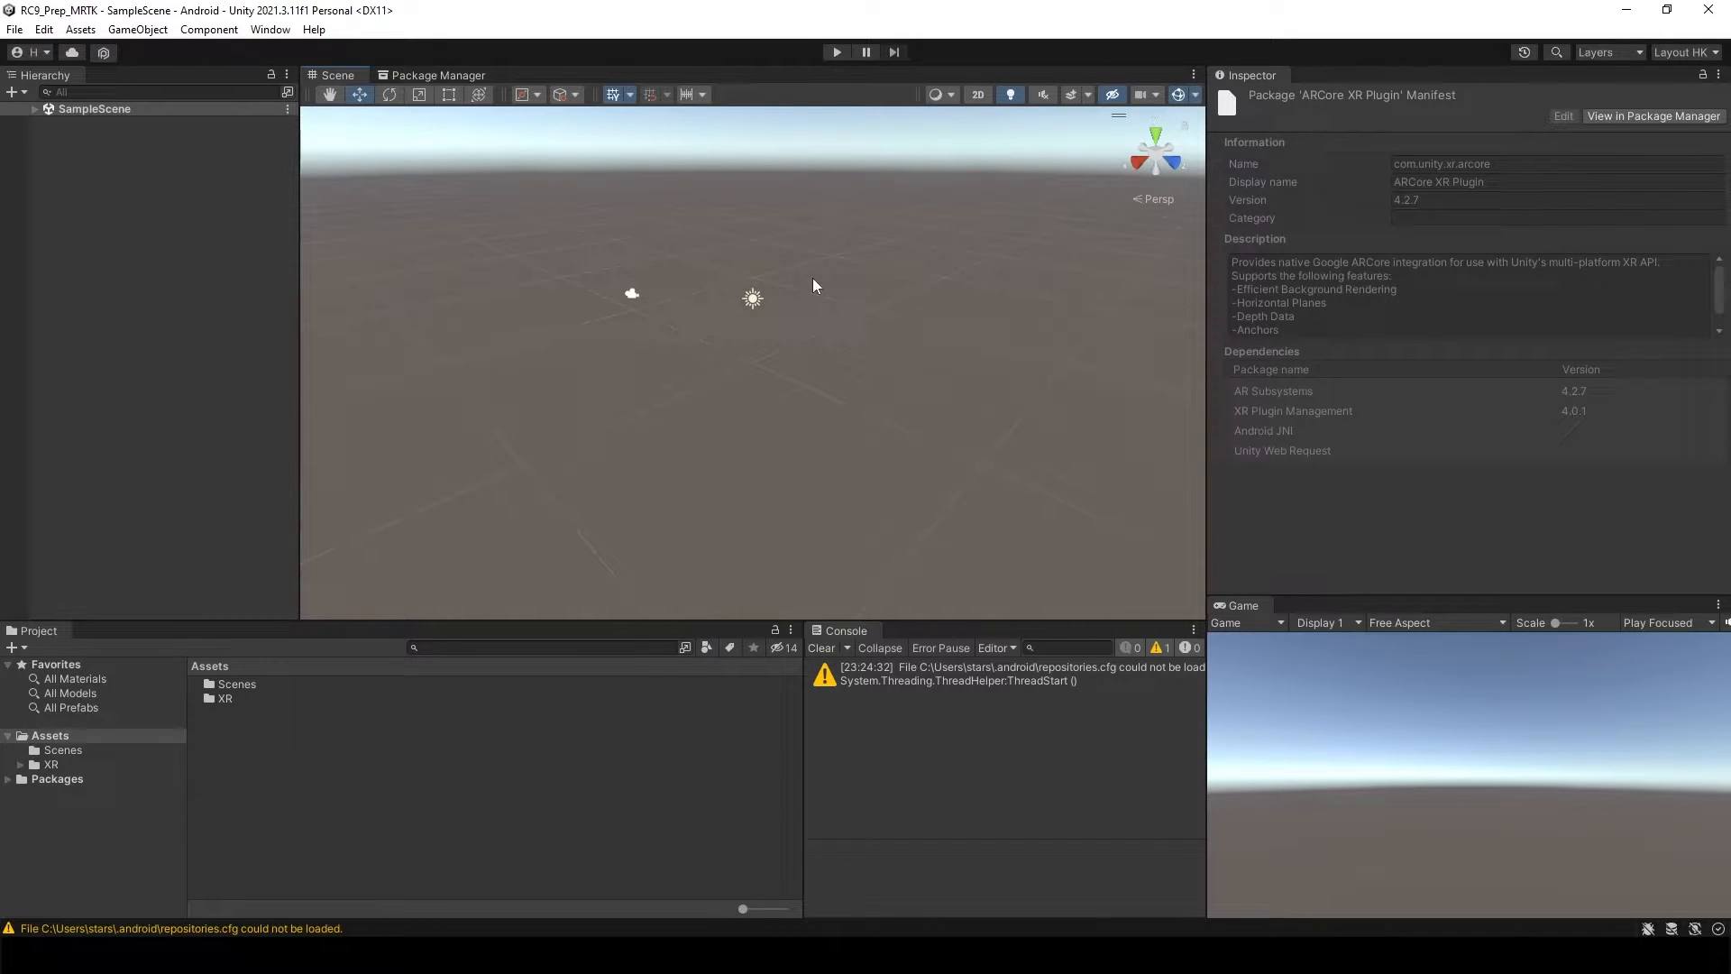
mouse_move(798, 513)
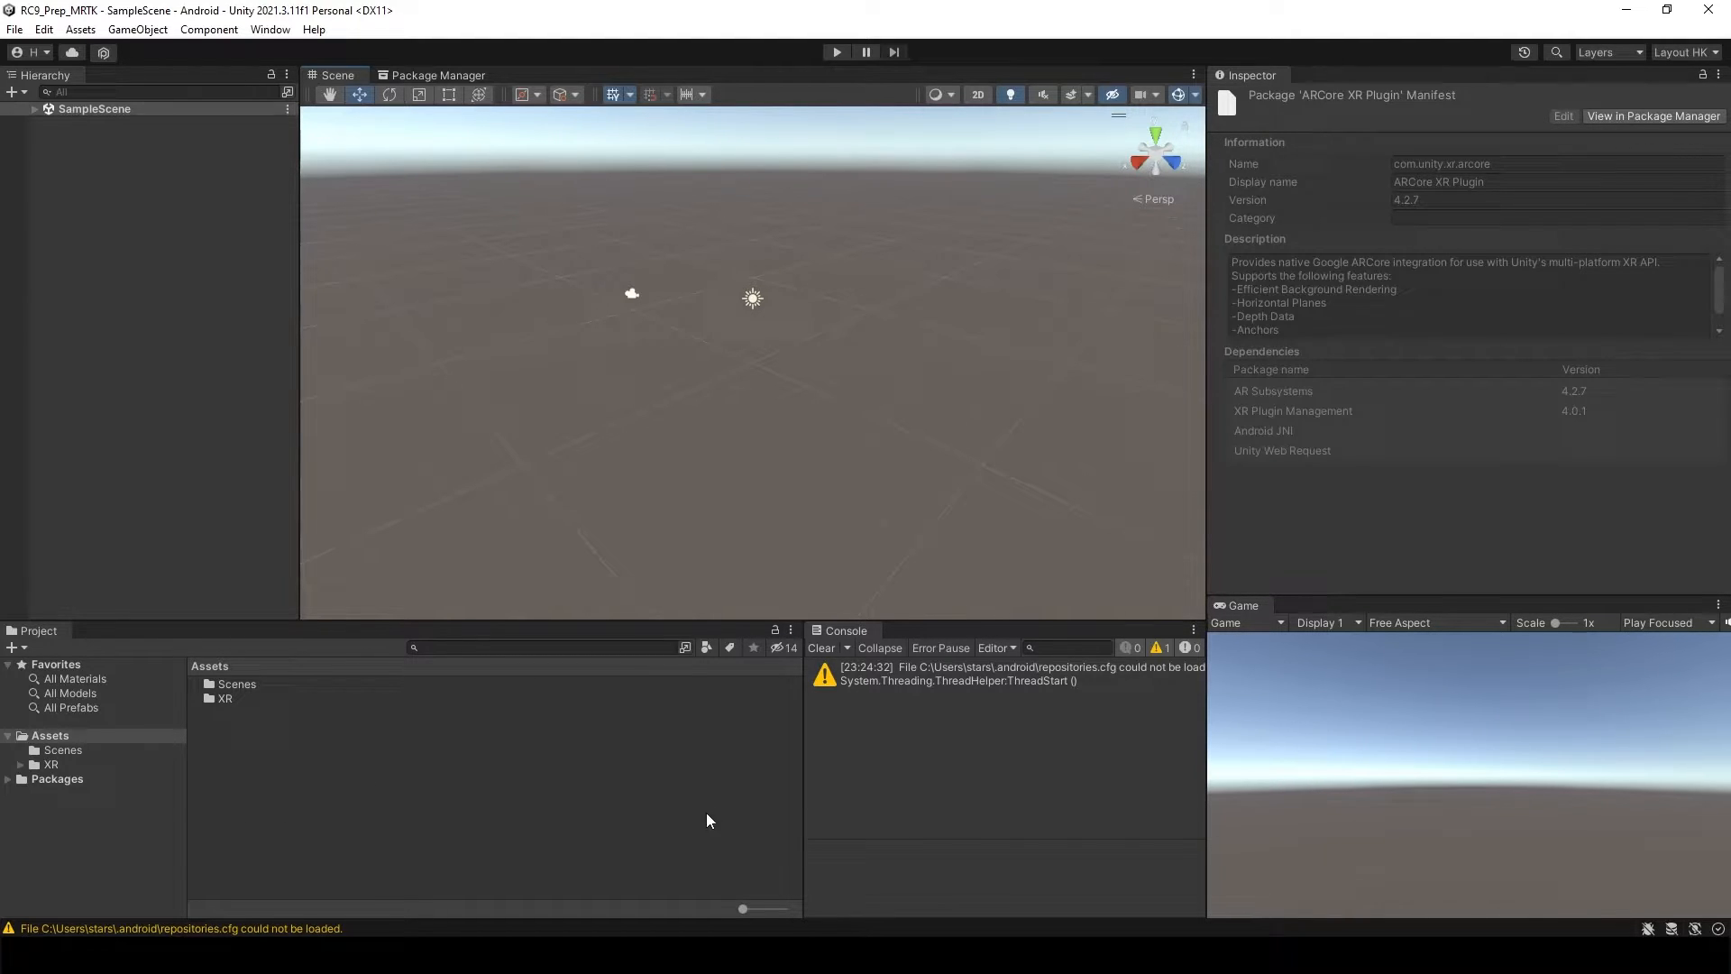
mouse_move(393, 891)
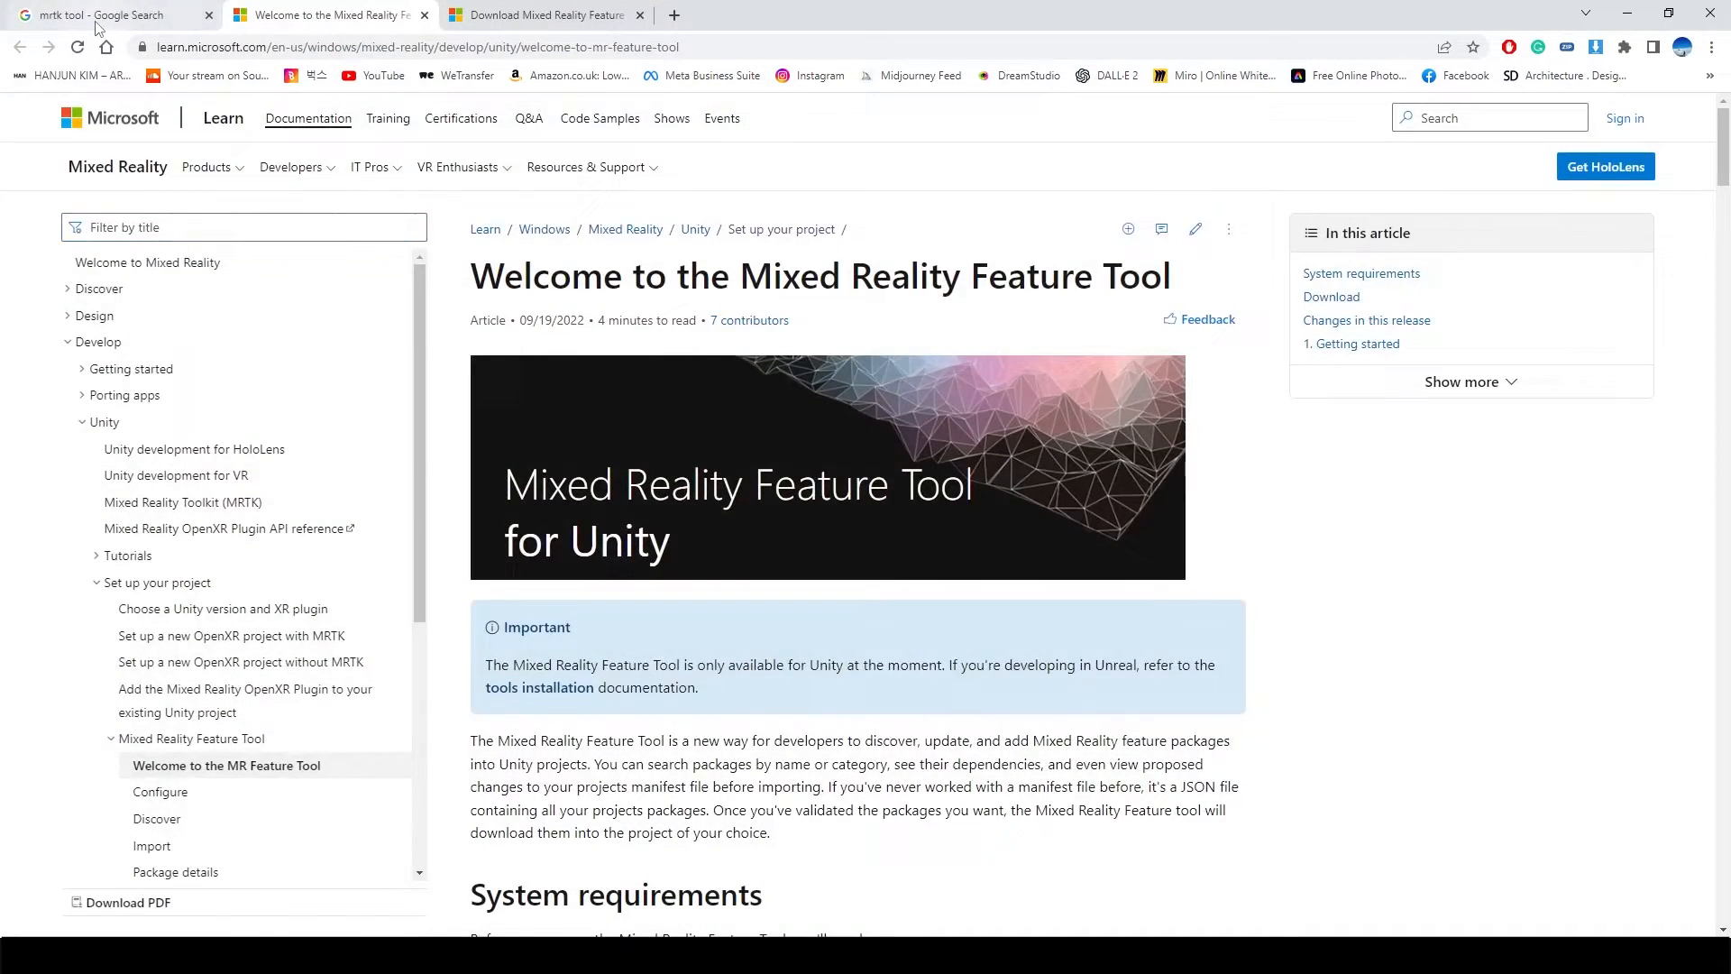
Step: Download the latest Mixed Reality Feature Tool from Microsoft Learn and launch MixedRealityFeatureTool.exe
click(104, 14)
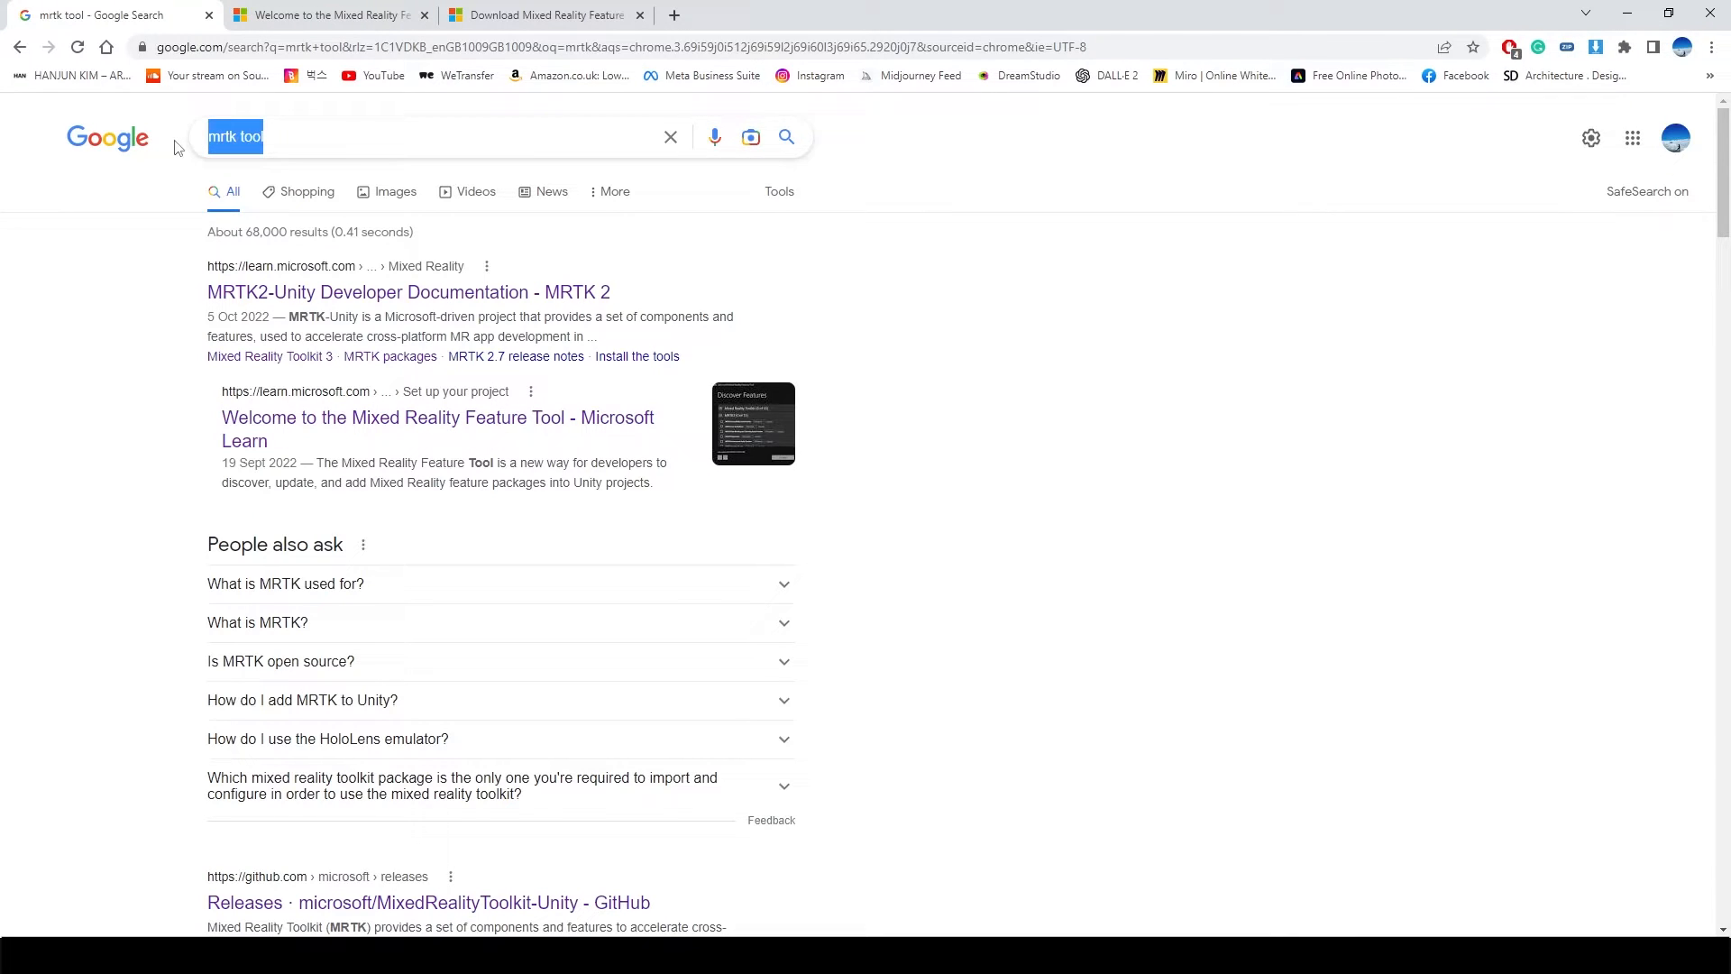
mouse_move(156, 408)
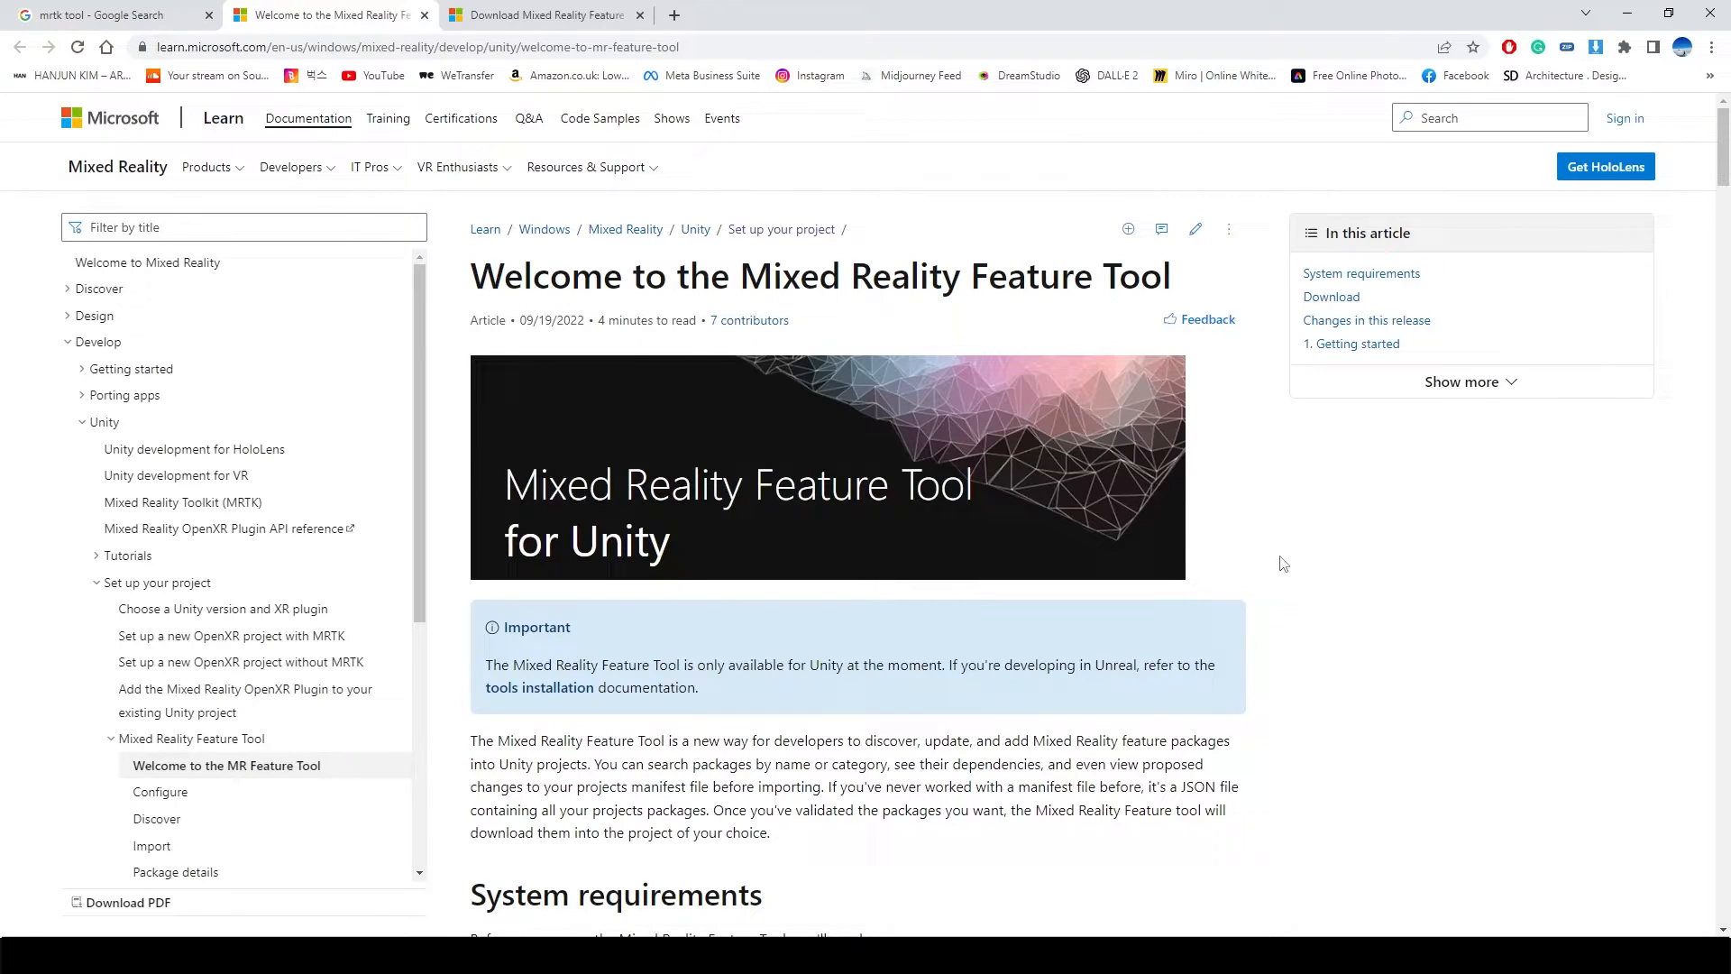
scroll(down, 3)
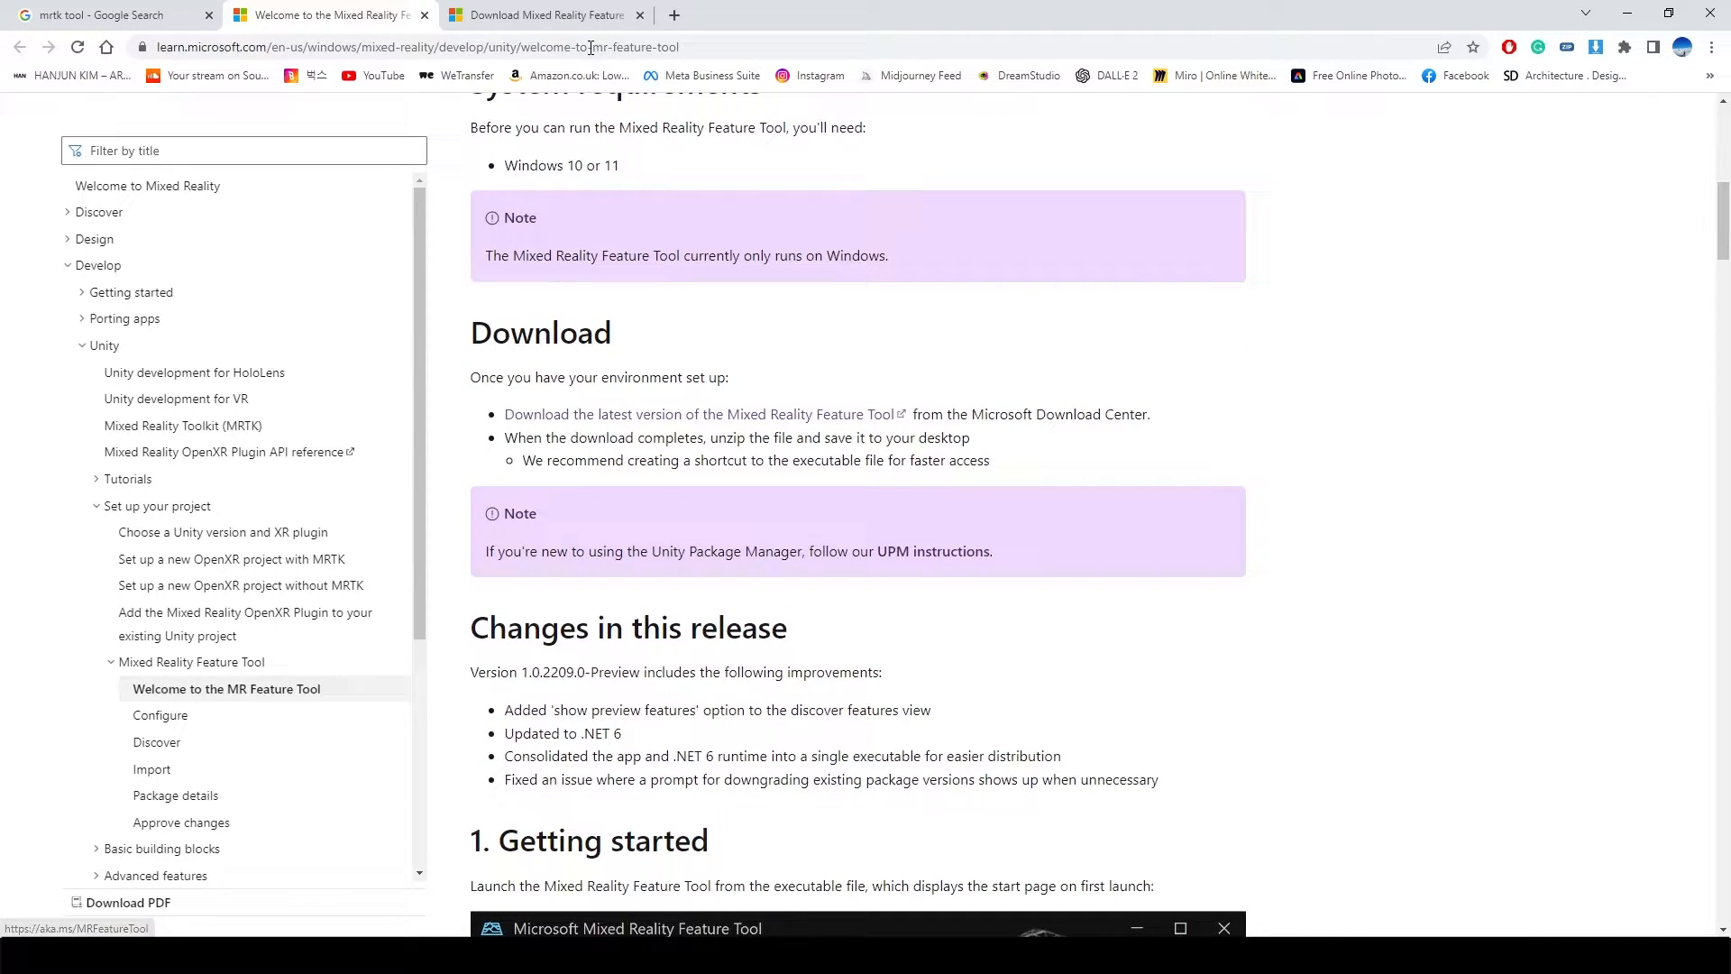
click(544, 14)
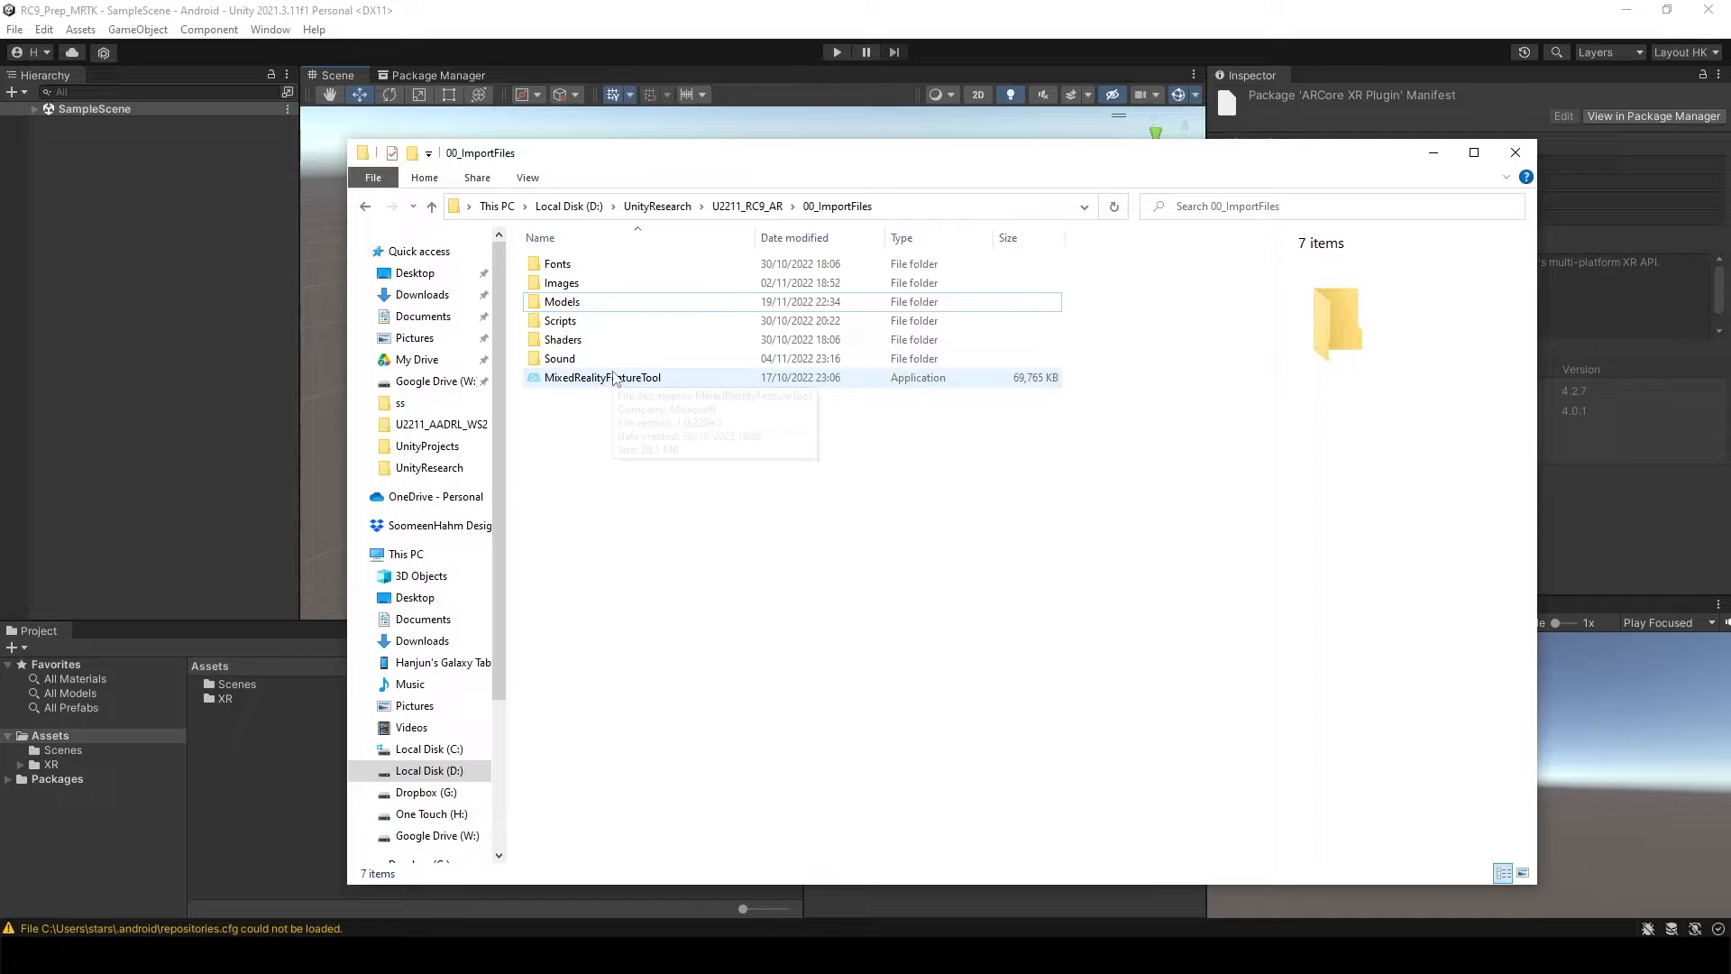
double_click(601, 378)
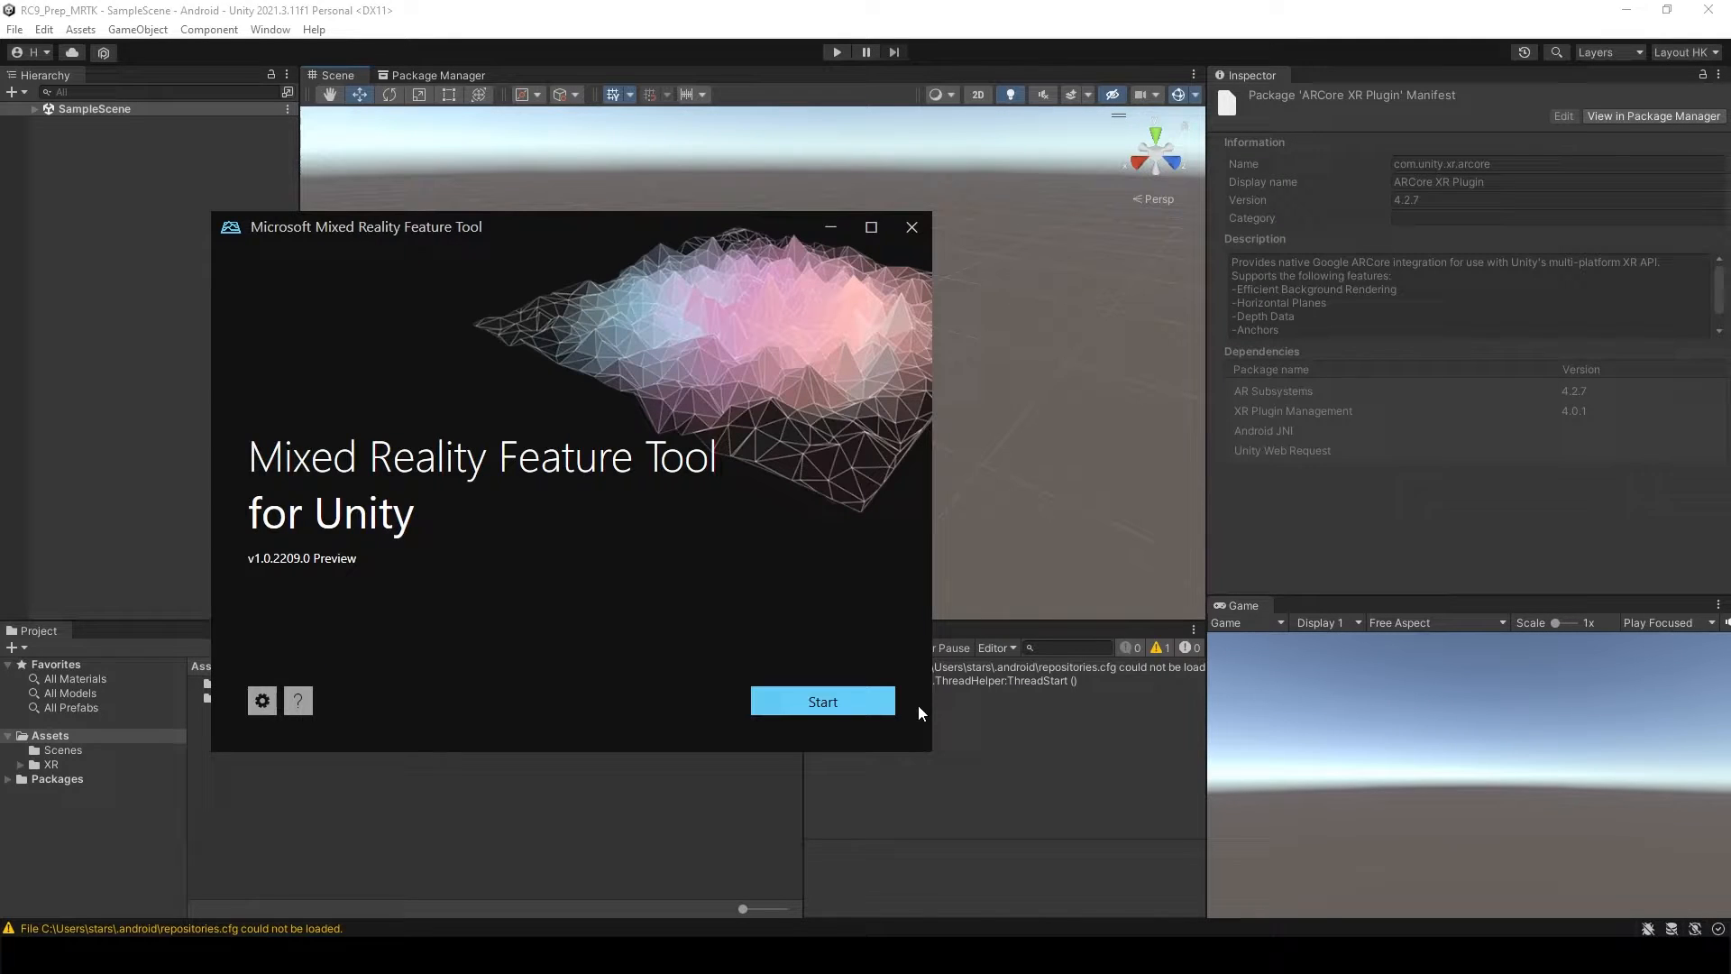
mouse_move(734, 651)
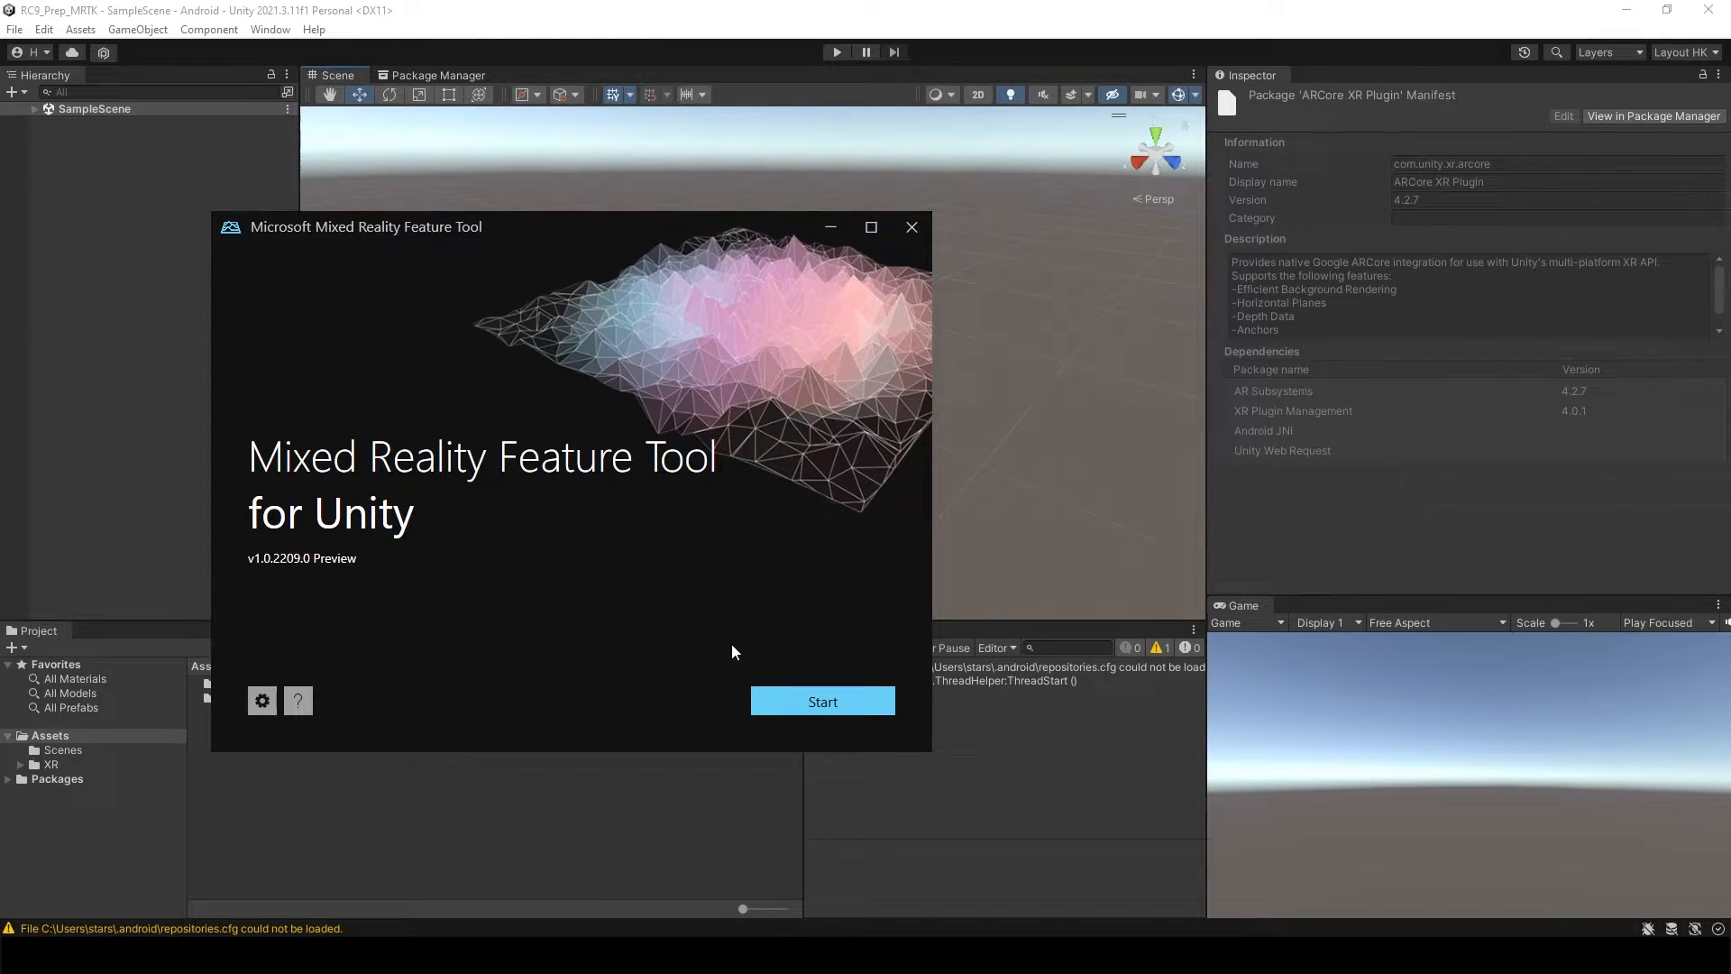
mouse_move(758, 728)
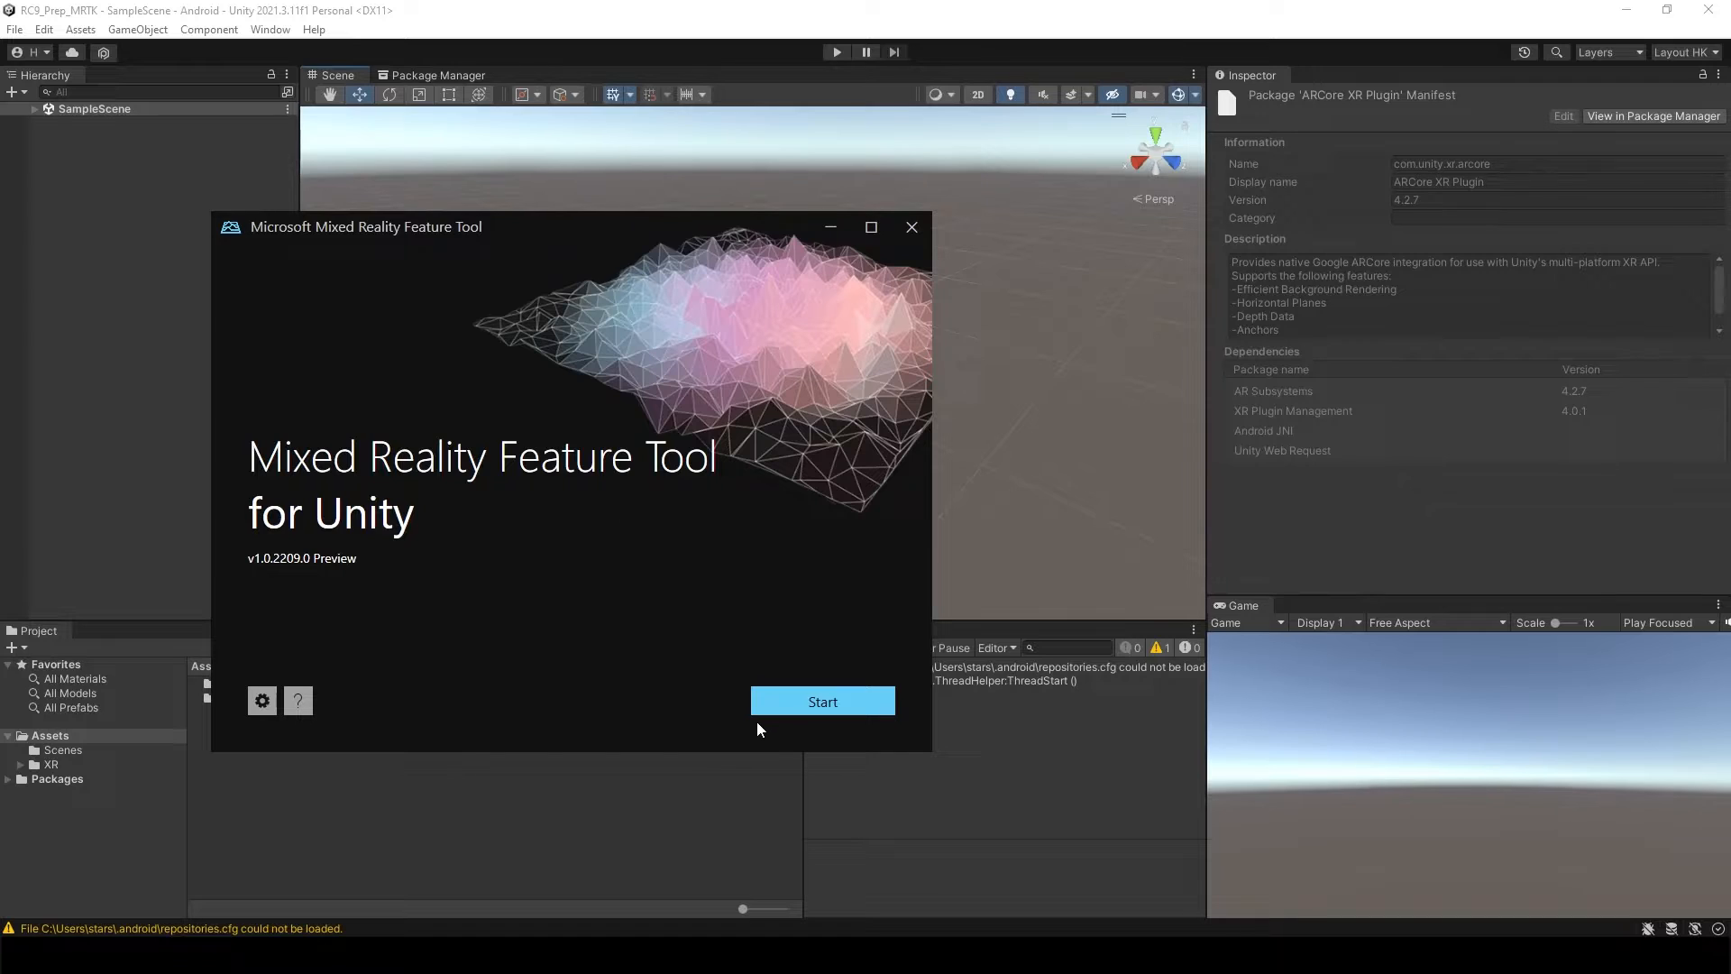
Step: Start the Feature Tool, target the RC9_Prep_MRTK project, and browse Discover Features
click(821, 702)
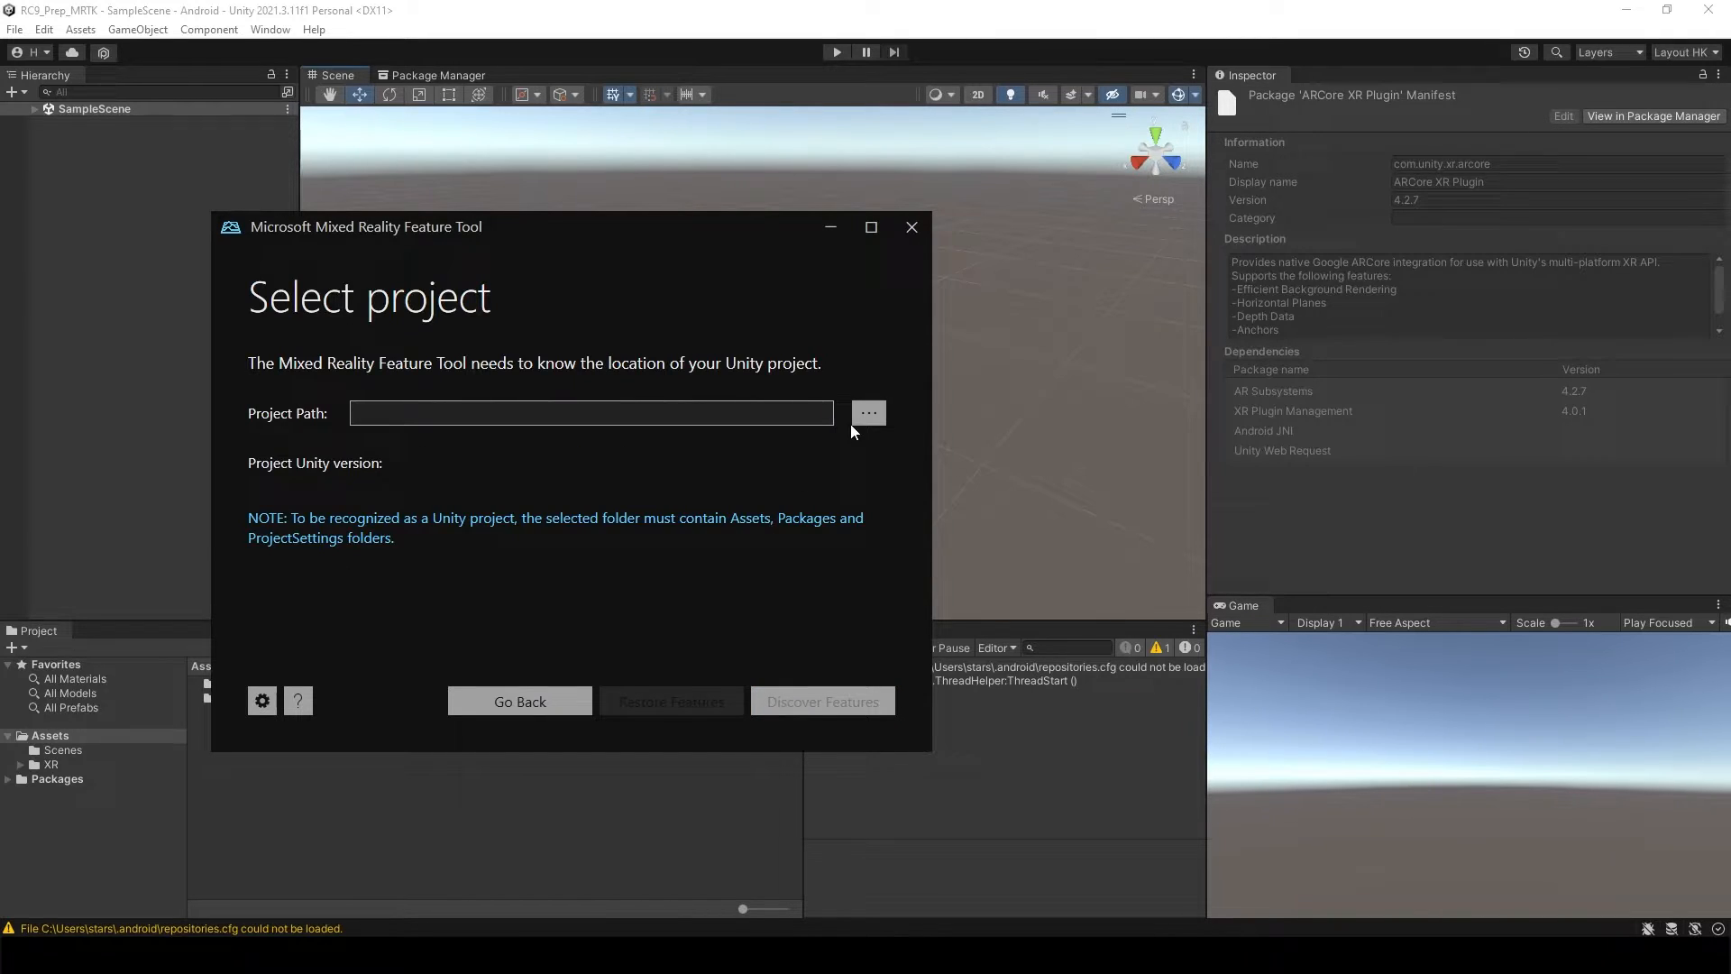
mouse_move(881, 452)
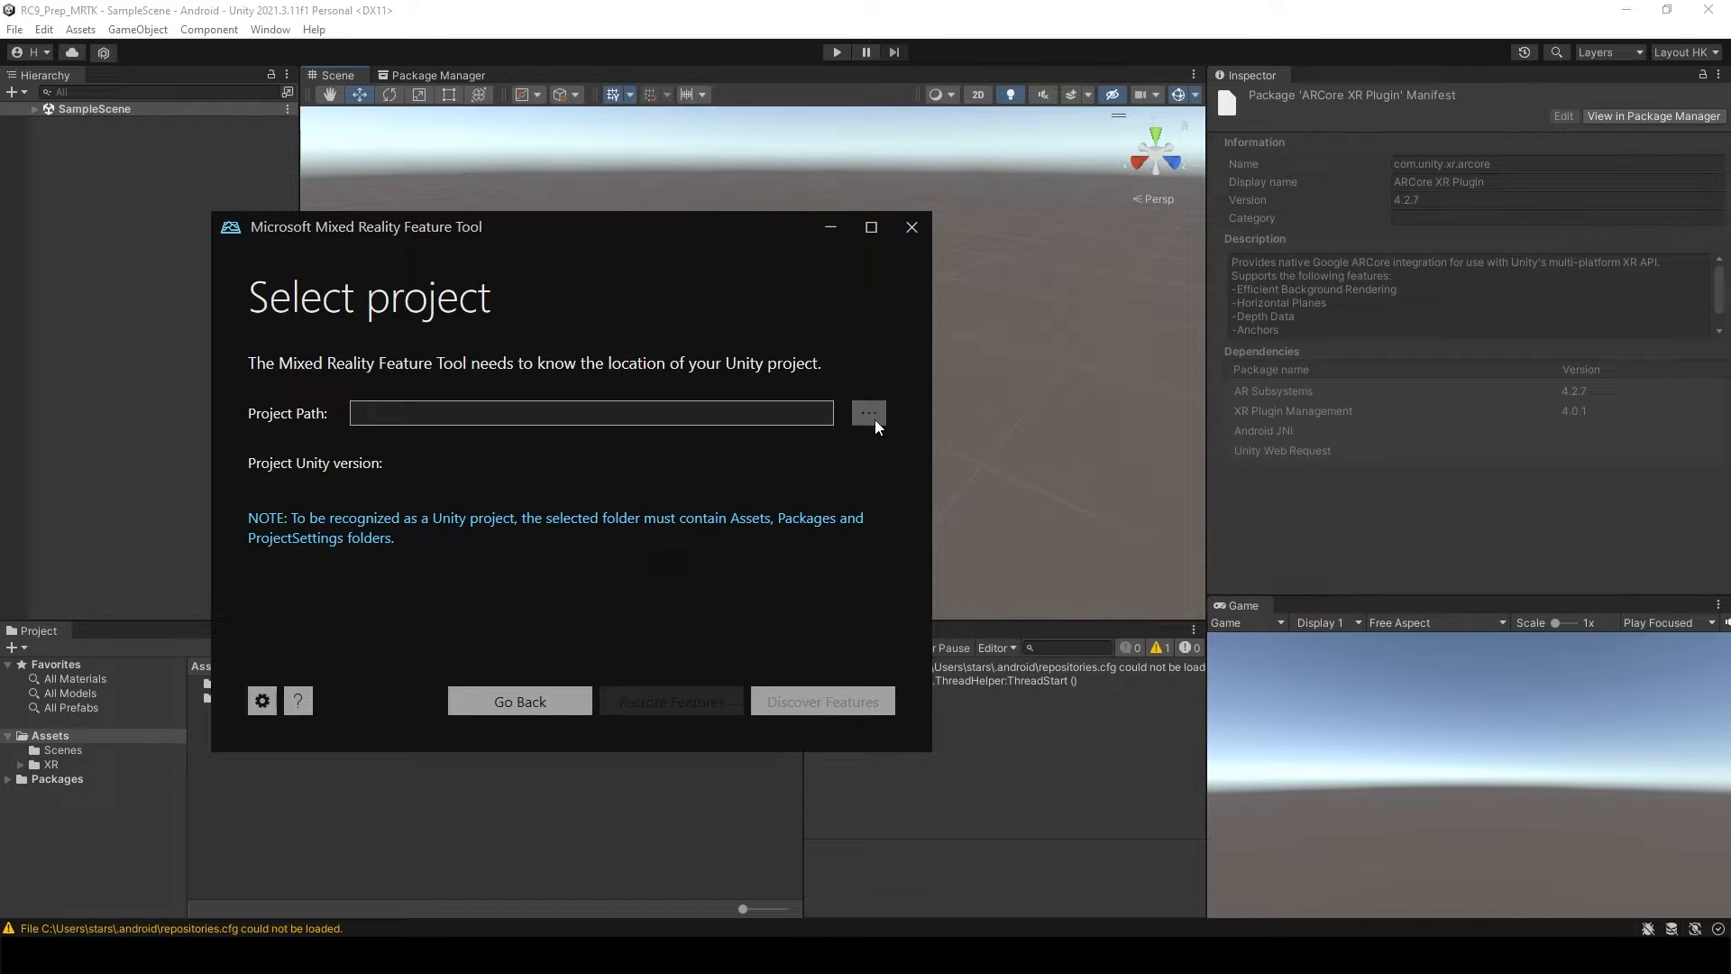
click(868, 413)
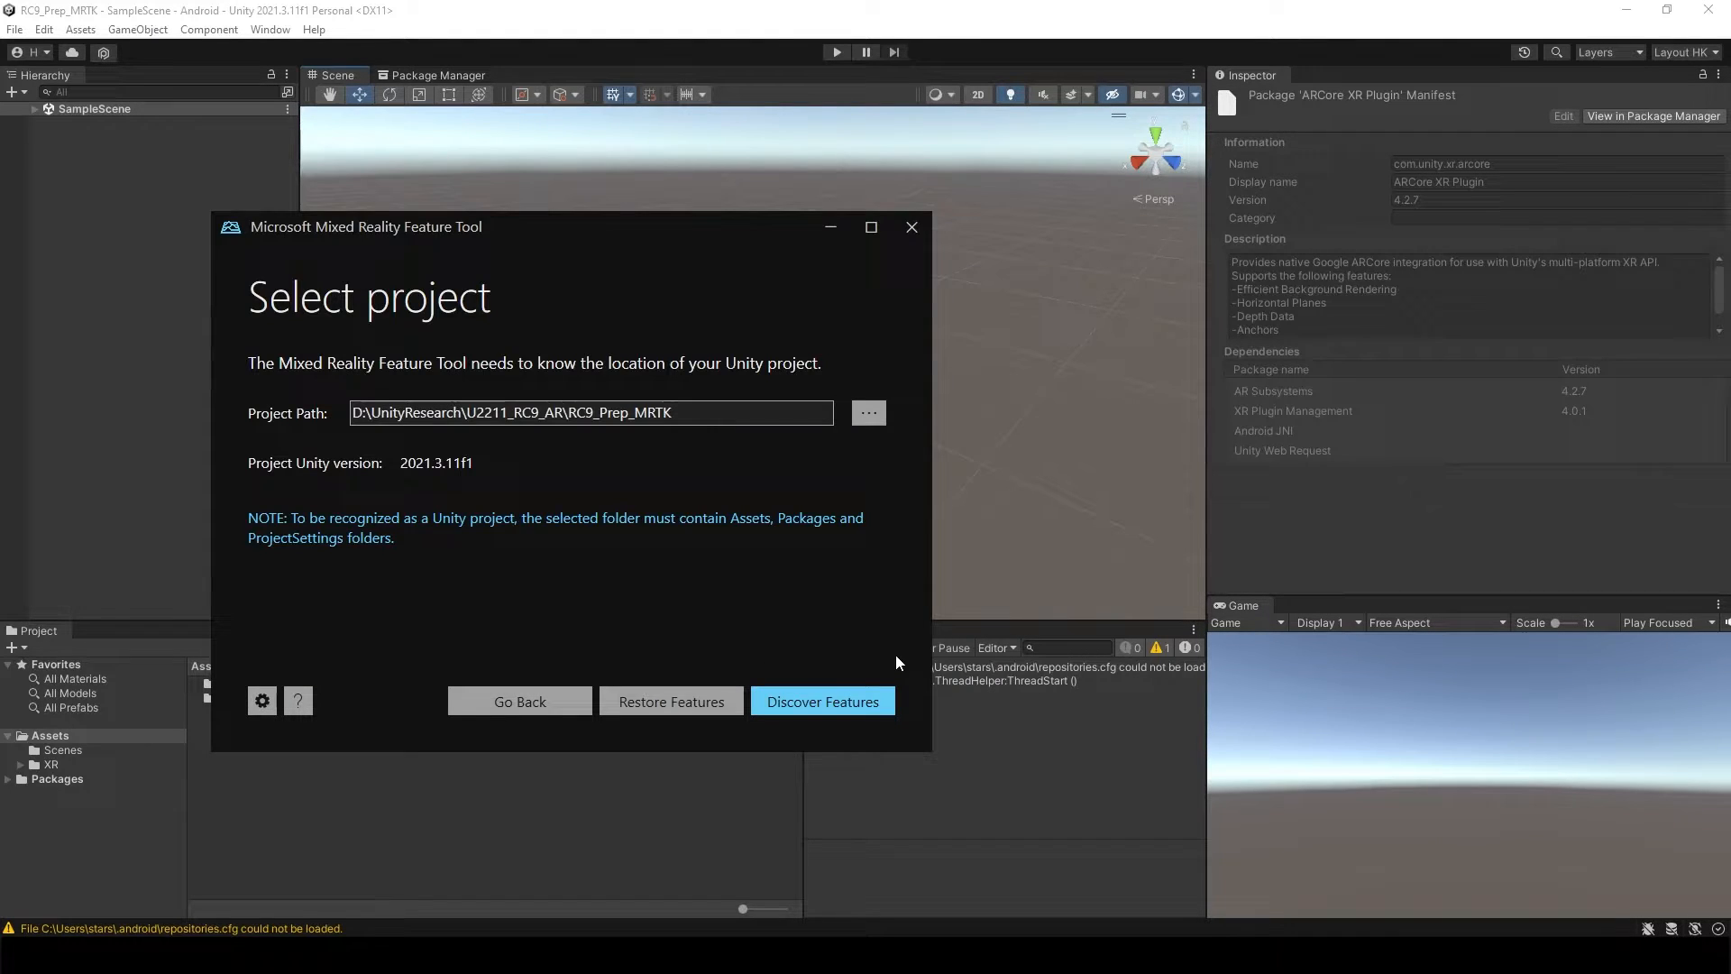
click(821, 702)
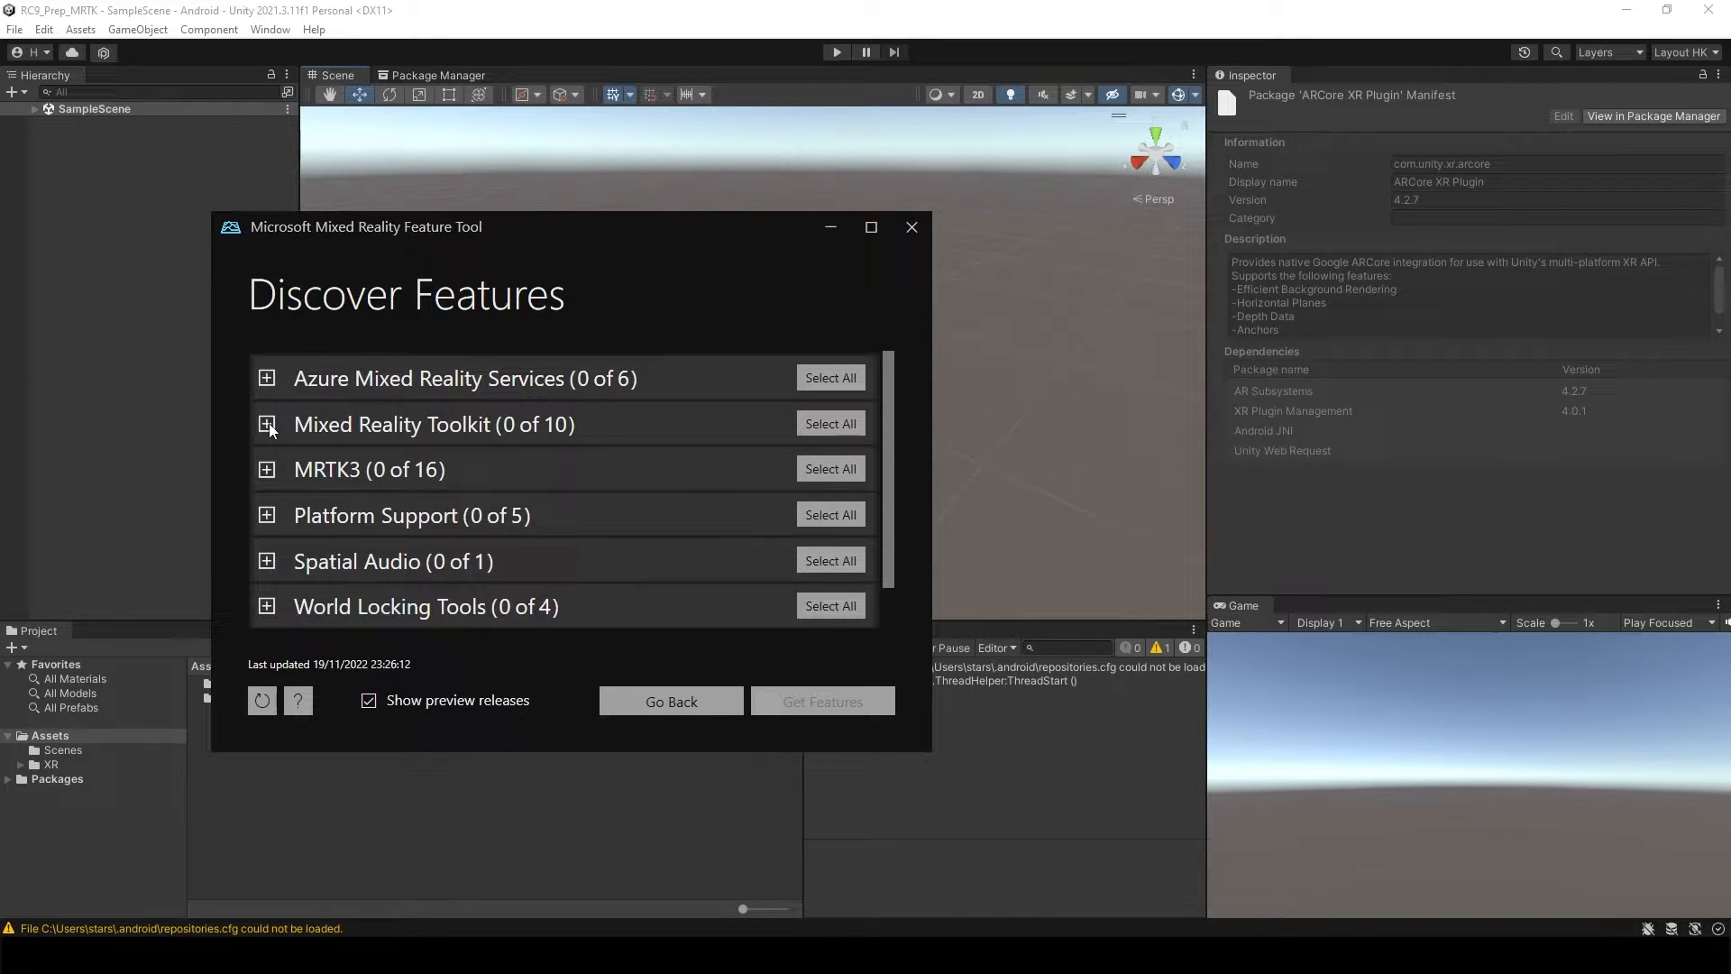
Step: Select MRTK Examples and Foundation, get and approve the features, then exit the tool
click(266, 423)
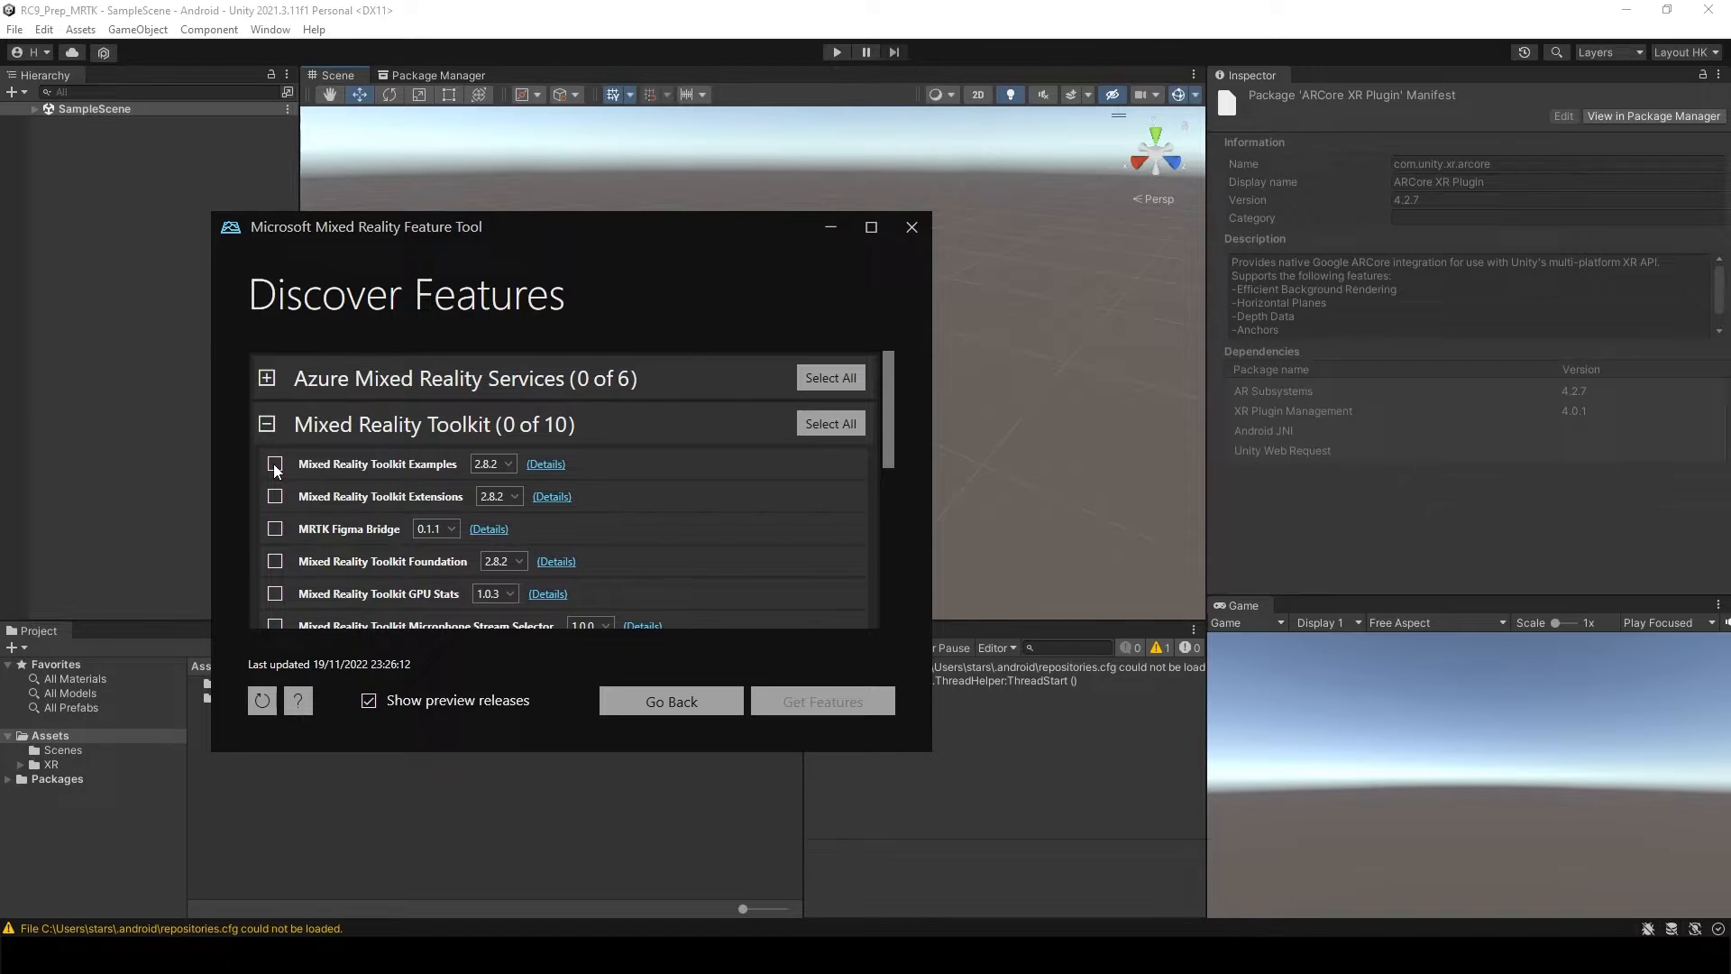
click(275, 463)
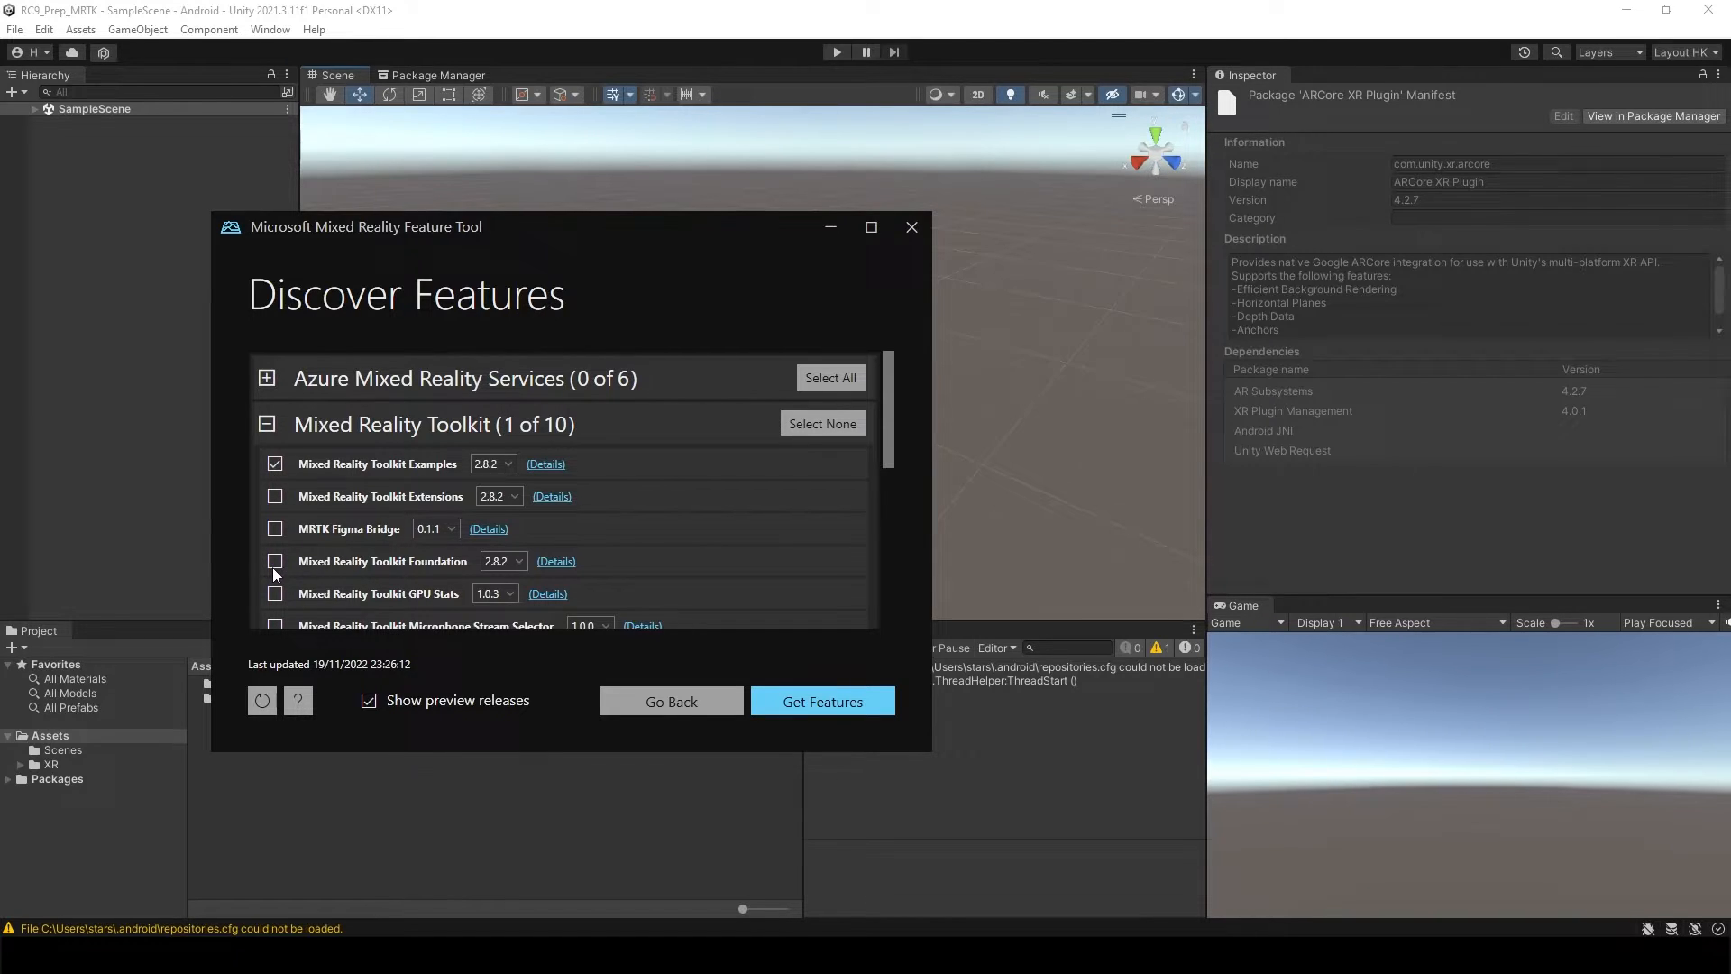
click(275, 561)
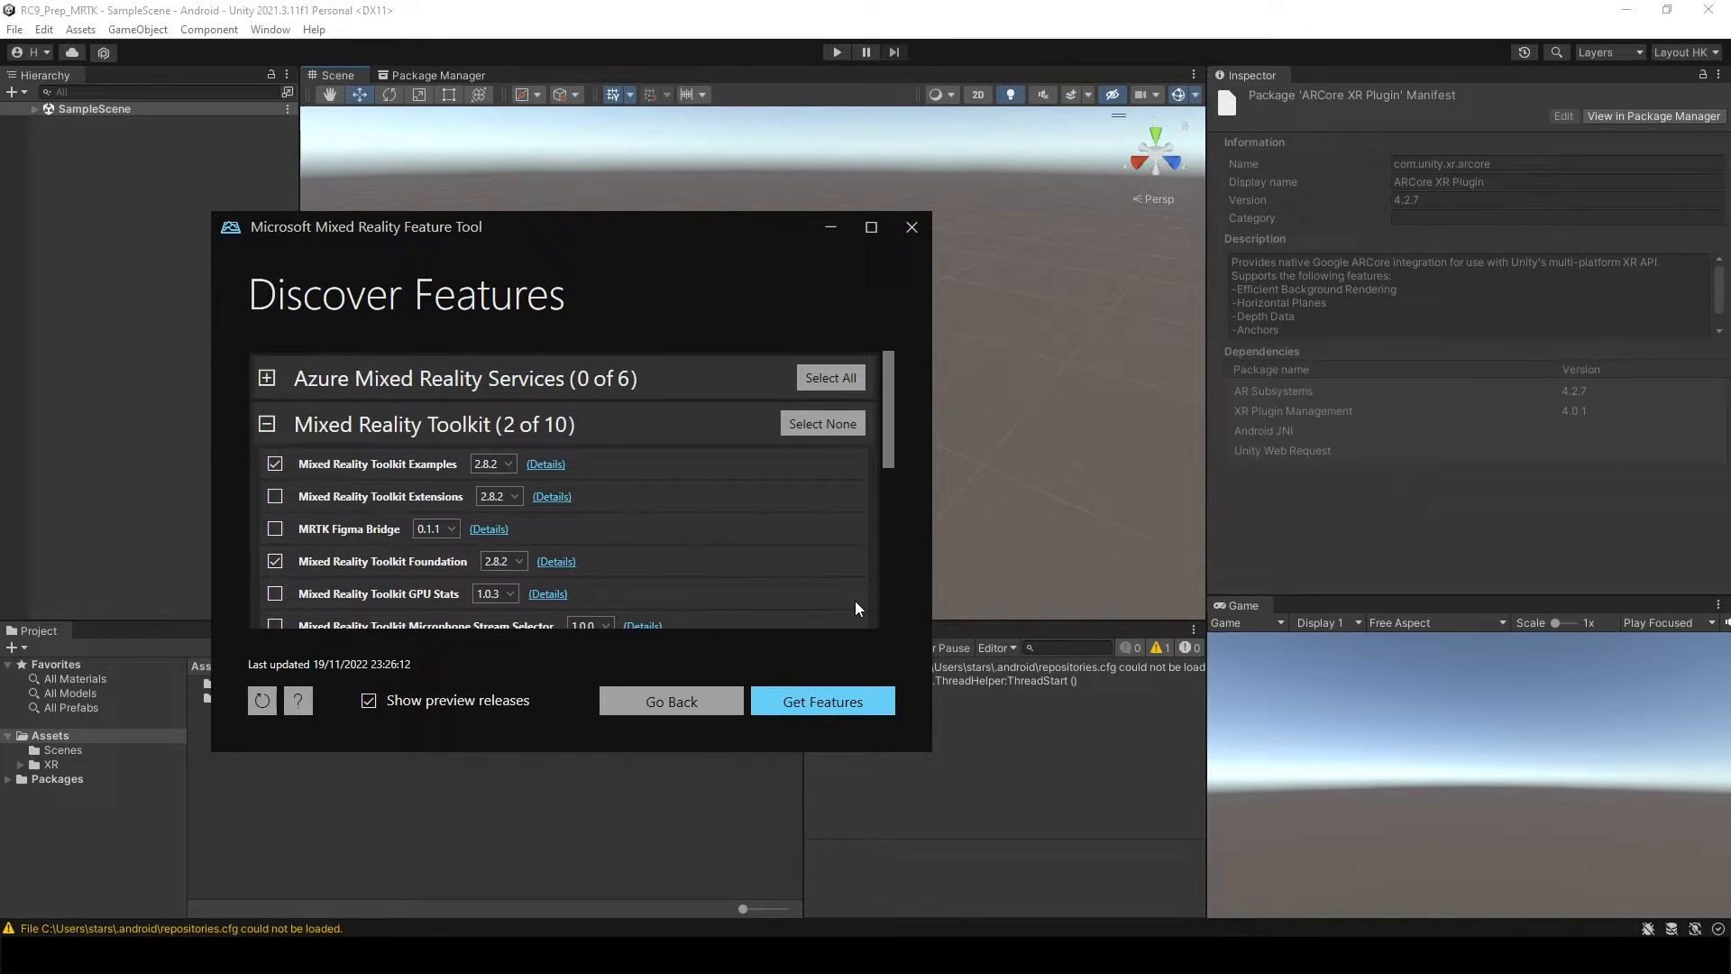
mouse_move(820, 469)
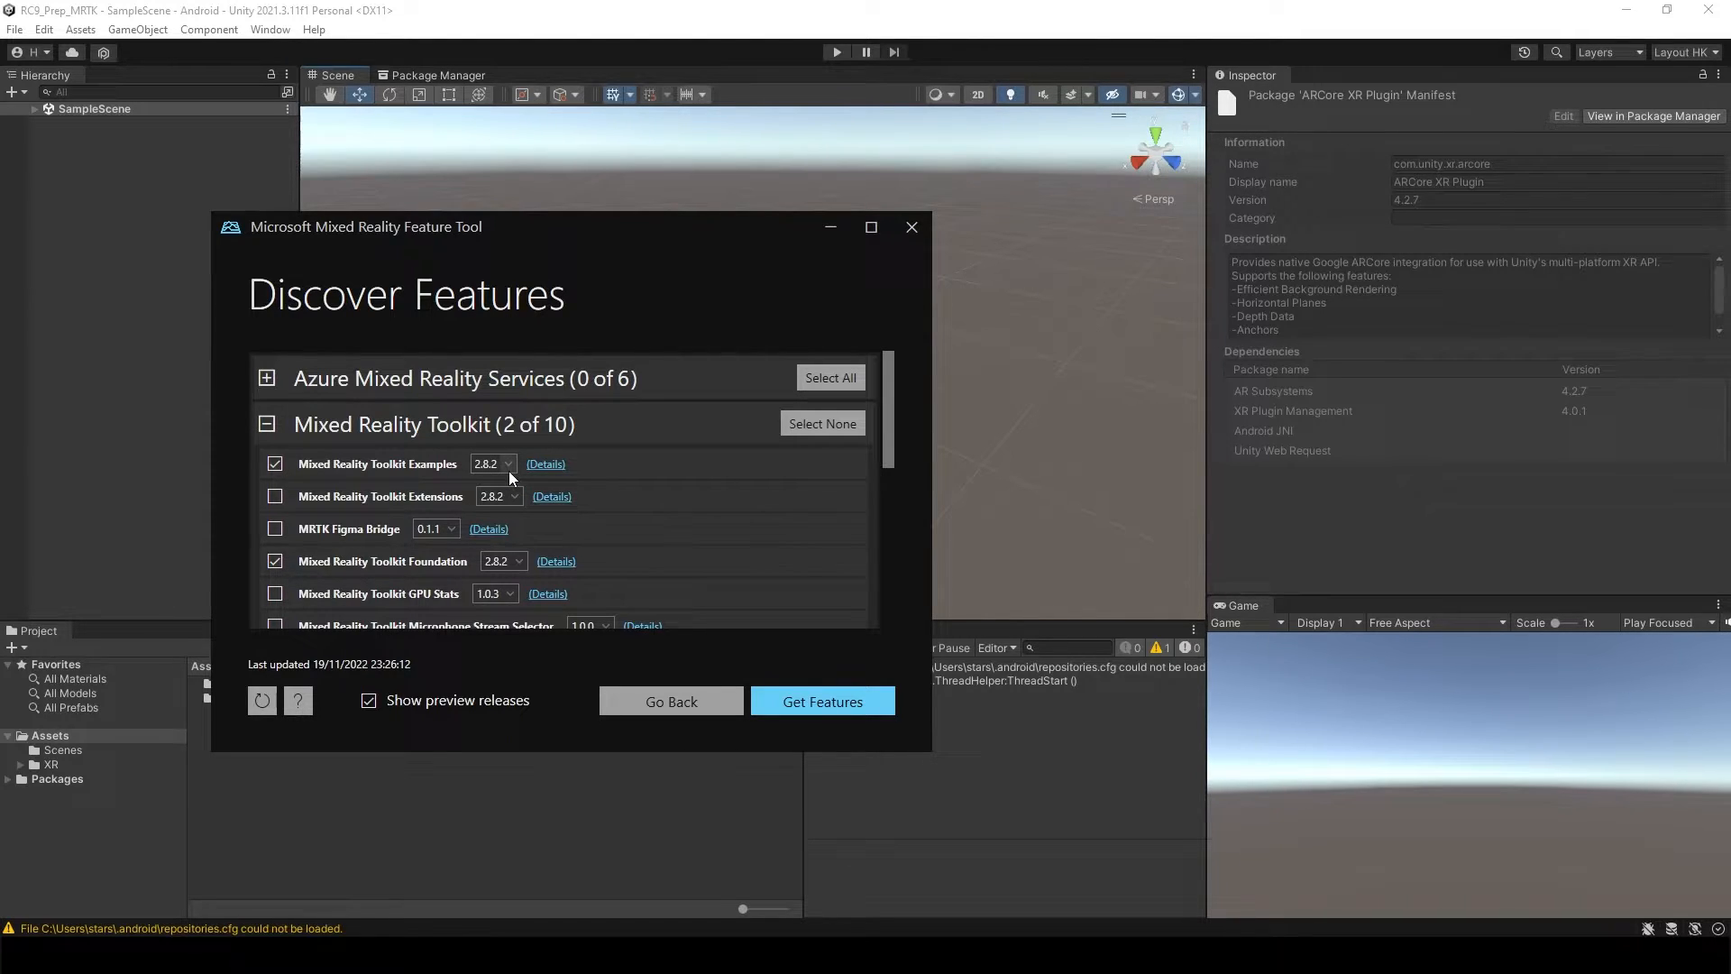
mouse_move(756, 635)
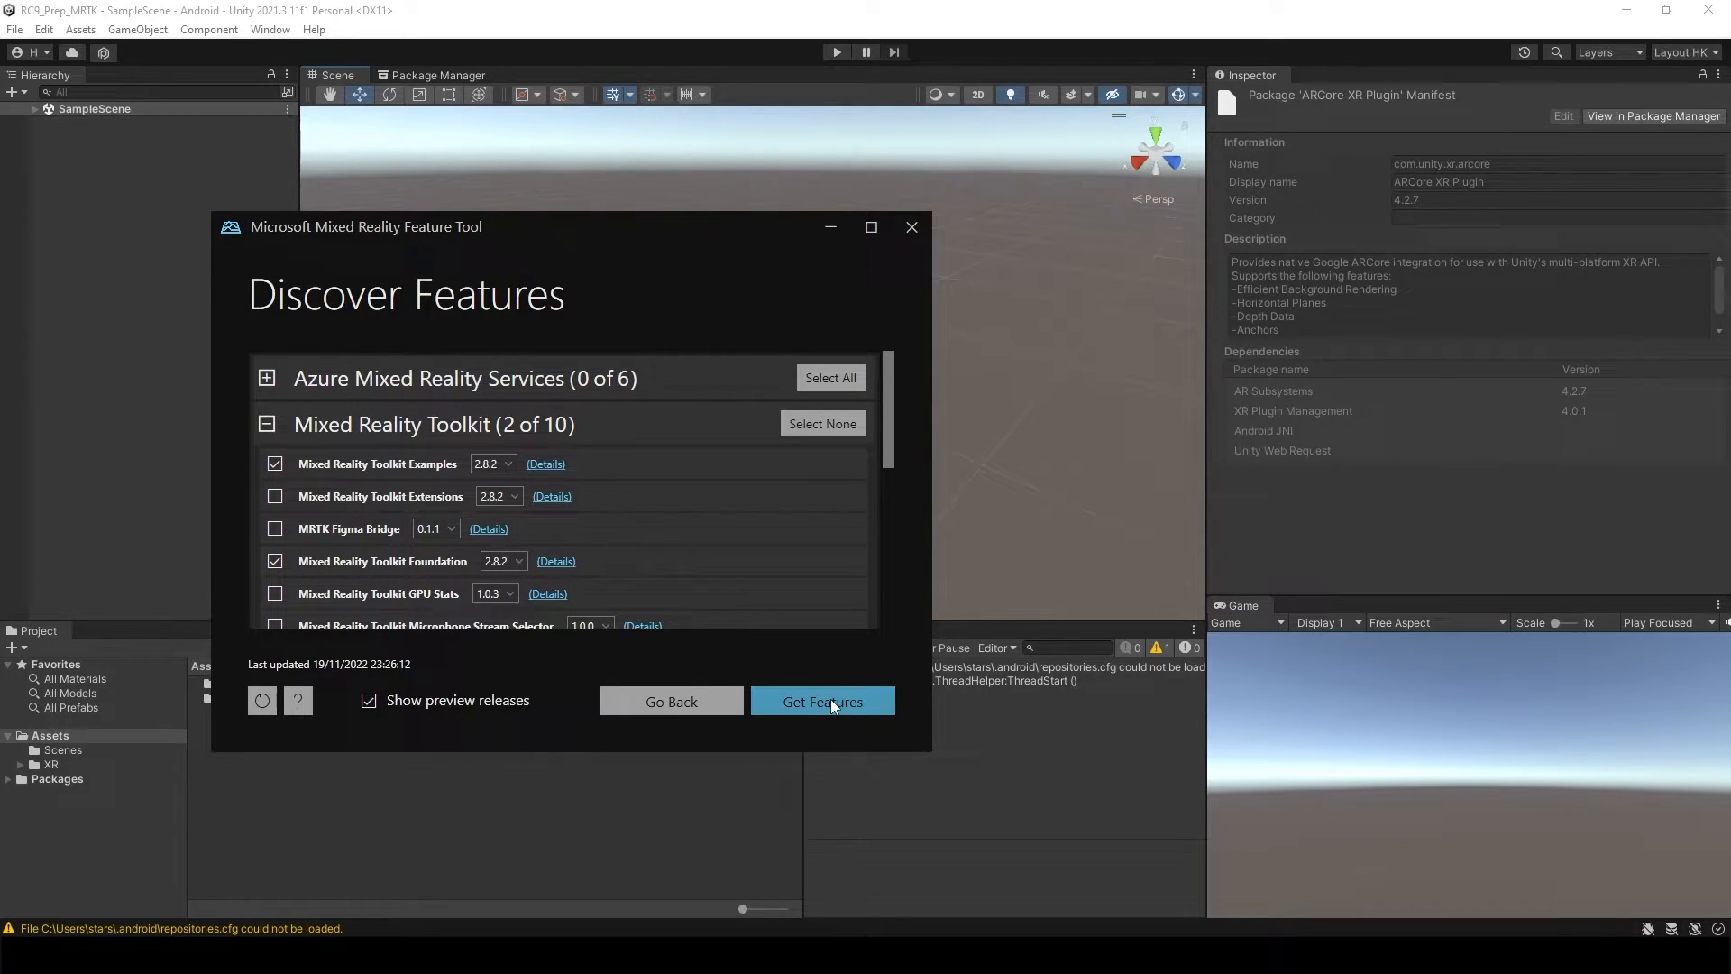
click(823, 702)
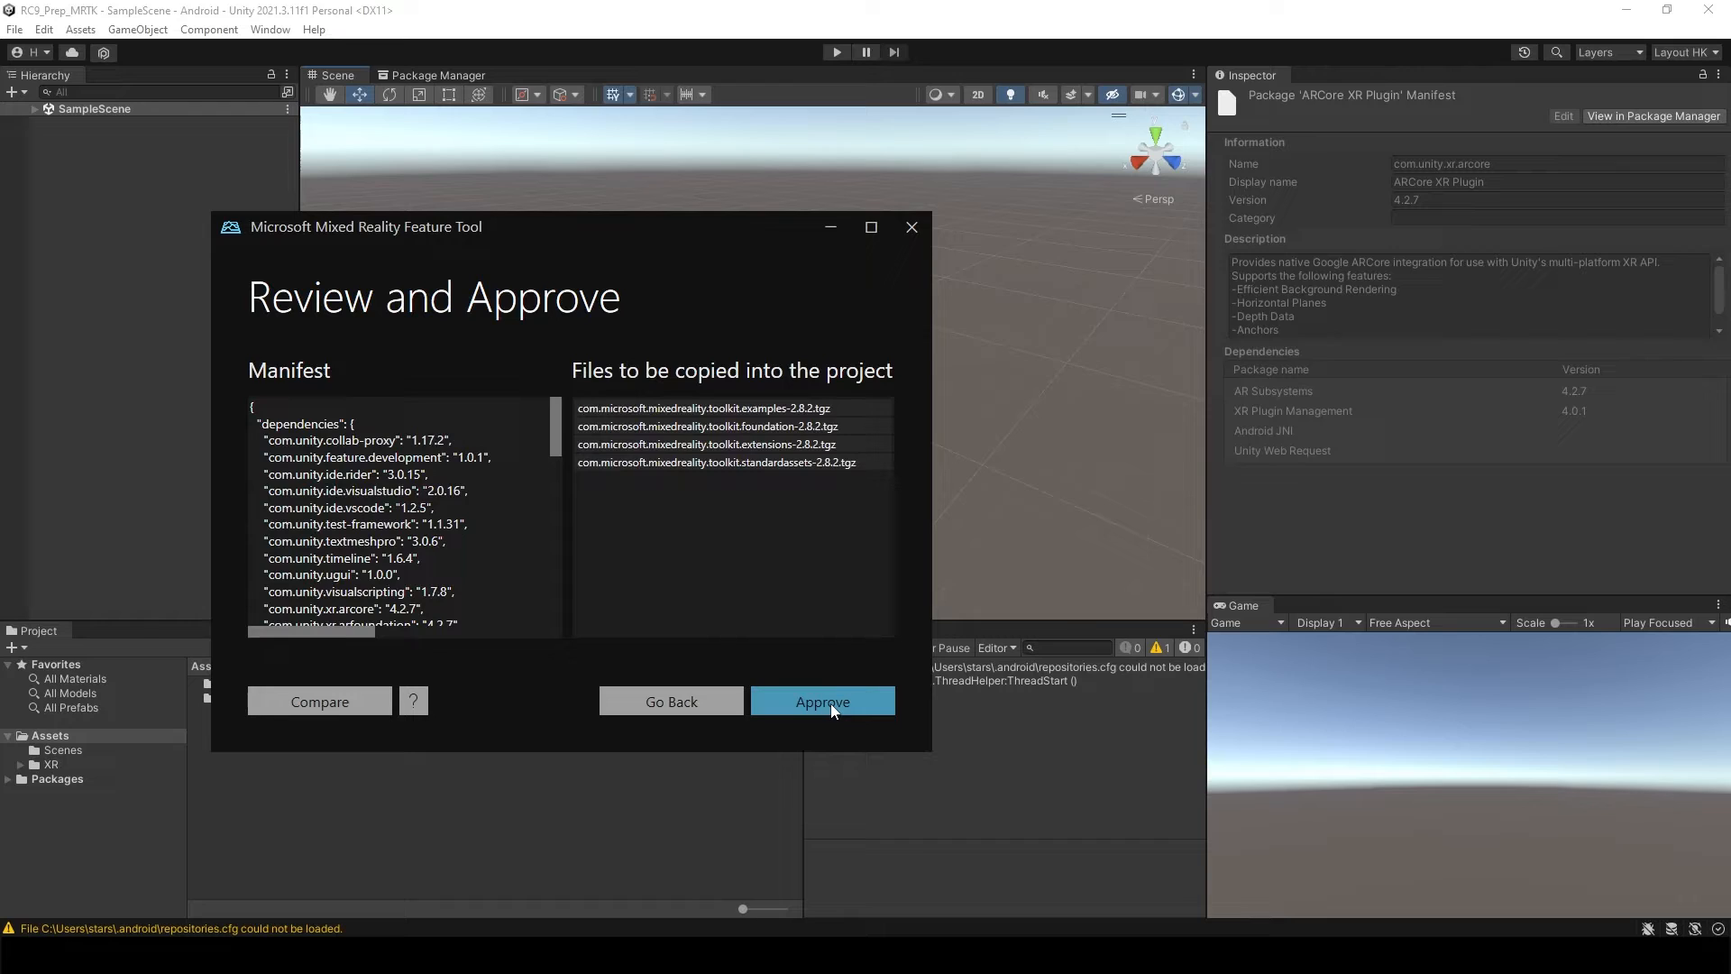
click(822, 702)
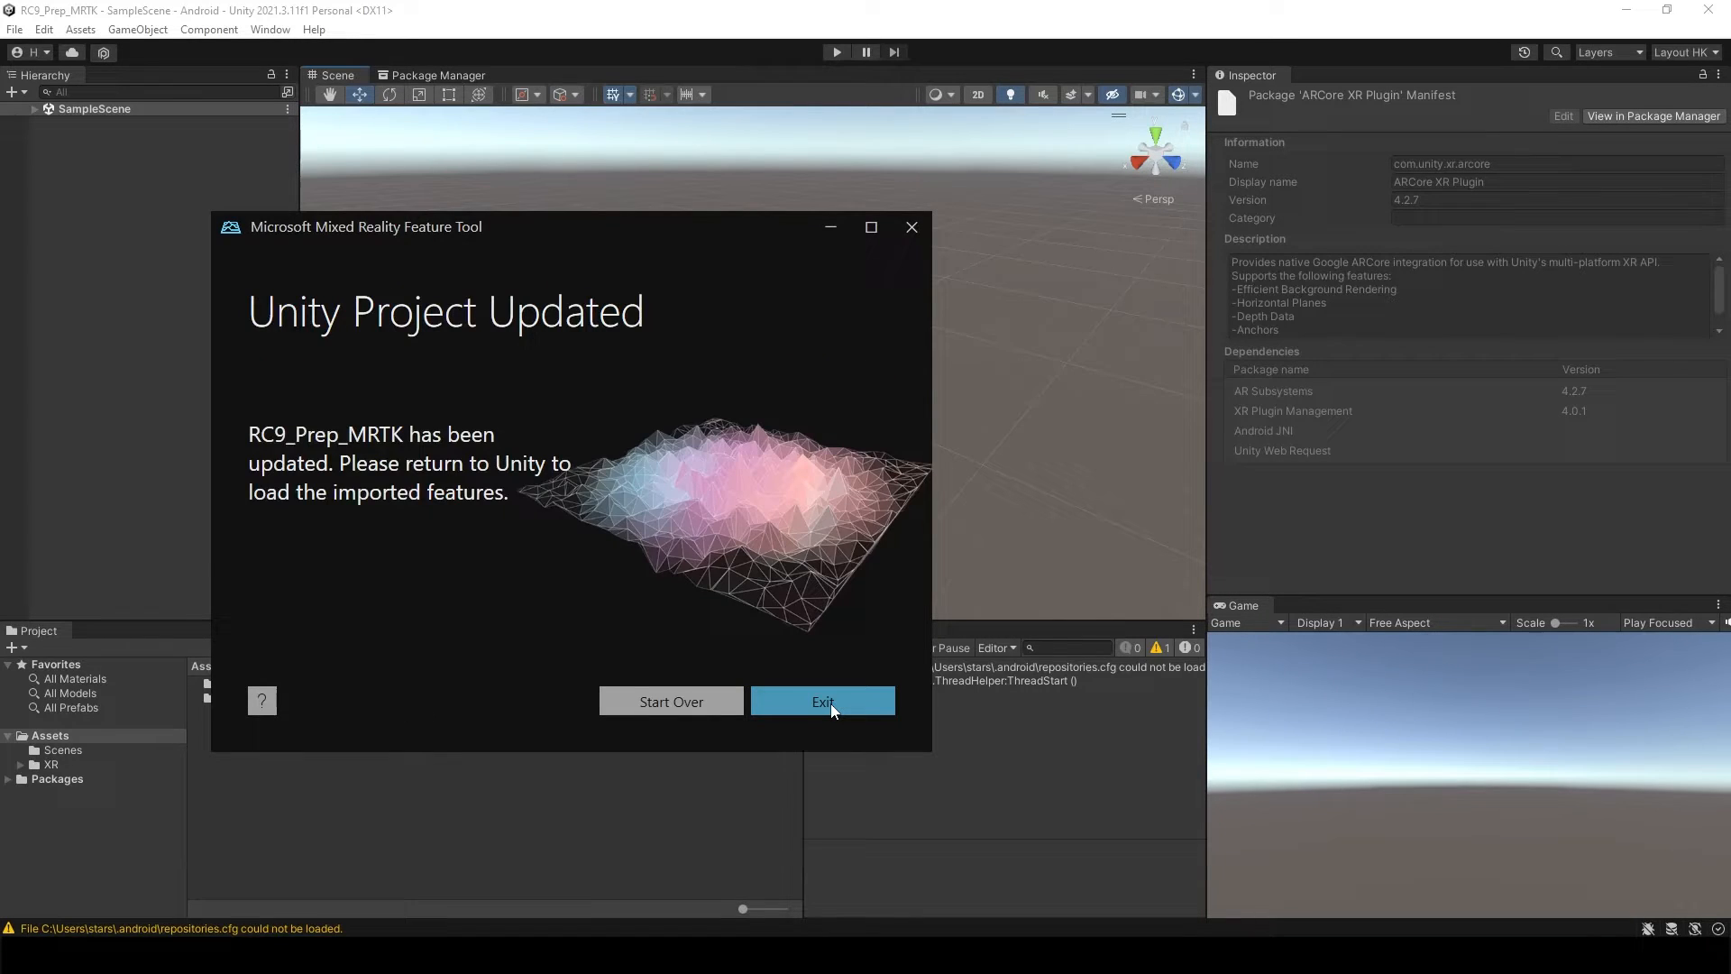
click(822, 701)
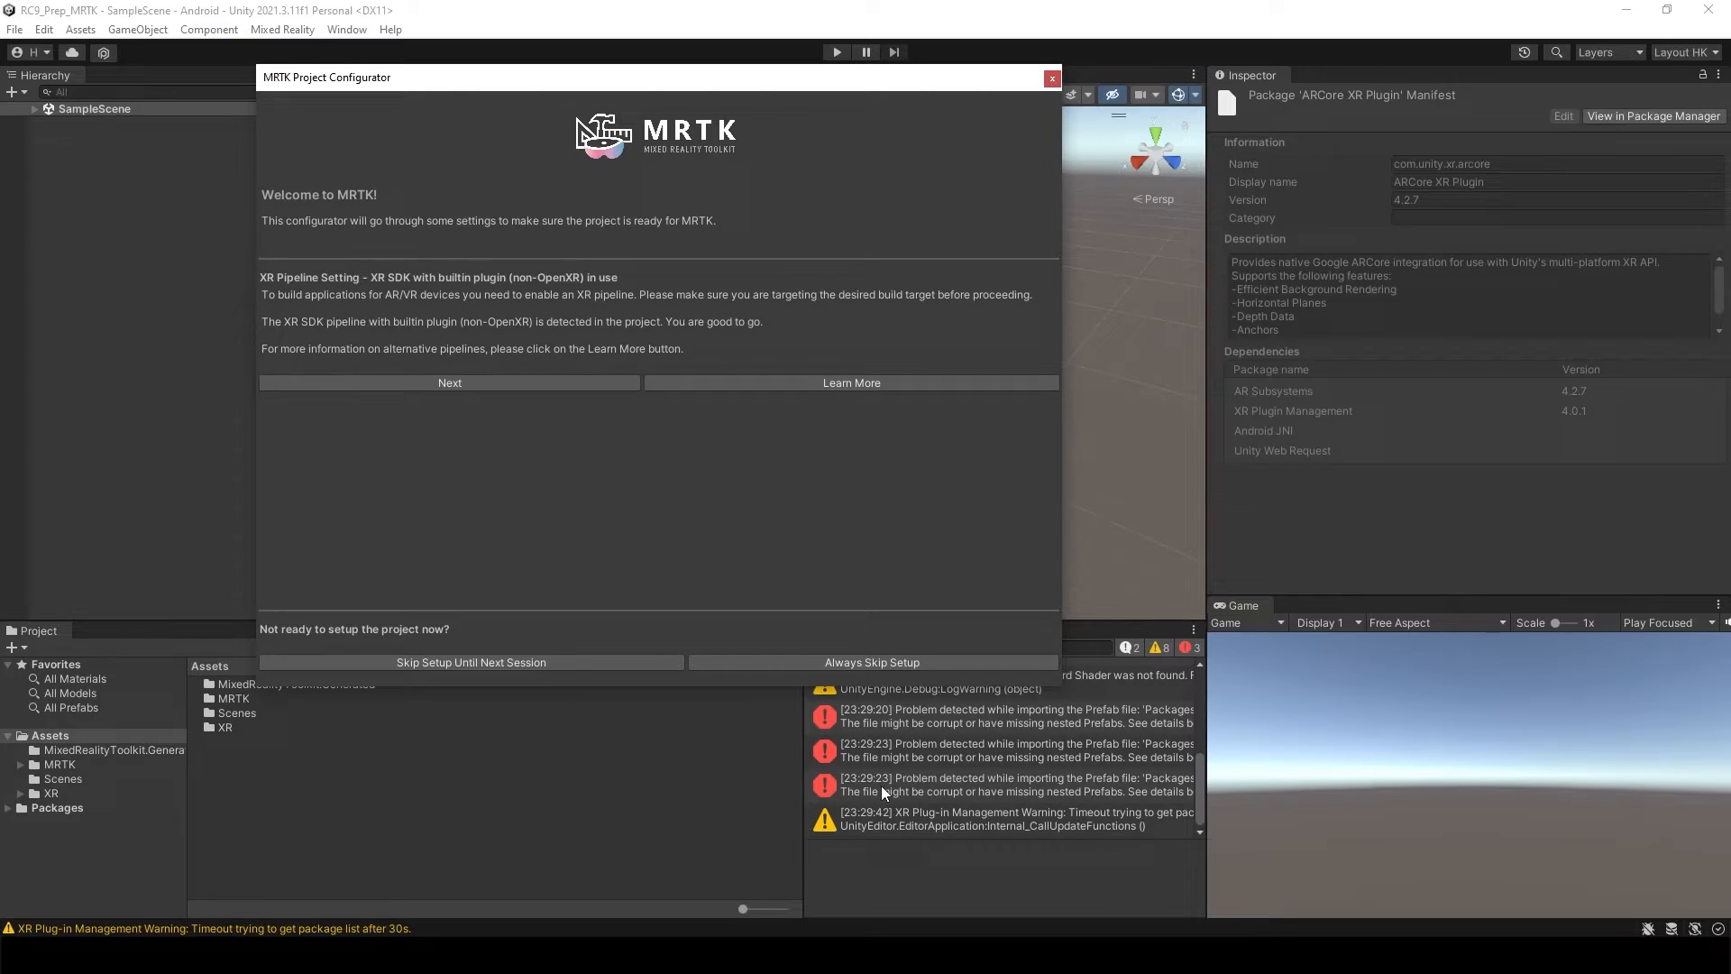
mouse_move(912, 447)
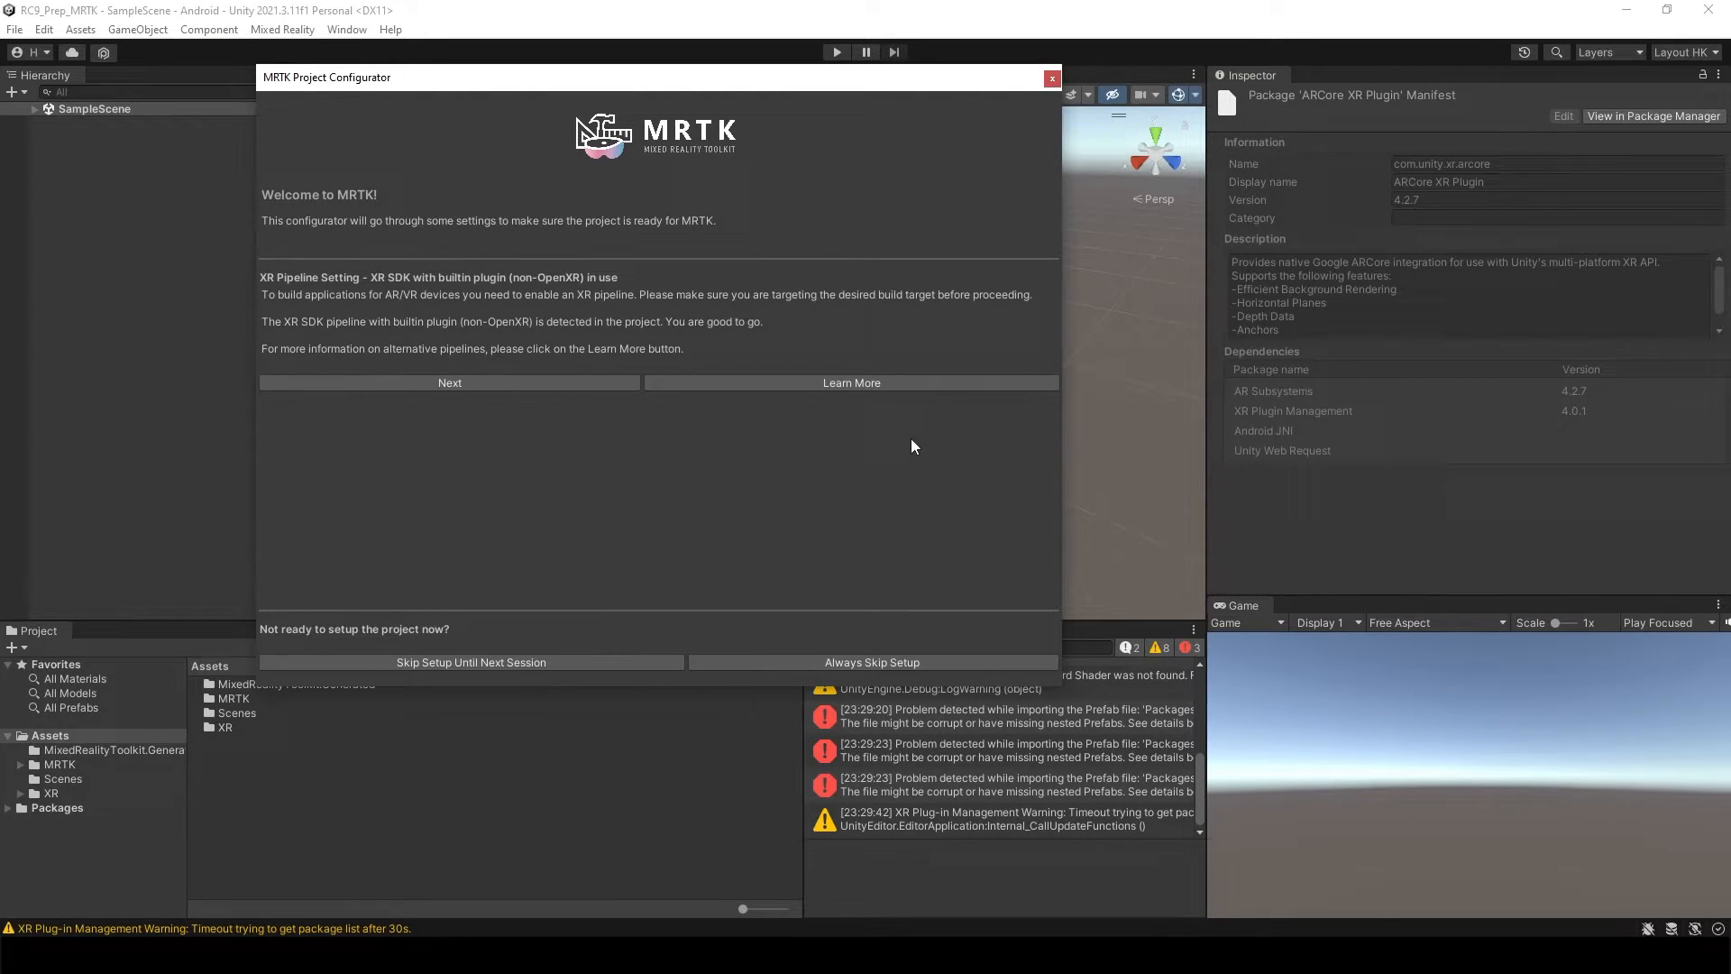
mouse_move(667, 447)
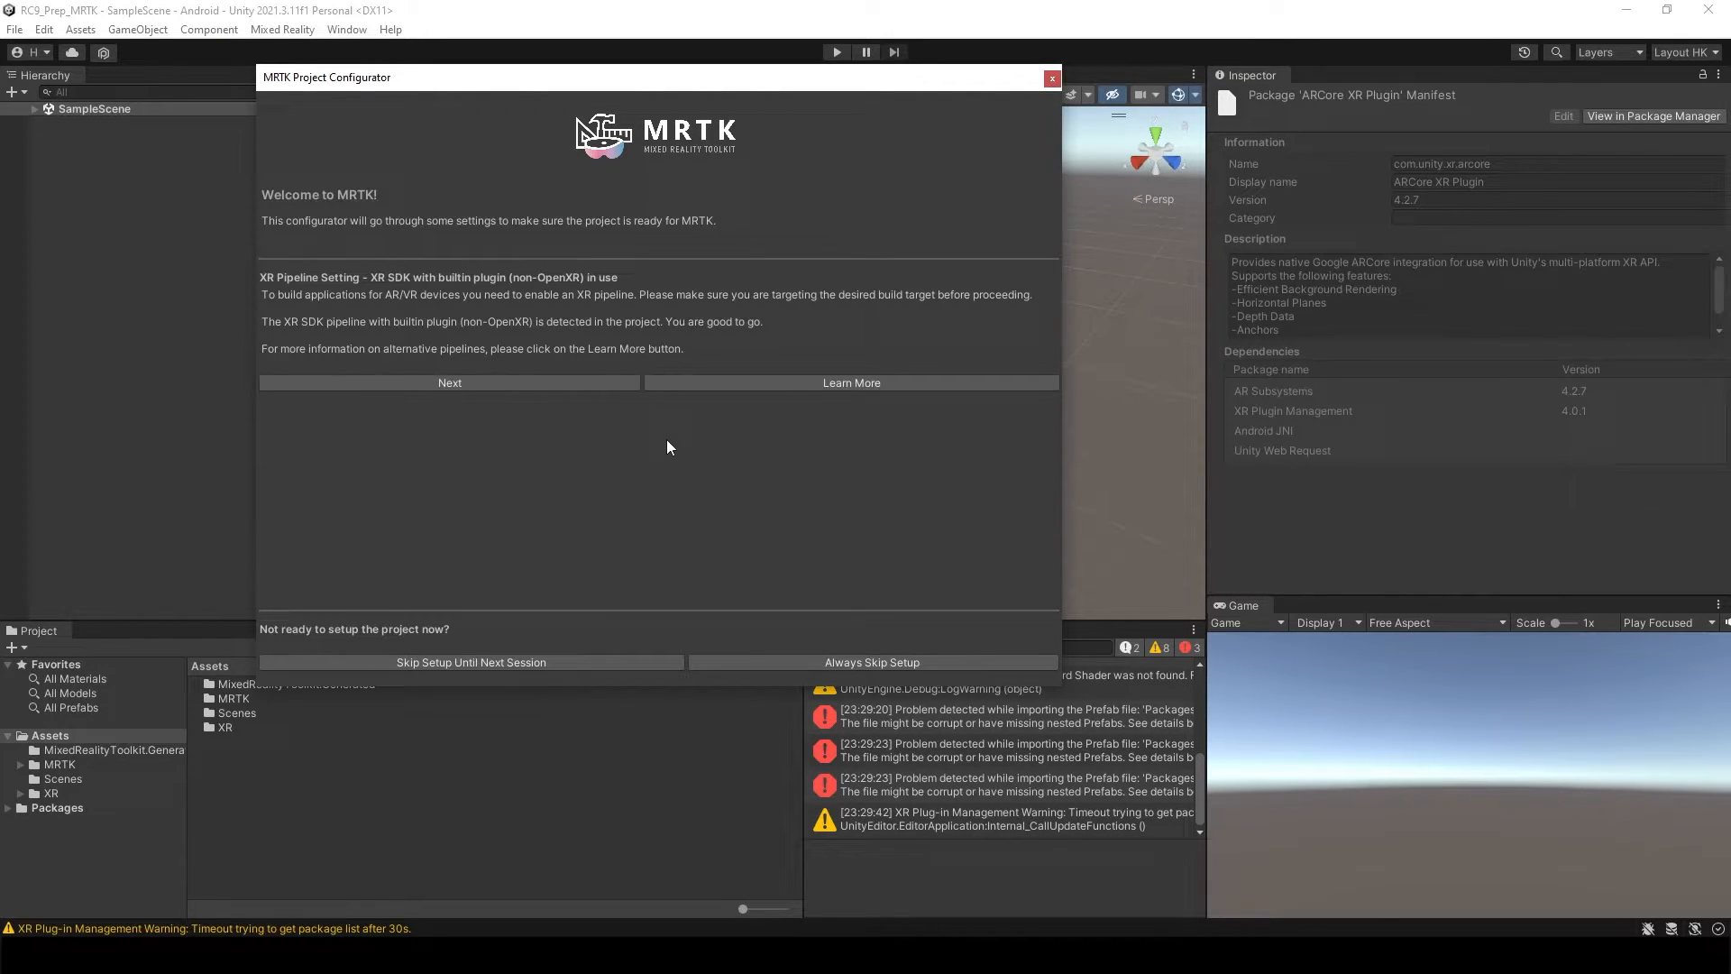
Step: Step through the MRTK Project Configurator, applying recommended settings and importing TMP Essentials
click(448, 383)
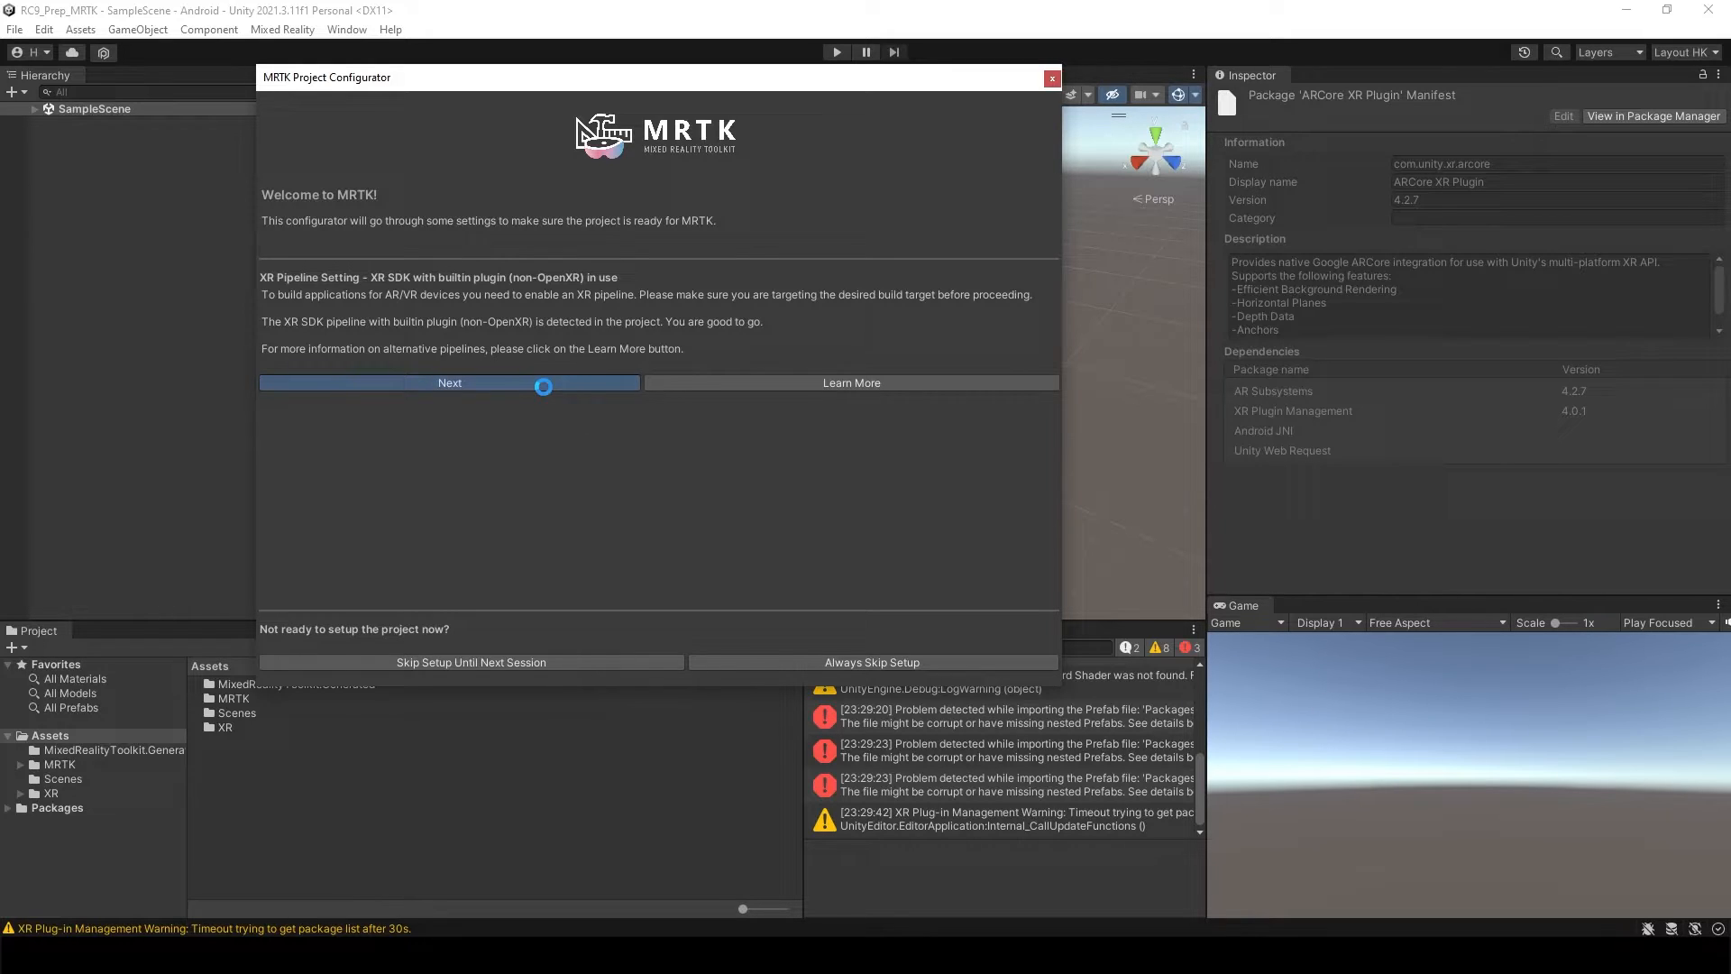
click(448, 383)
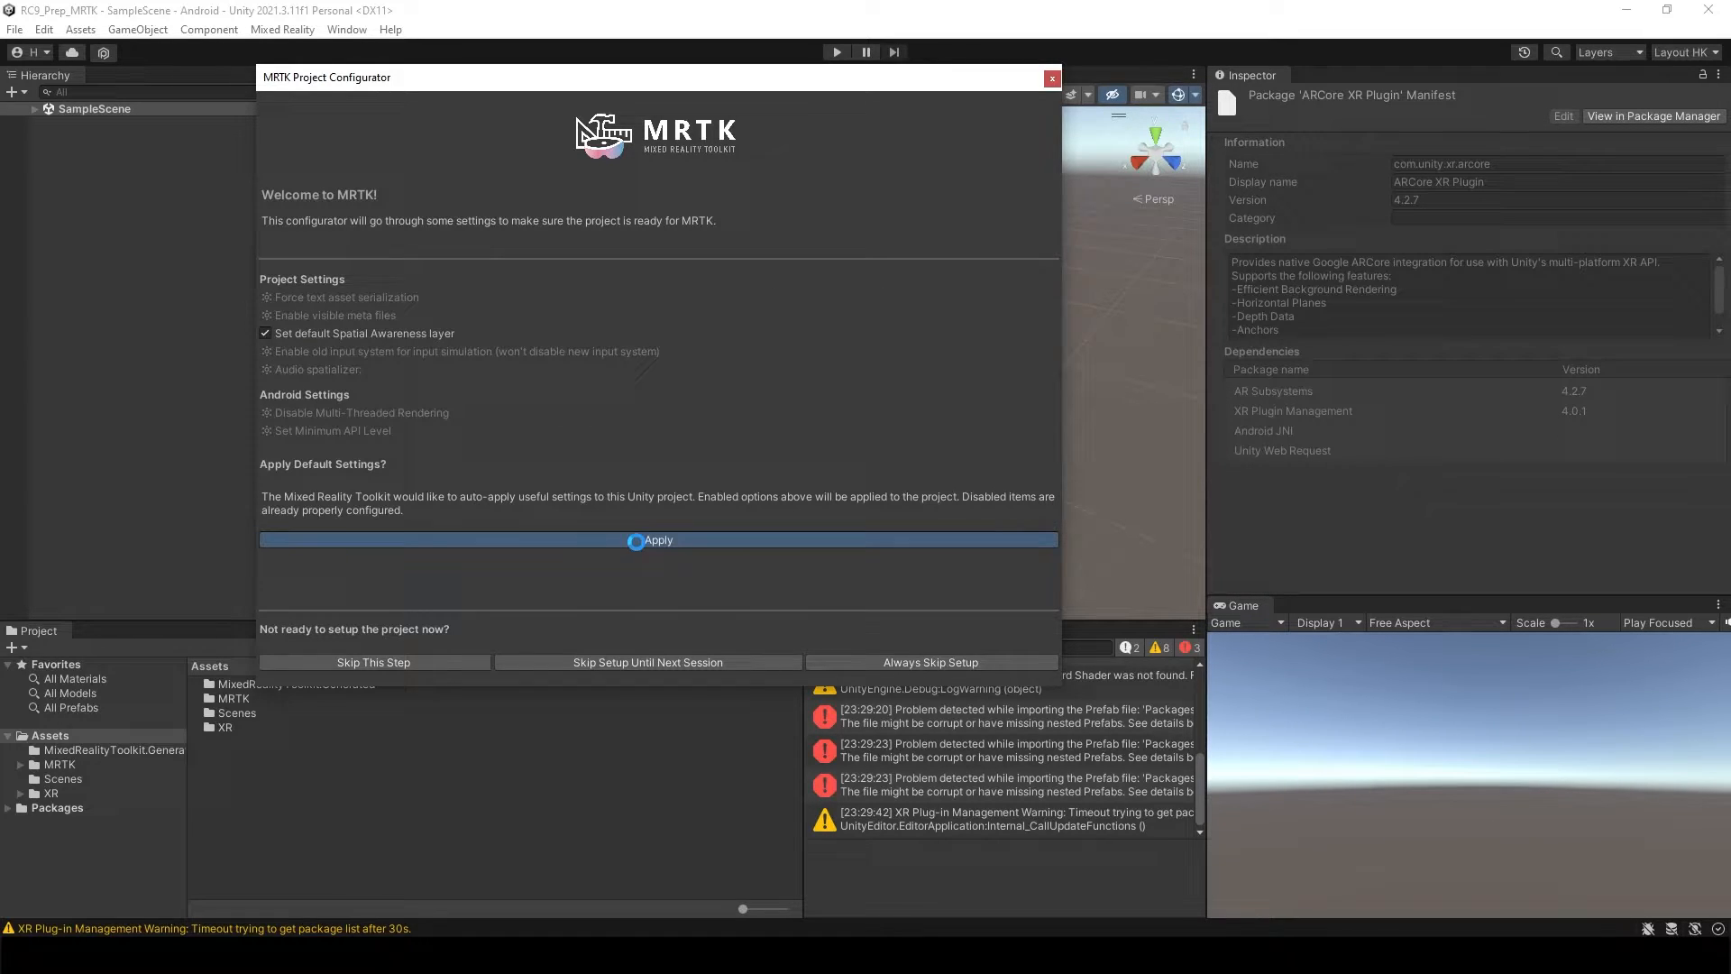
click(657, 540)
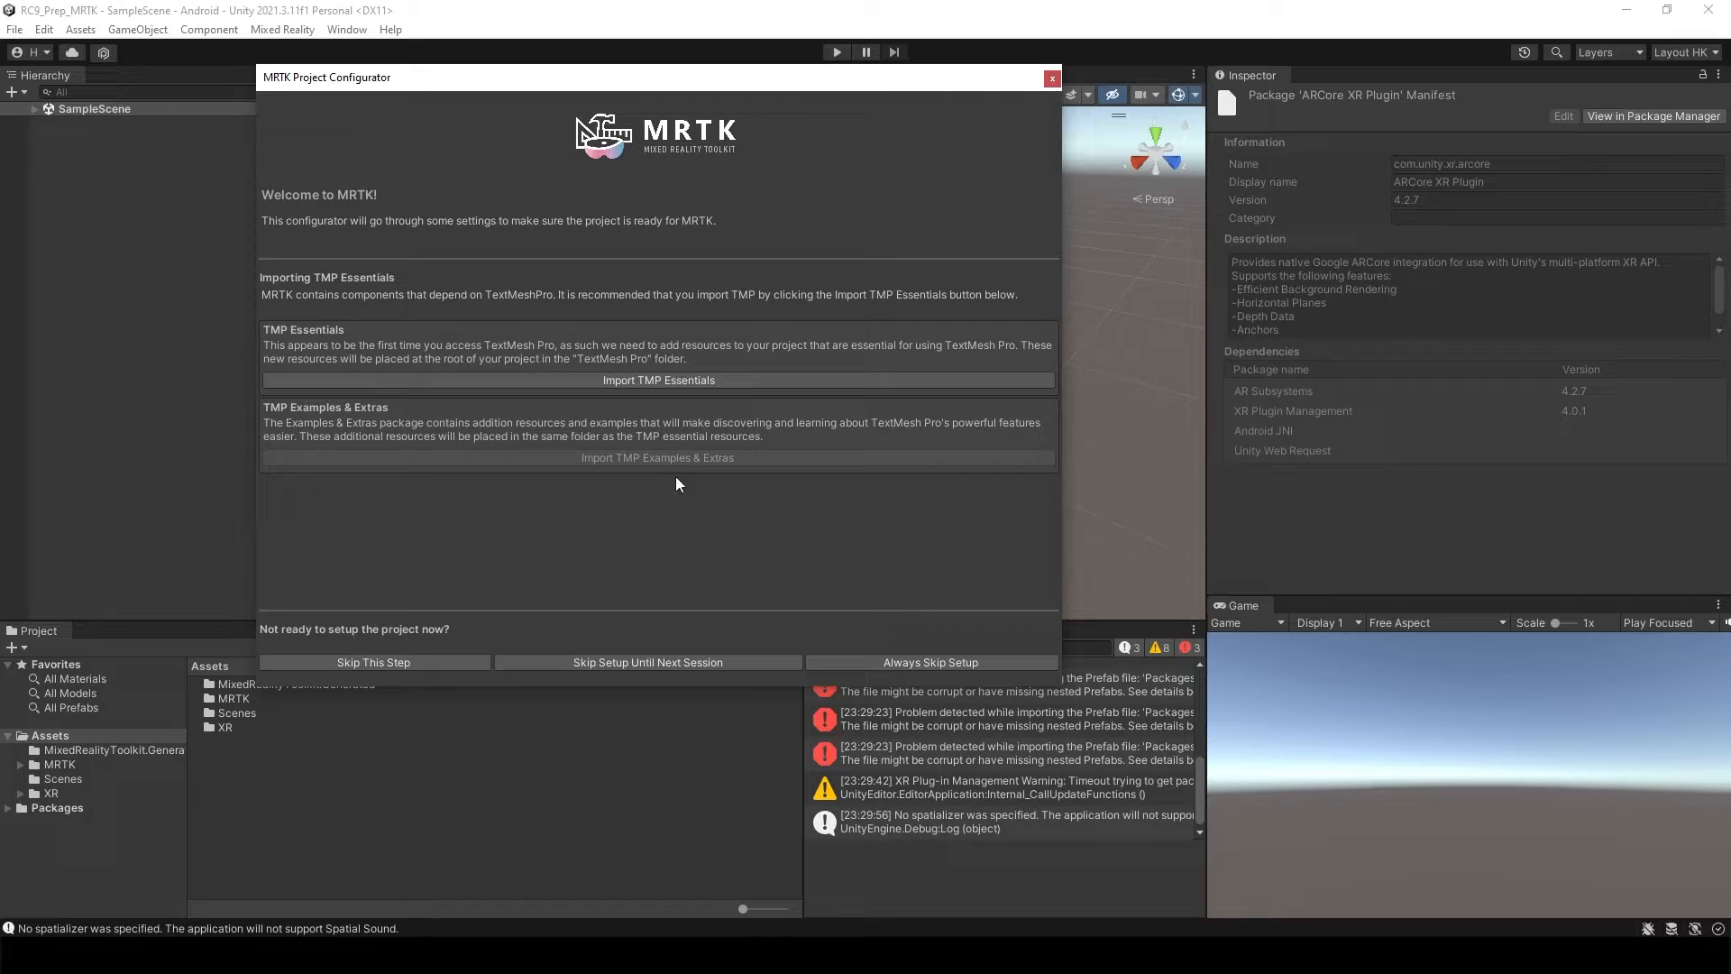
mouse_move(667, 403)
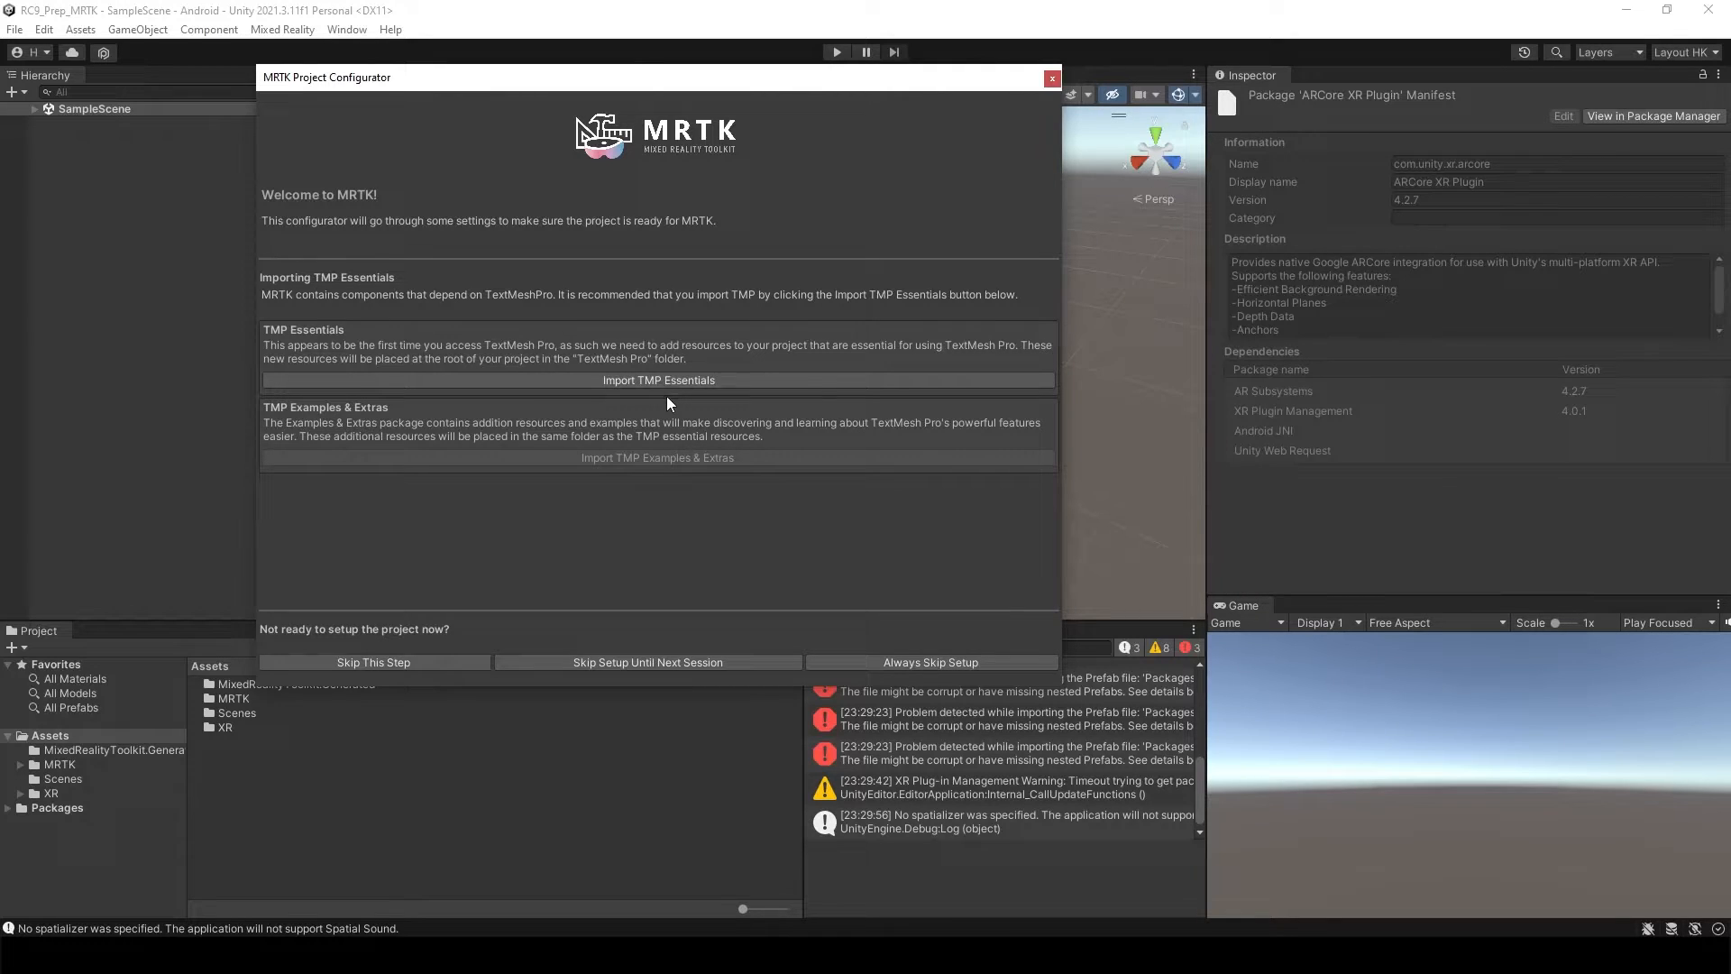
click(658, 379)
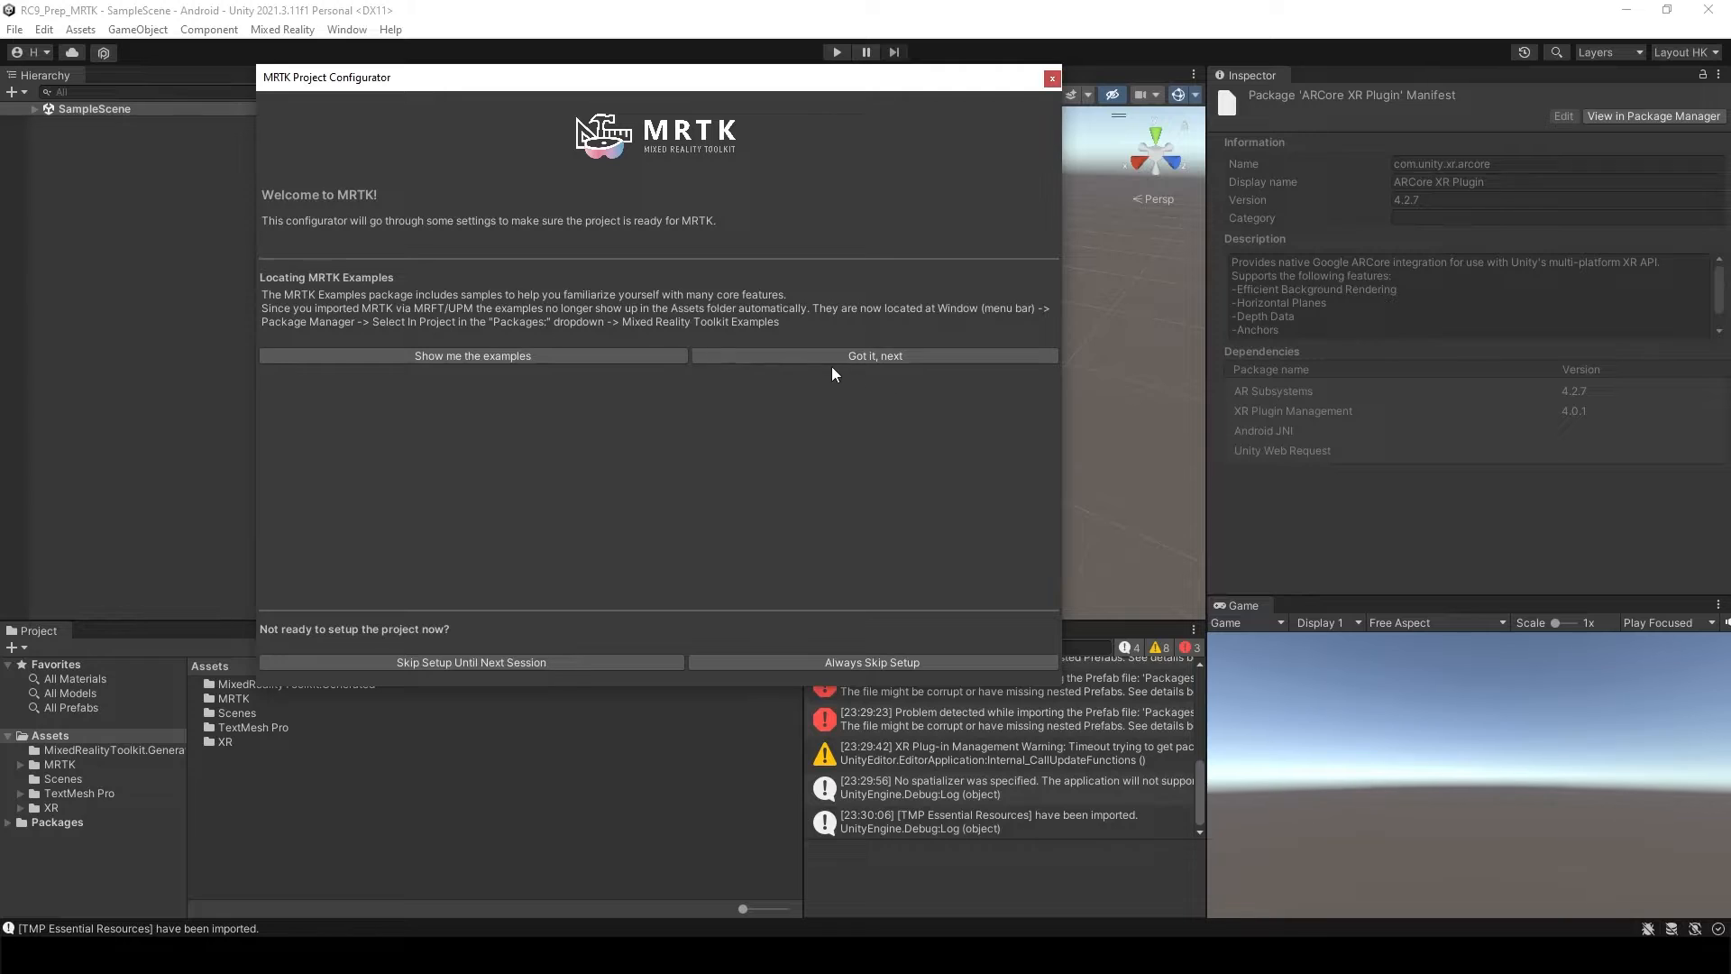
click(875, 355)
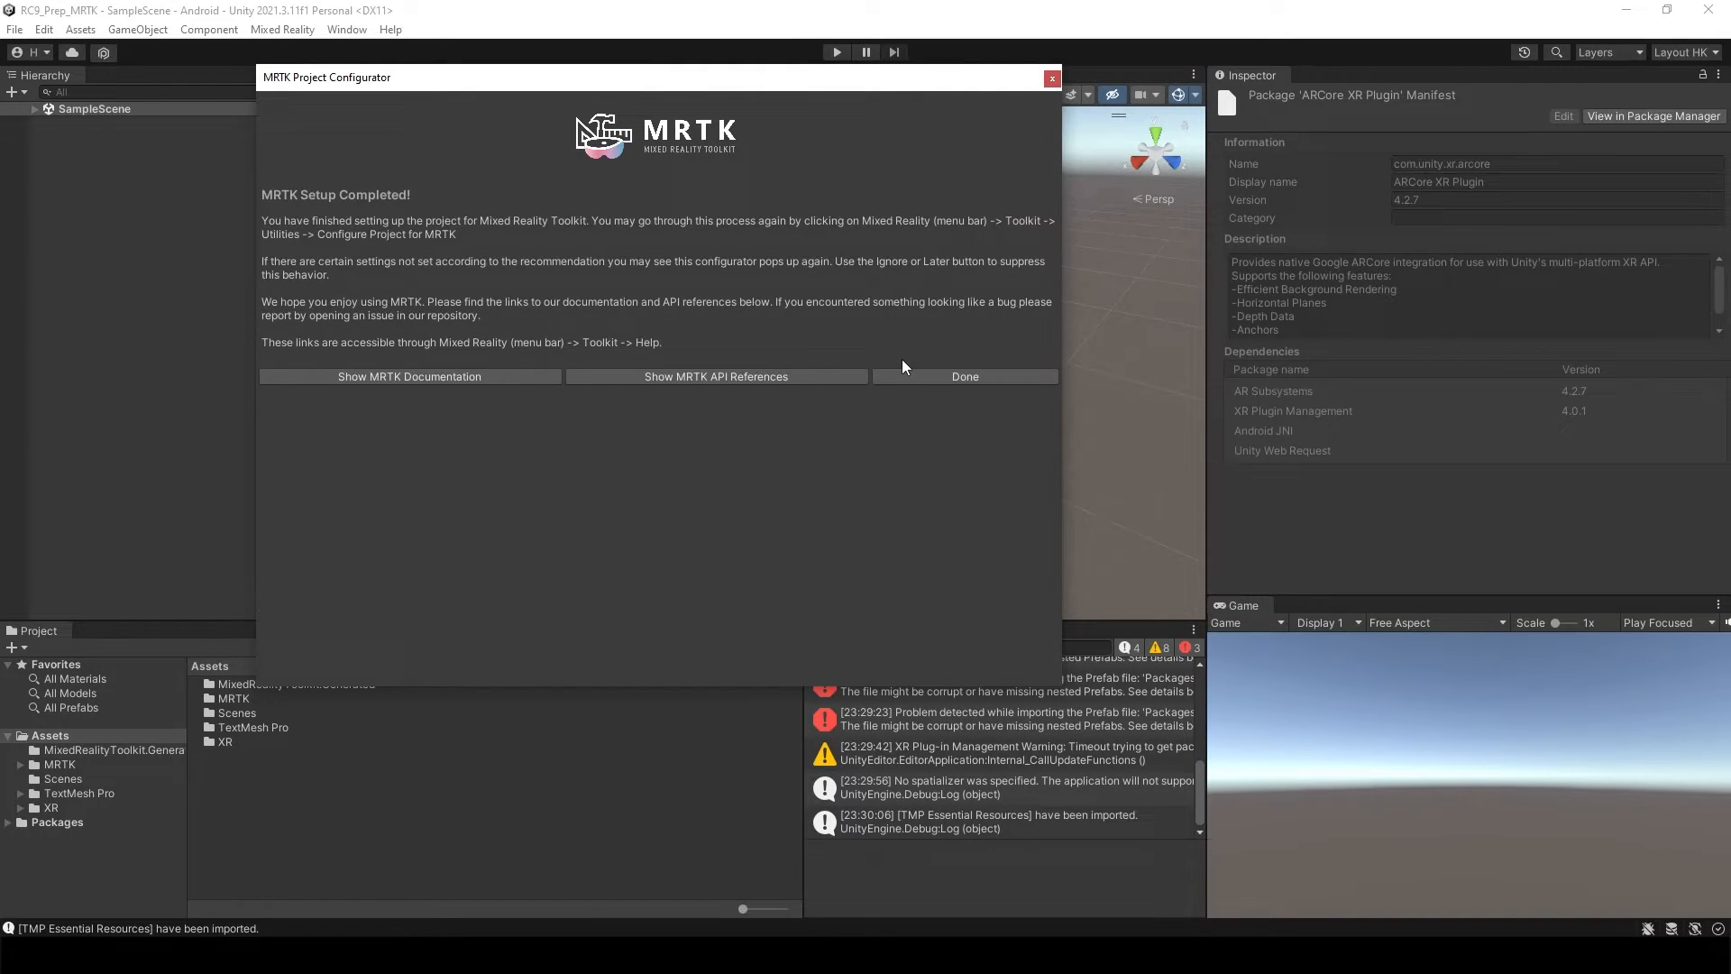
click(963, 377)
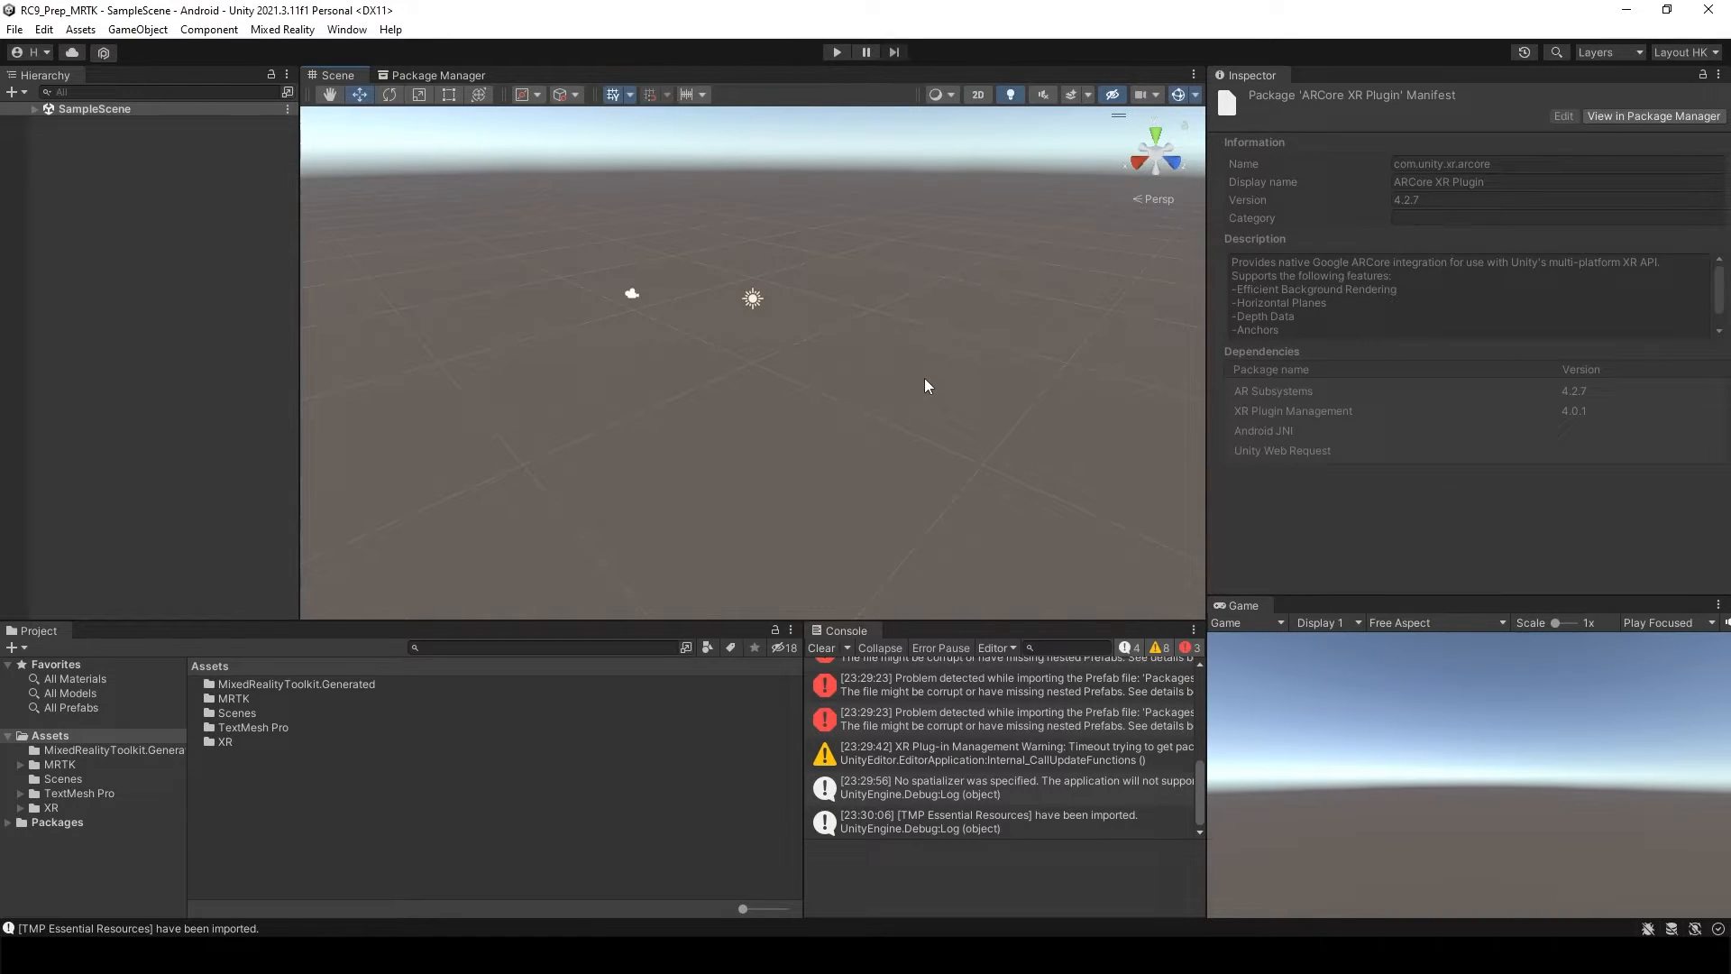
mouse_move(428, 148)
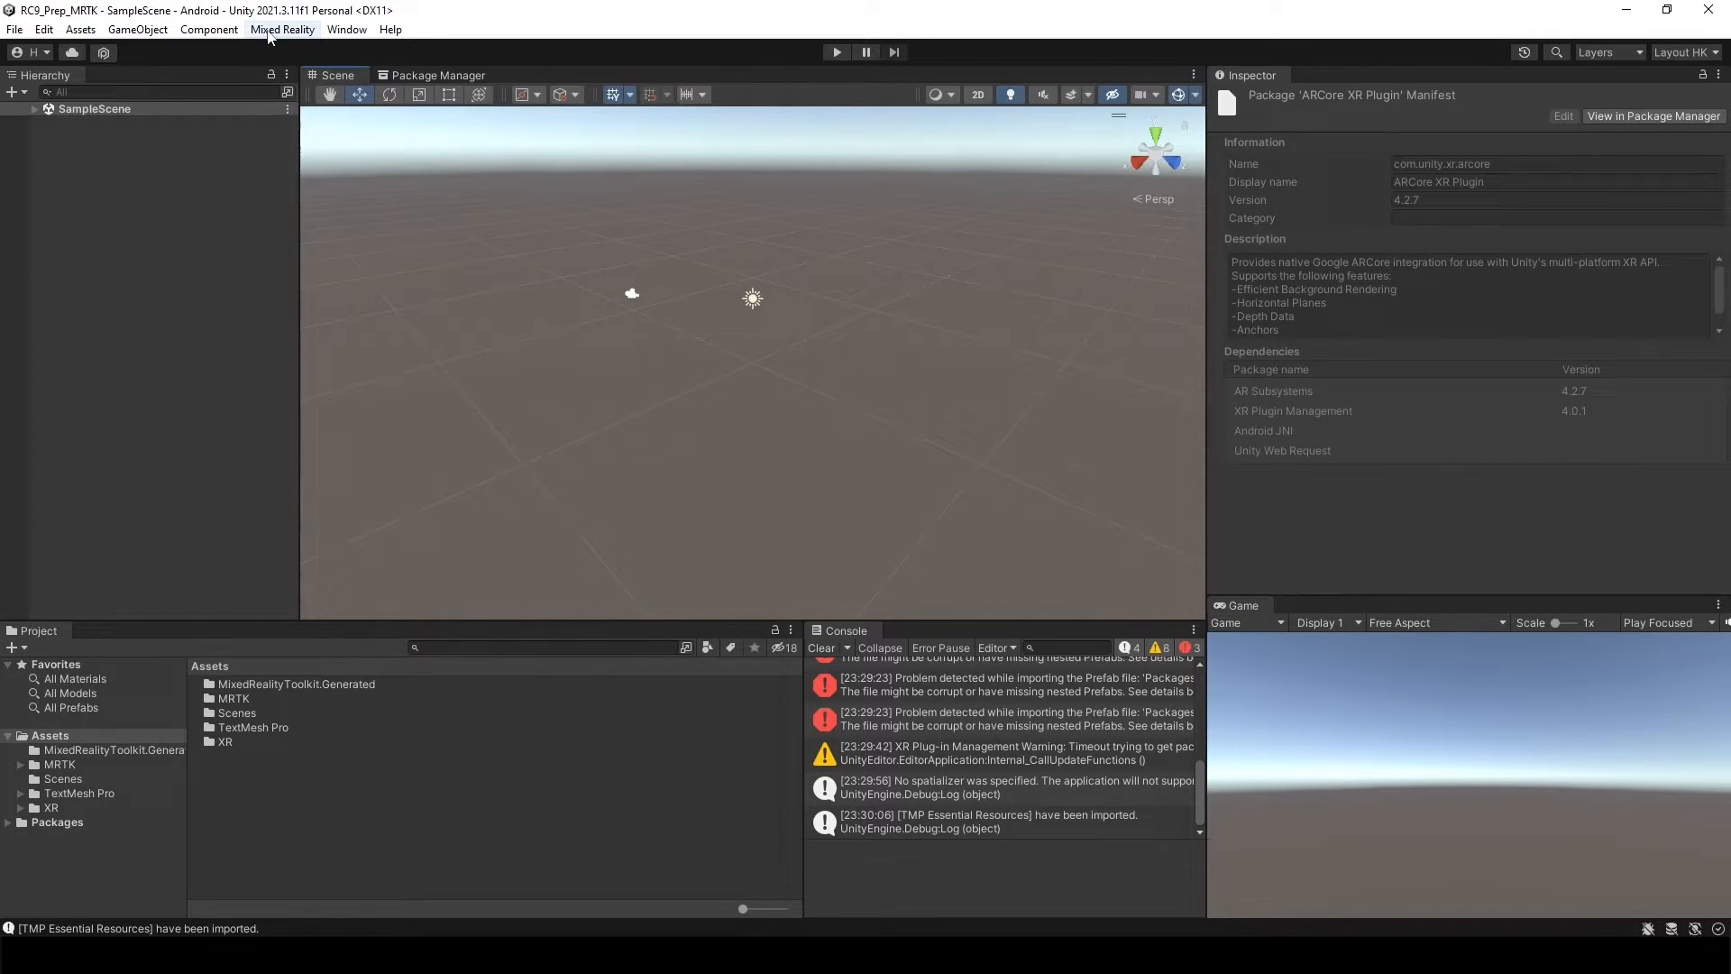
Step: Run Mixed Reality > Toolkit > Utilities > UnityAR > Update Scripting Defines
click(281, 29)
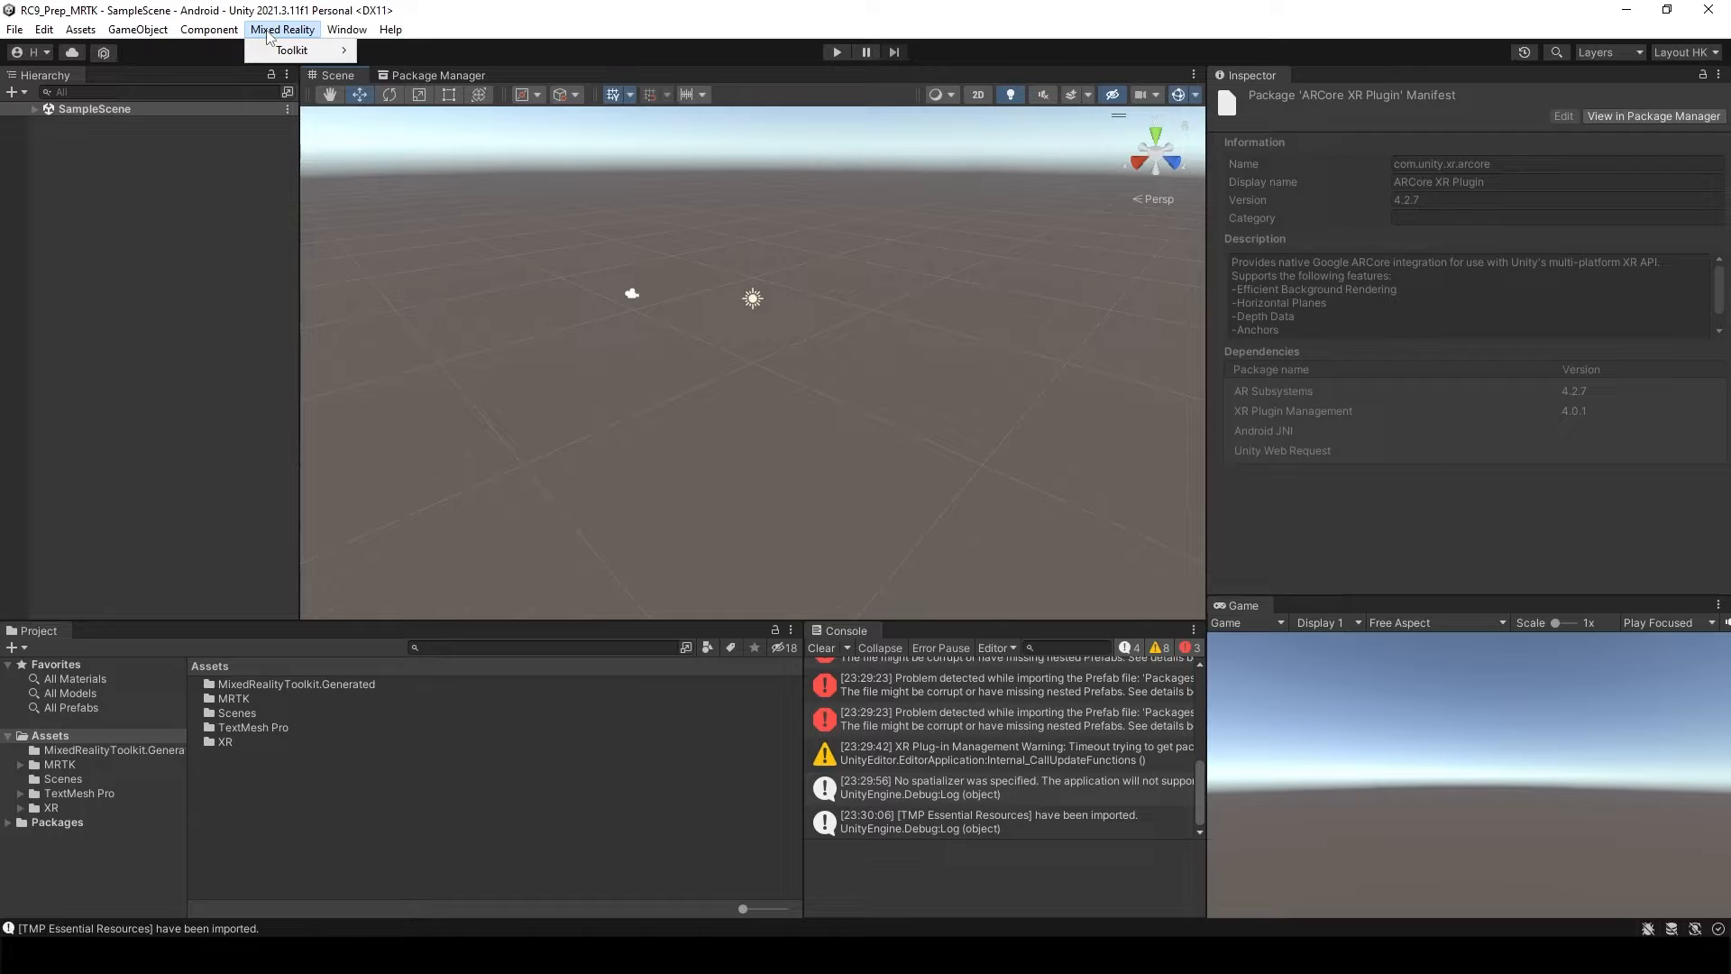
click(291, 50)
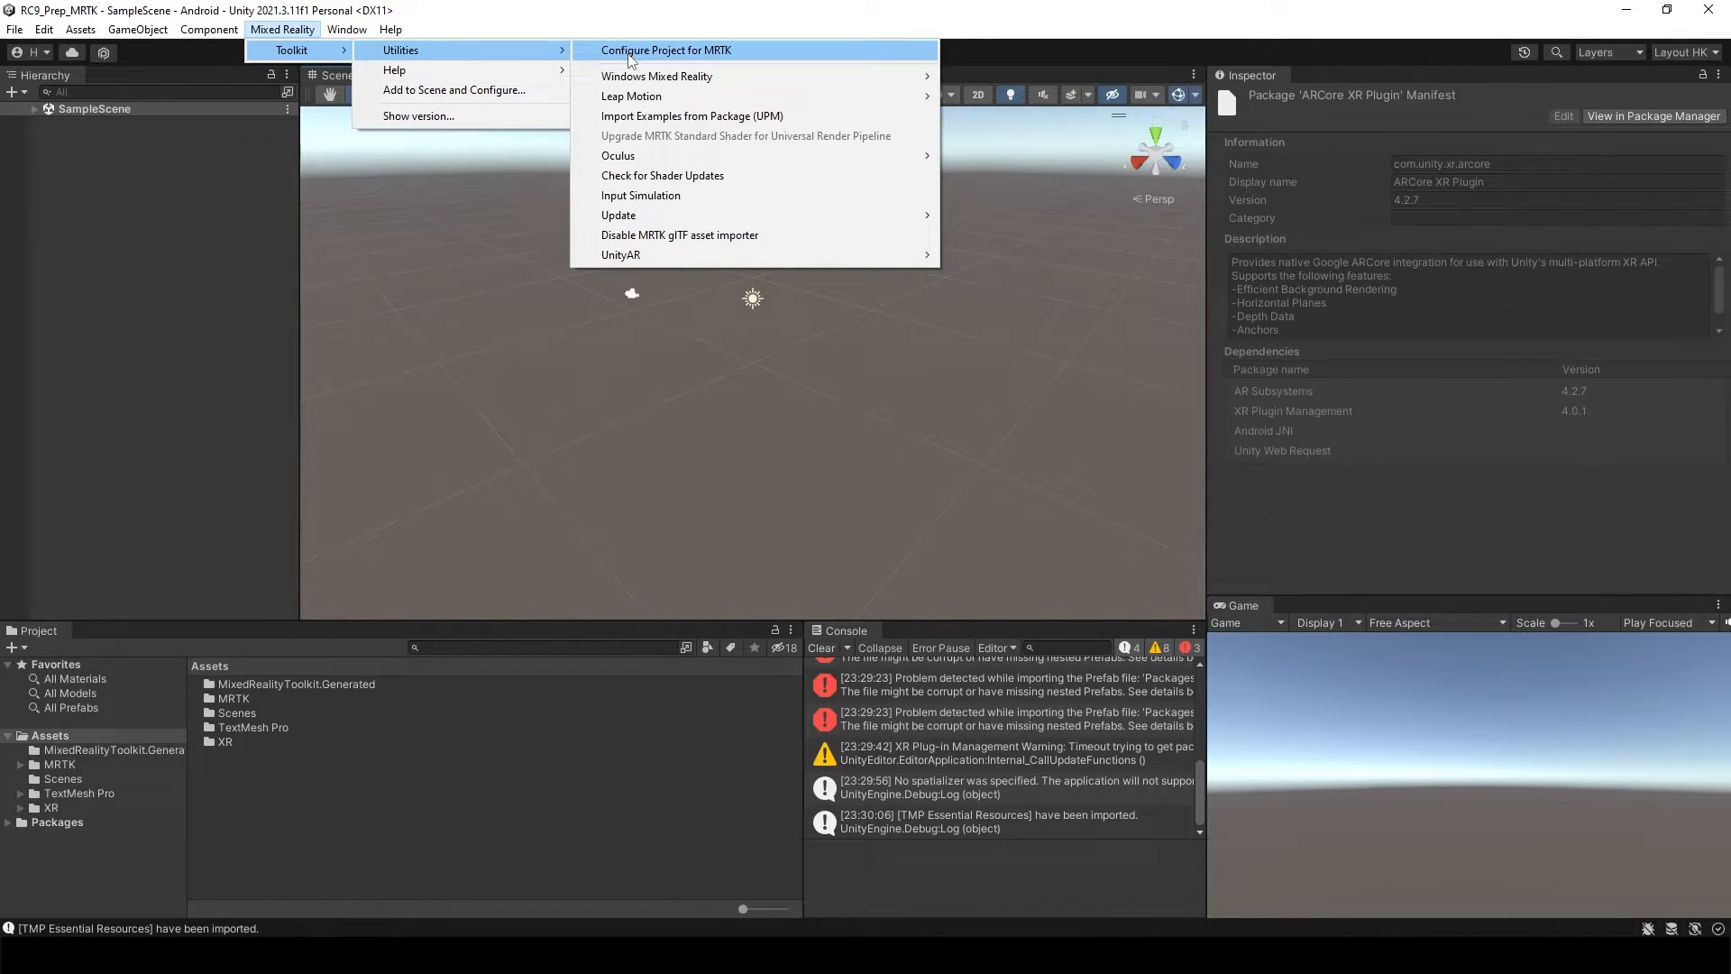
mouse_move(621, 256)
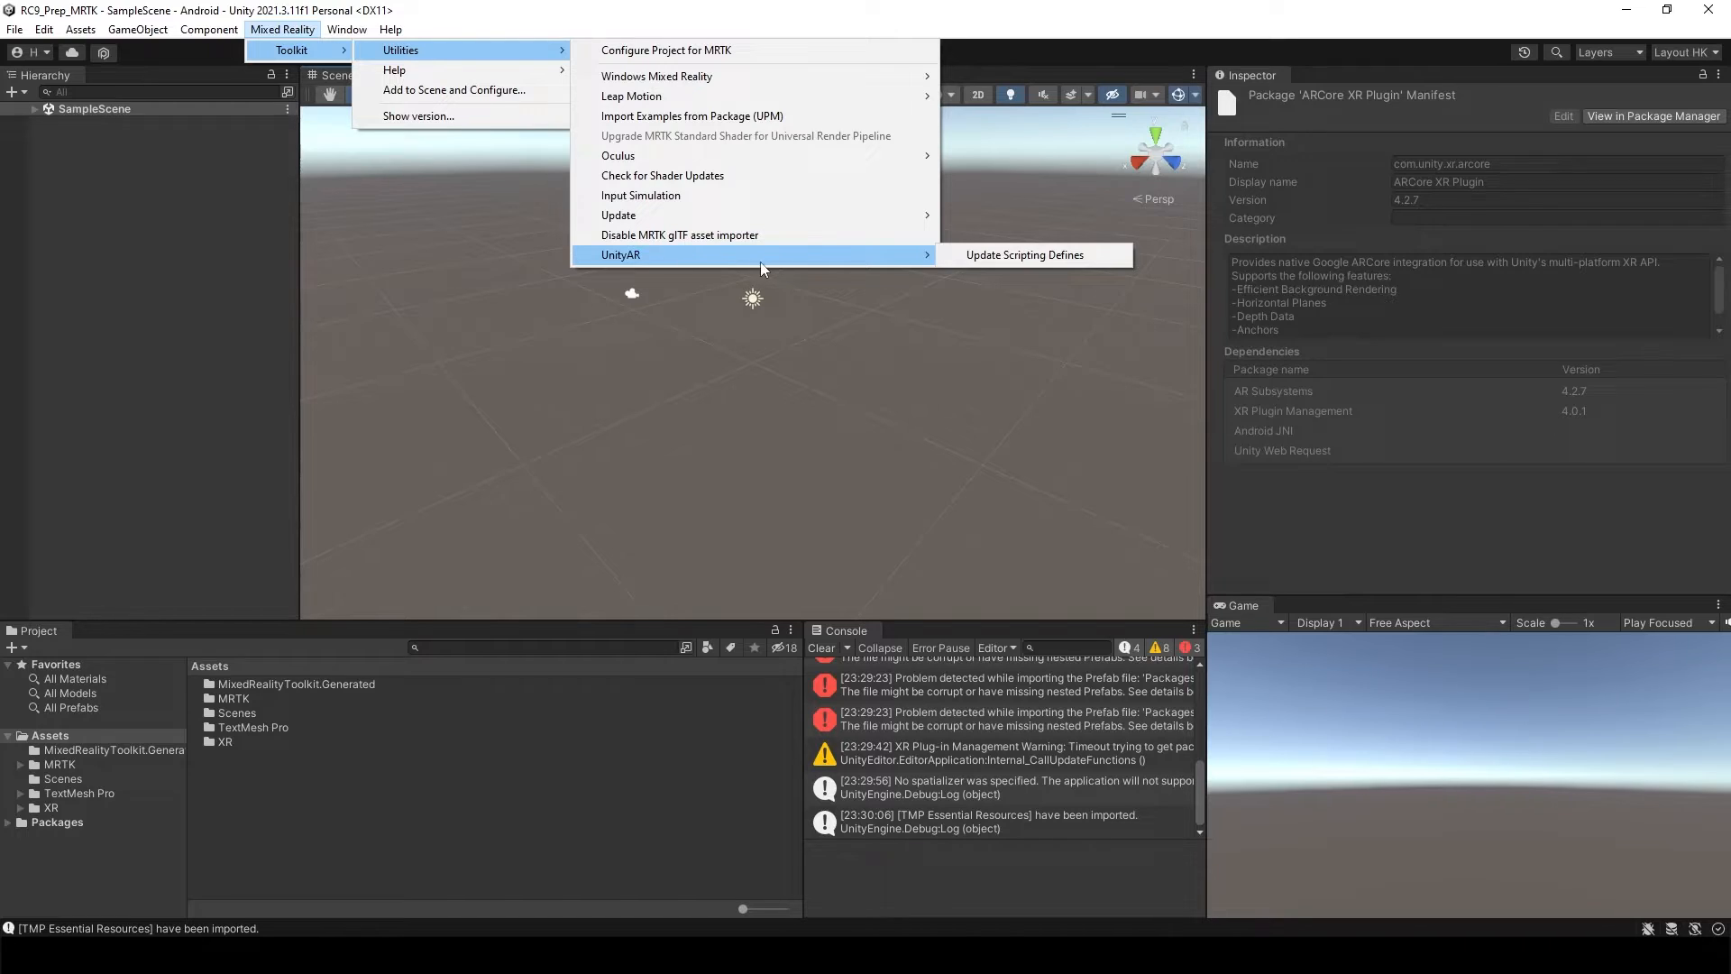
mouse_move(1025, 255)
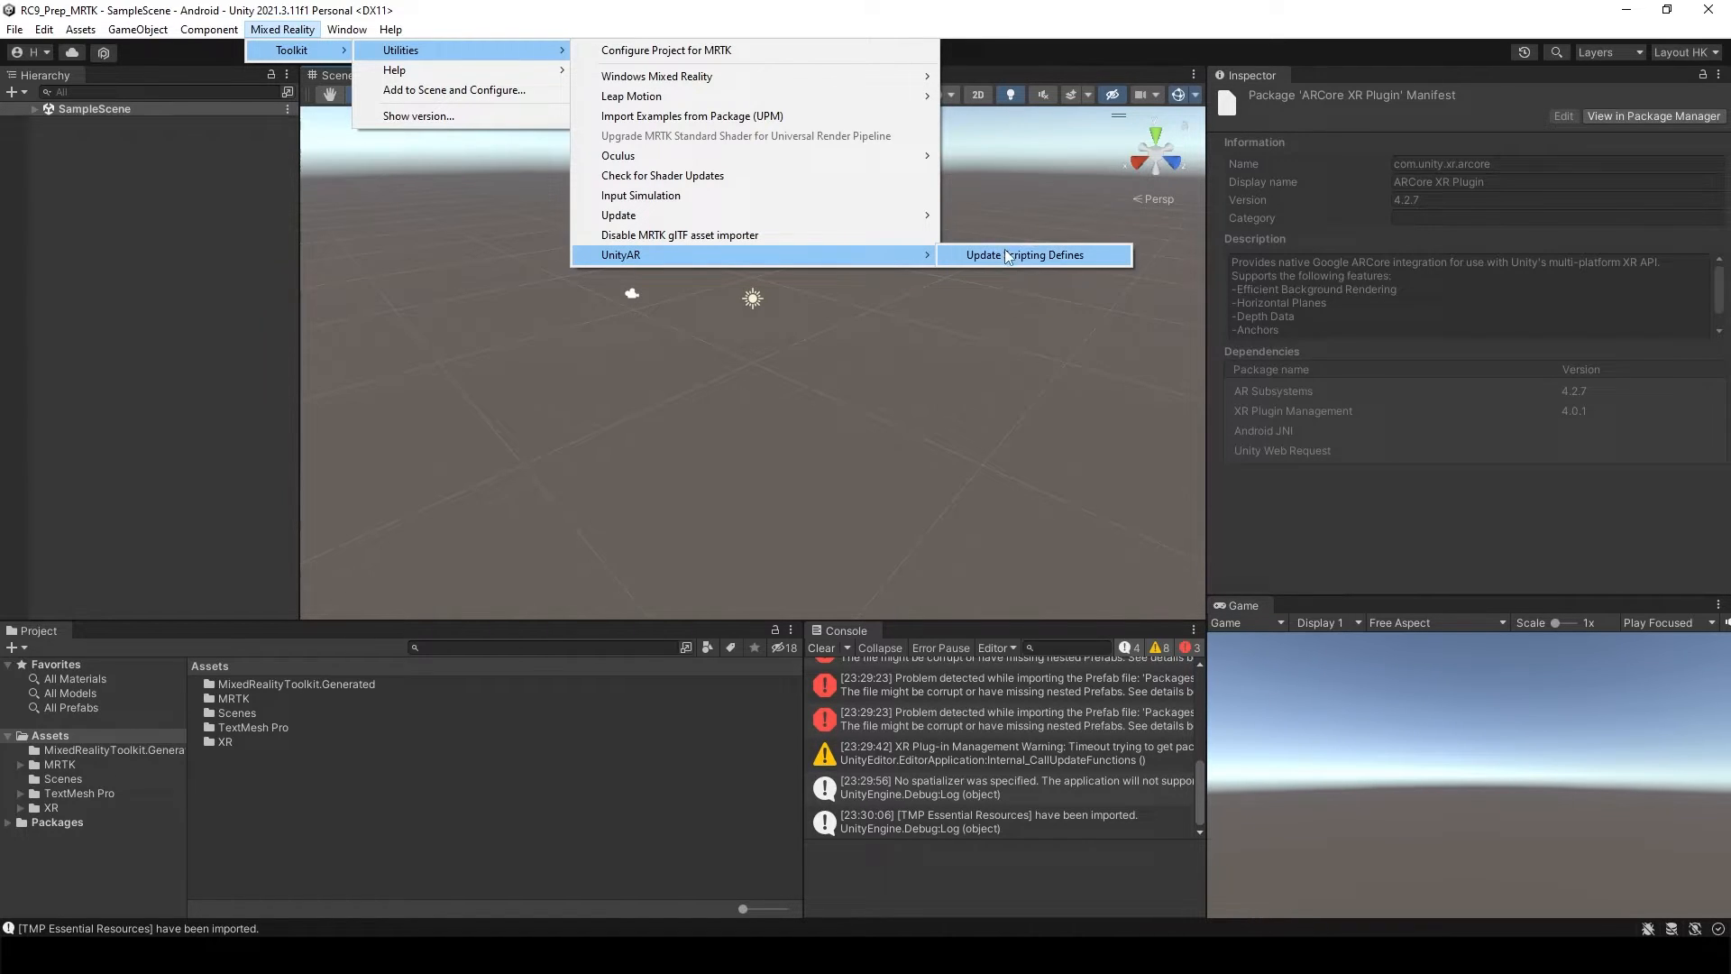
click(1024, 256)
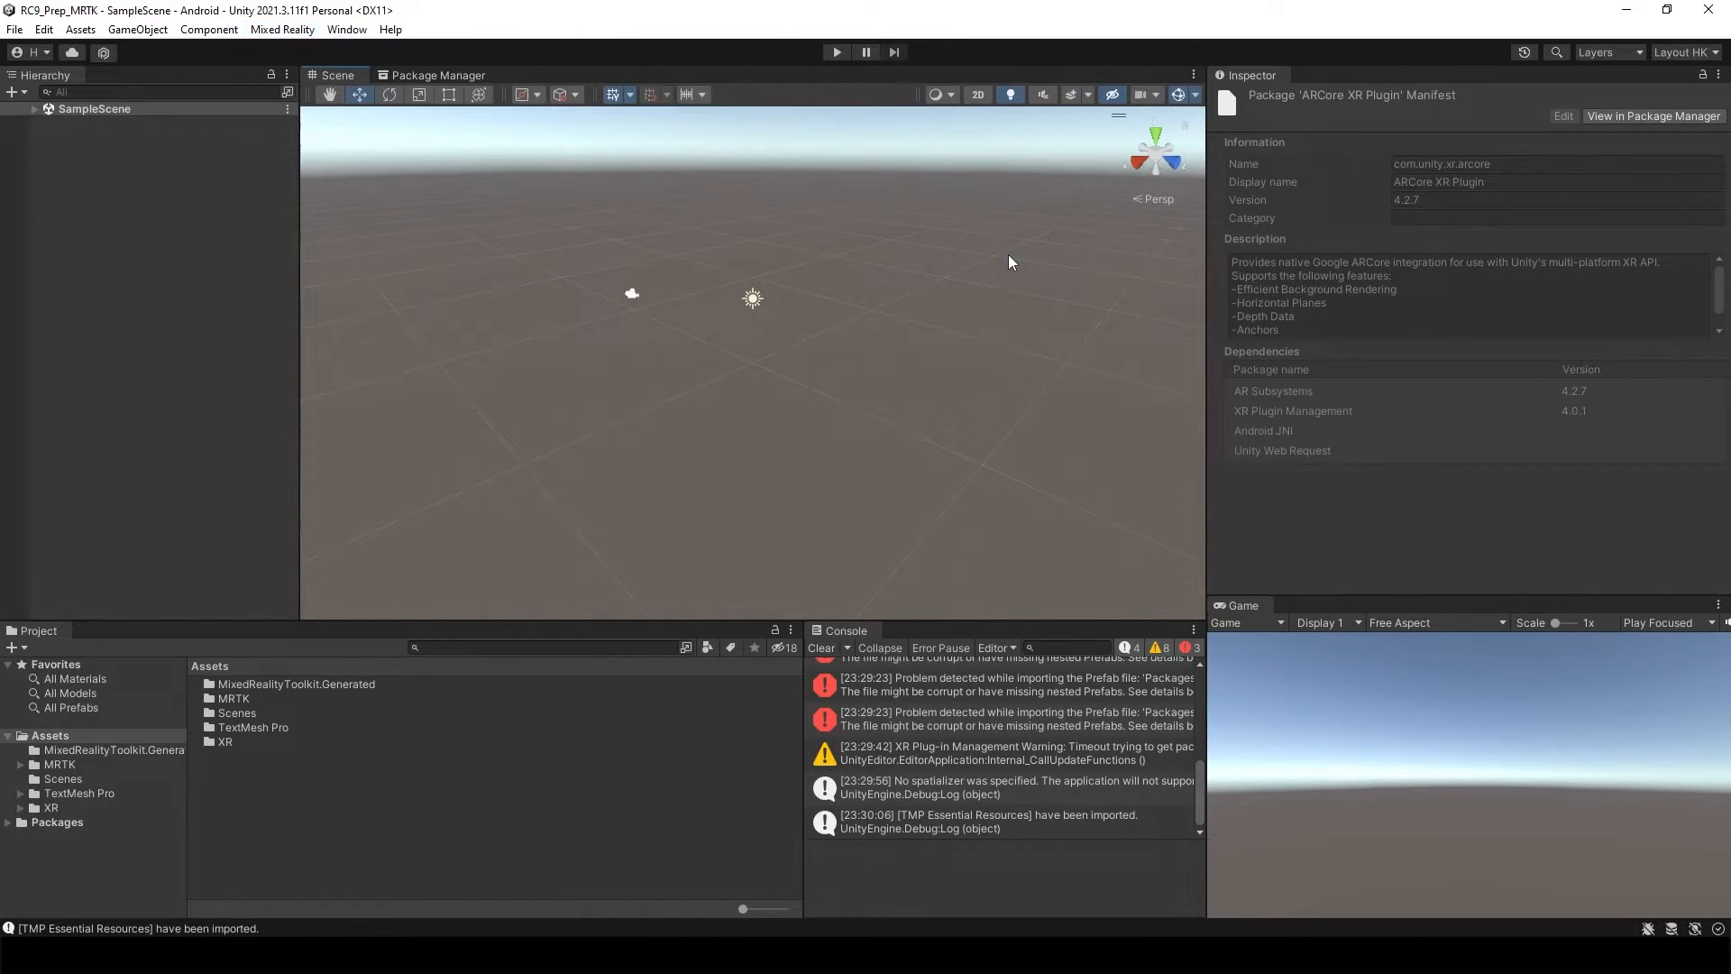
click(820, 647)
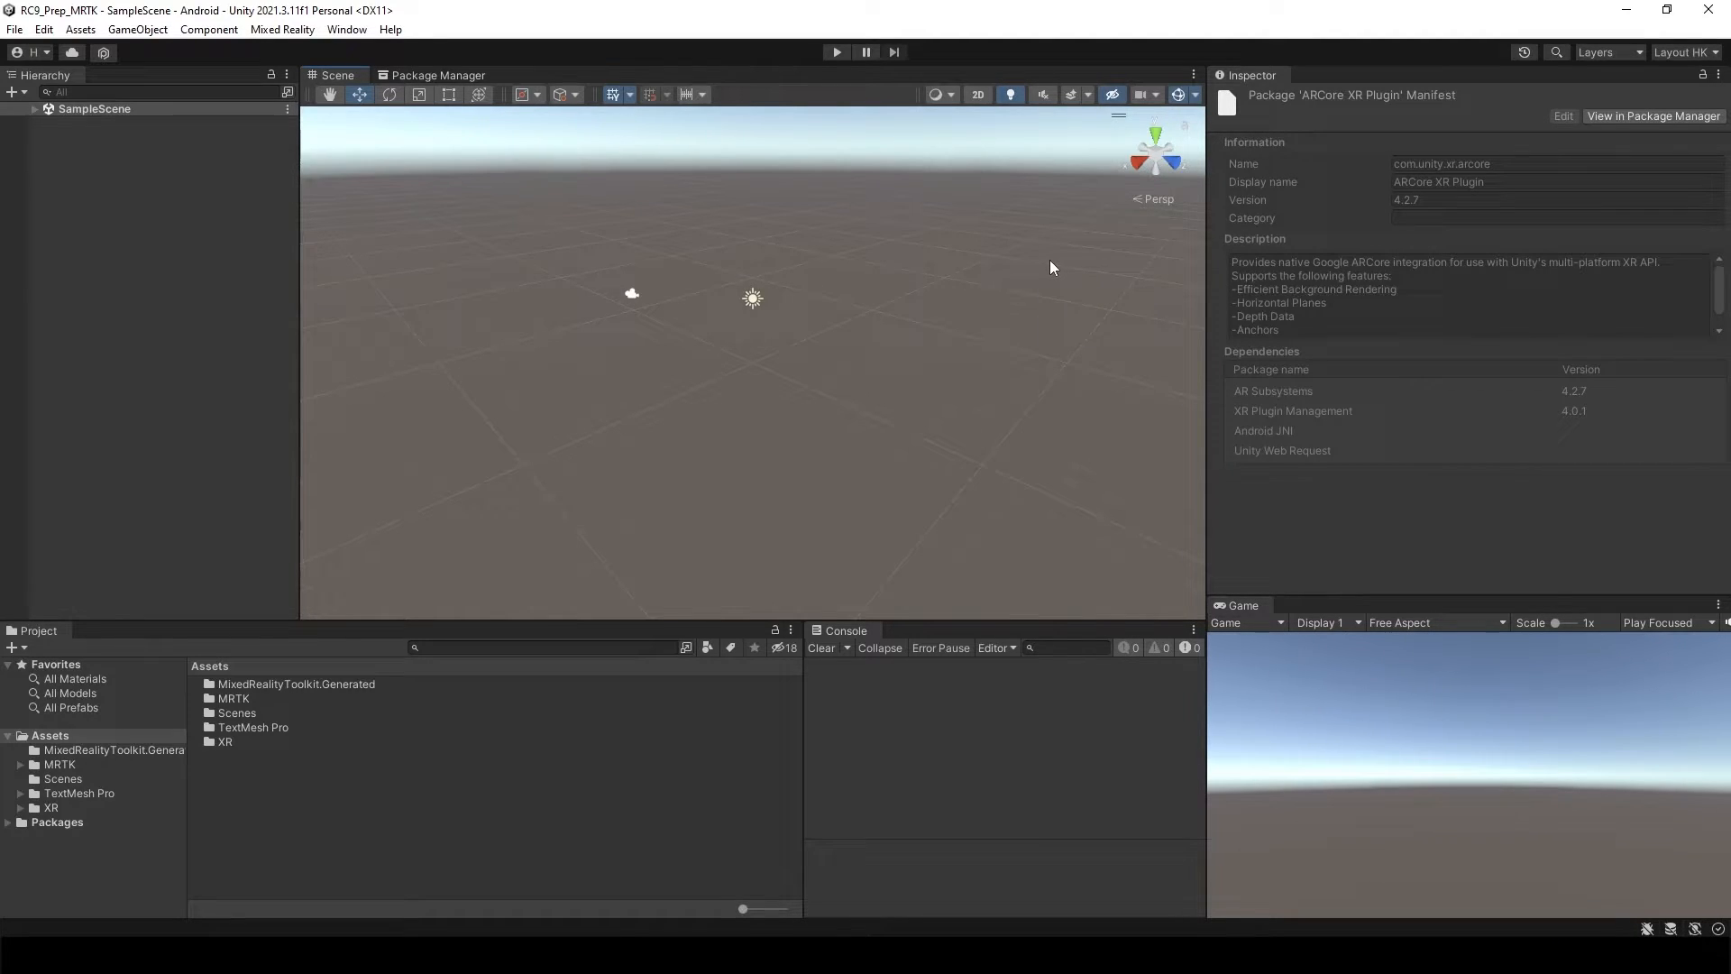
mouse_move(1022, 261)
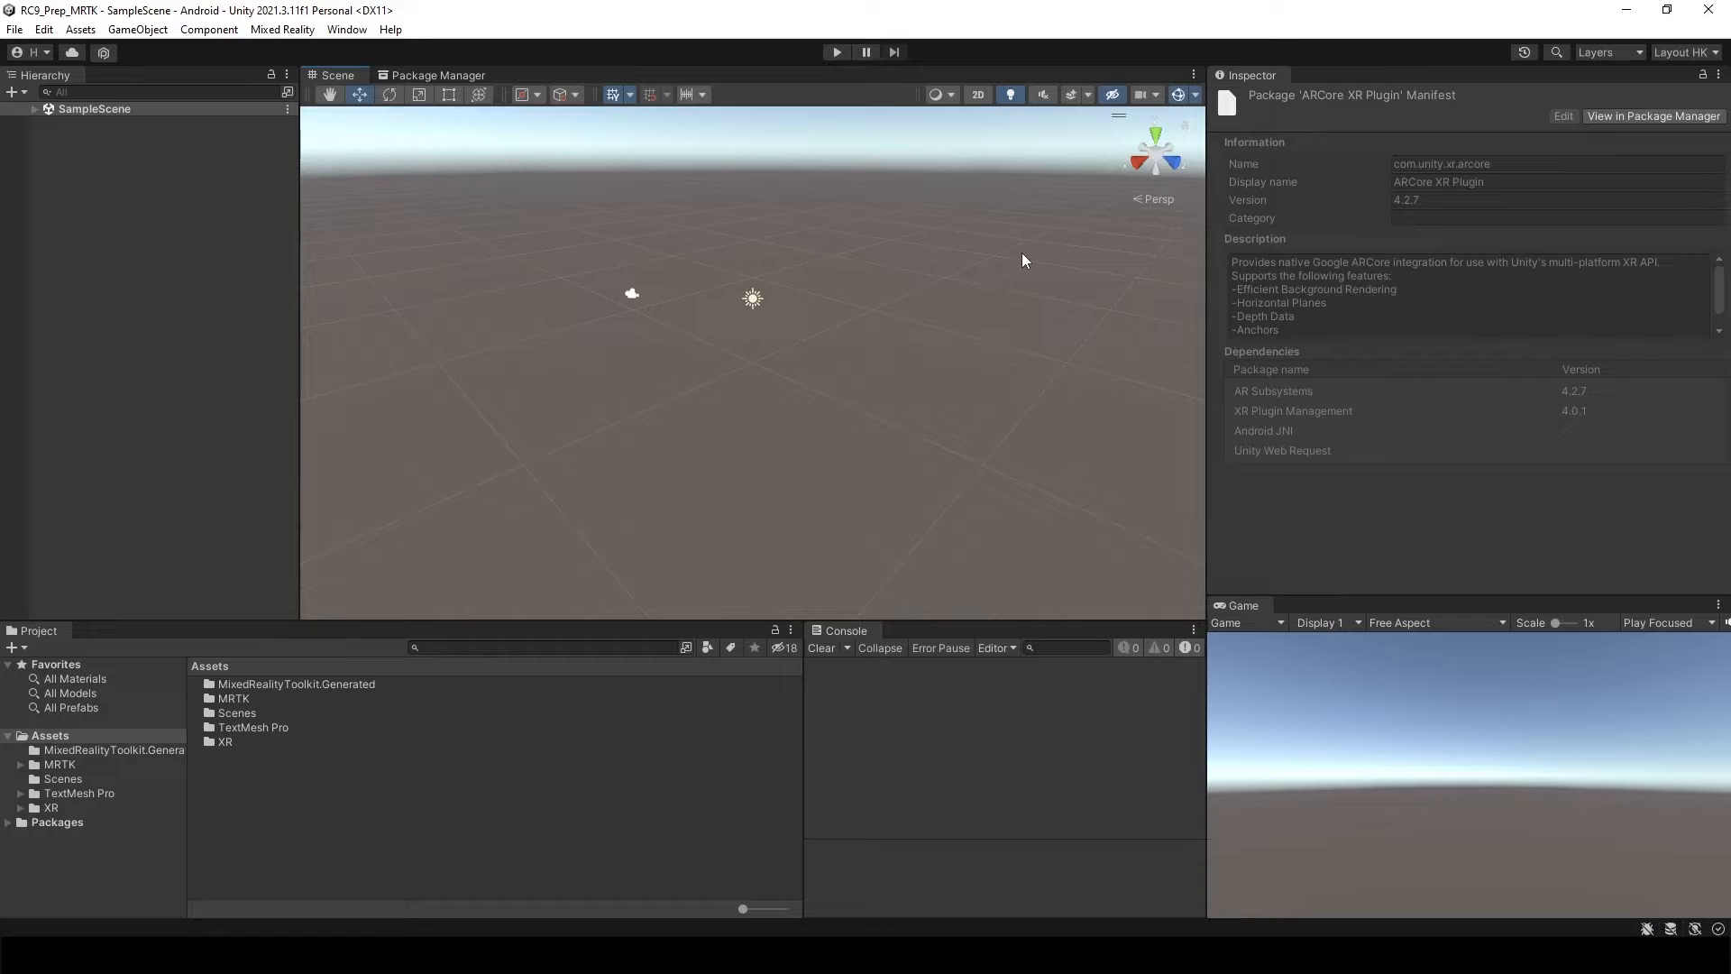
mouse_move(946, 262)
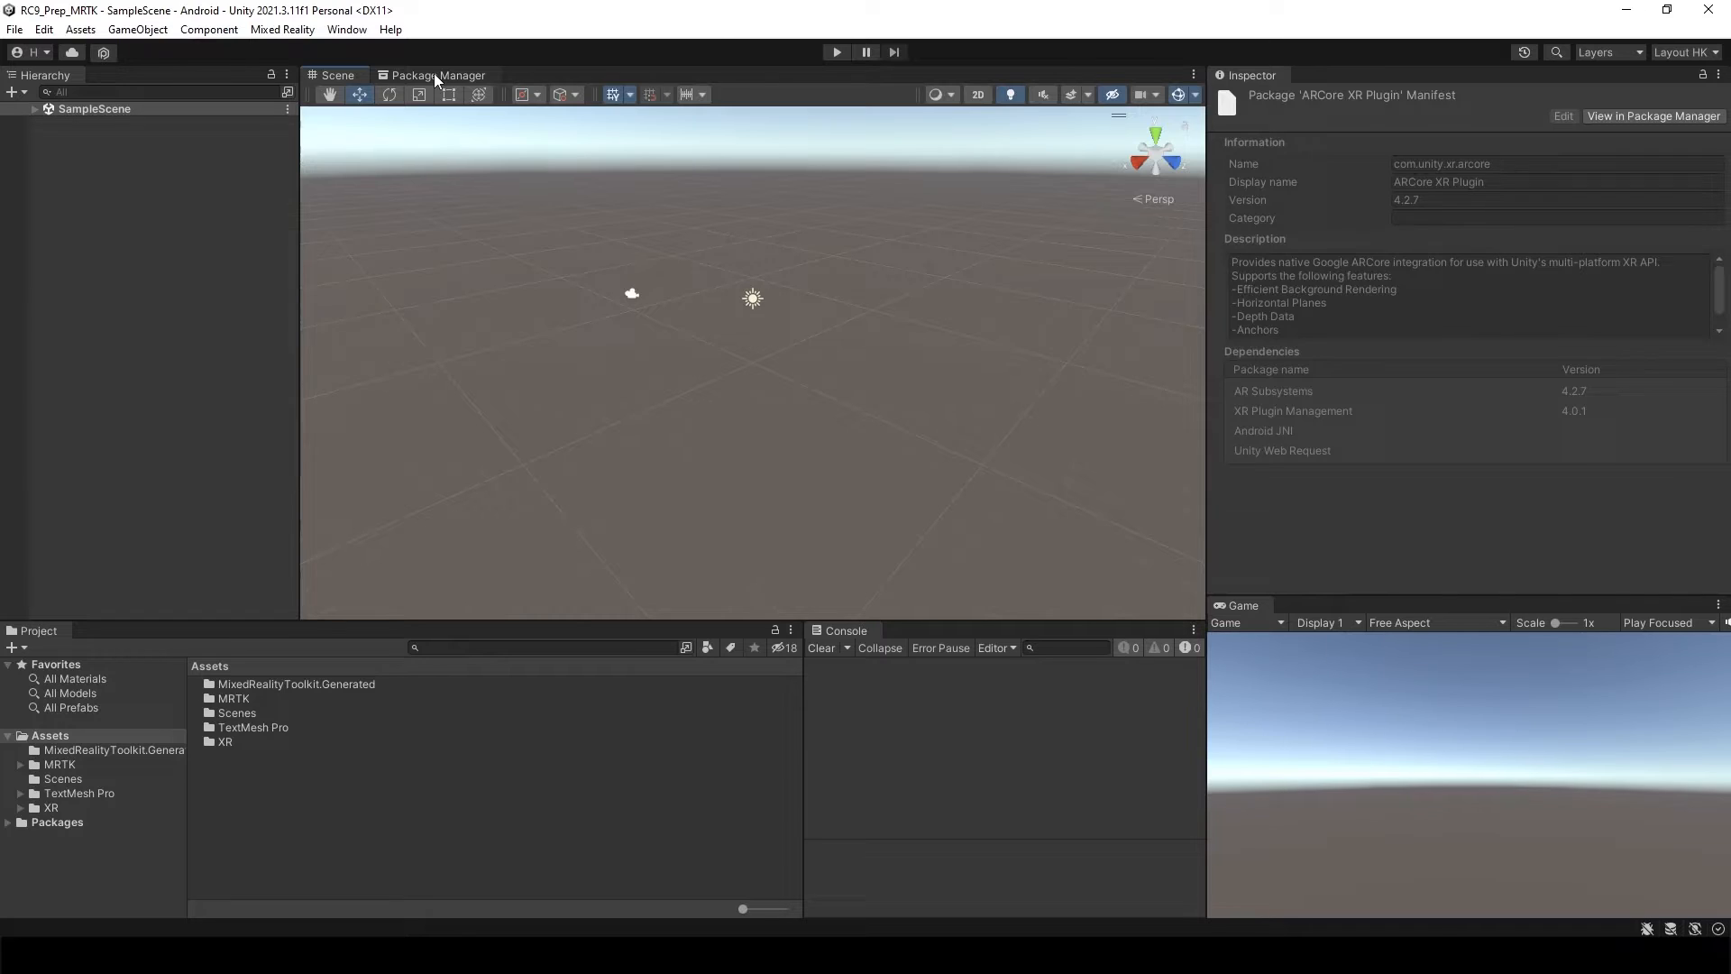
Step: Return to the Package Manager to view the ARCore XR Plugin 4.2.7 package
click(437, 74)
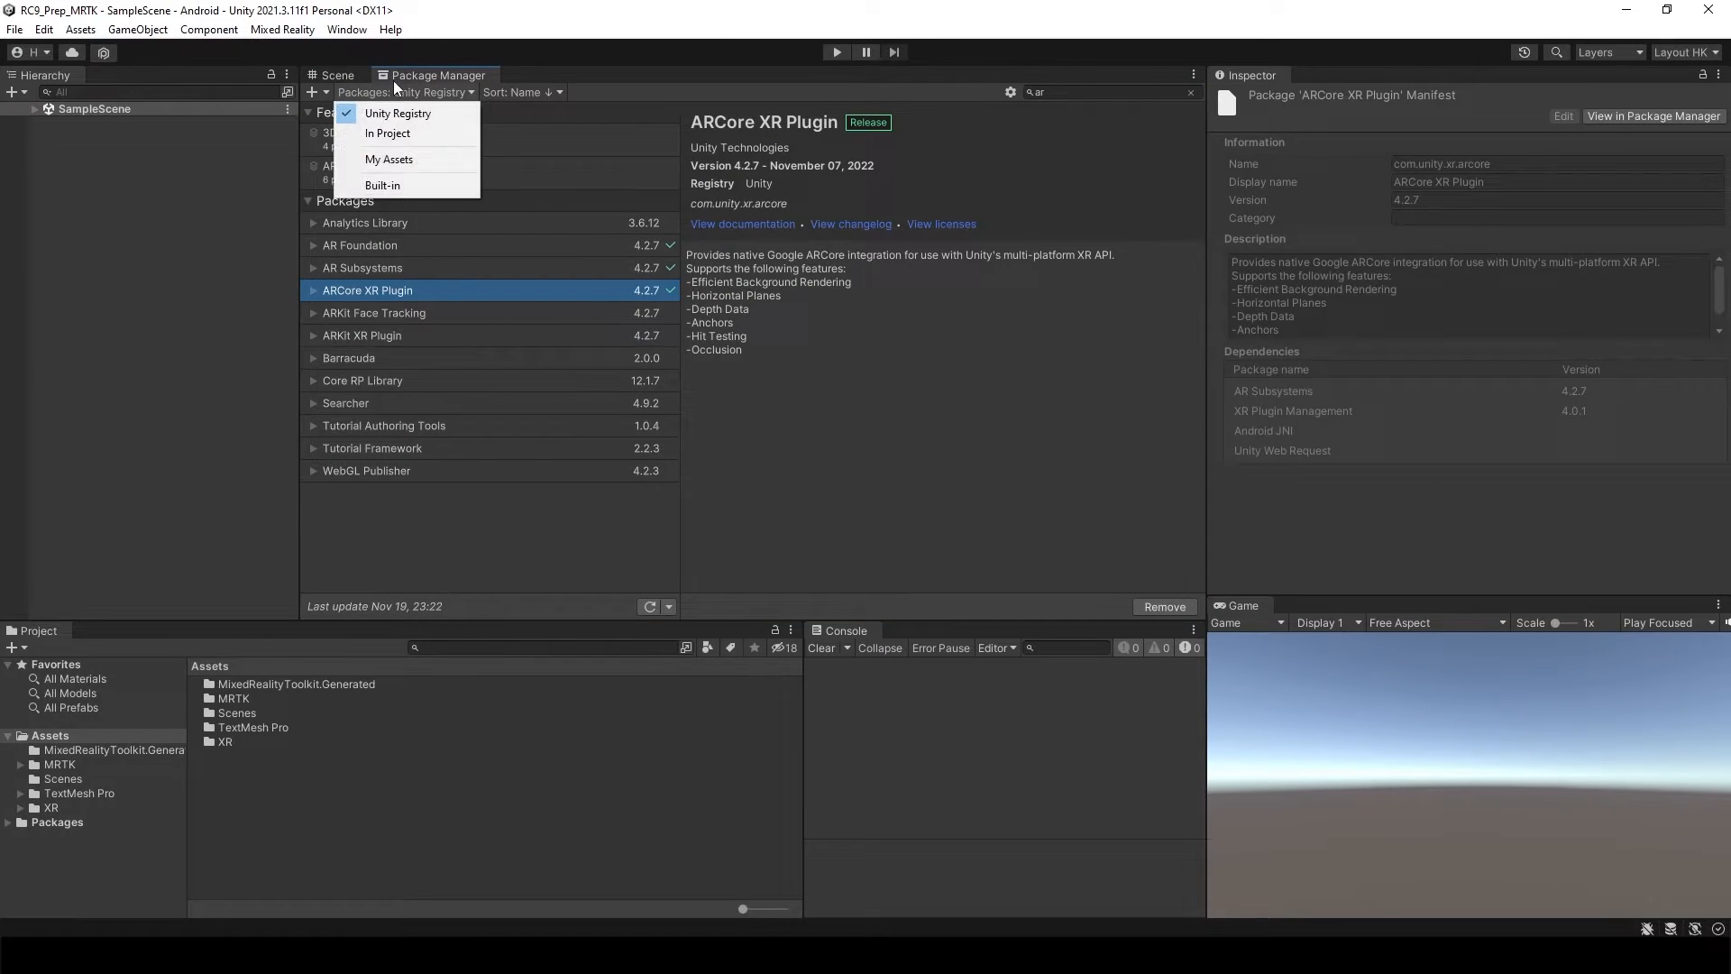
Step: Import the Mixed Reality Toolkit Examples 2.8.2 Demos - HandTracking sample into Assets/Samples
click(387, 133)
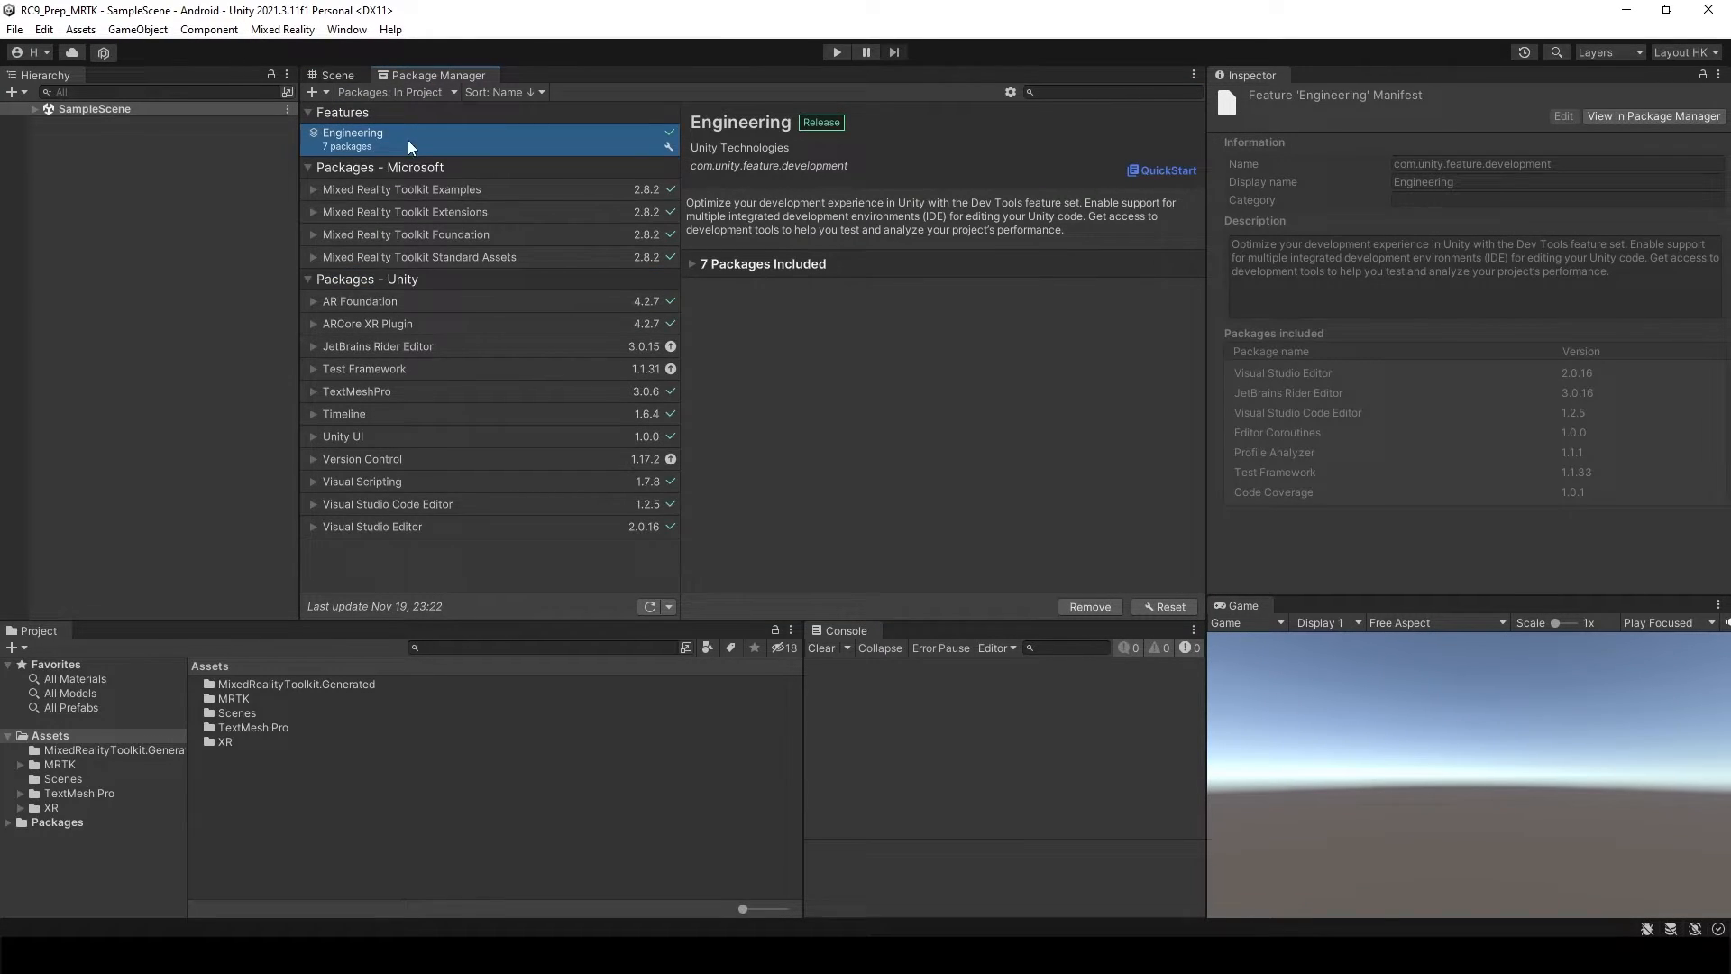
mouse_move(427, 224)
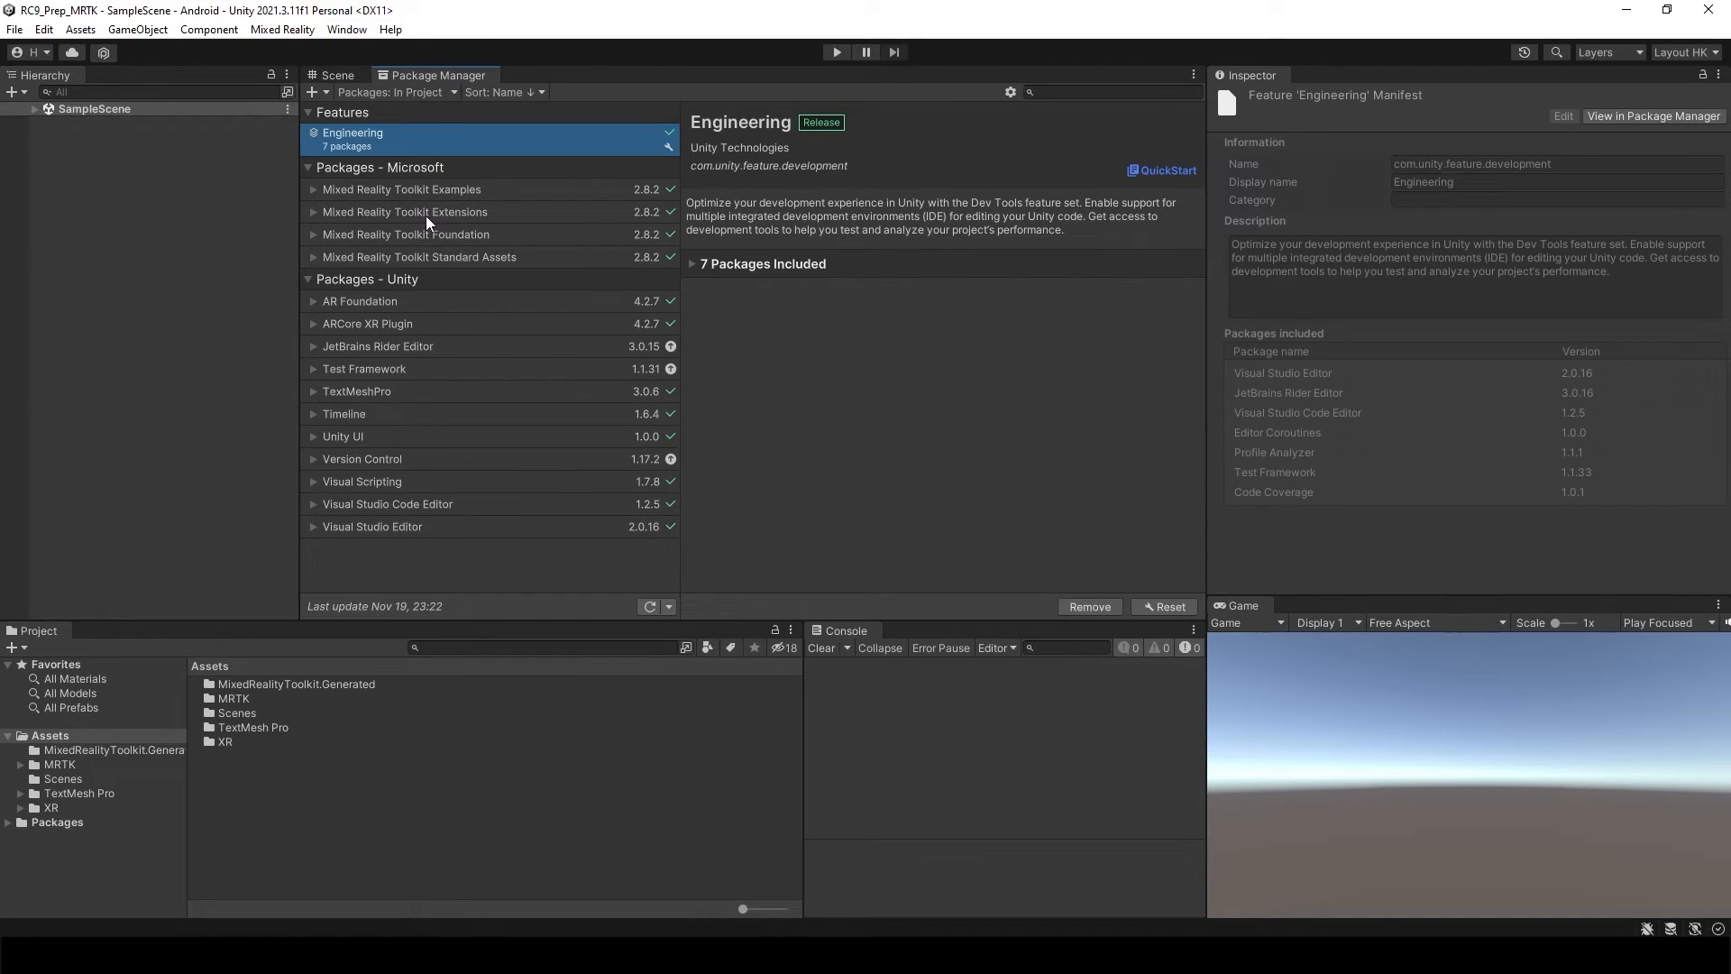
click(402, 189)
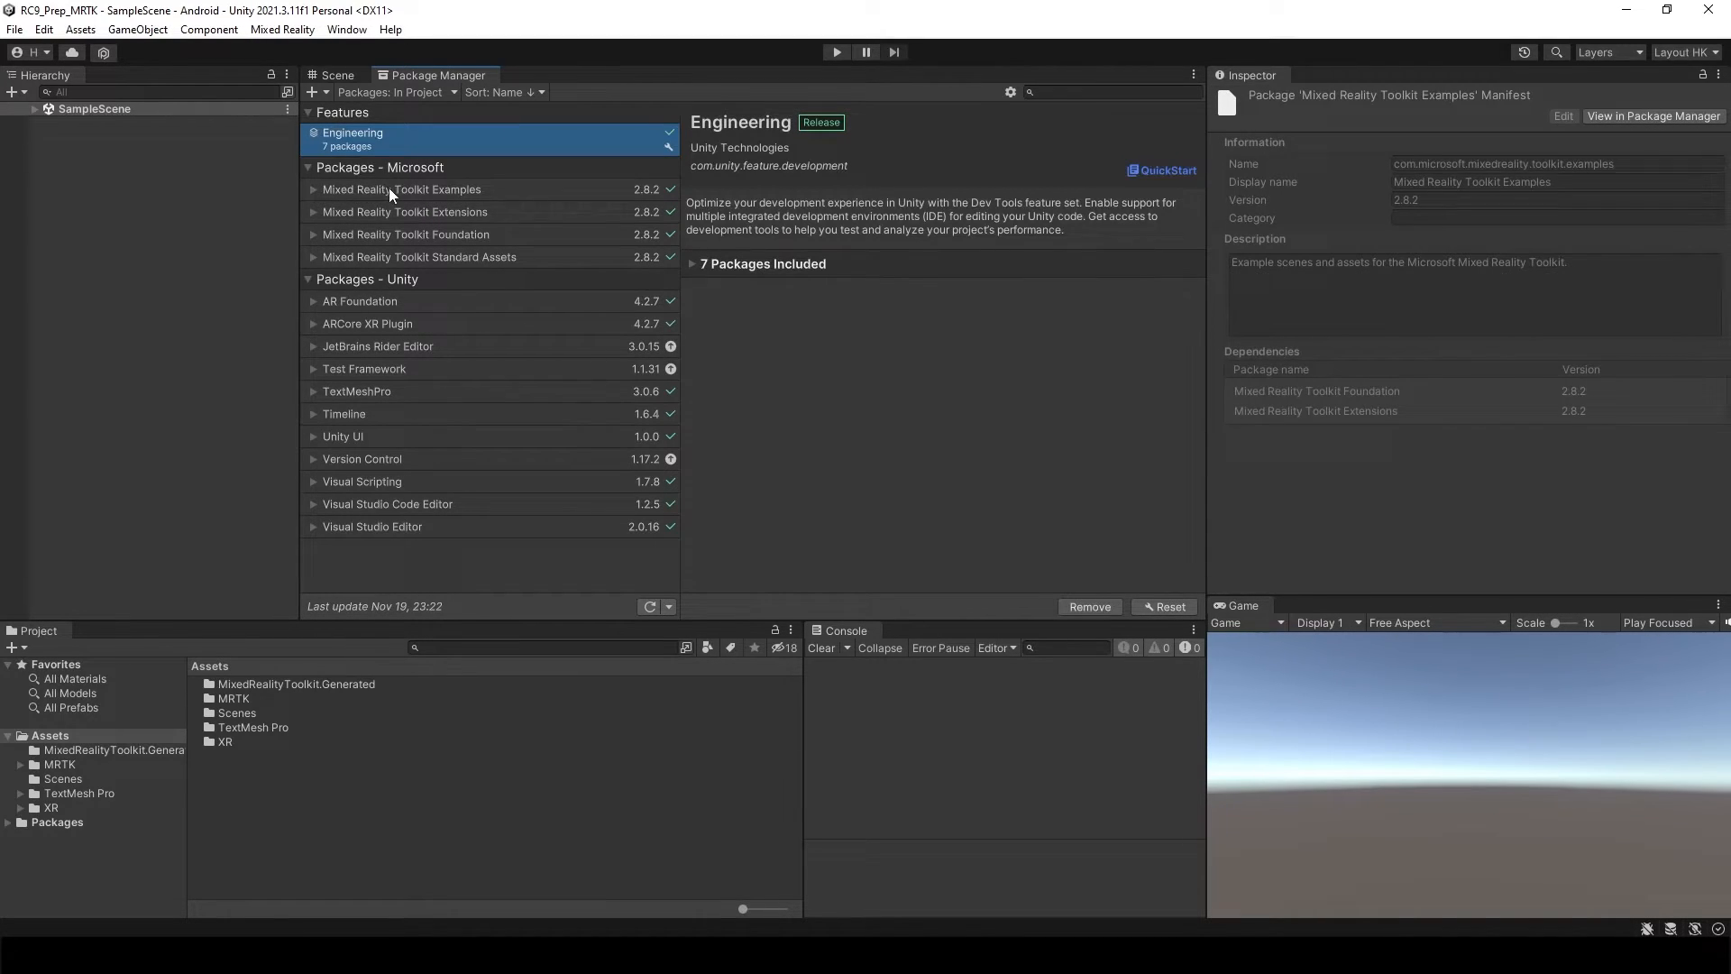
click(403, 188)
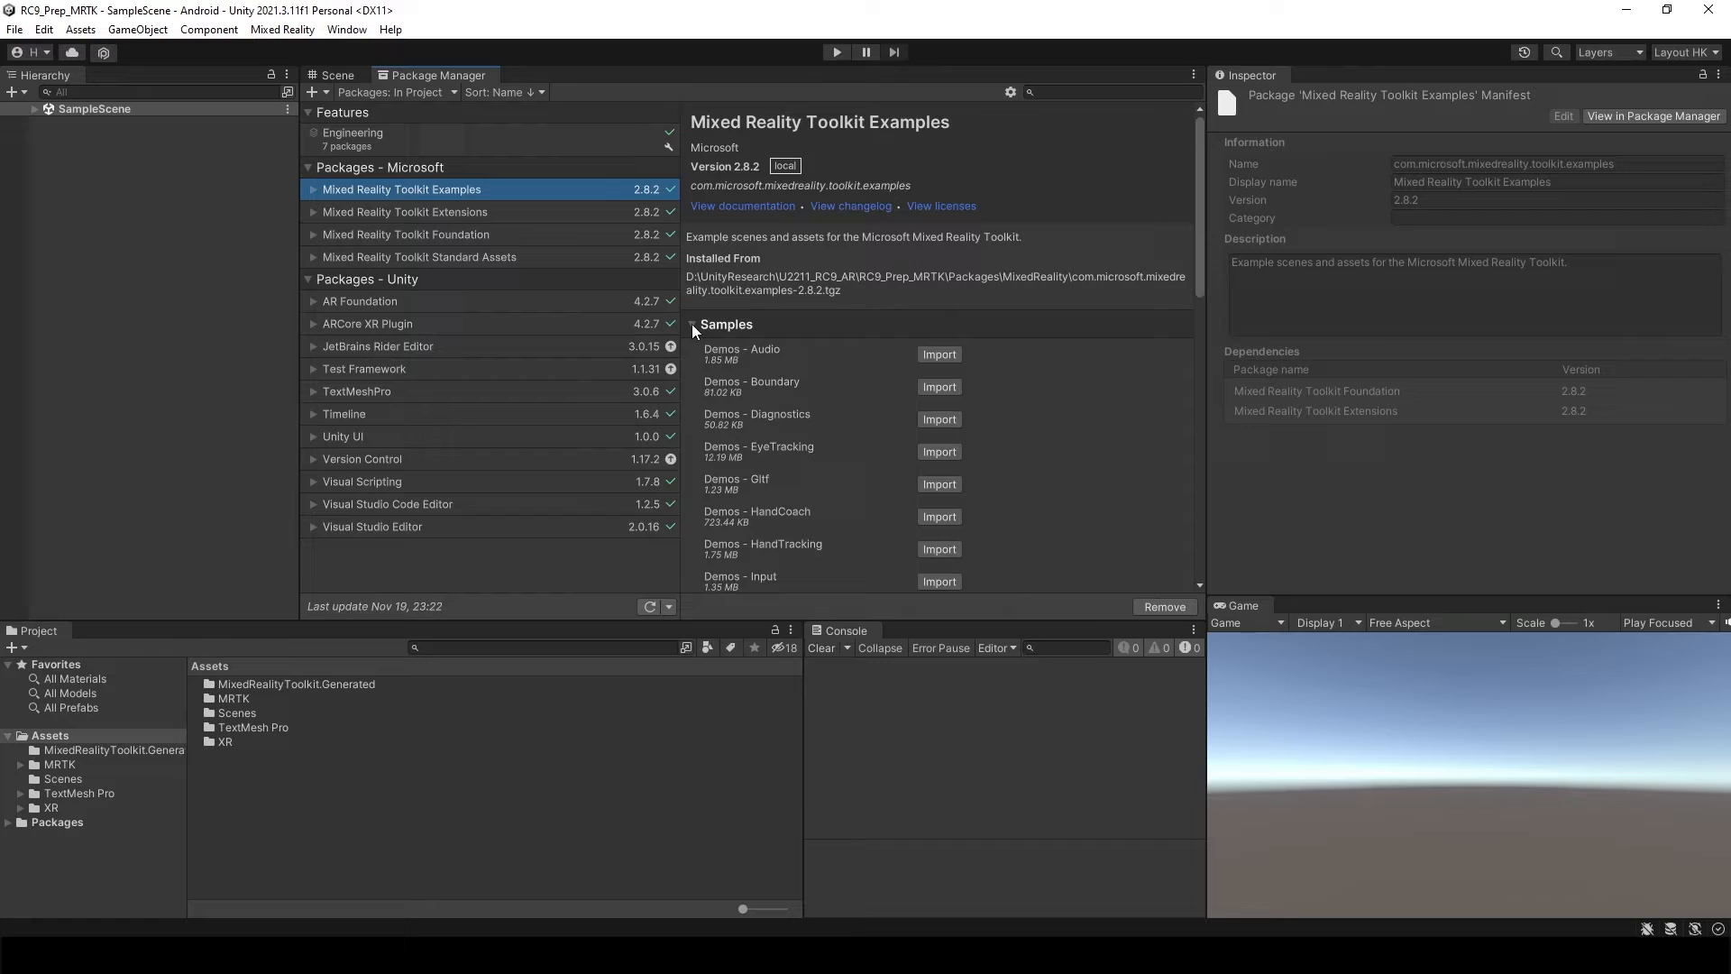
scroll(down, 3)
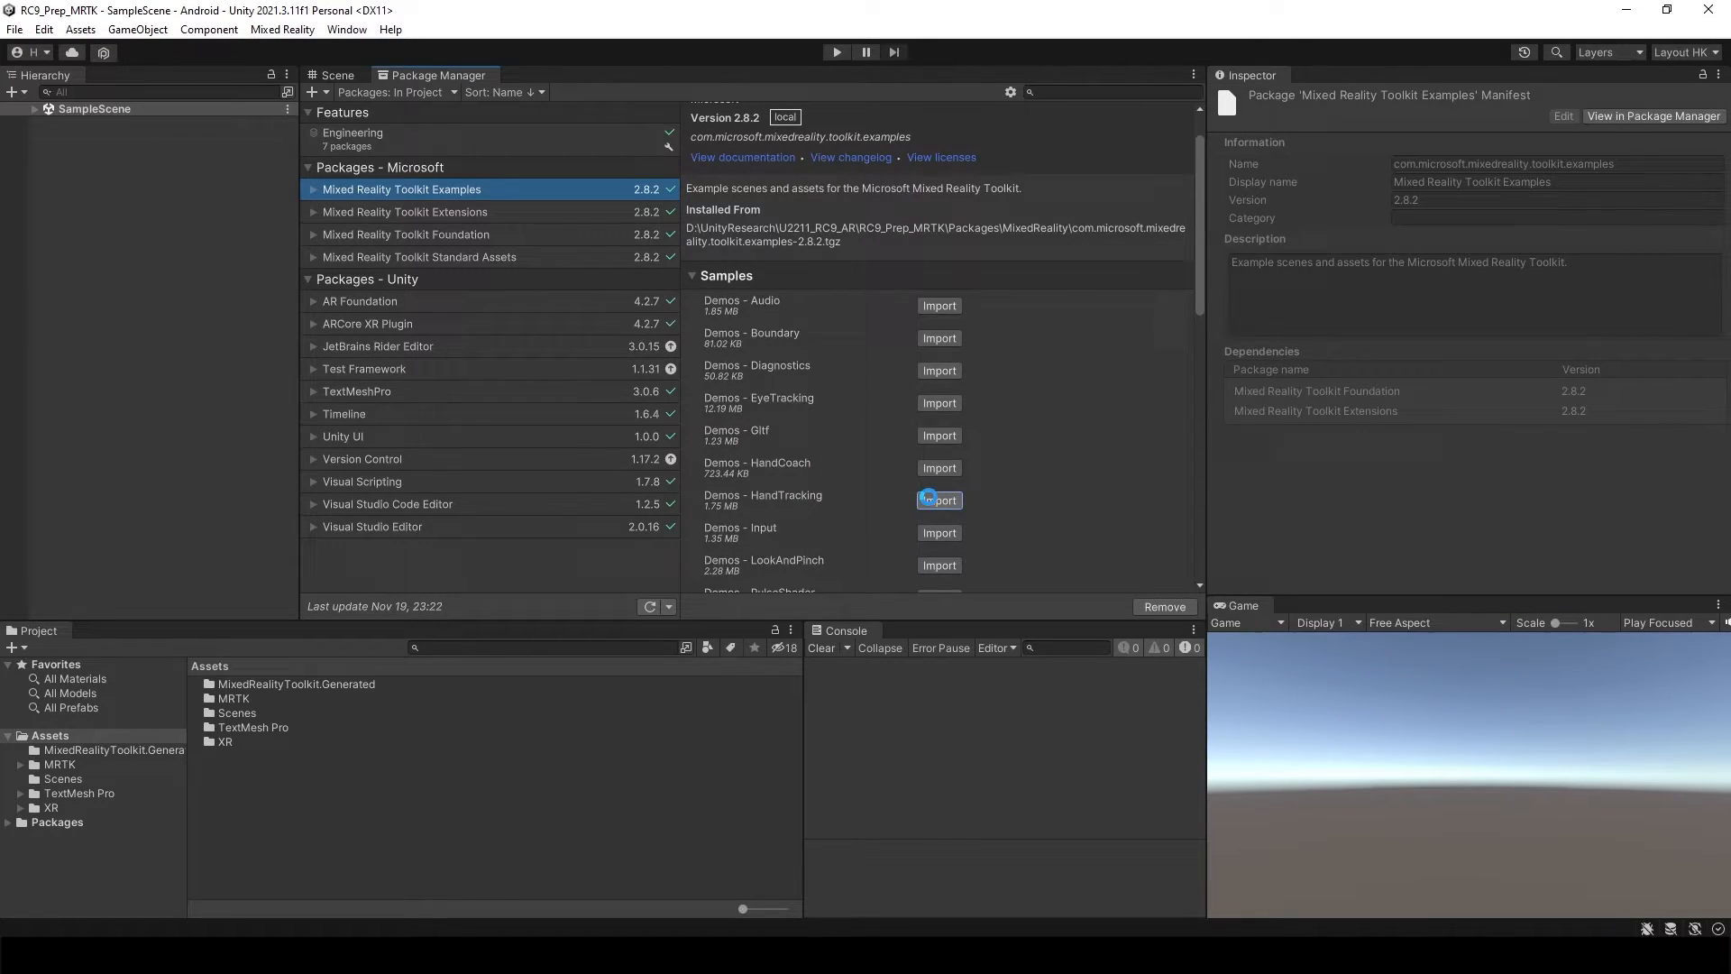
click(937, 499)
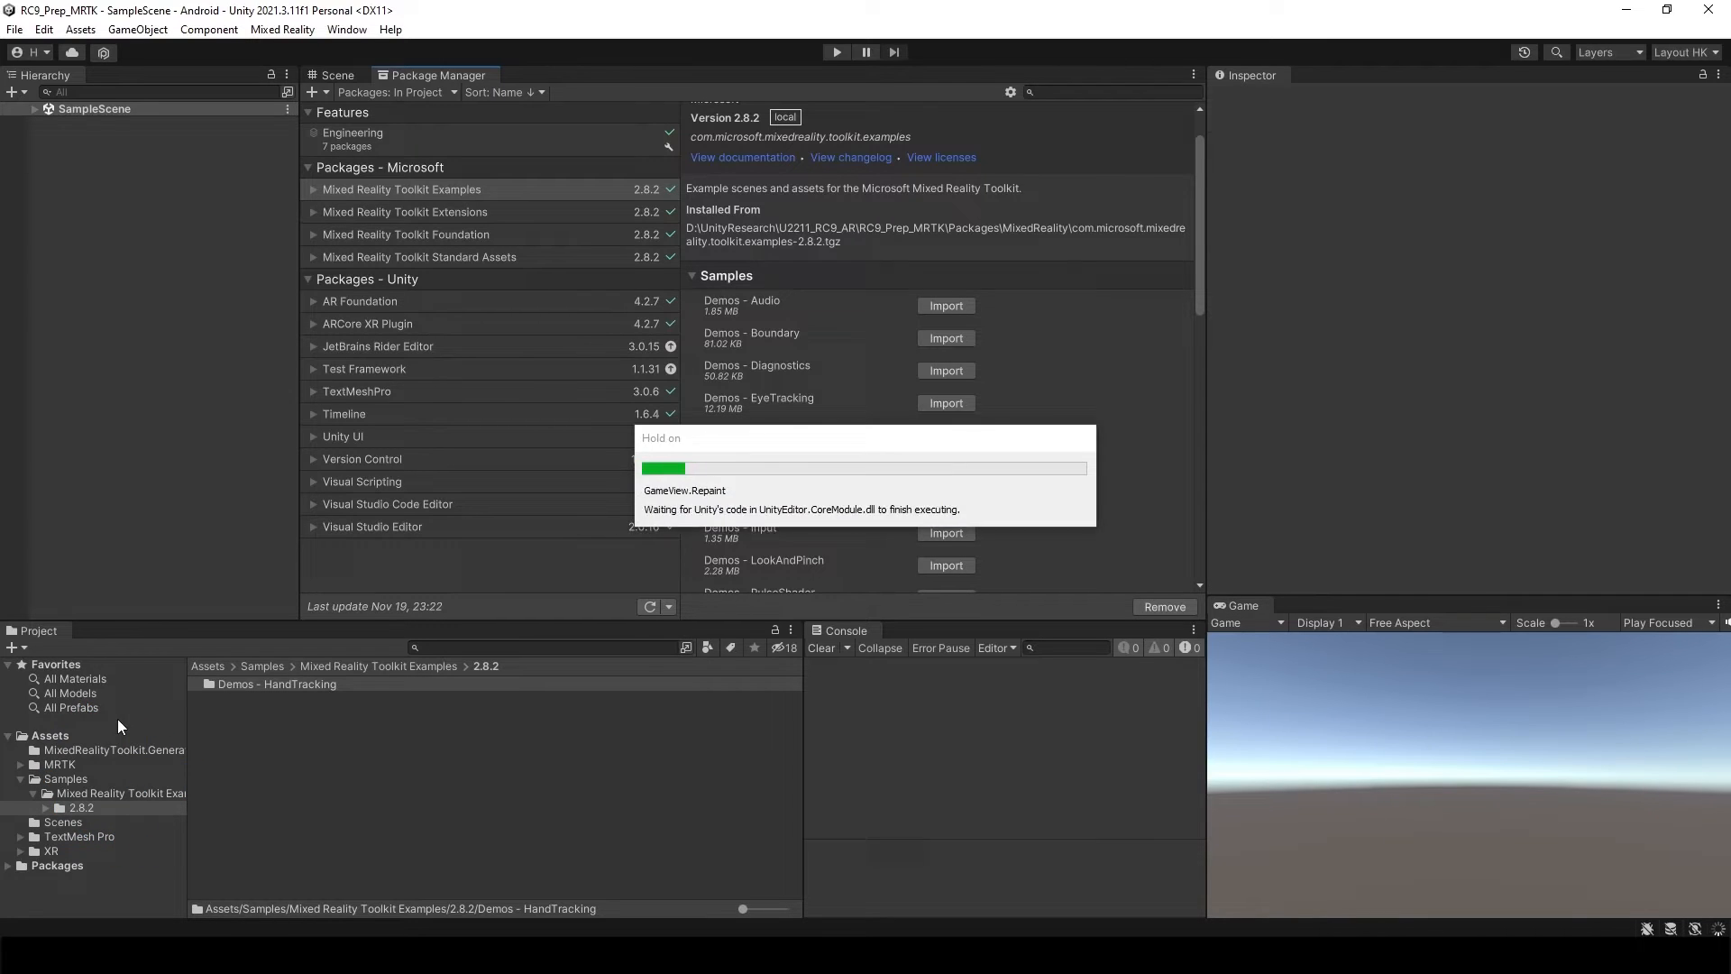
click(276, 683)
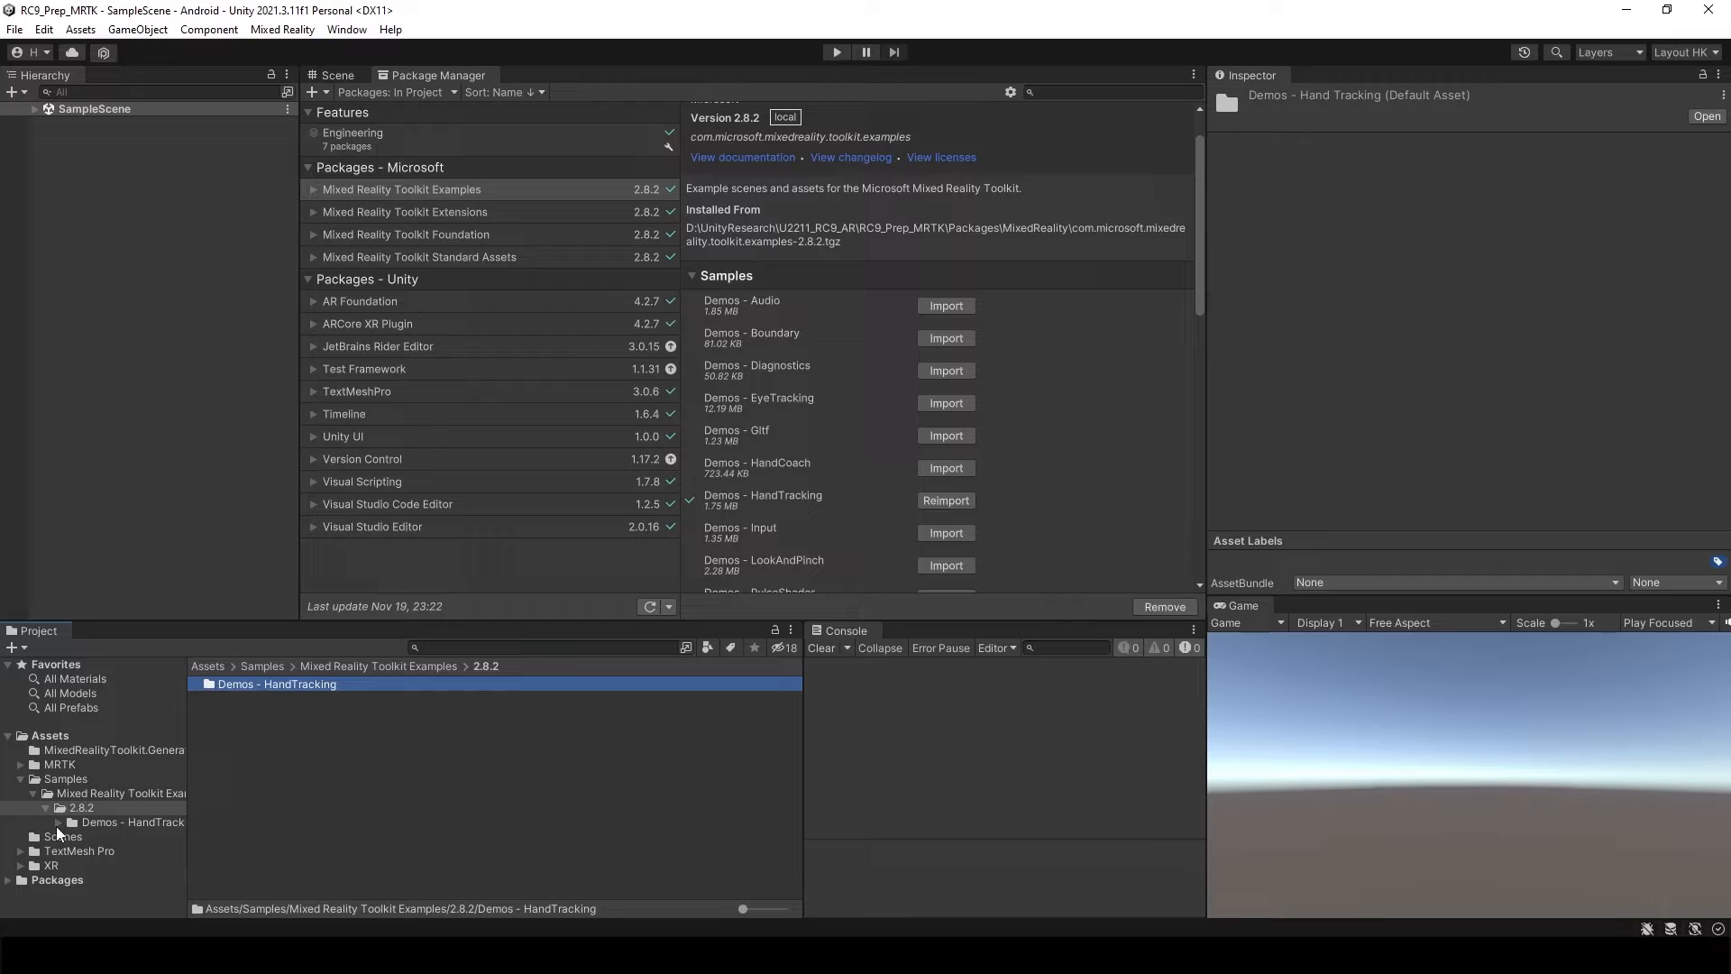
Step: Open the HandInteractionExamples scene from the Demos - HandTracking Scenes folder
click(112, 850)
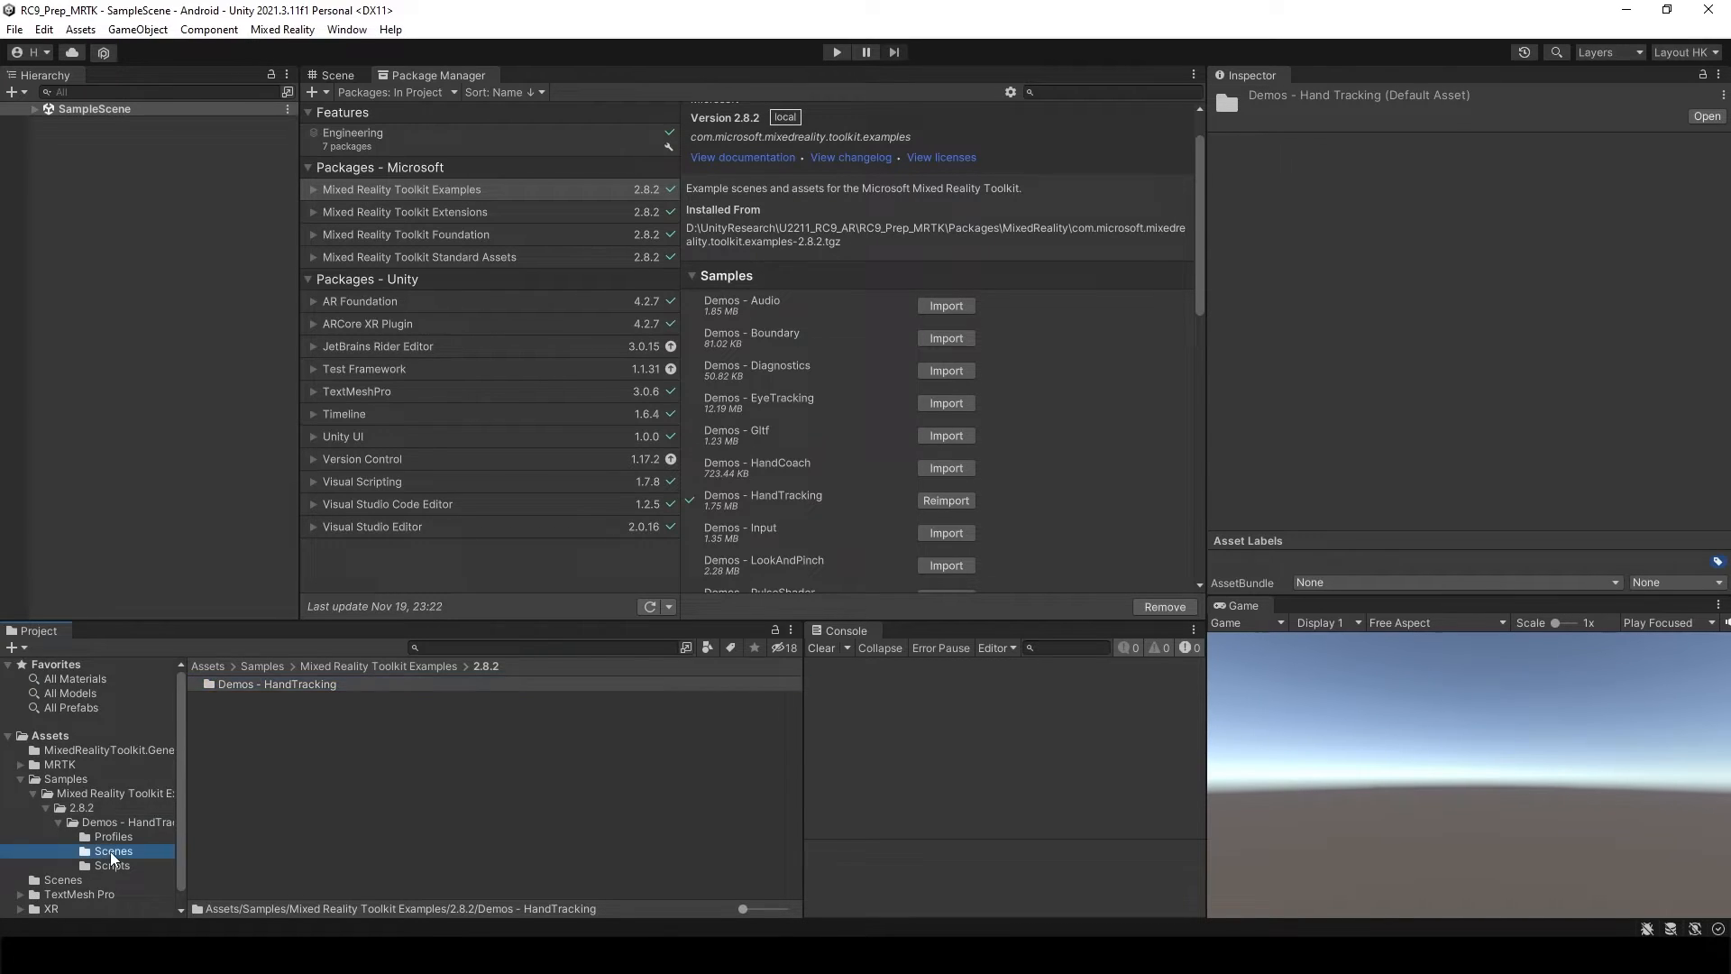
double_click(112, 850)
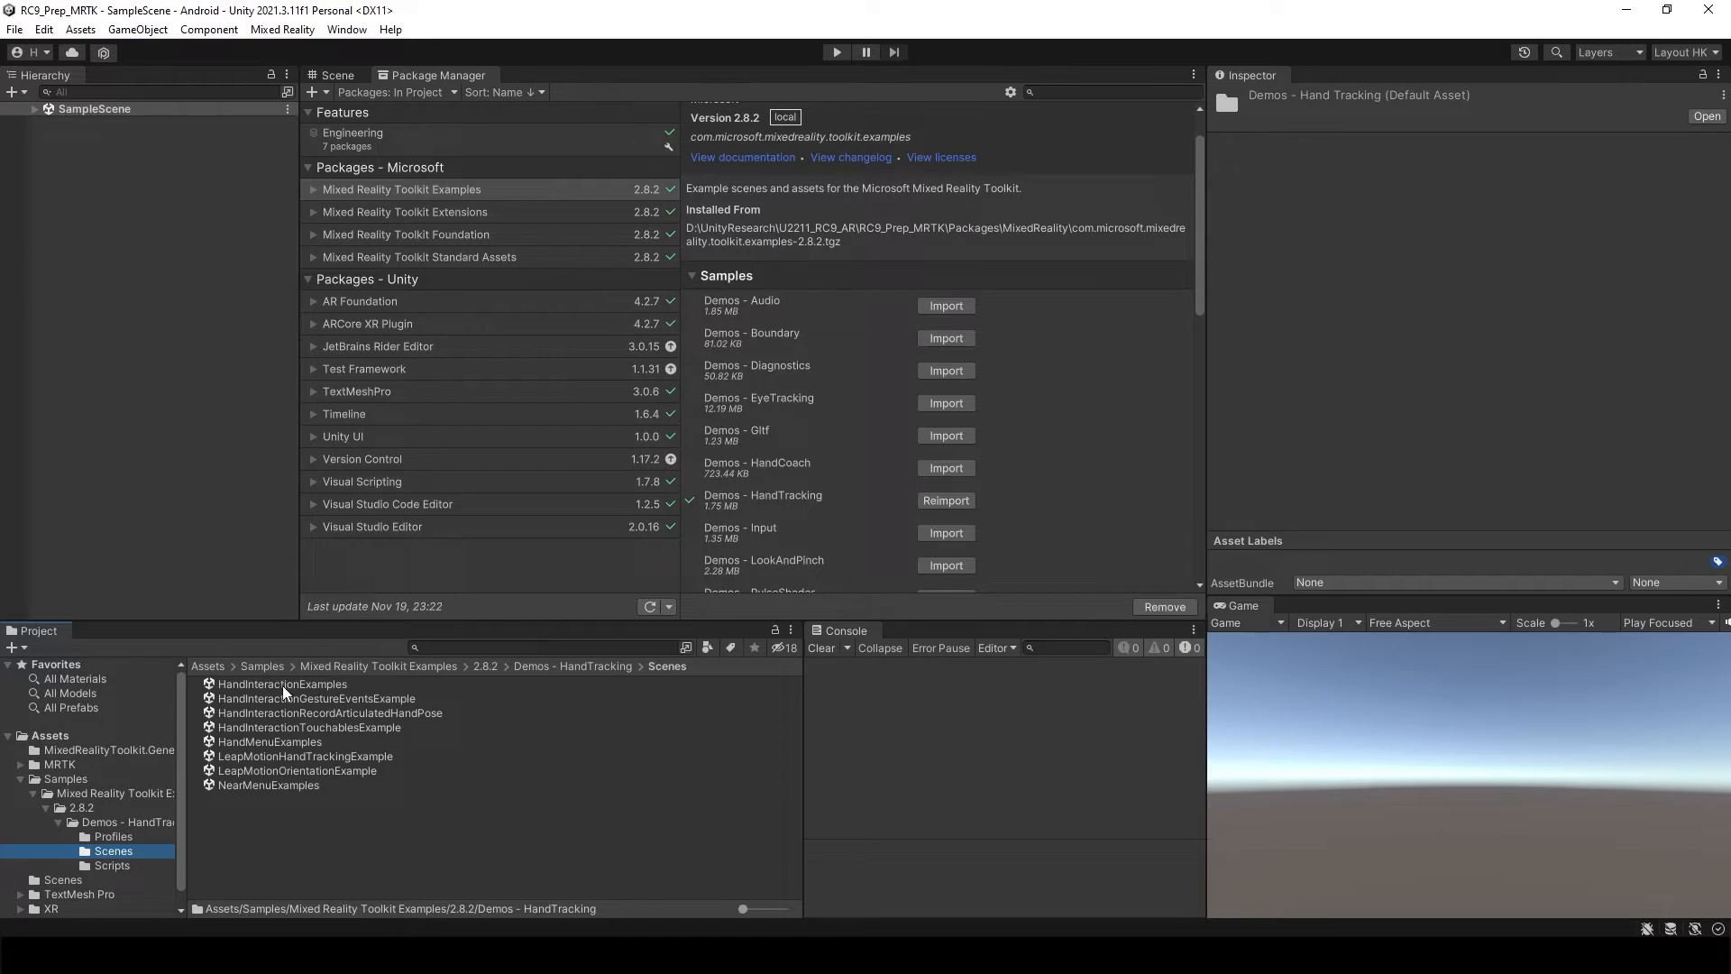
double_click(281, 684)
text(MMRTKSample)
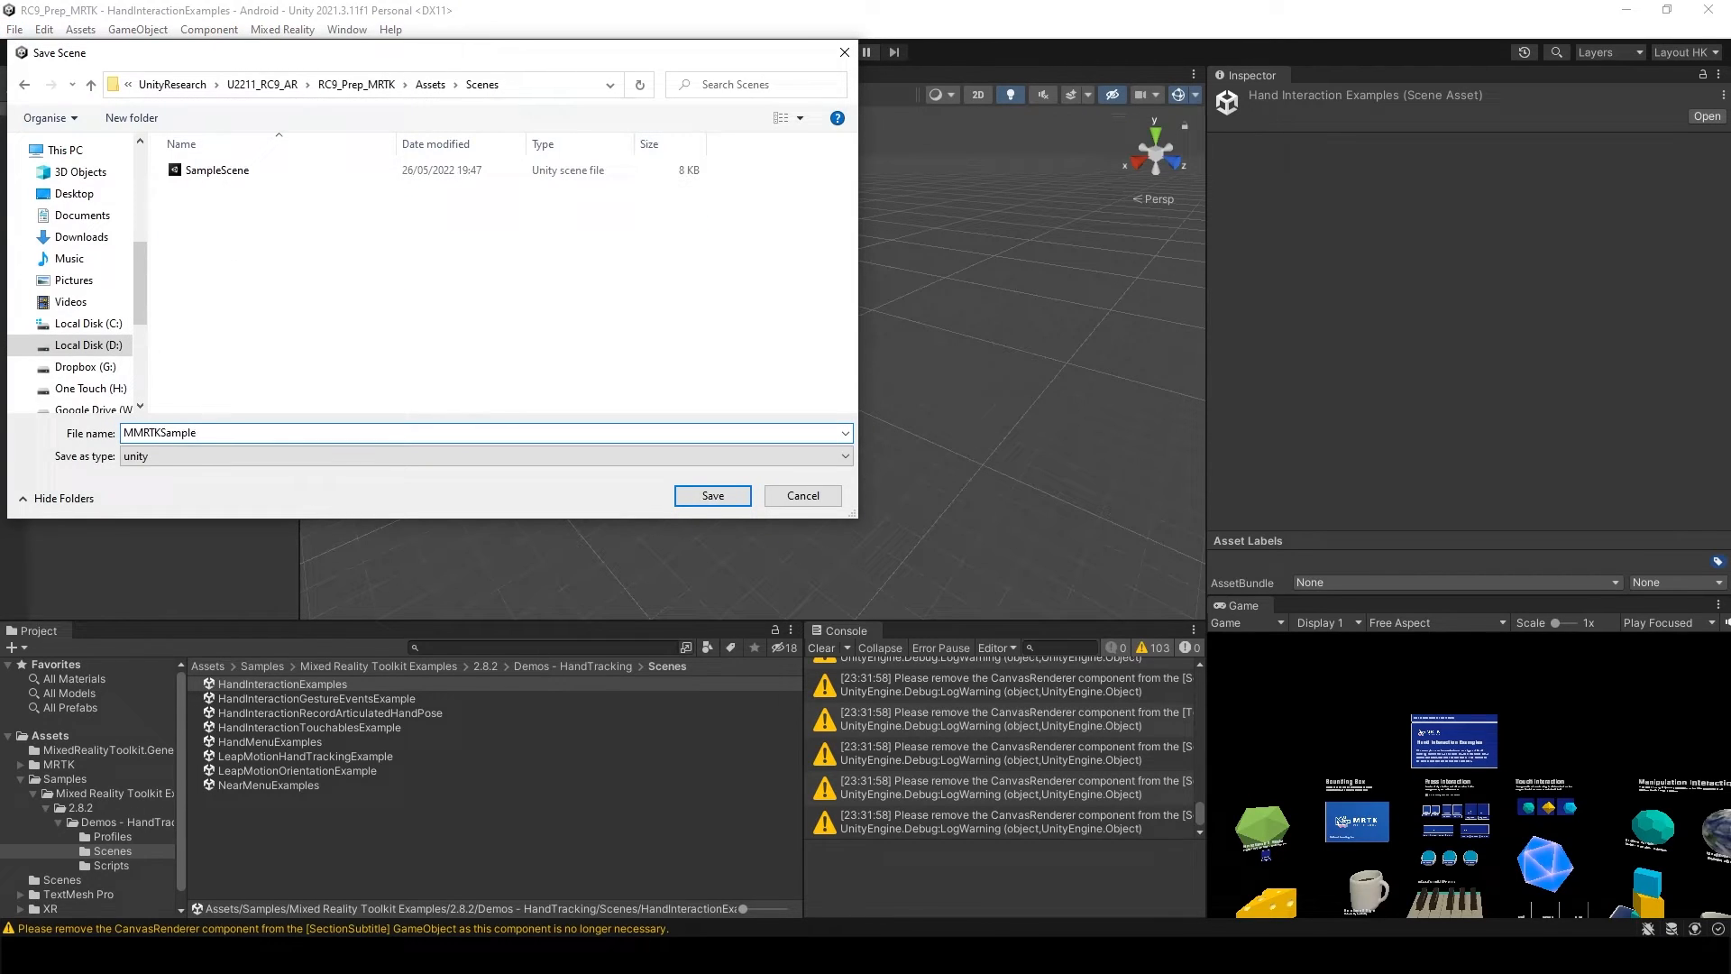
Step: Save the scene copy as MRTKSample and hide gizmo icons in the Scene view
click(712, 495)
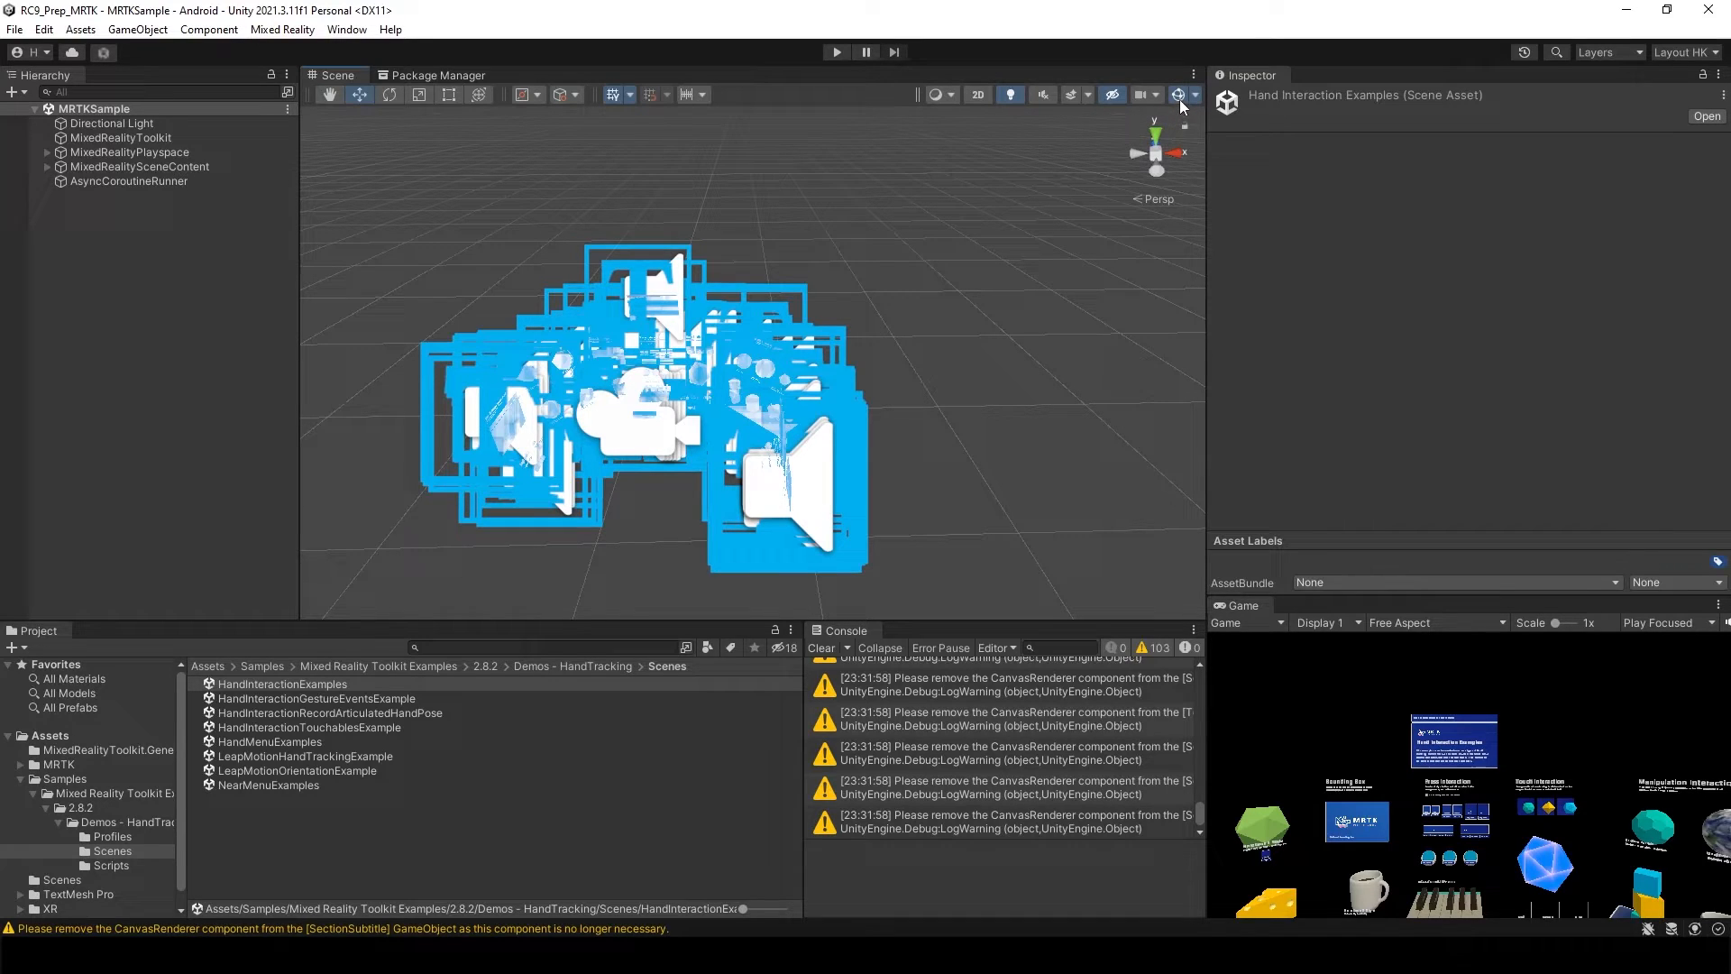
mouse_move(1179, 102)
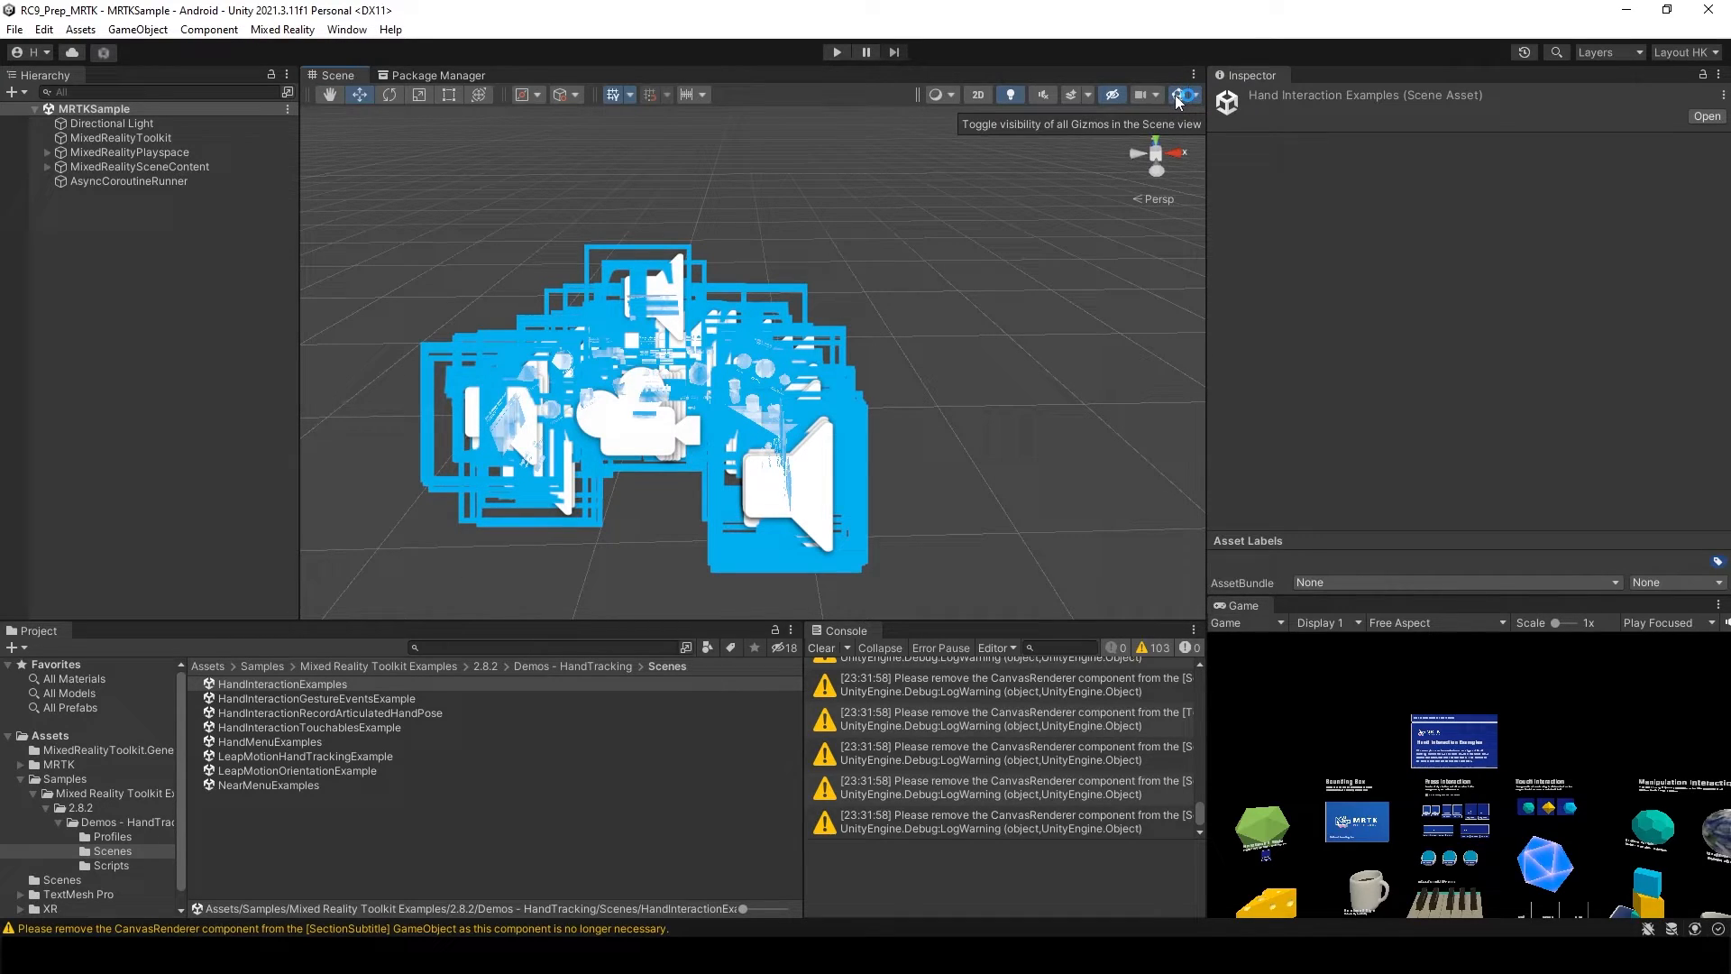
click(1178, 95)
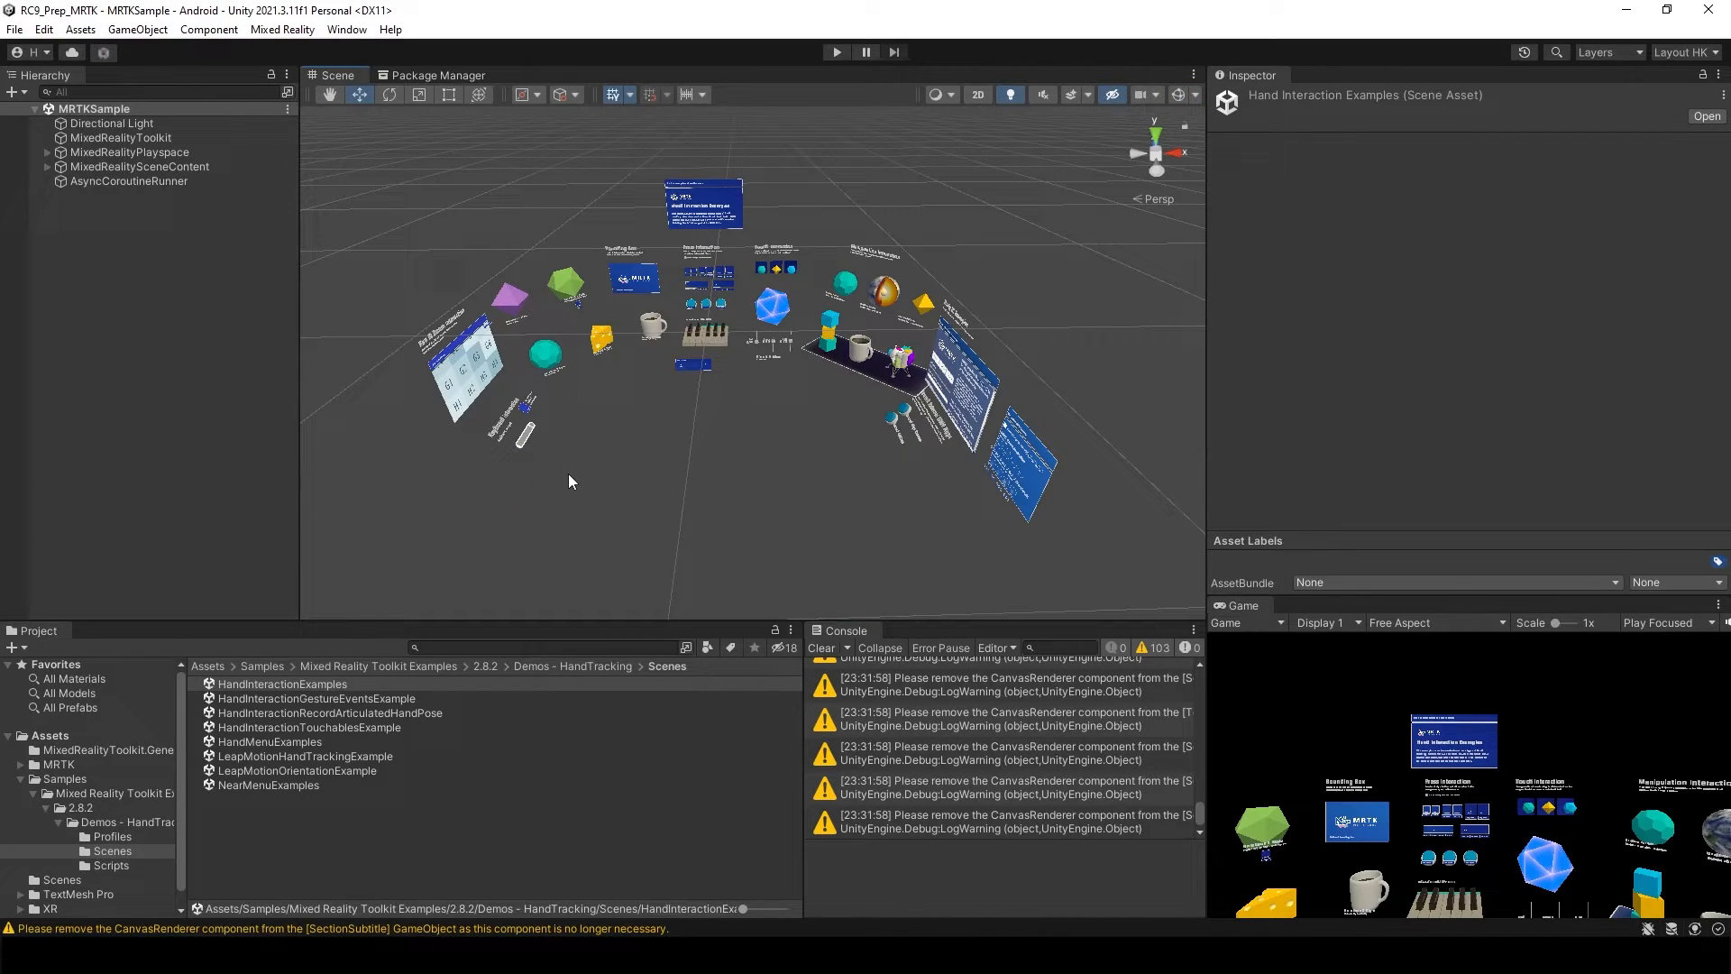
mouse_move(58, 350)
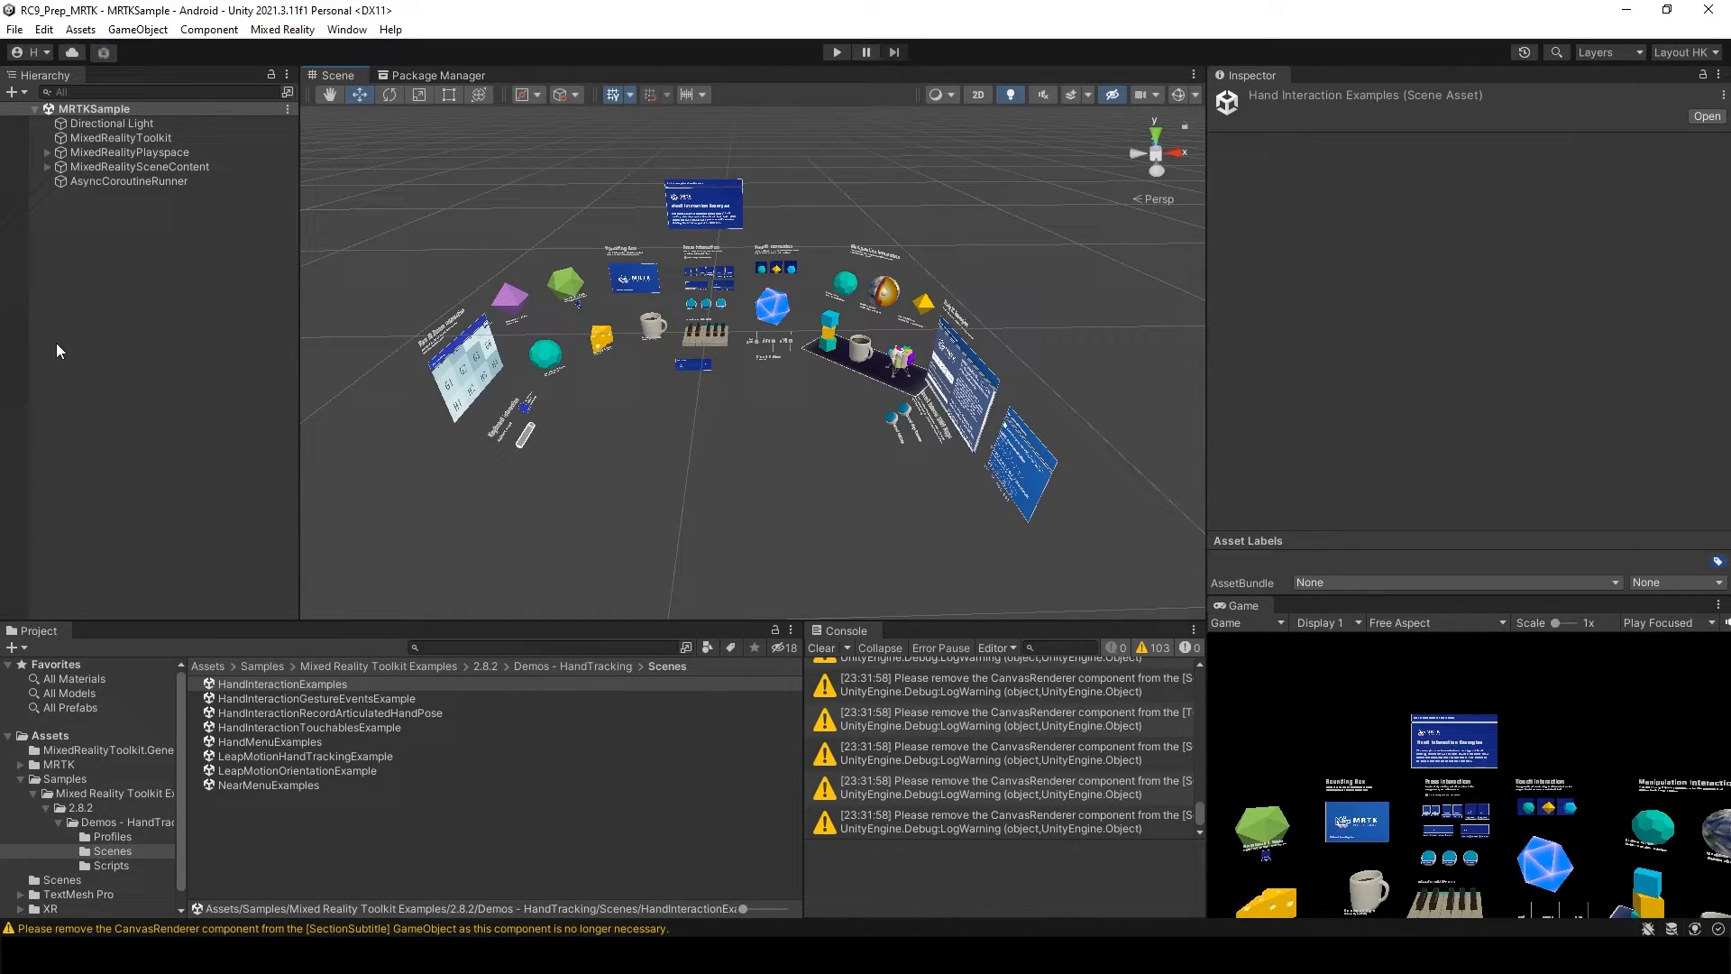
Step: Clone the MixedRealityToolkit's HoloLens 2 configuration profile into CustomProfiles as New MixedRealityToolkitConfigurationProfile
click(121, 137)
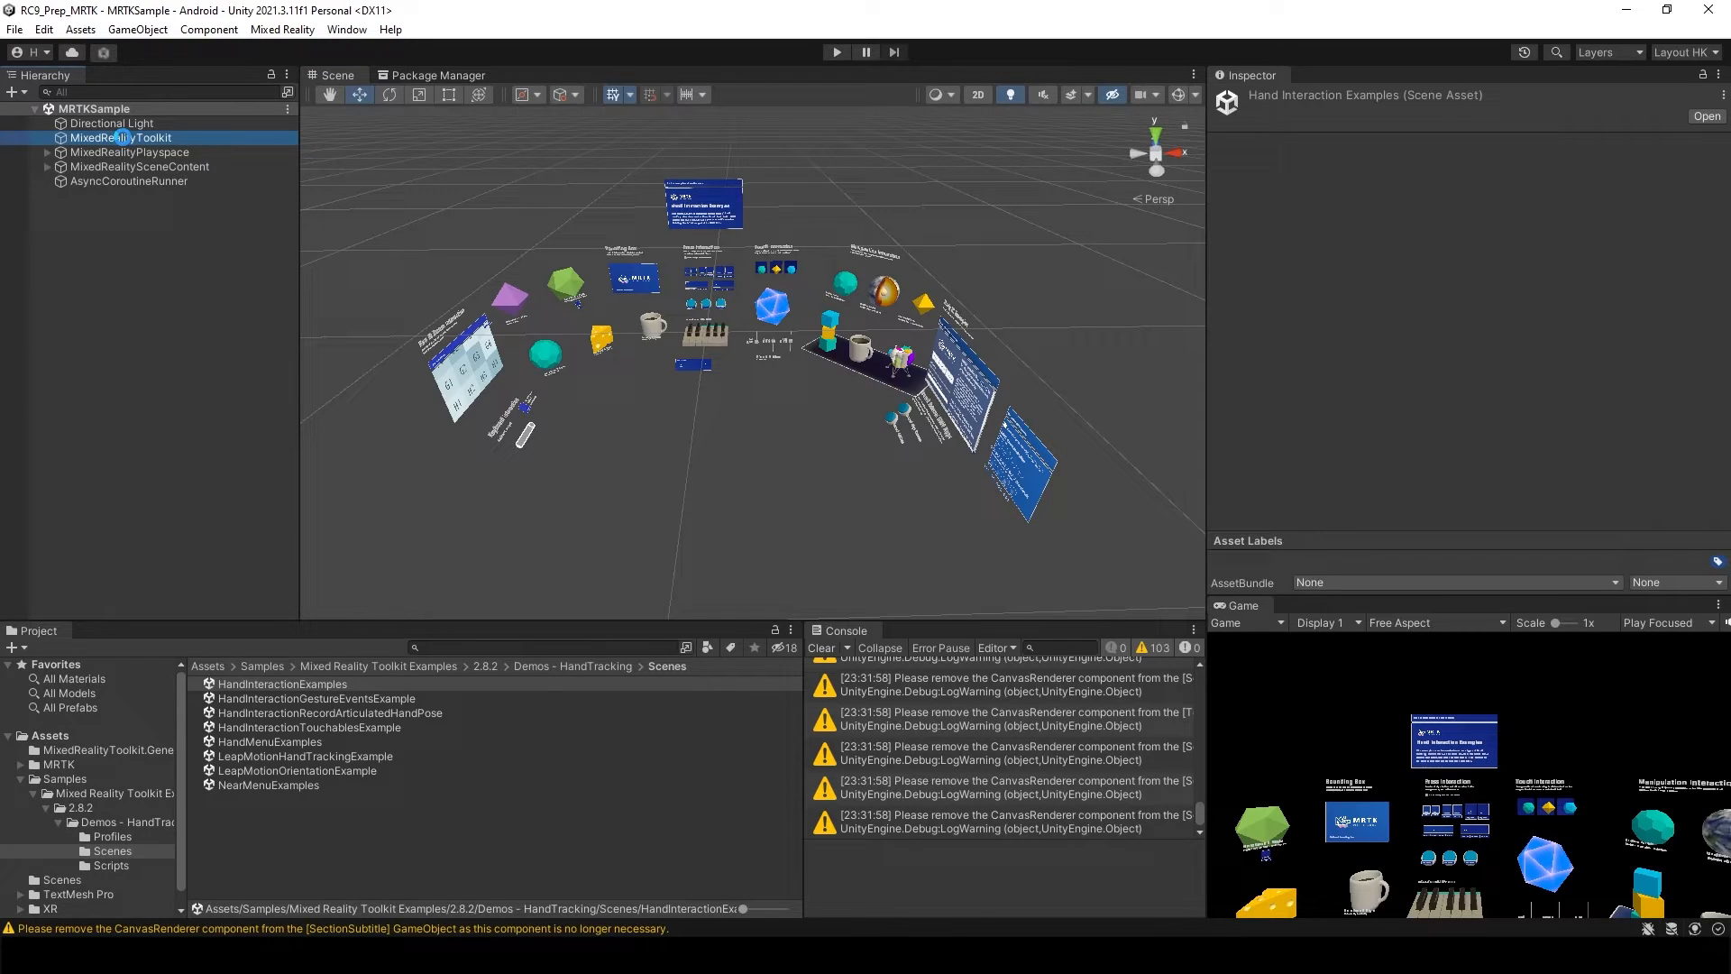
click(122, 137)
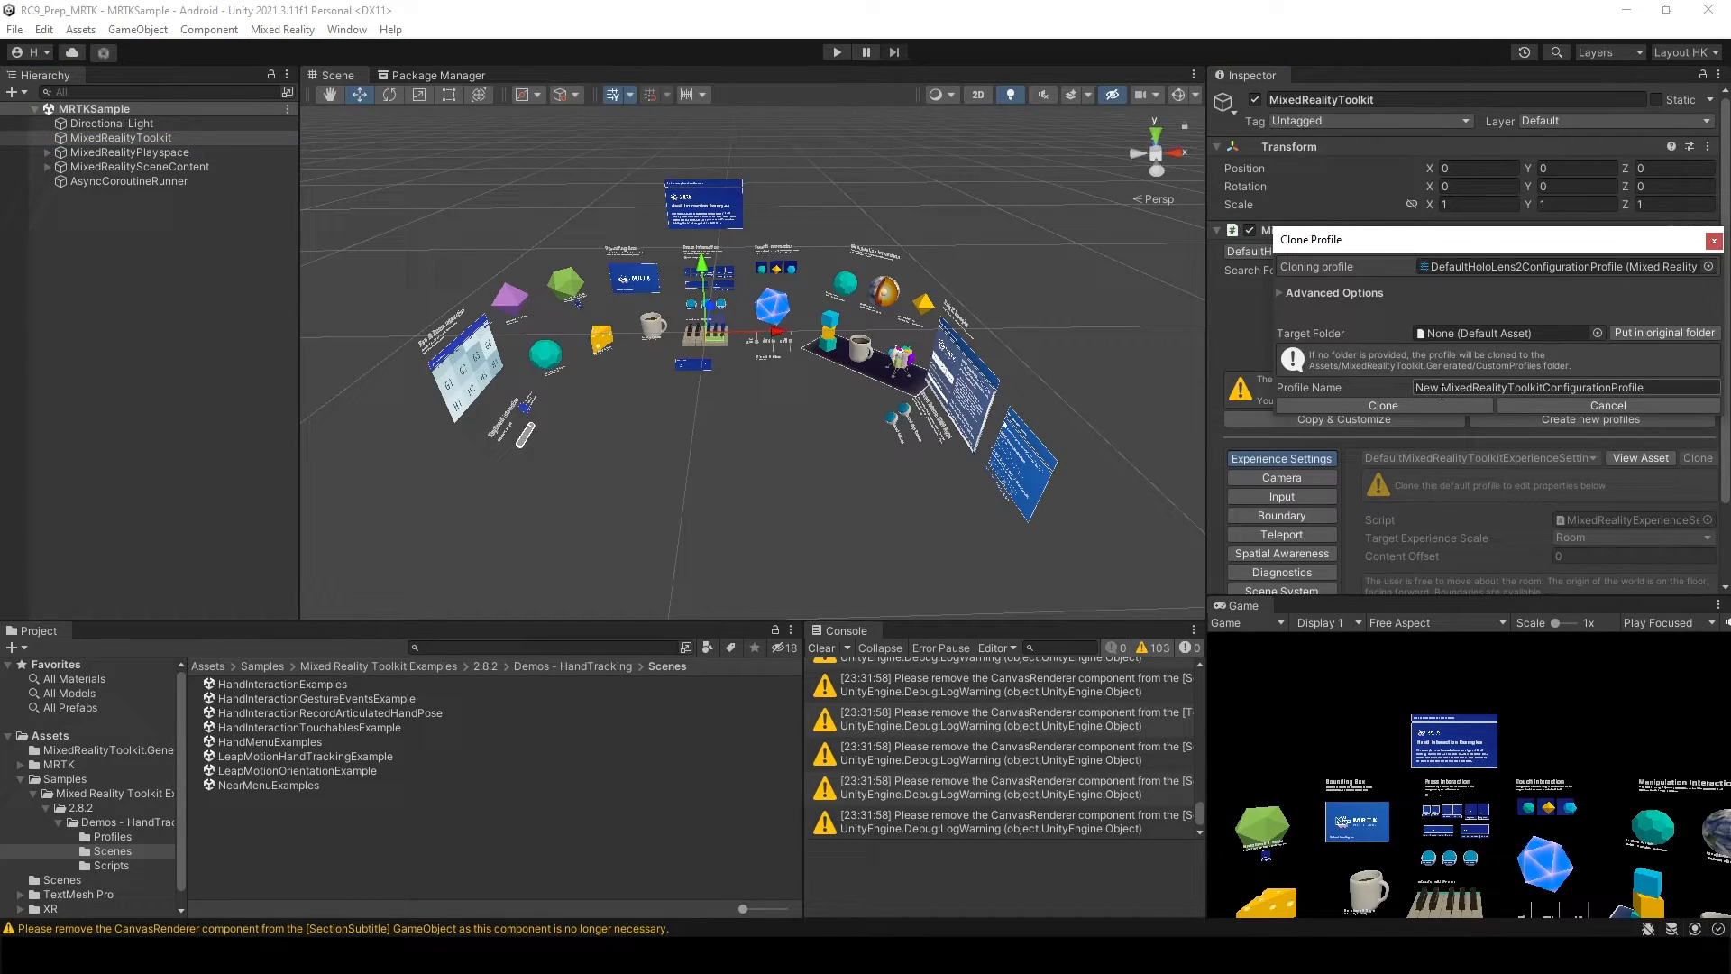
click(1382, 404)
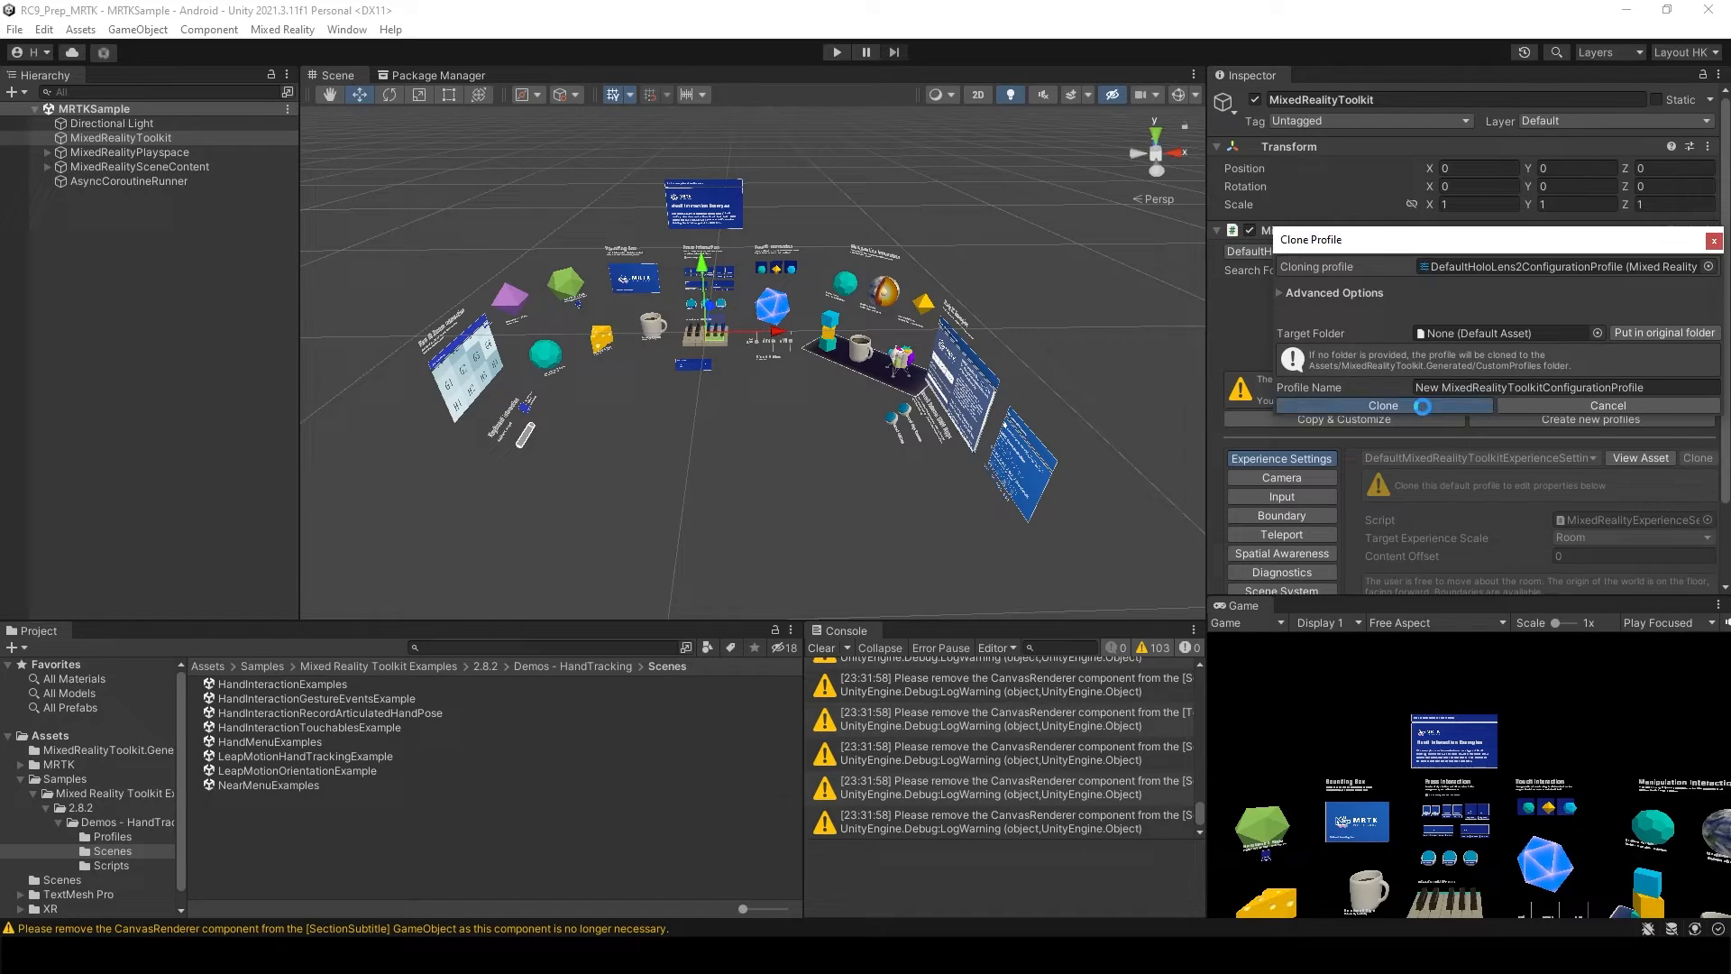
click(1381, 405)
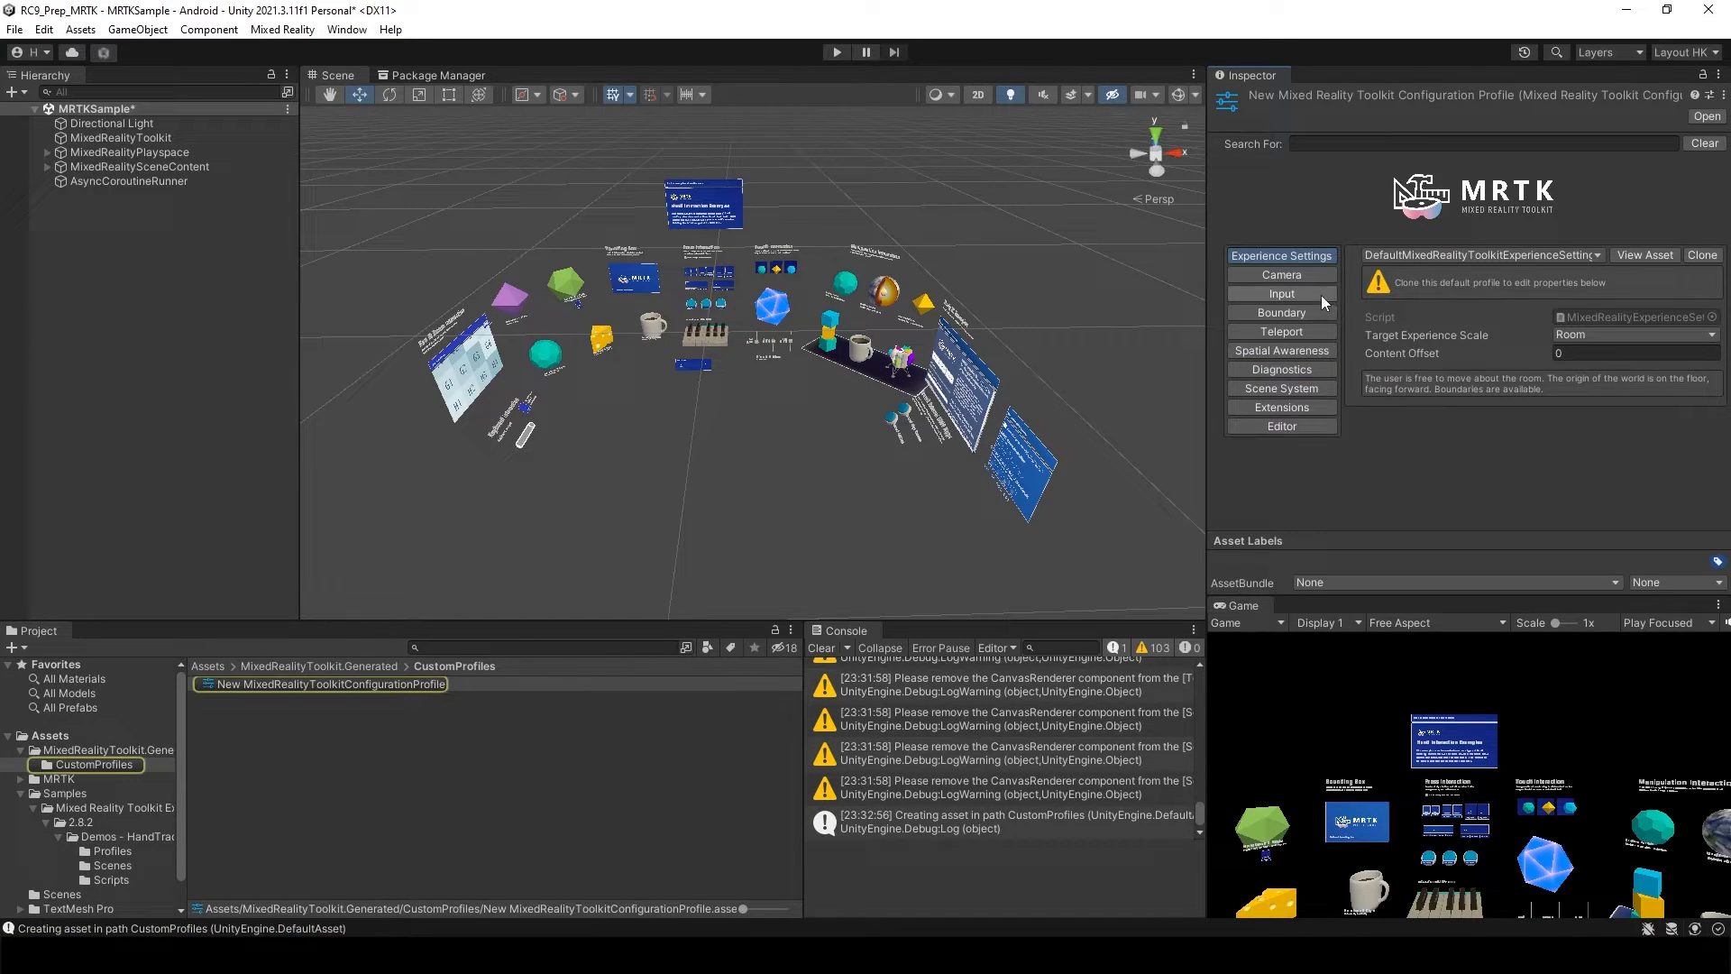
mouse_move(1280, 292)
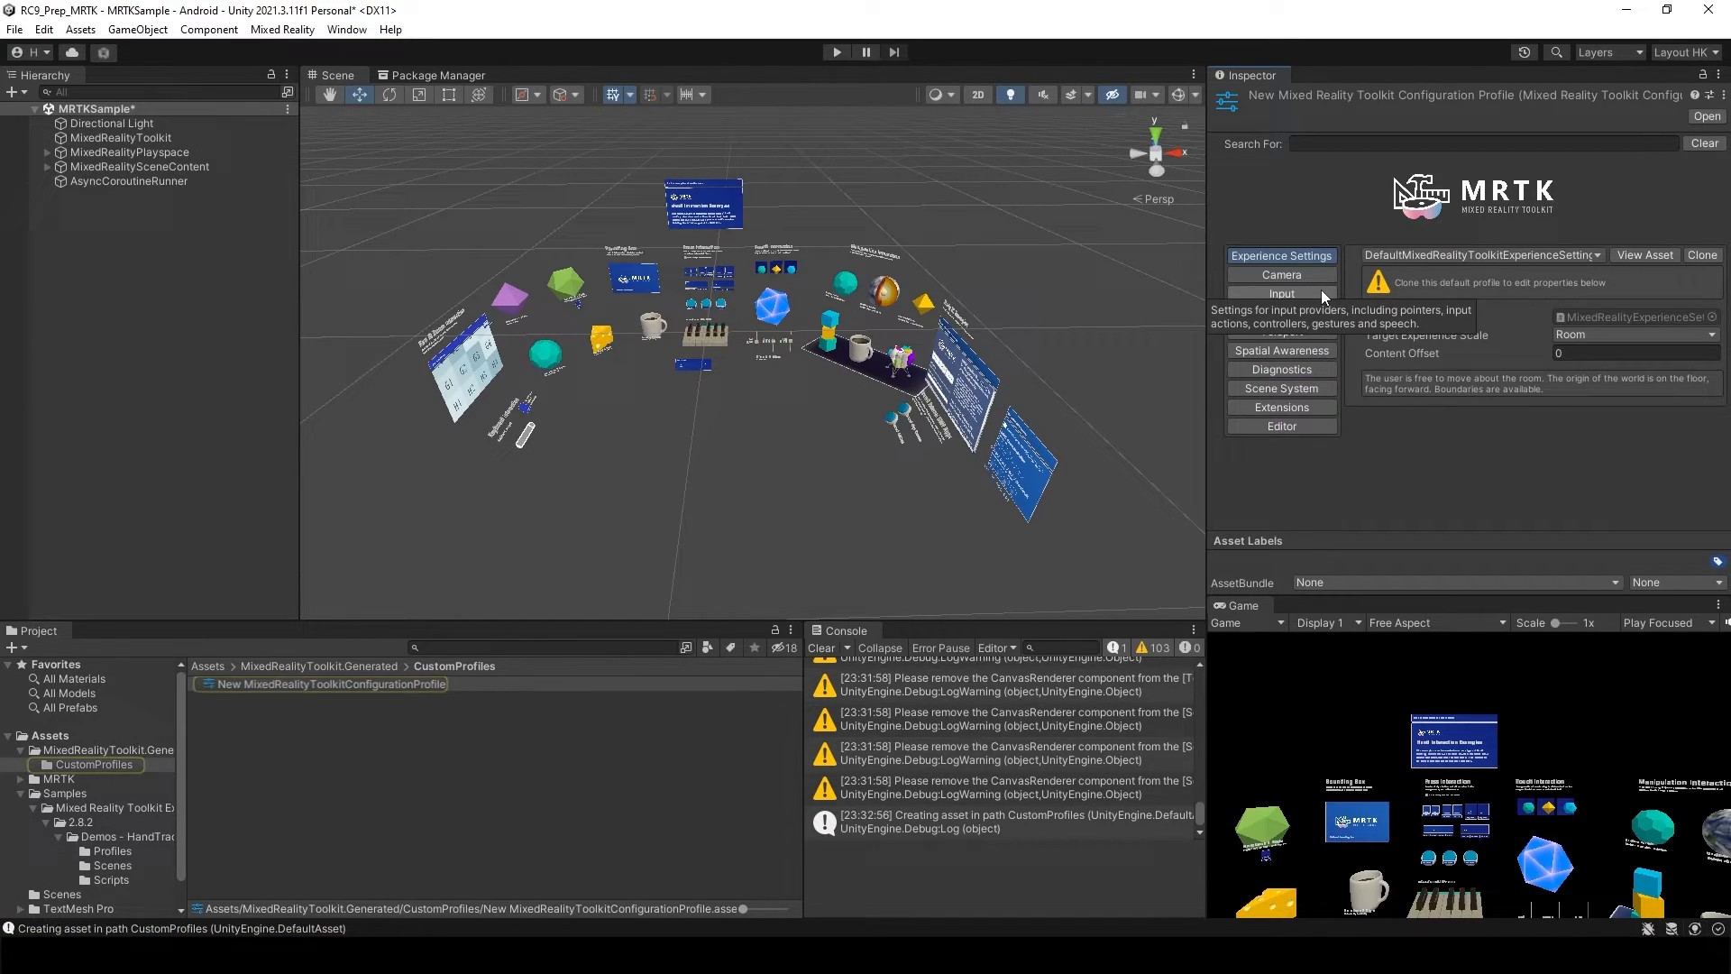
click(1280, 274)
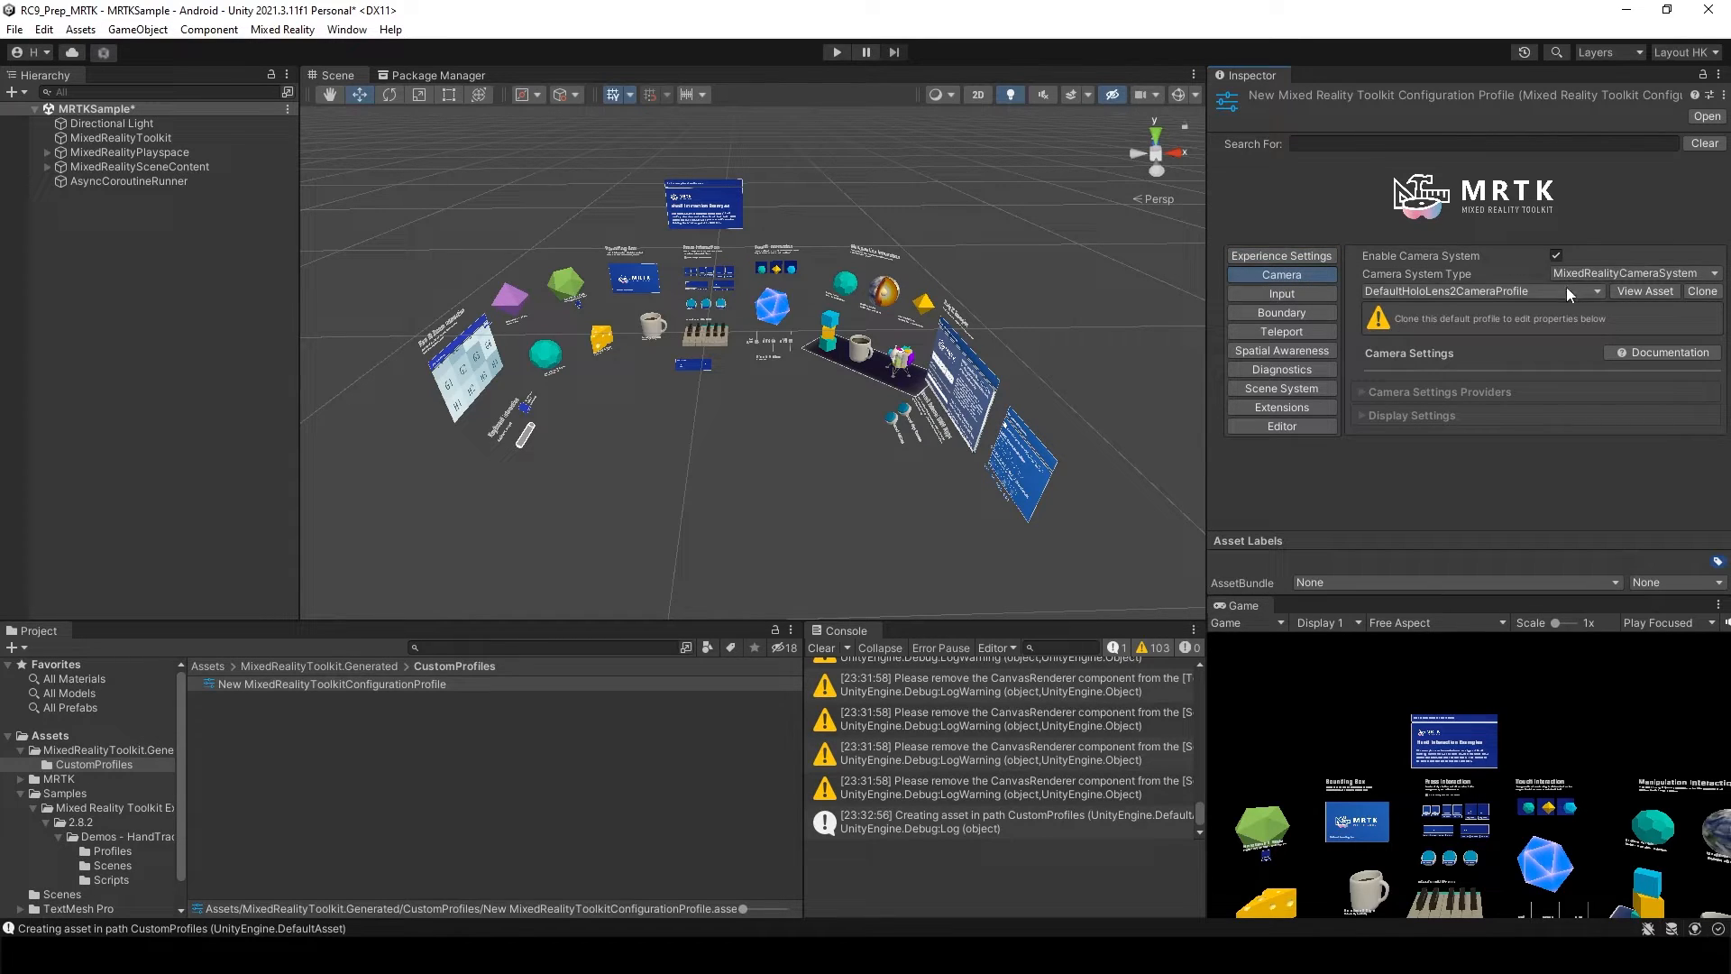
Step: Clone the camera profile and add a UnityARCameraSettings camera settings provider for Android/iOS
click(1698, 290)
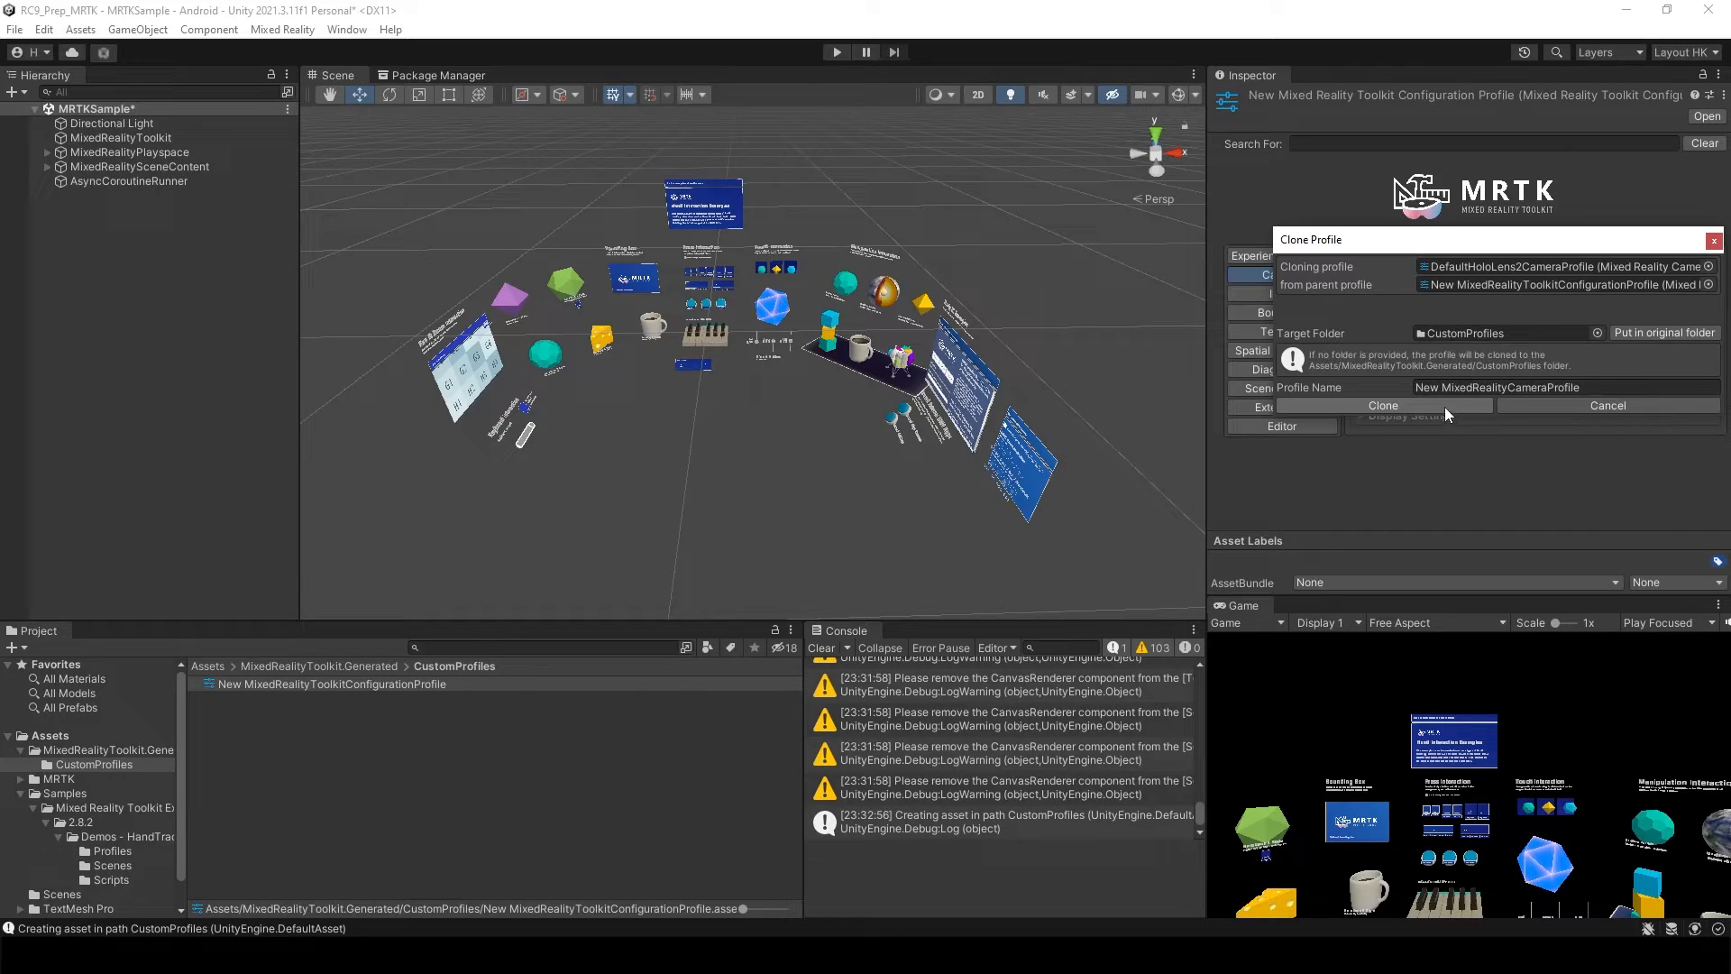
click(1381, 405)
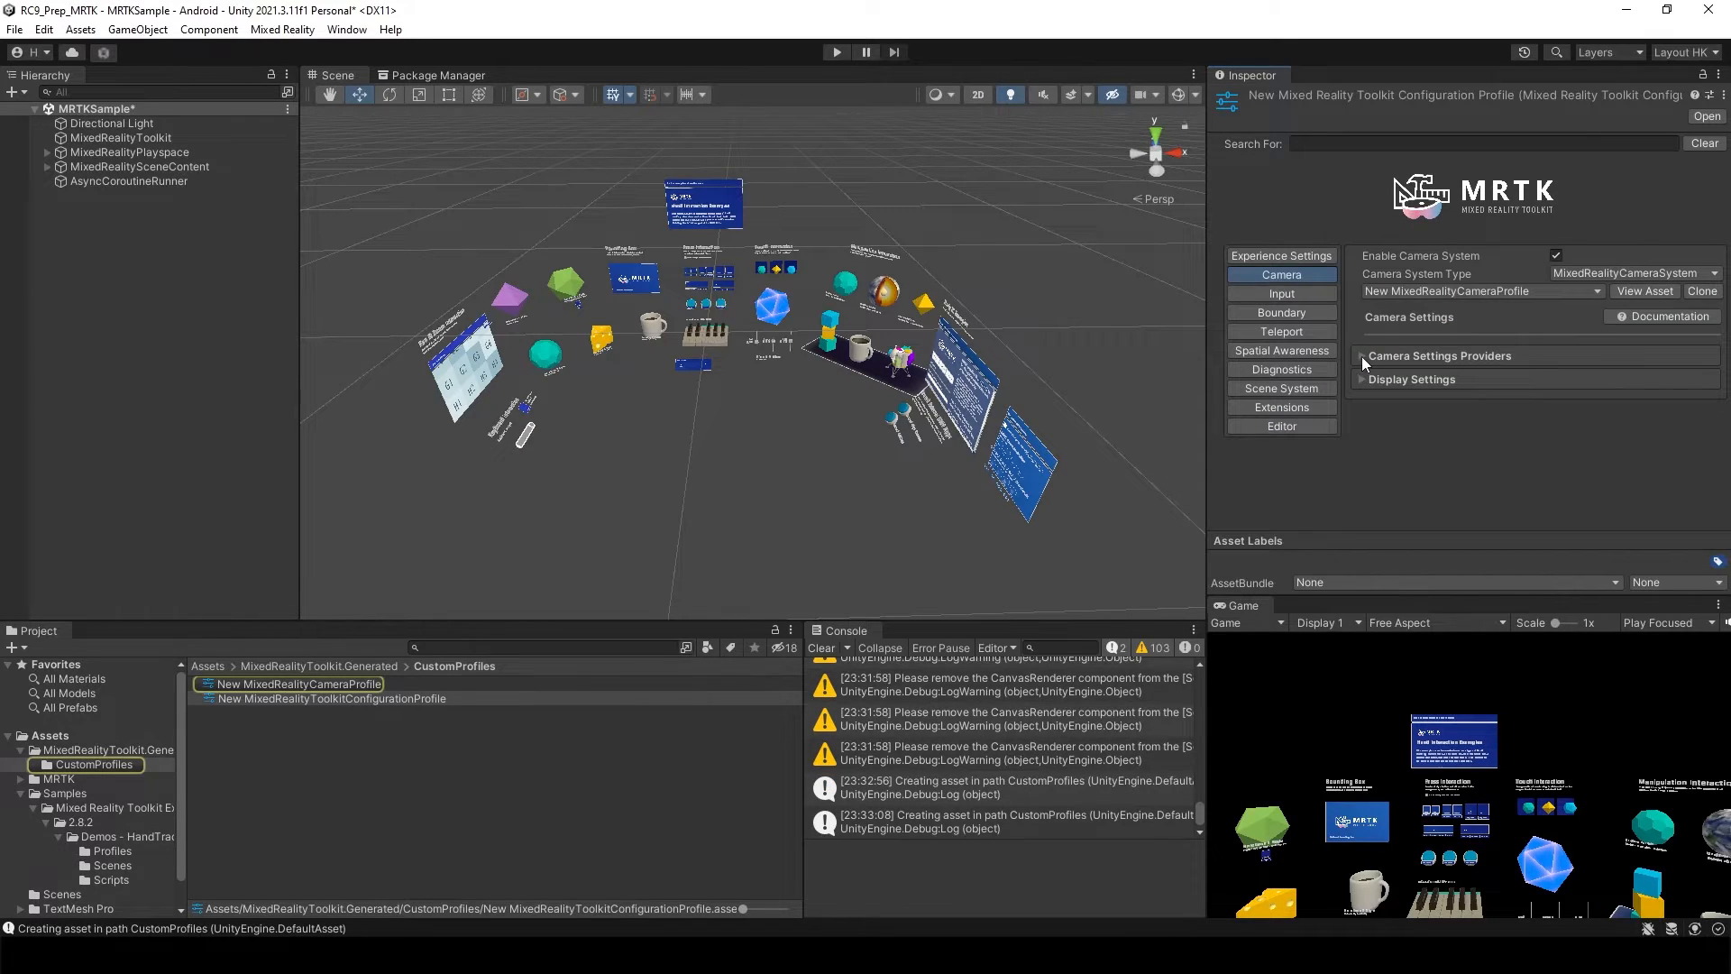
click(1366, 356)
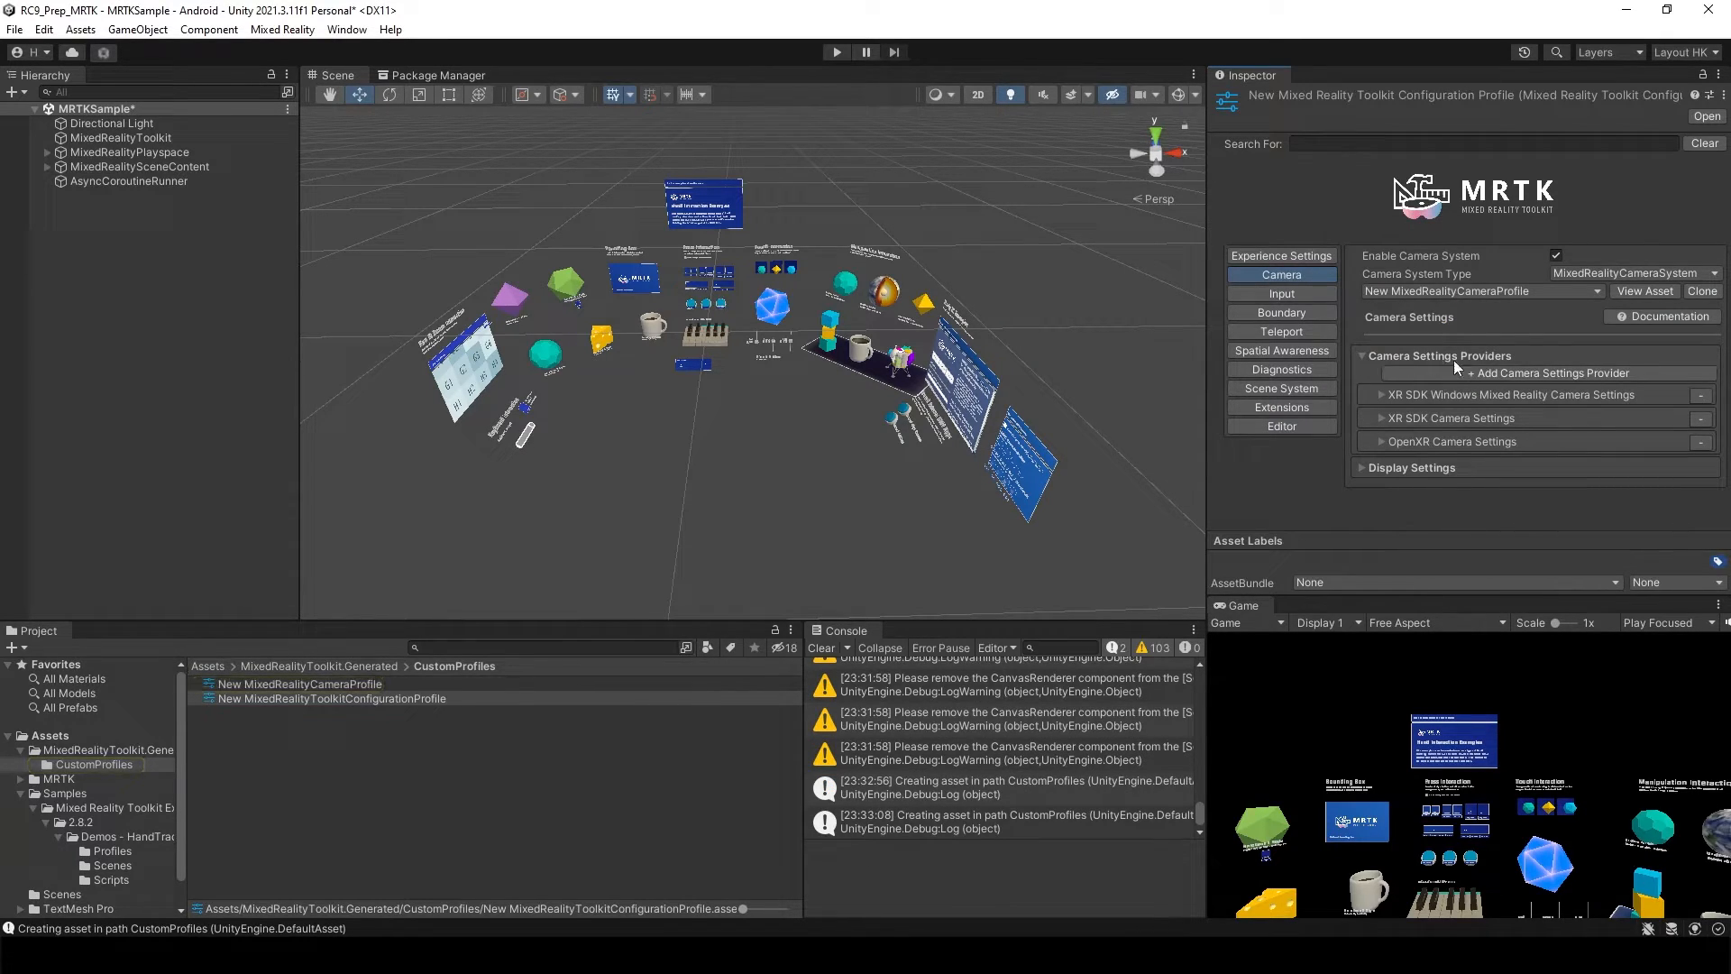
mouse_move(1546, 373)
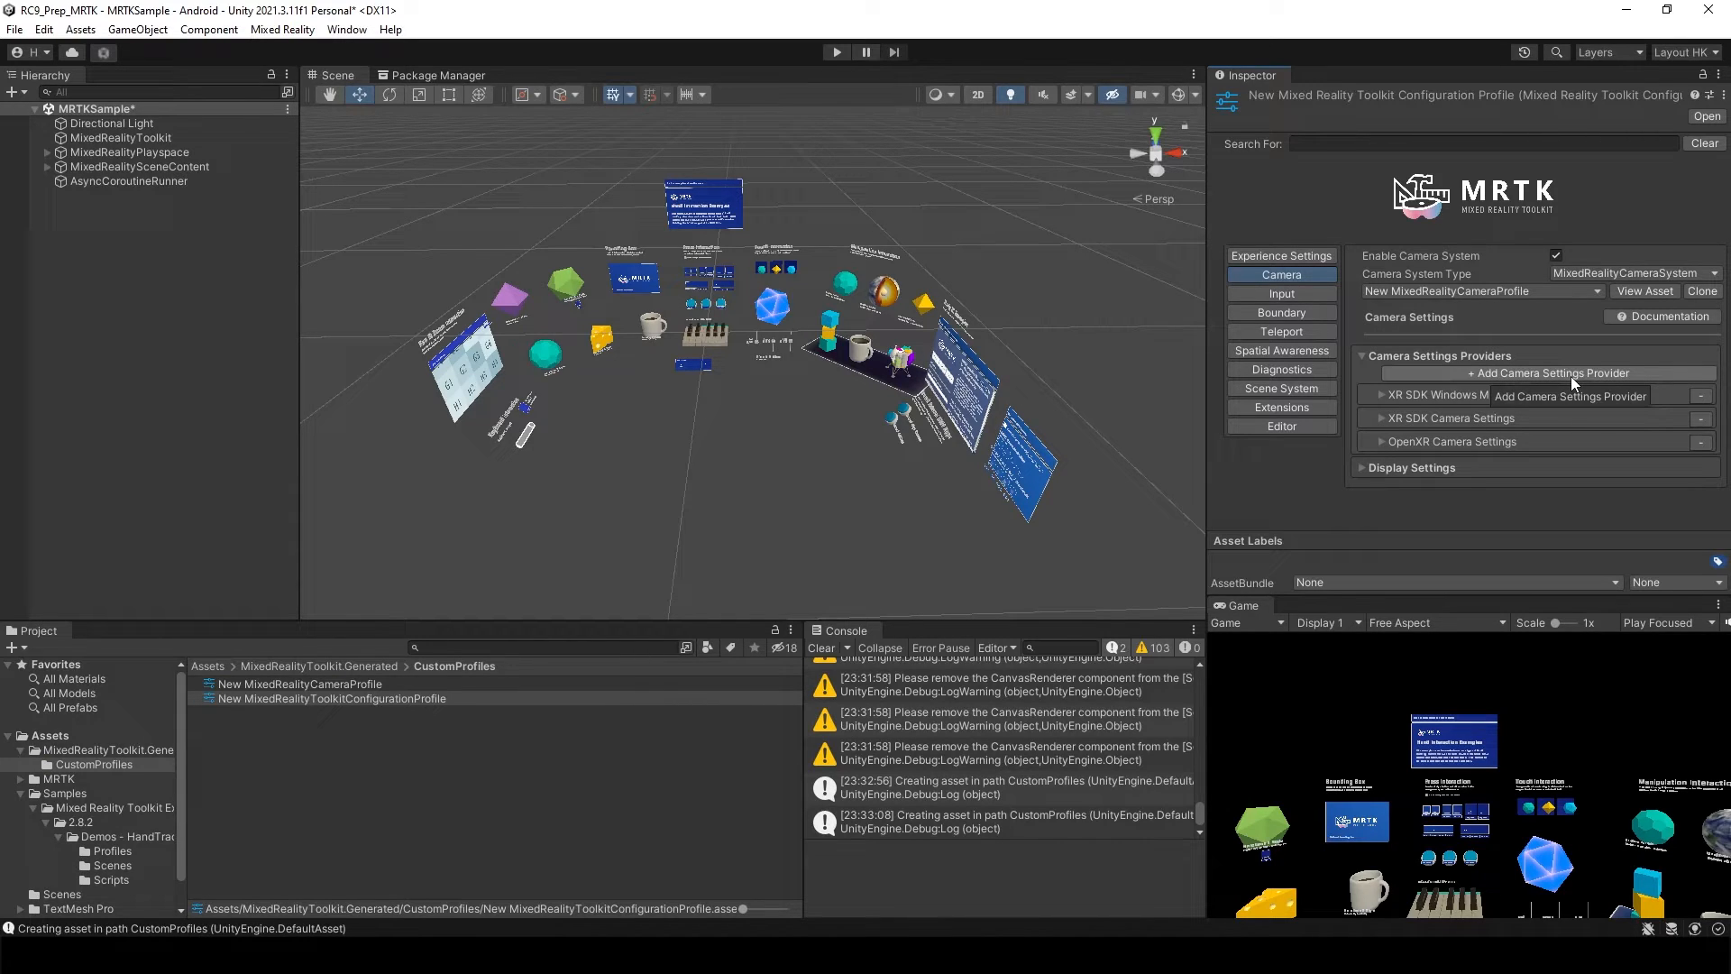
click(1546, 373)
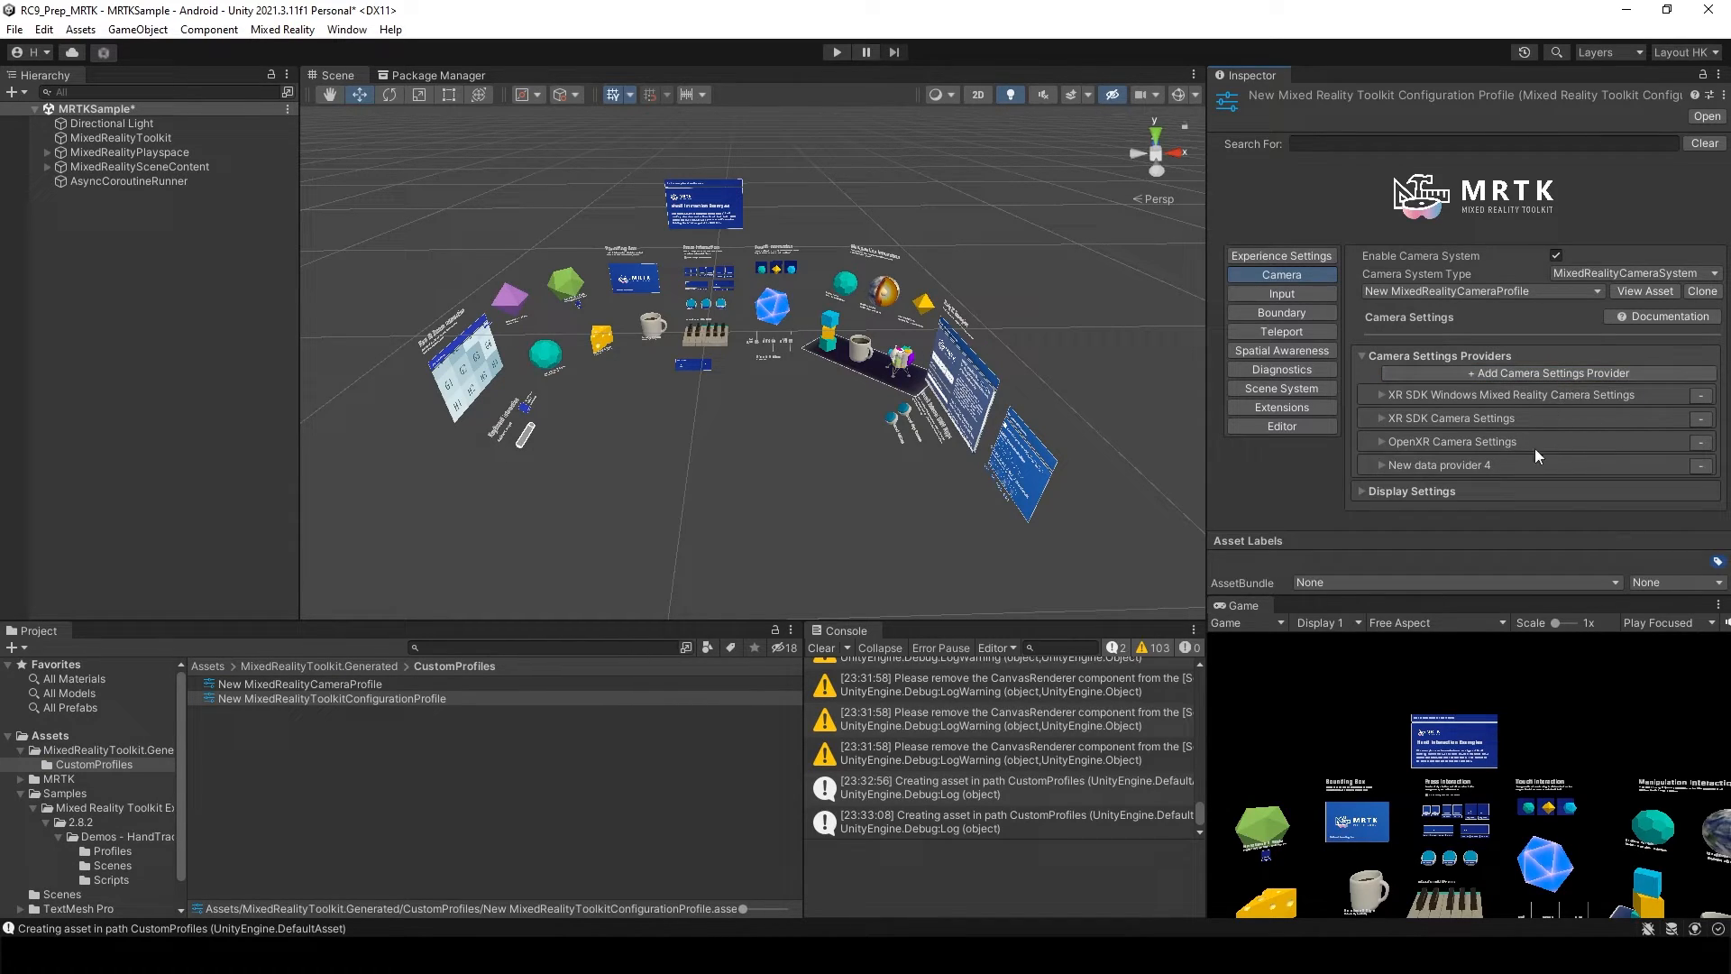
click(1381, 465)
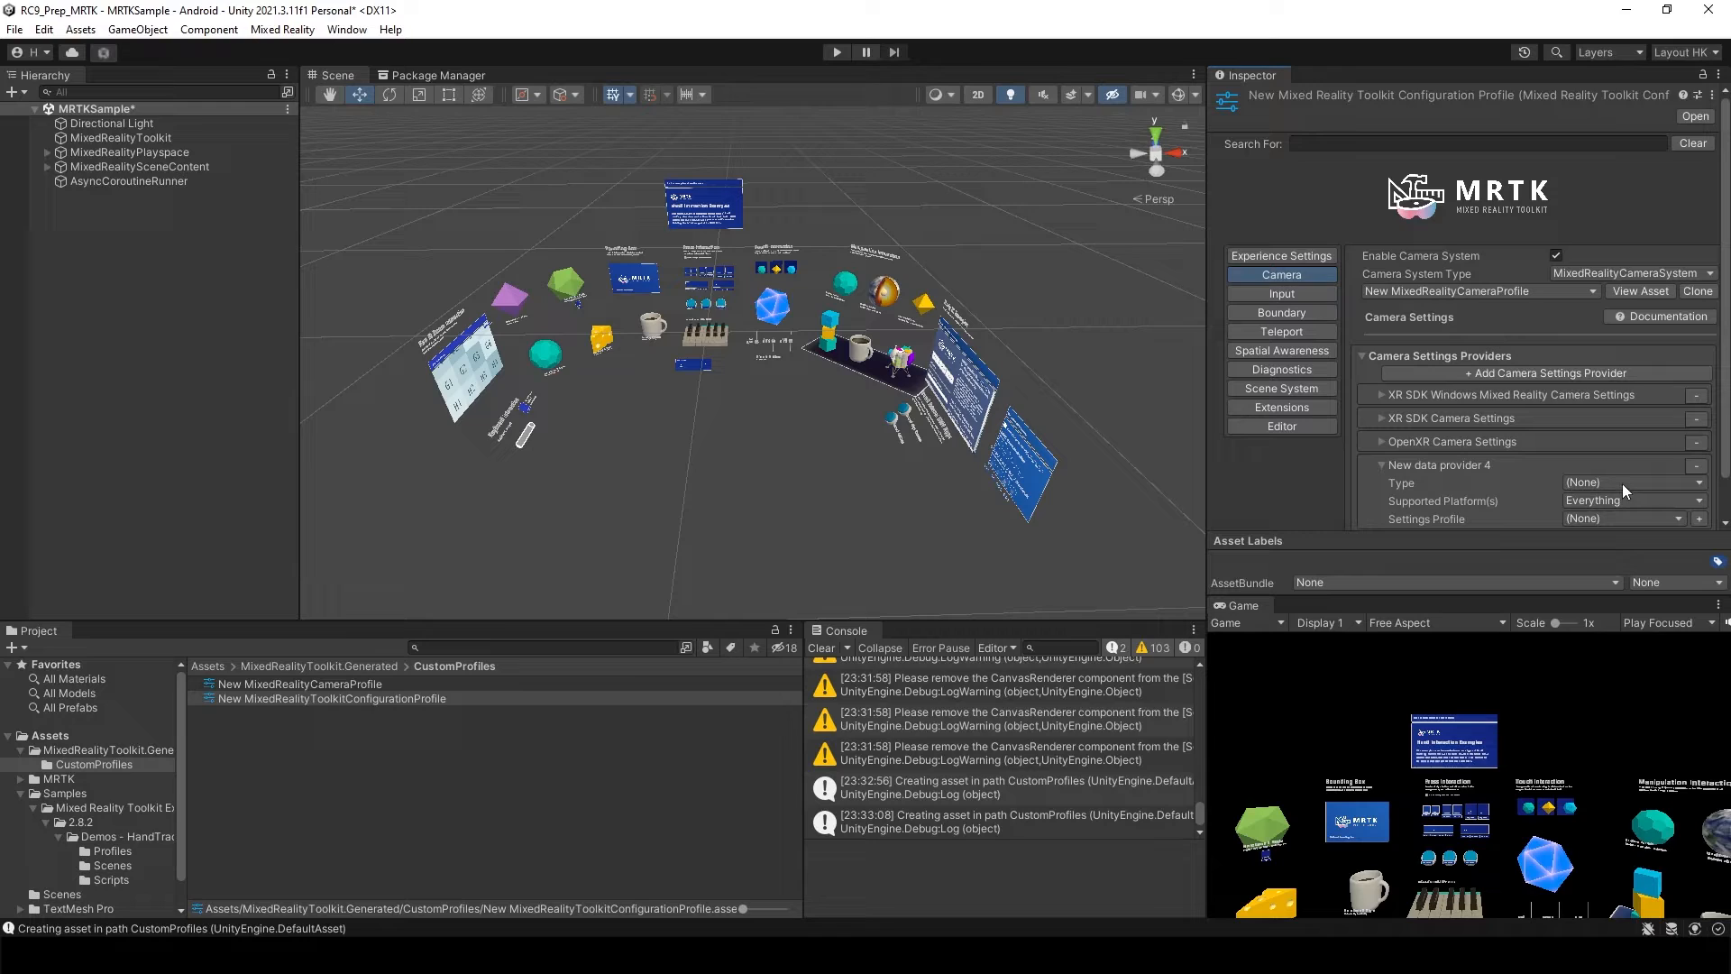
click(1632, 483)
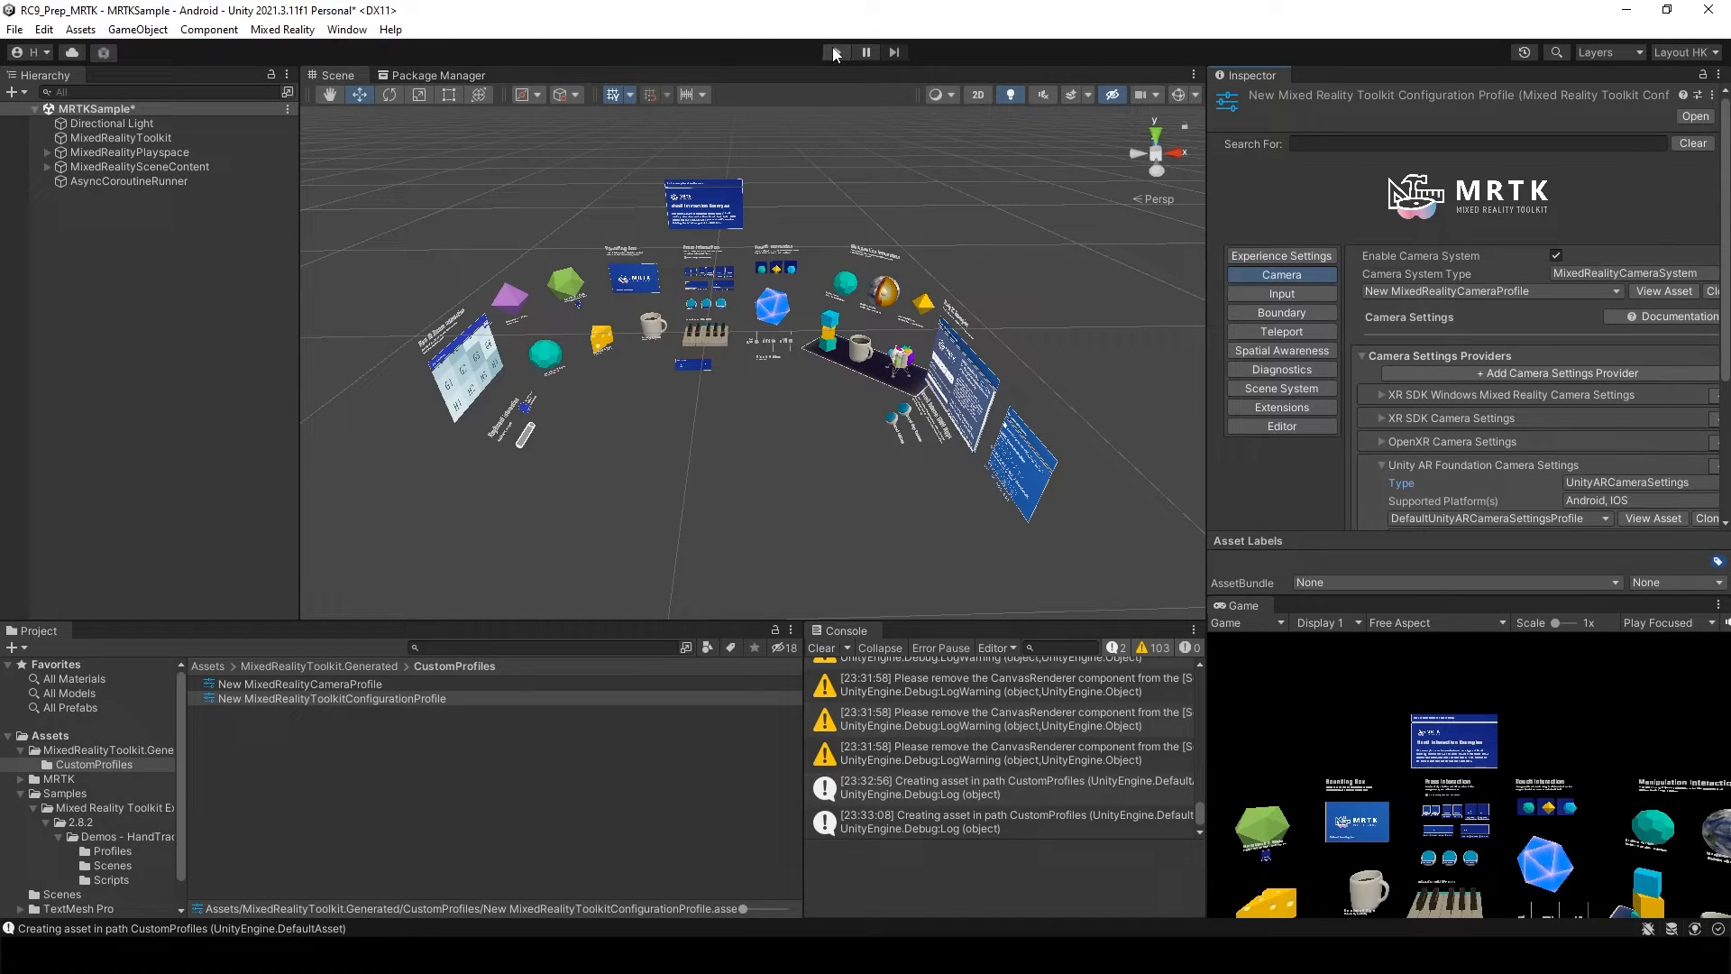
click(836, 52)
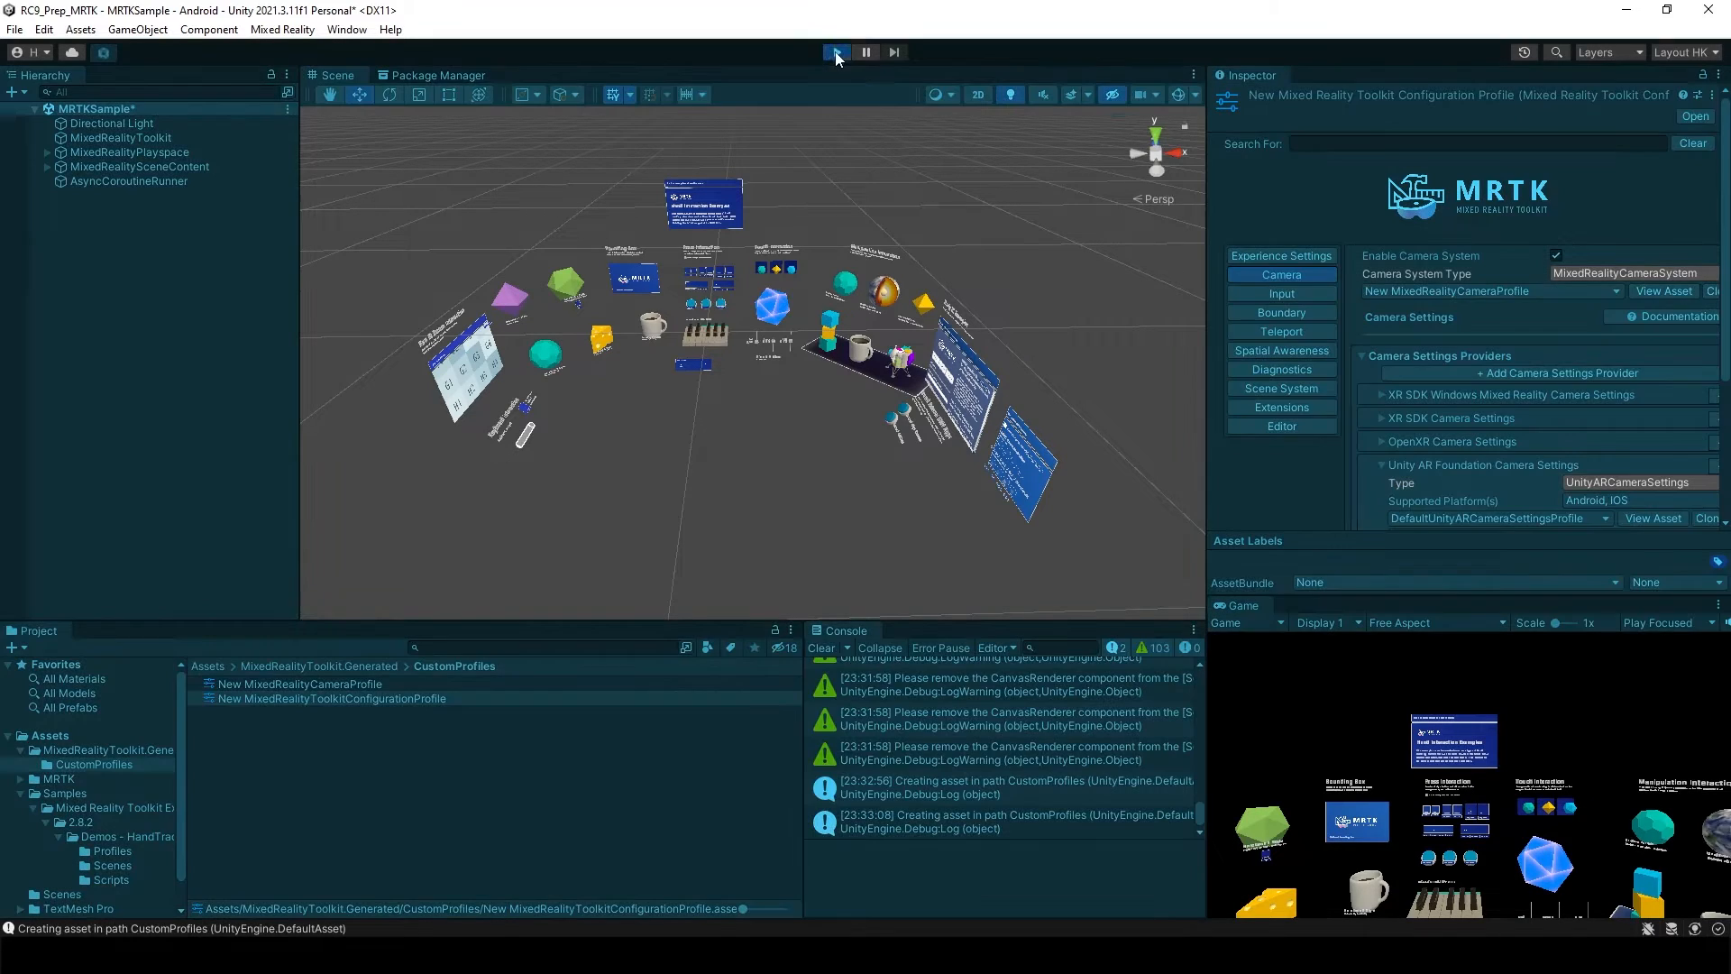
click(835, 53)
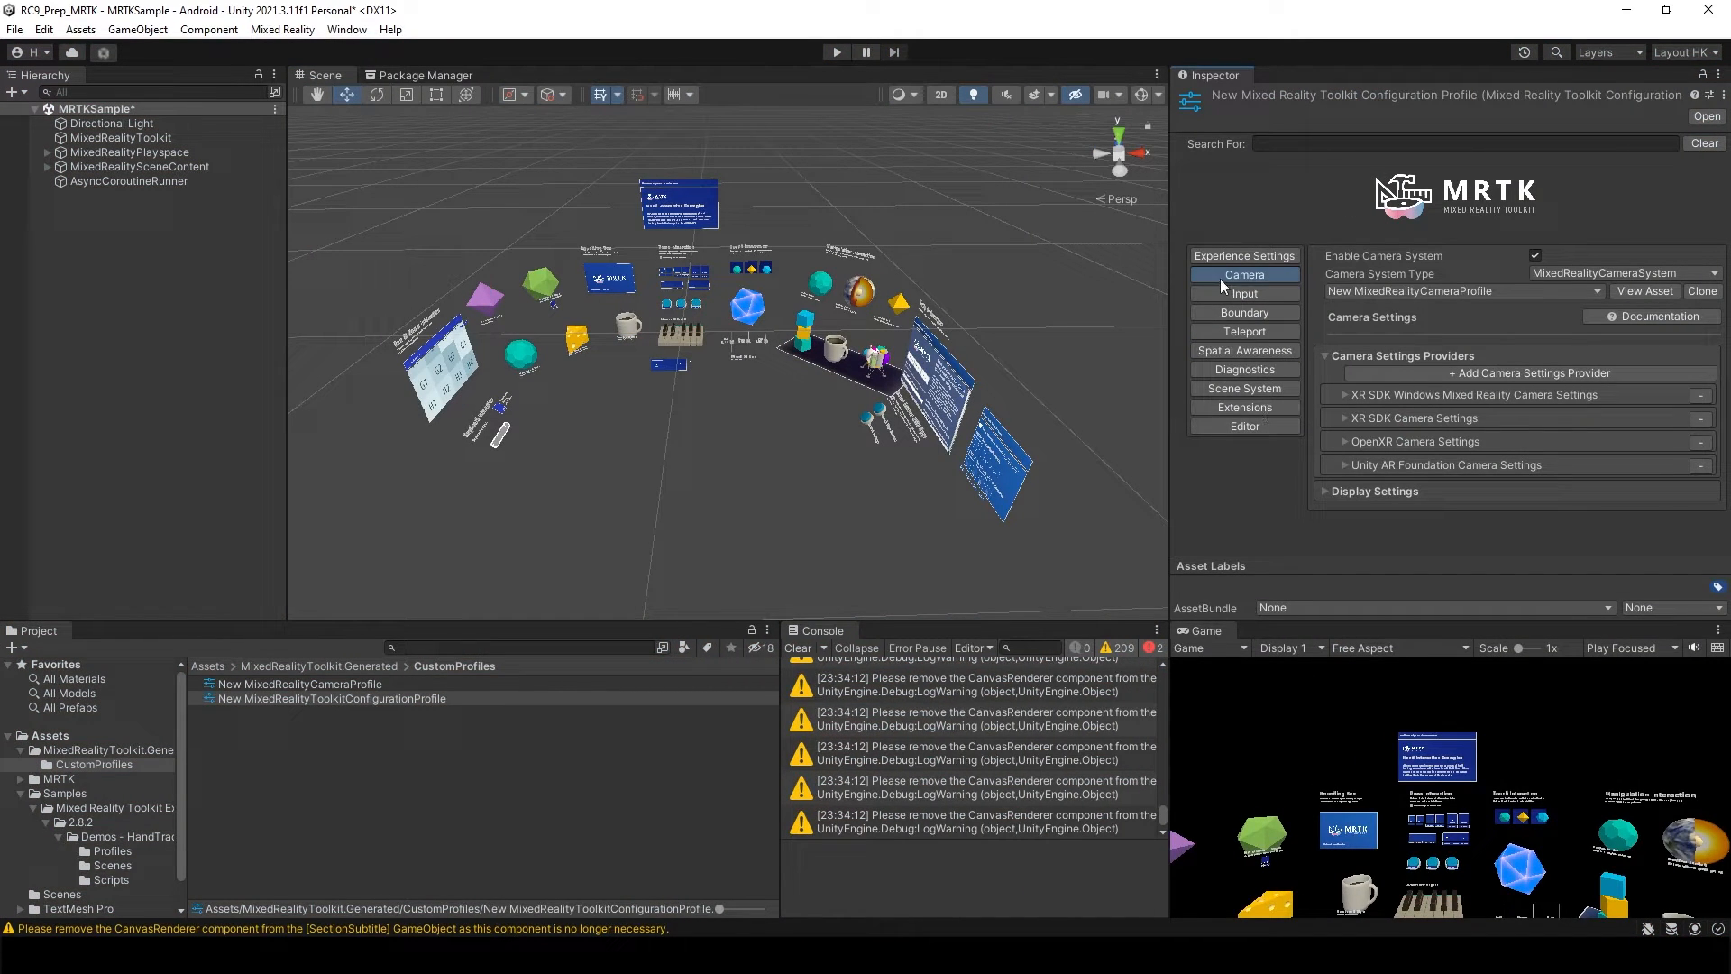
Step: Turn off Enable Diagnostics System in the cloned MRTK configuration profile
click(1244, 369)
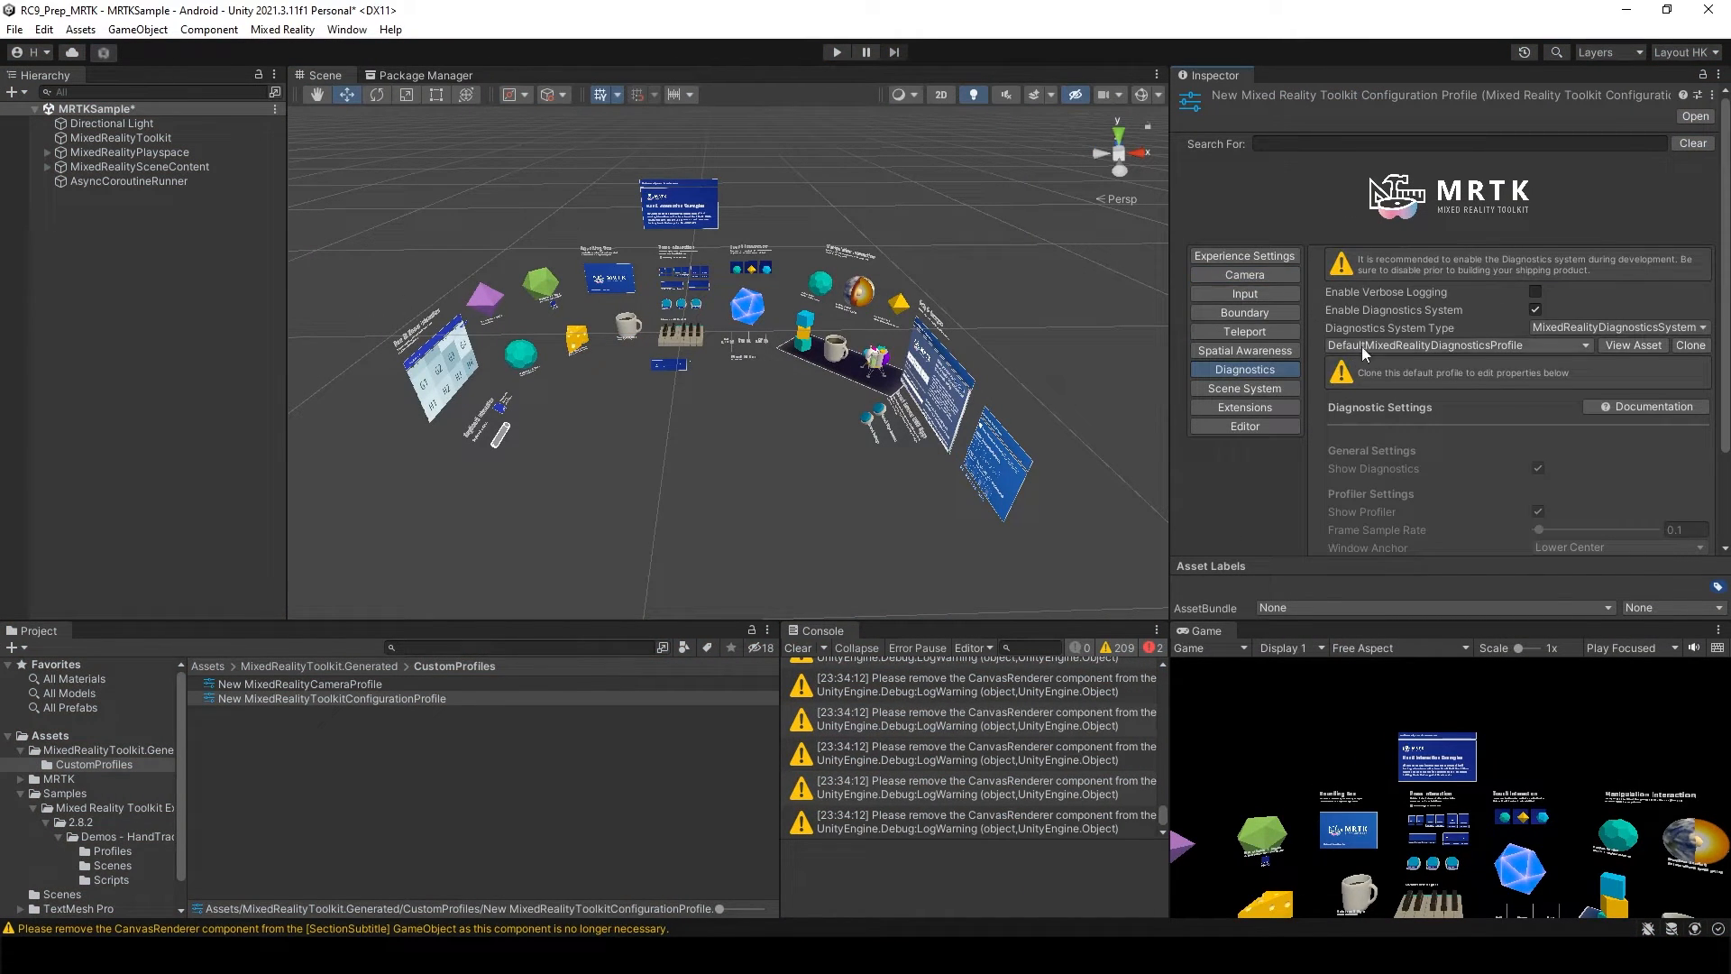
click(1535, 310)
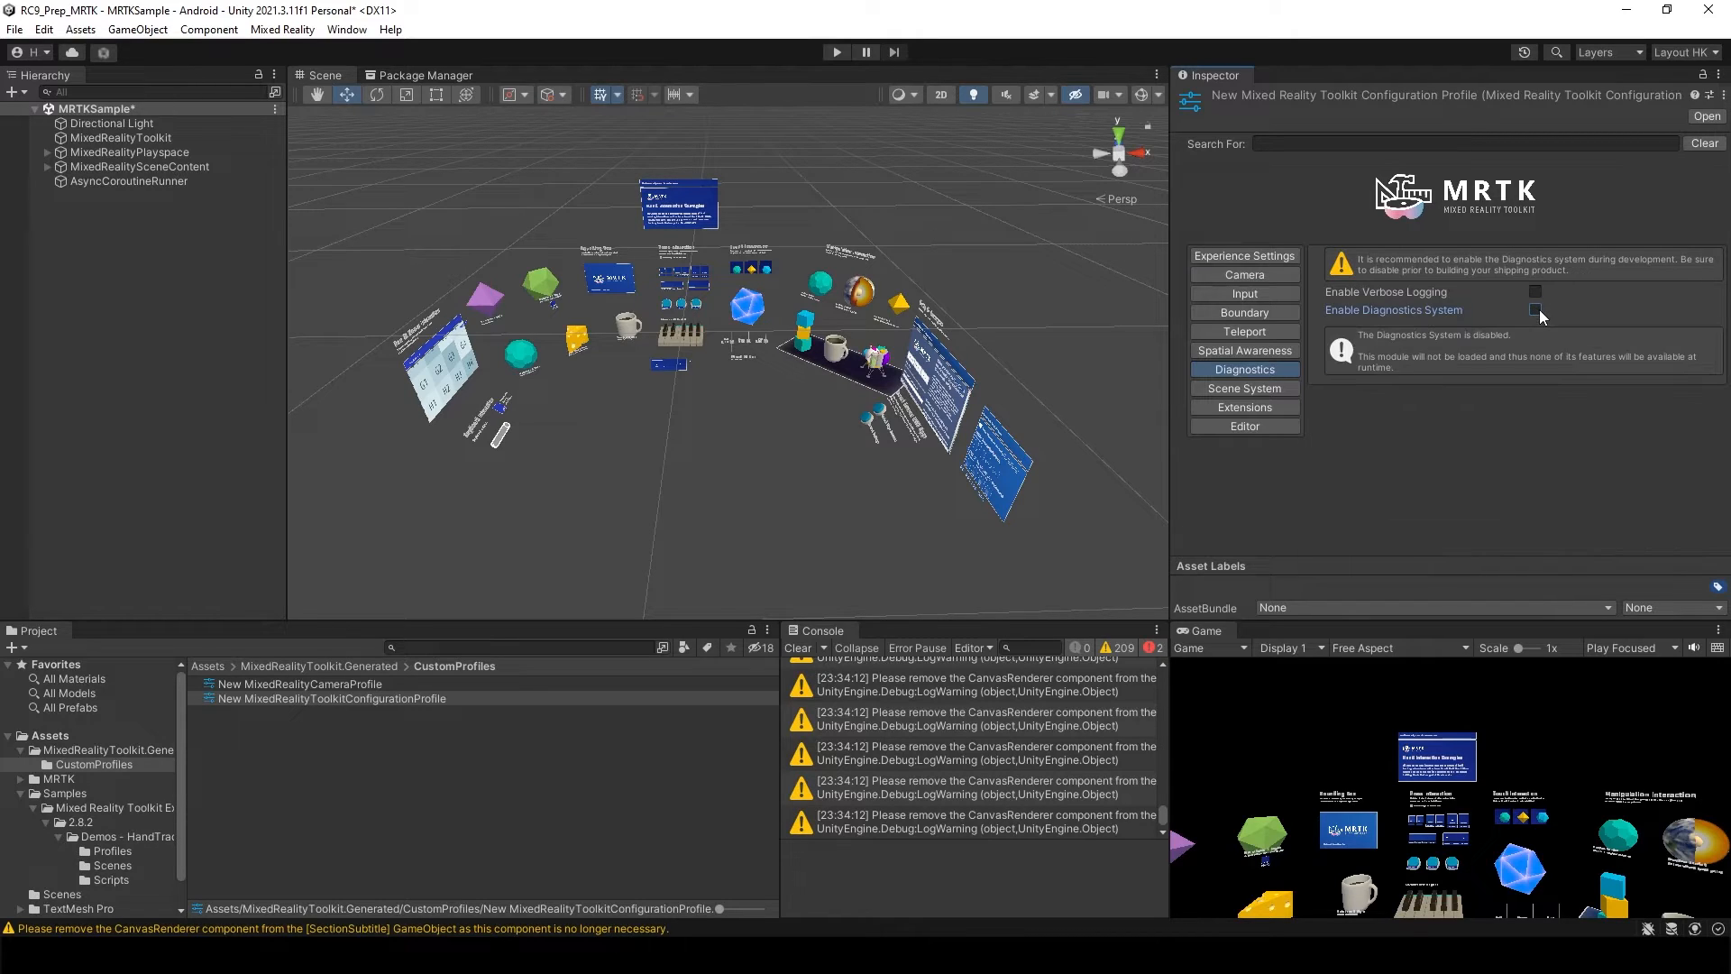
click(14, 29)
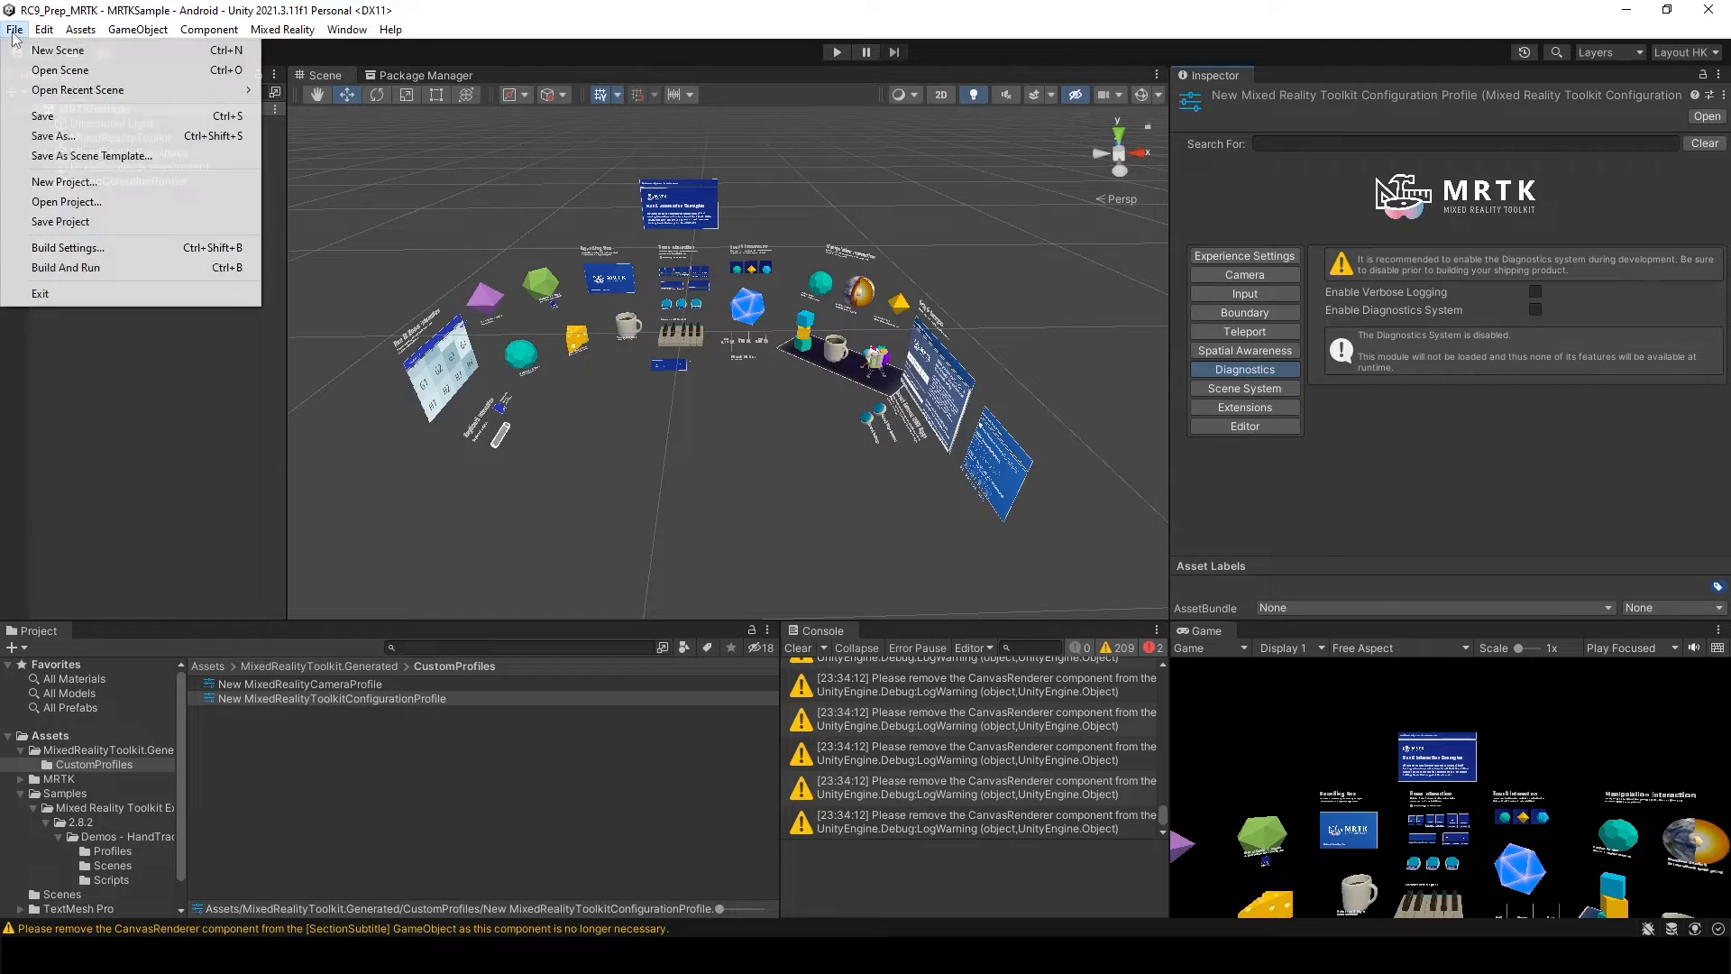
Step: Set Product Name to MRTK_Sample, choose the Samsung phone as run device, and Build And Run
click(68, 247)
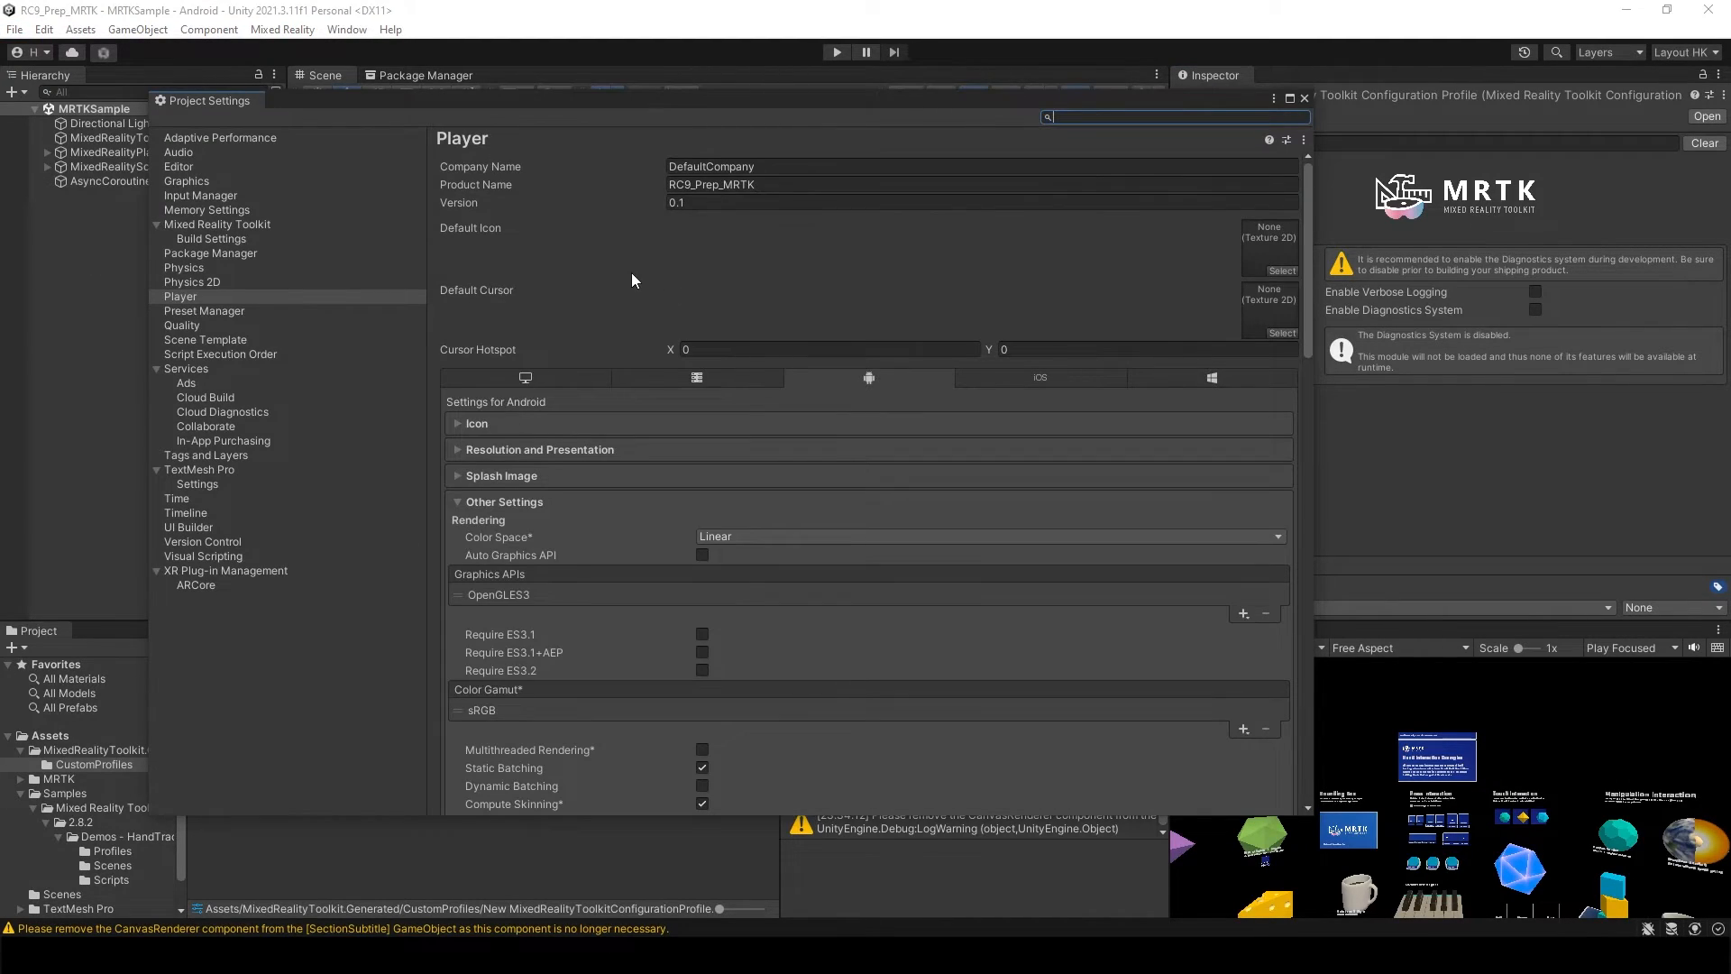
text(MRTK_Sample)
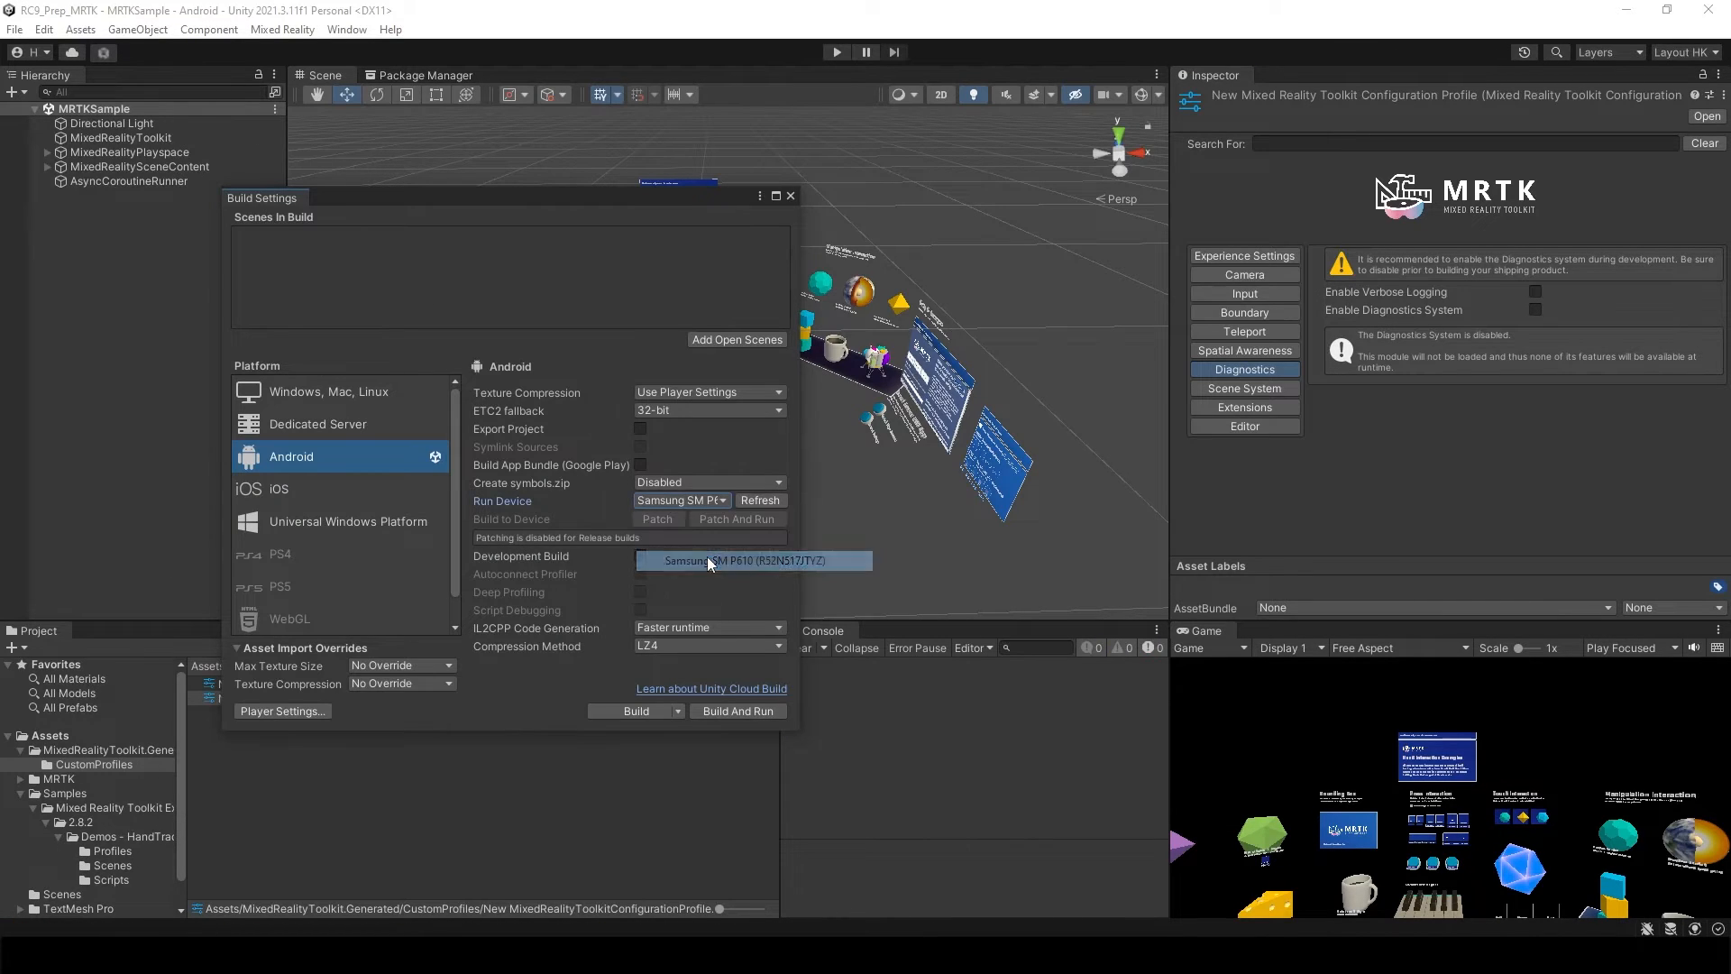
click(751, 560)
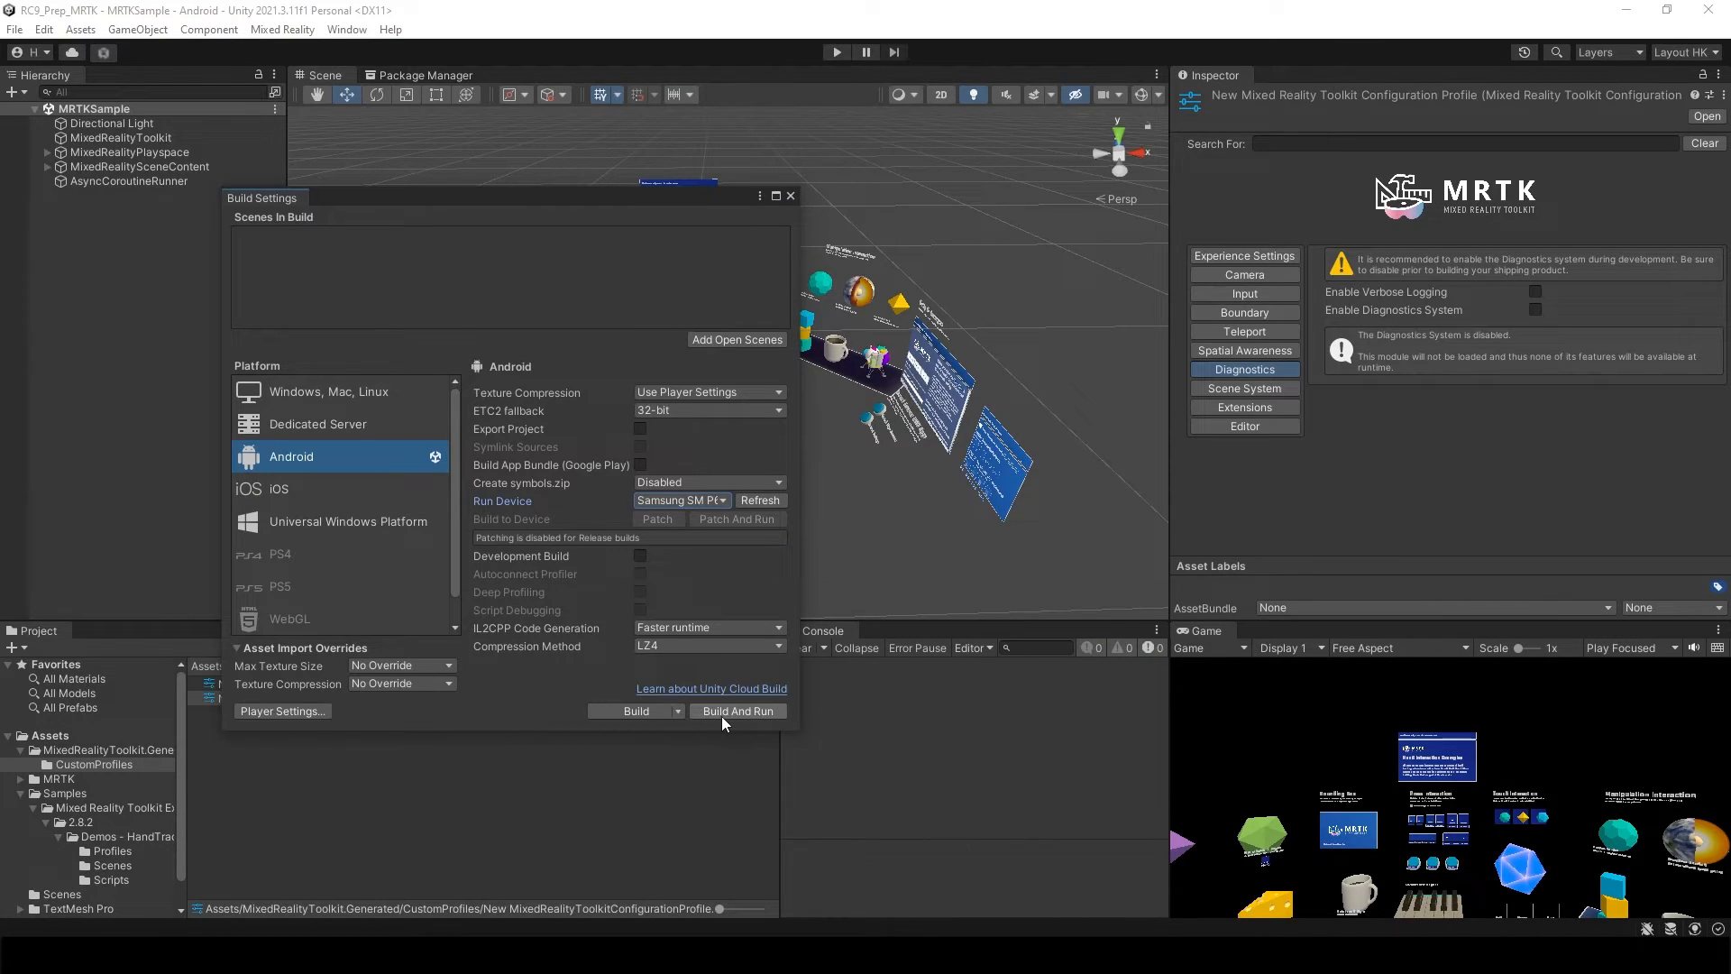
click(737, 709)
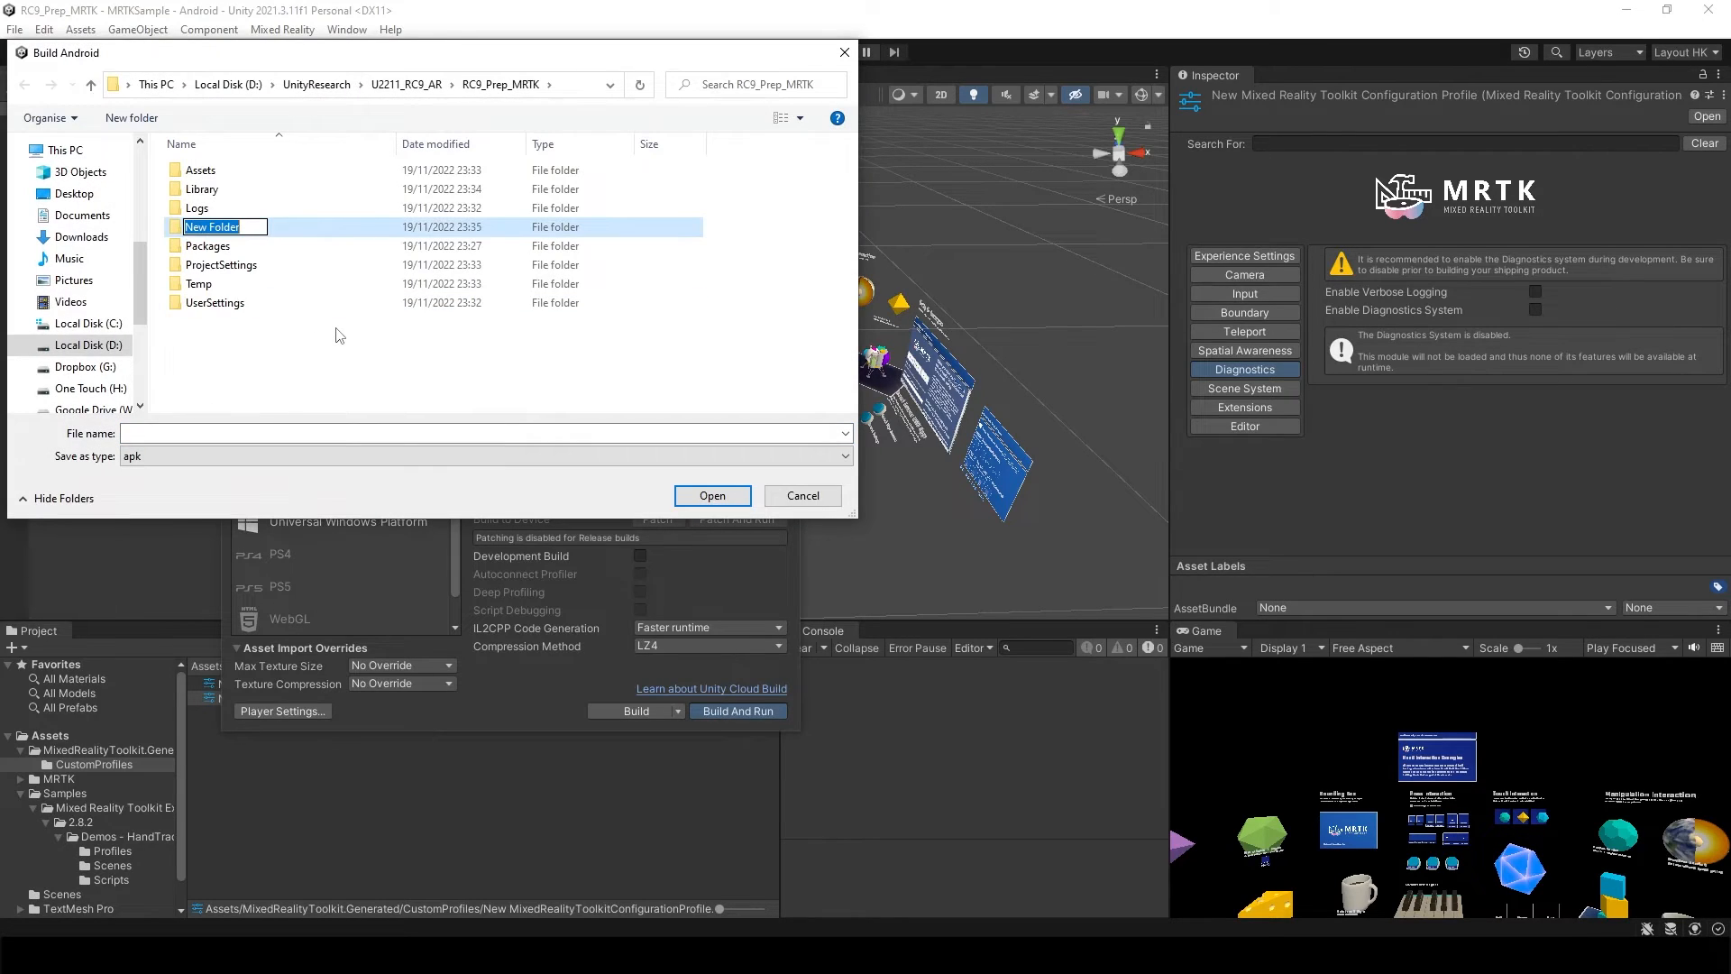
Step: Create a Build folder in the project folder and open it as the save location
text(Build)
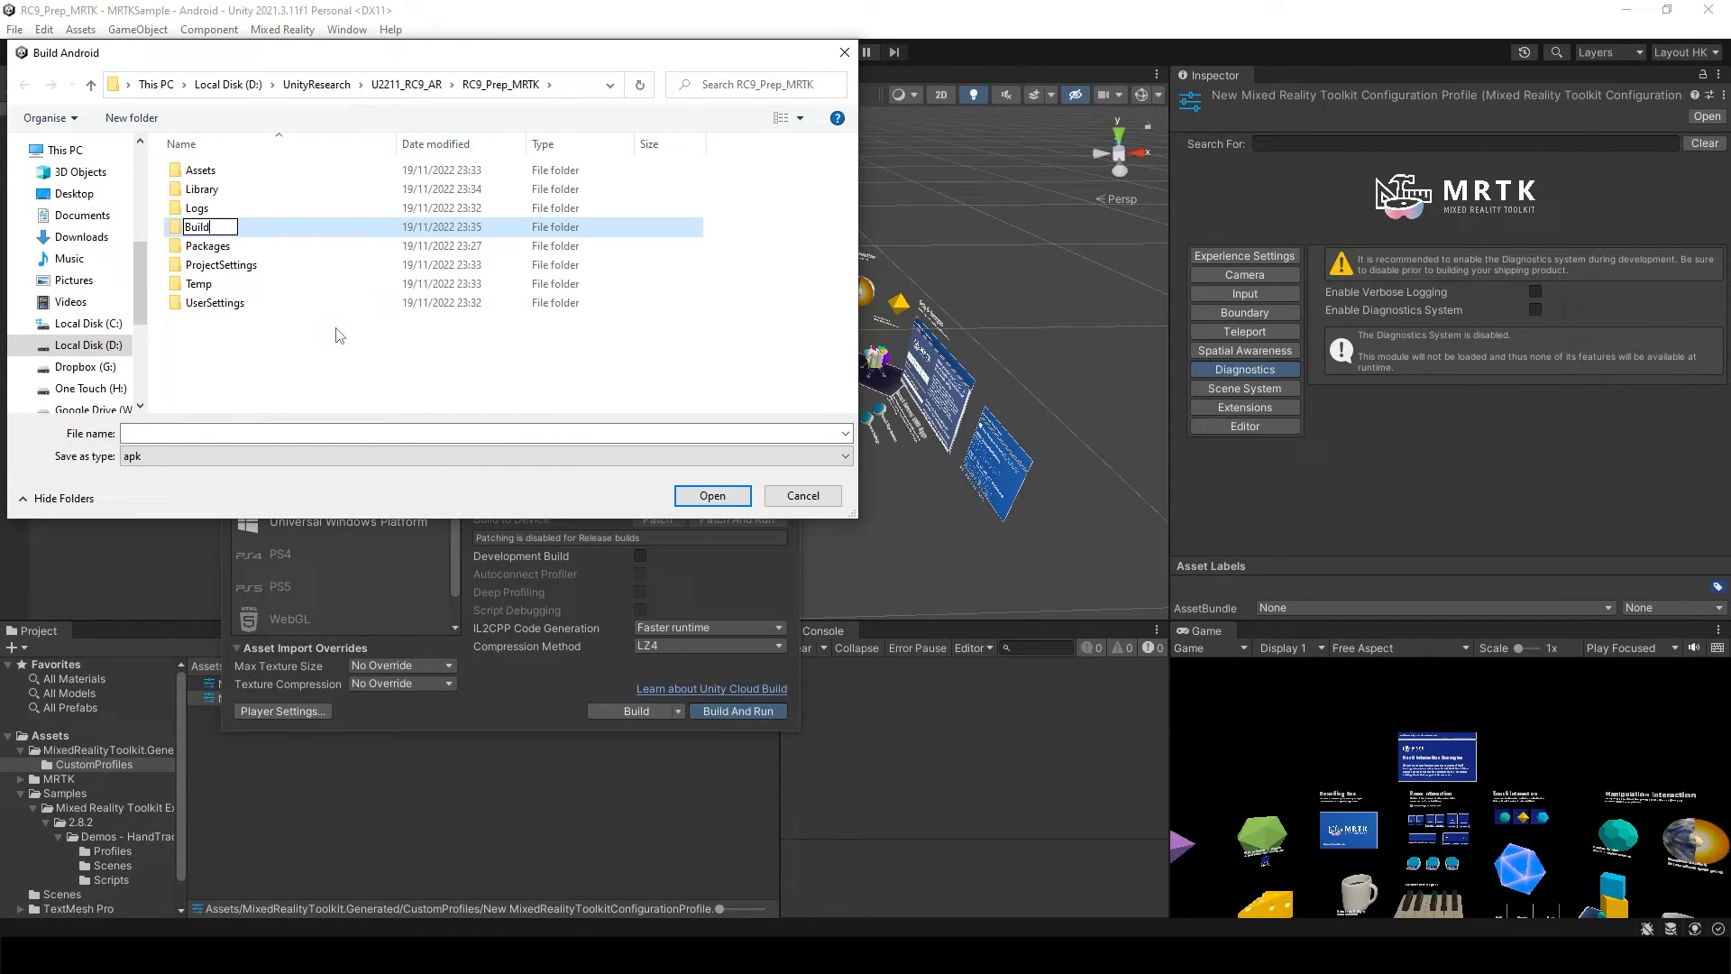
double_click(197, 226)
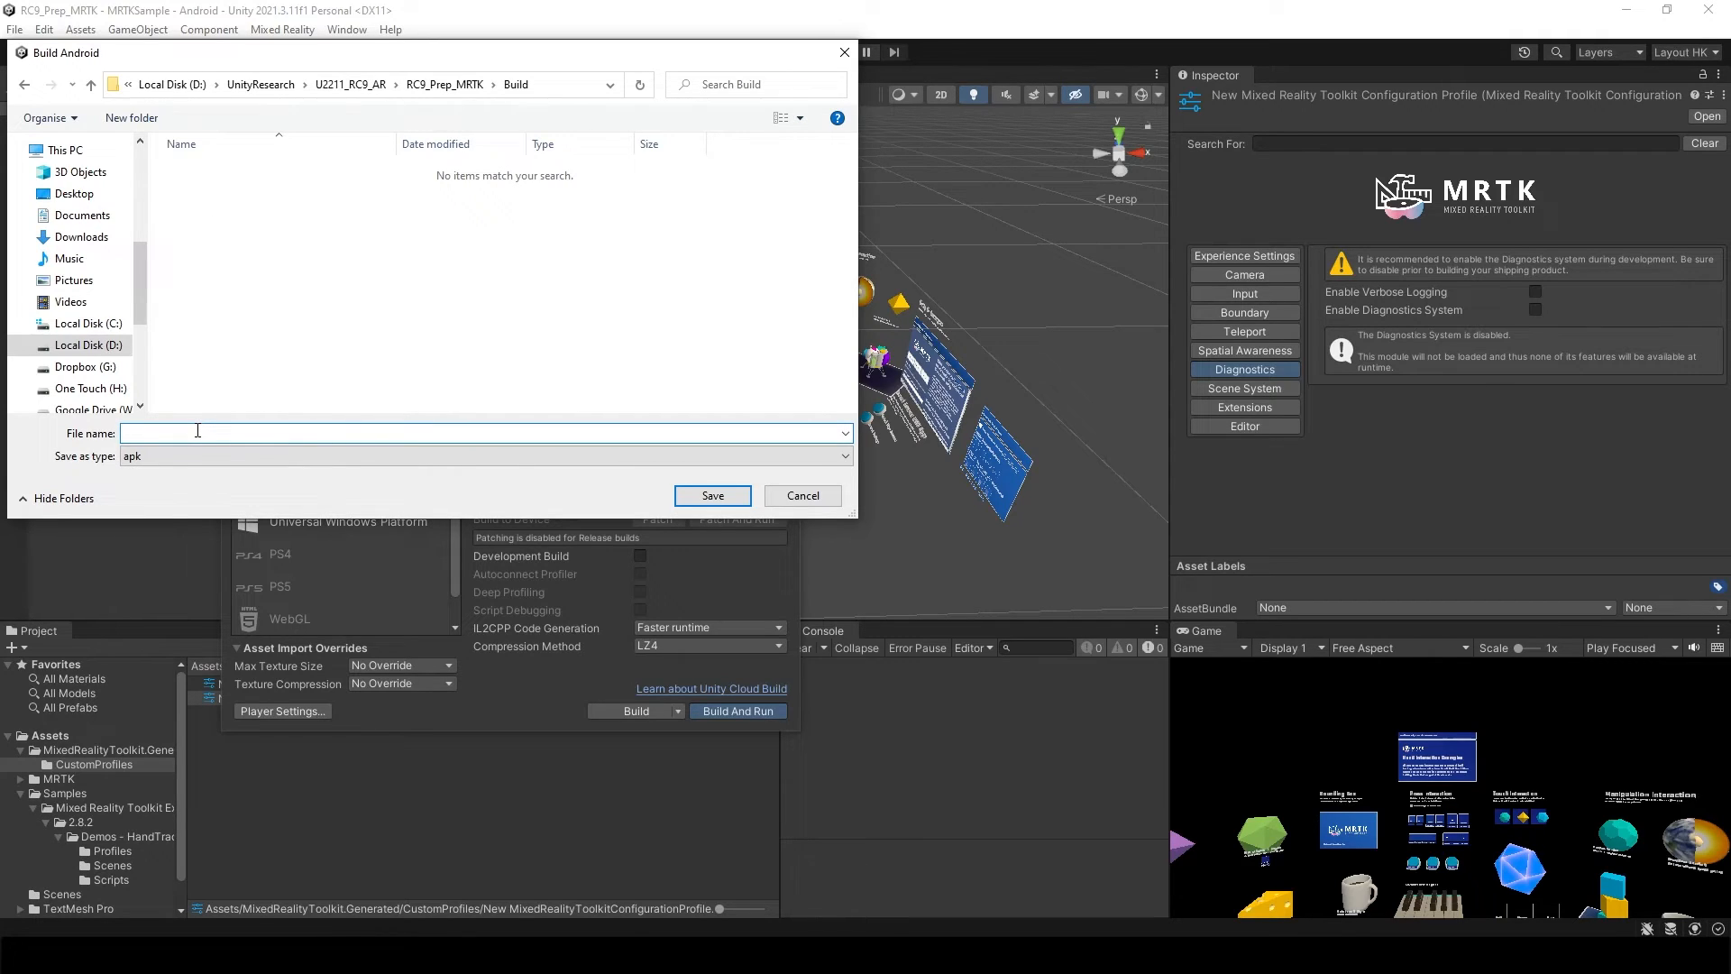
click(712, 495)
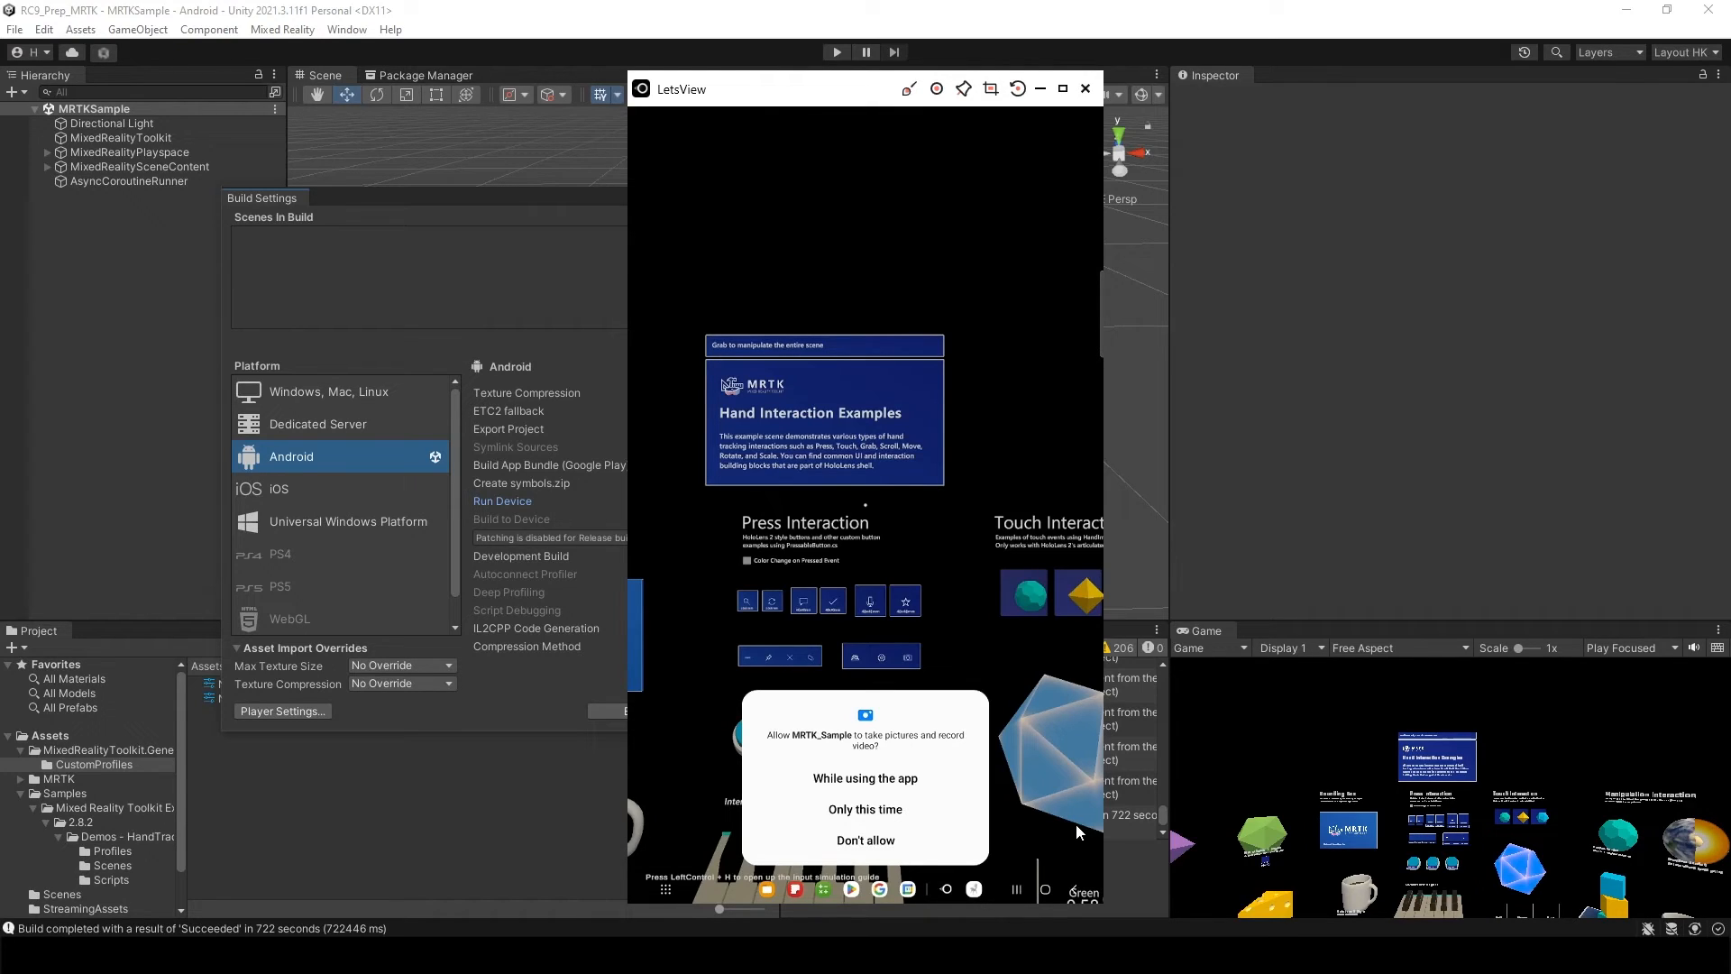
Step: Grant camera permission with 'While using the app' on the mirrored phone
click(865, 777)
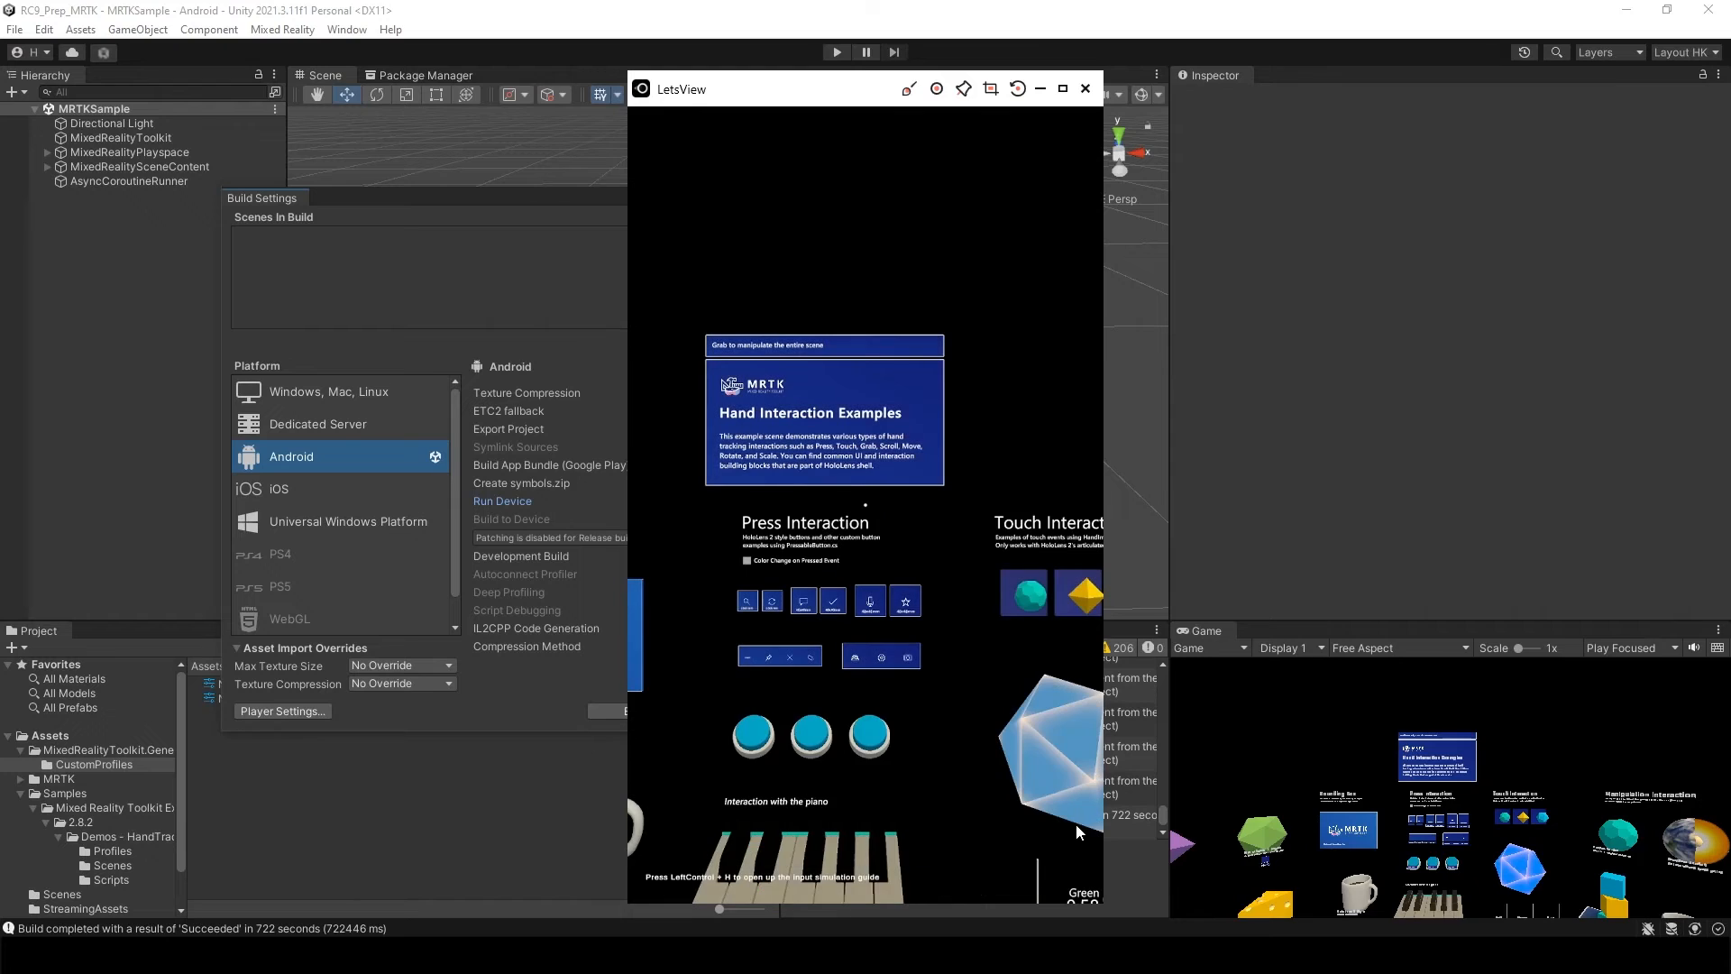